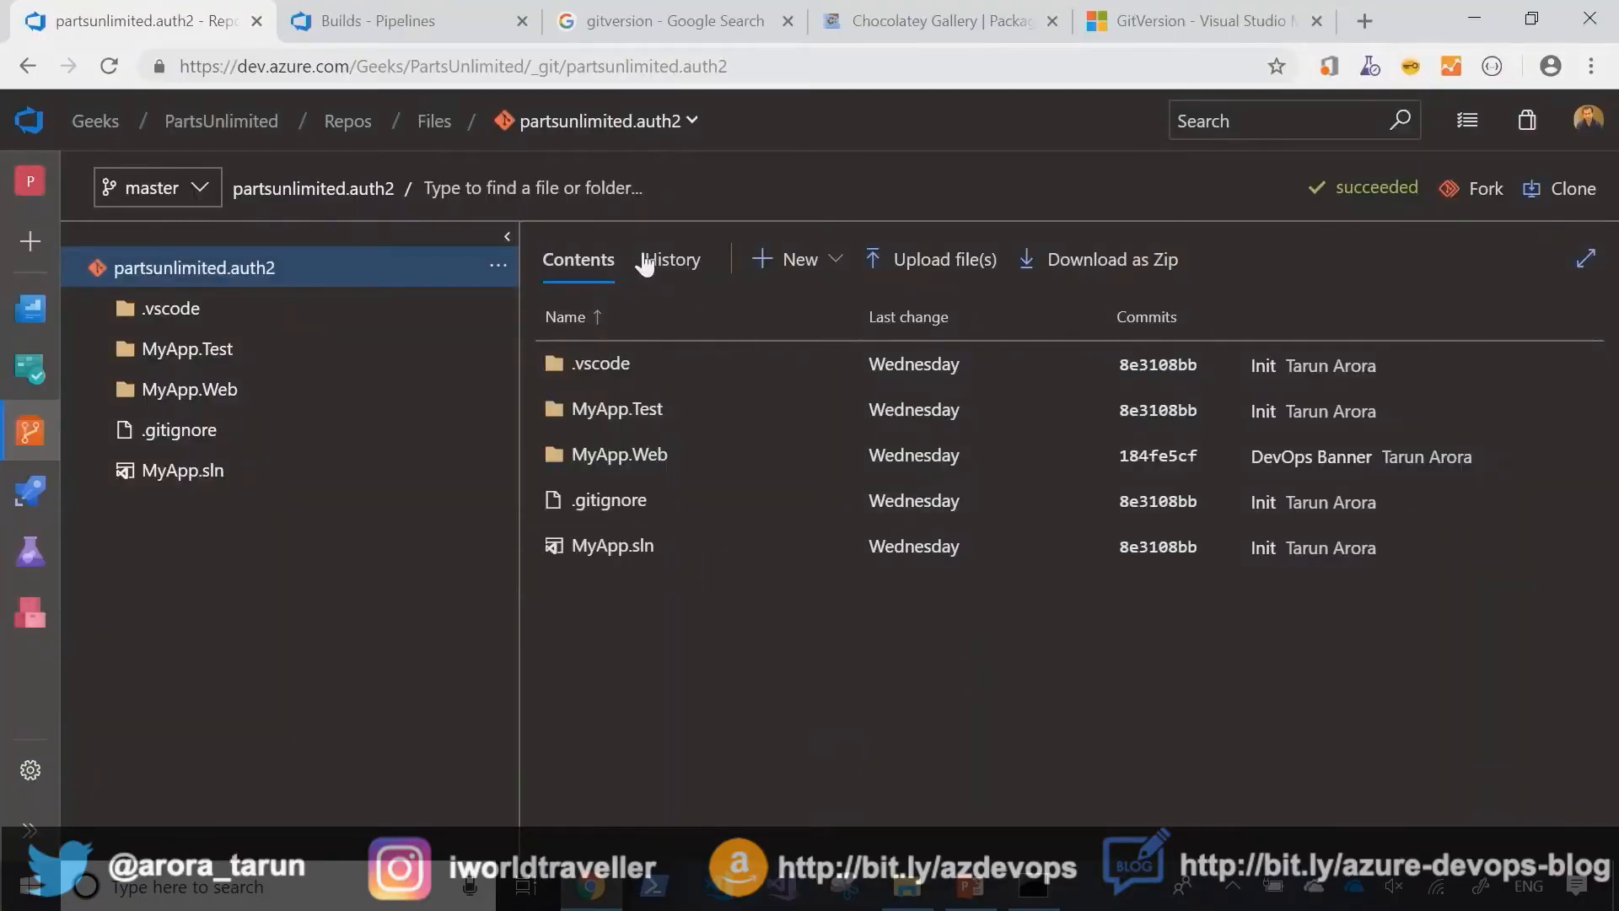
pyautogui.moveTo(783, 227)
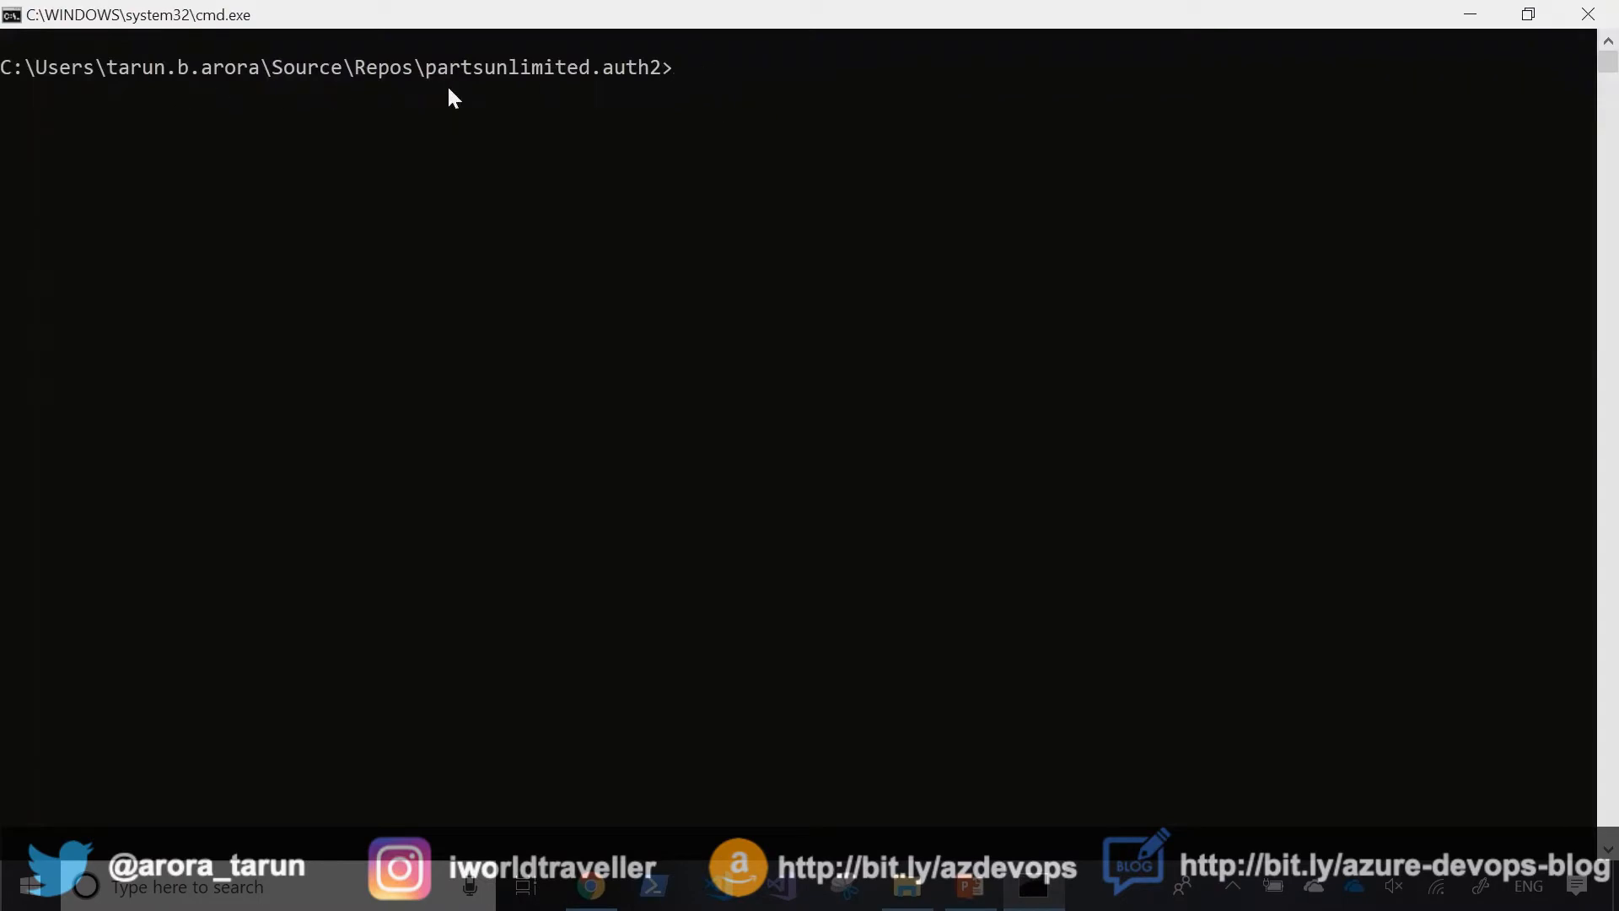
pyautogui.moveTo(1403, 11)
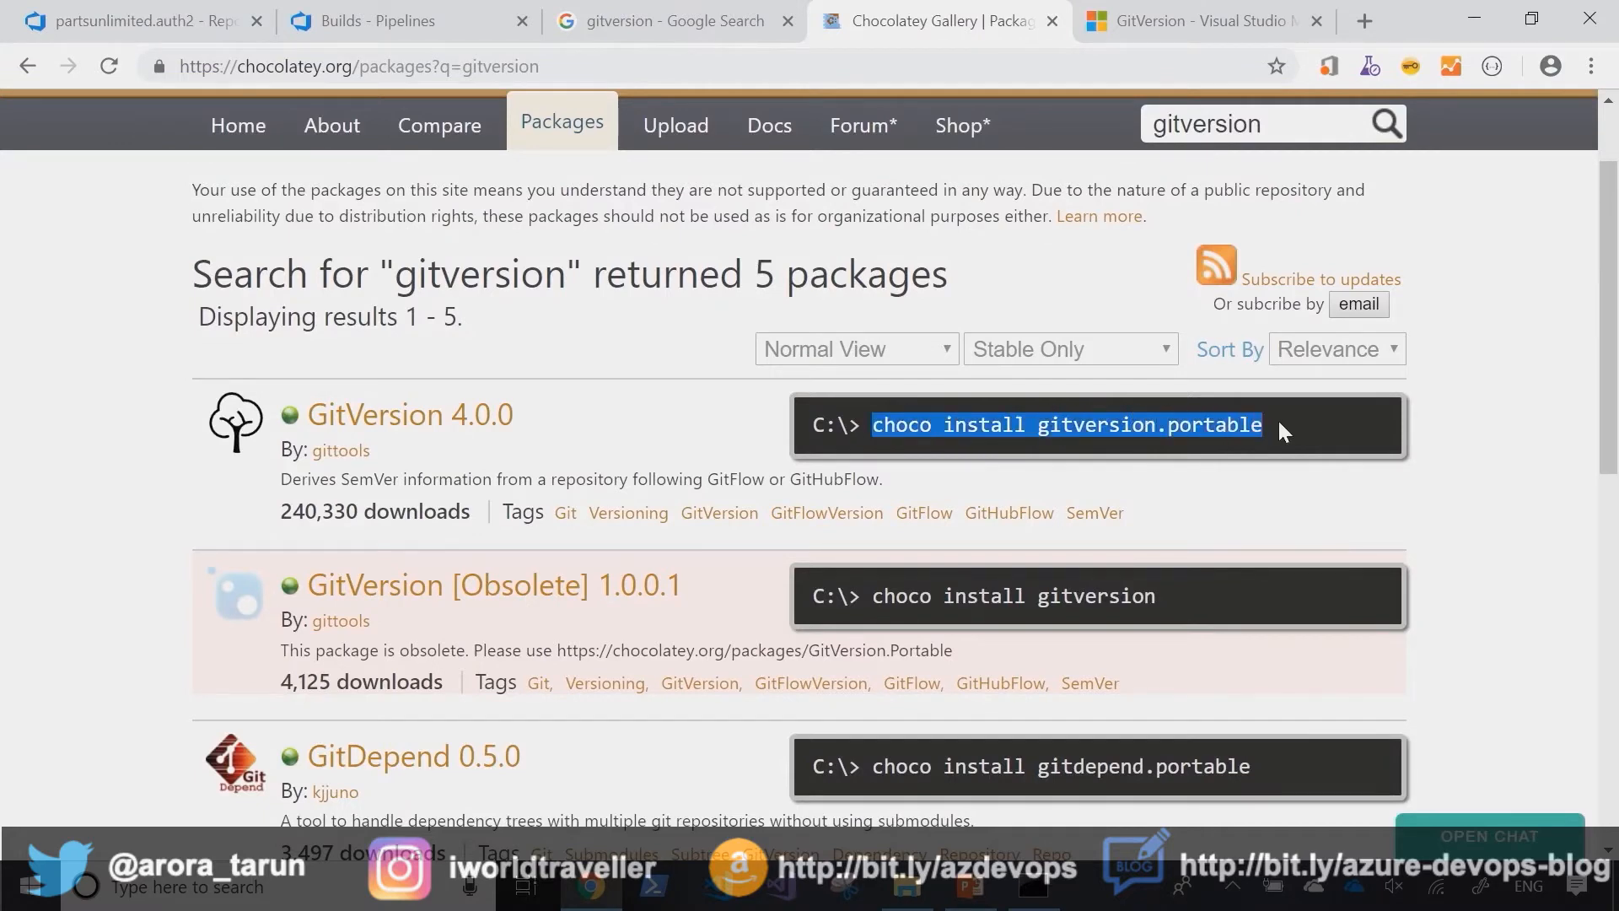
pyautogui.moveTo(1293, 433)
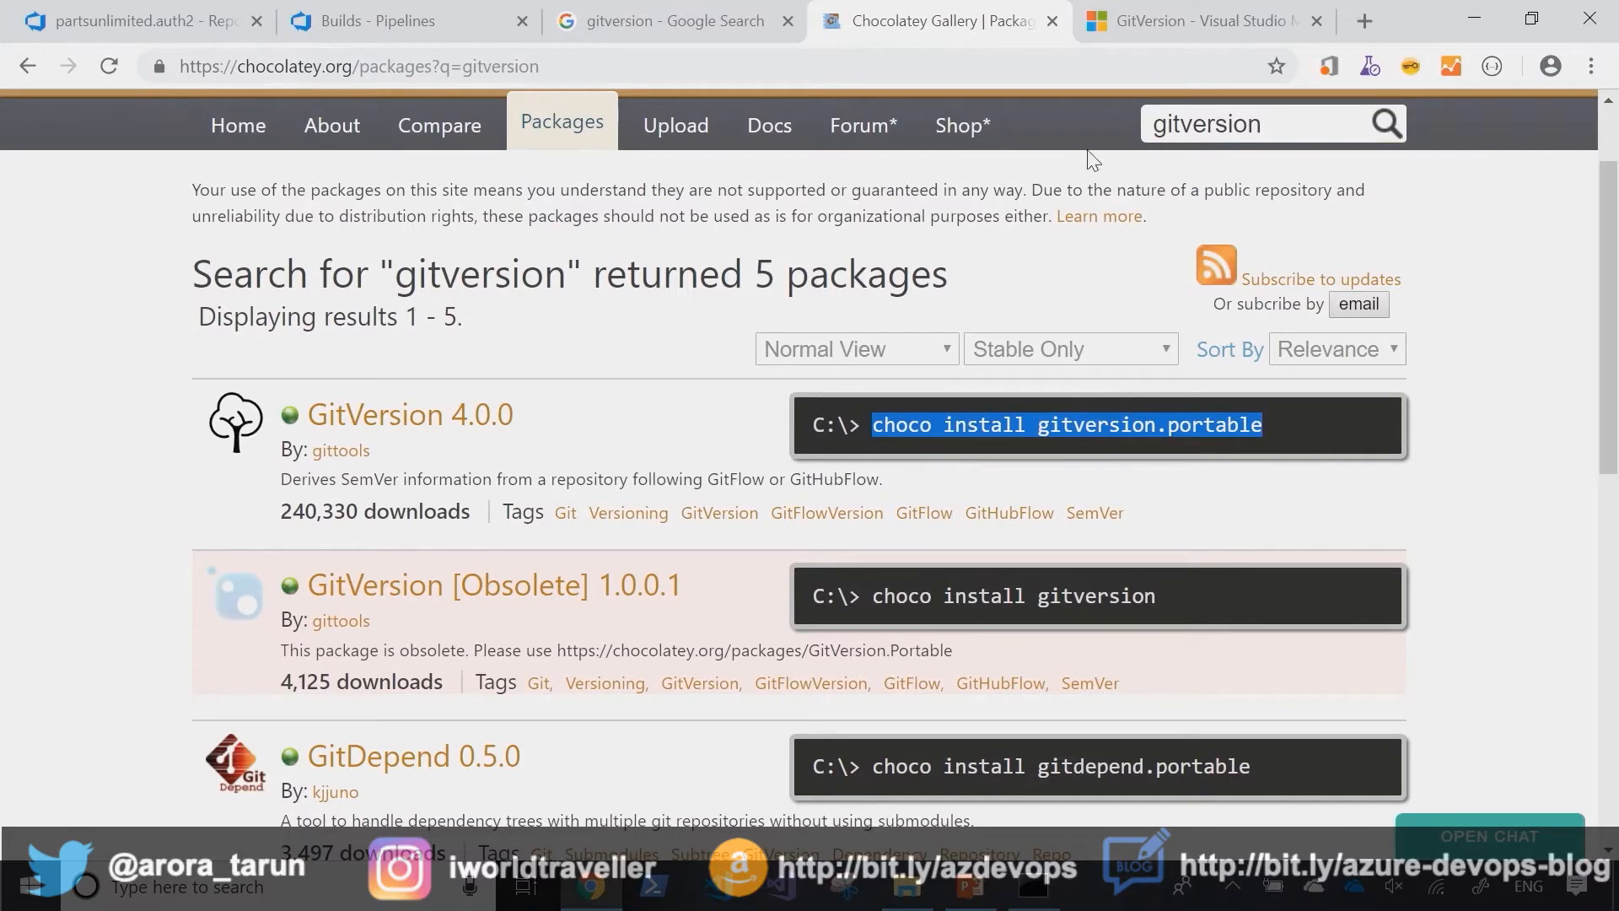
# Step: Review the GitVersion Marketplace extension page, then return to the partsunlimited.auth2 repository files
pyautogui.click(1197, 20)
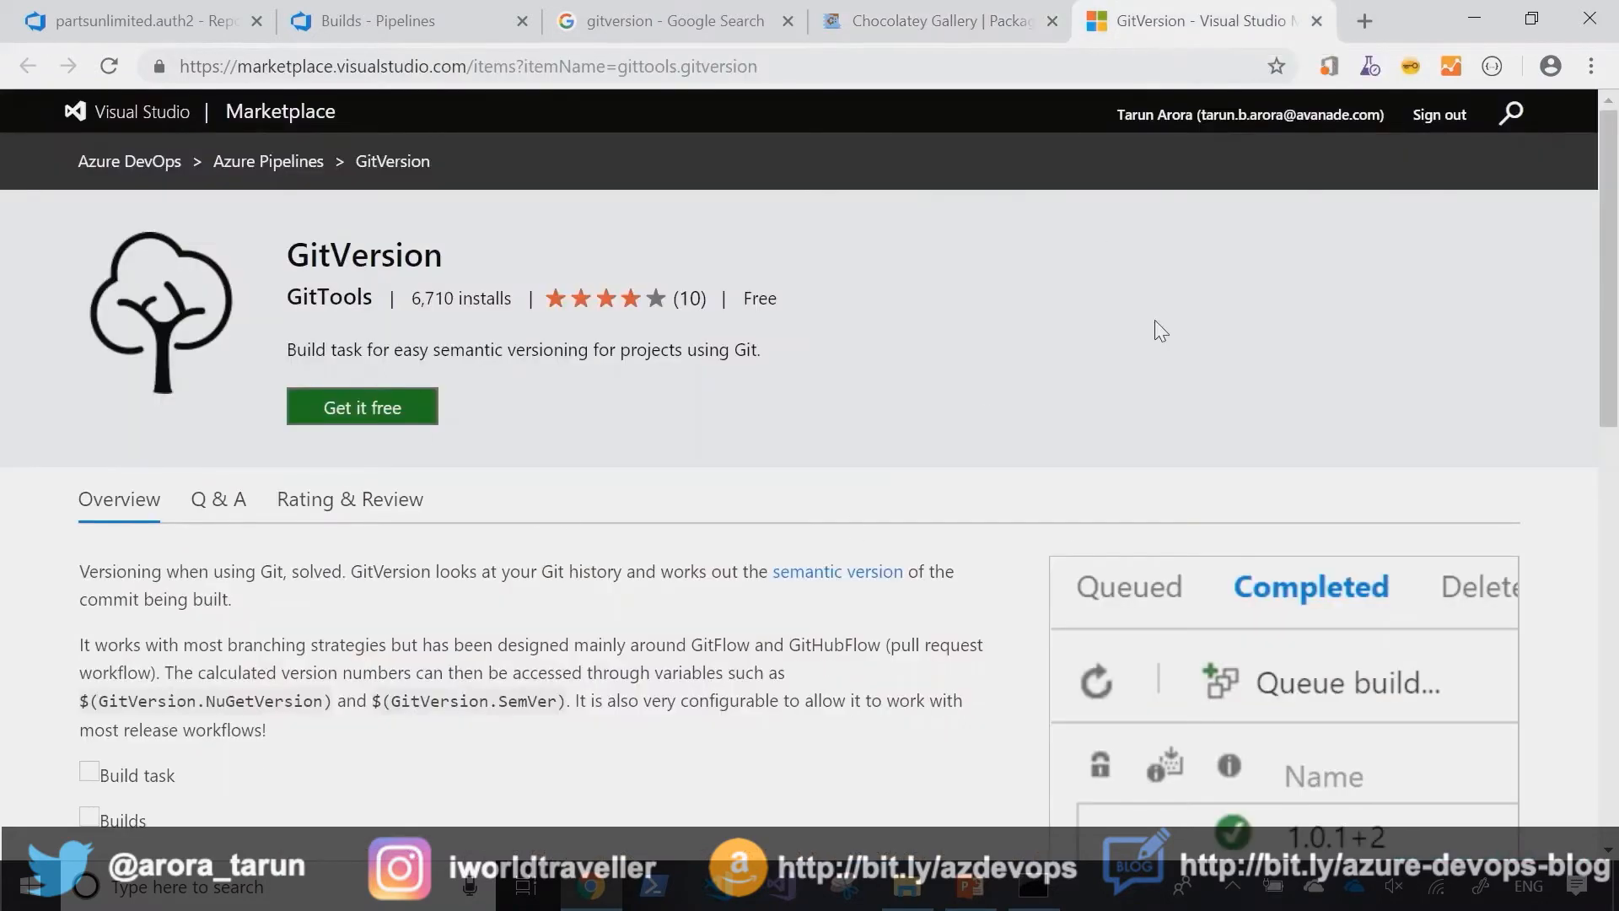
pyautogui.moveTo(989, 444)
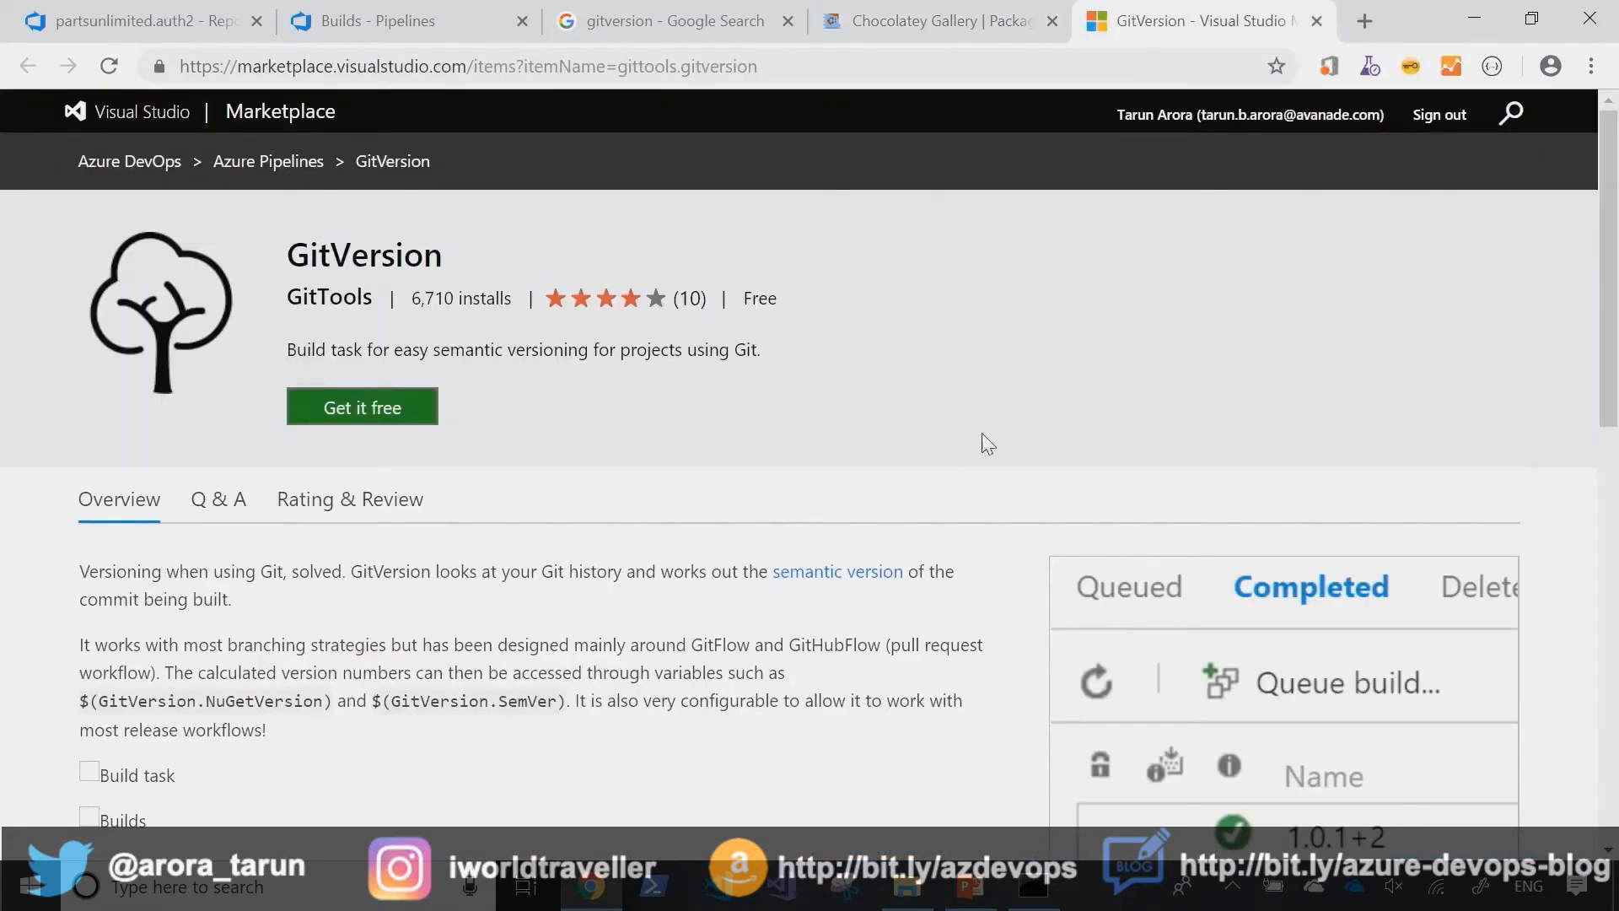
pyautogui.moveTo(820, 259)
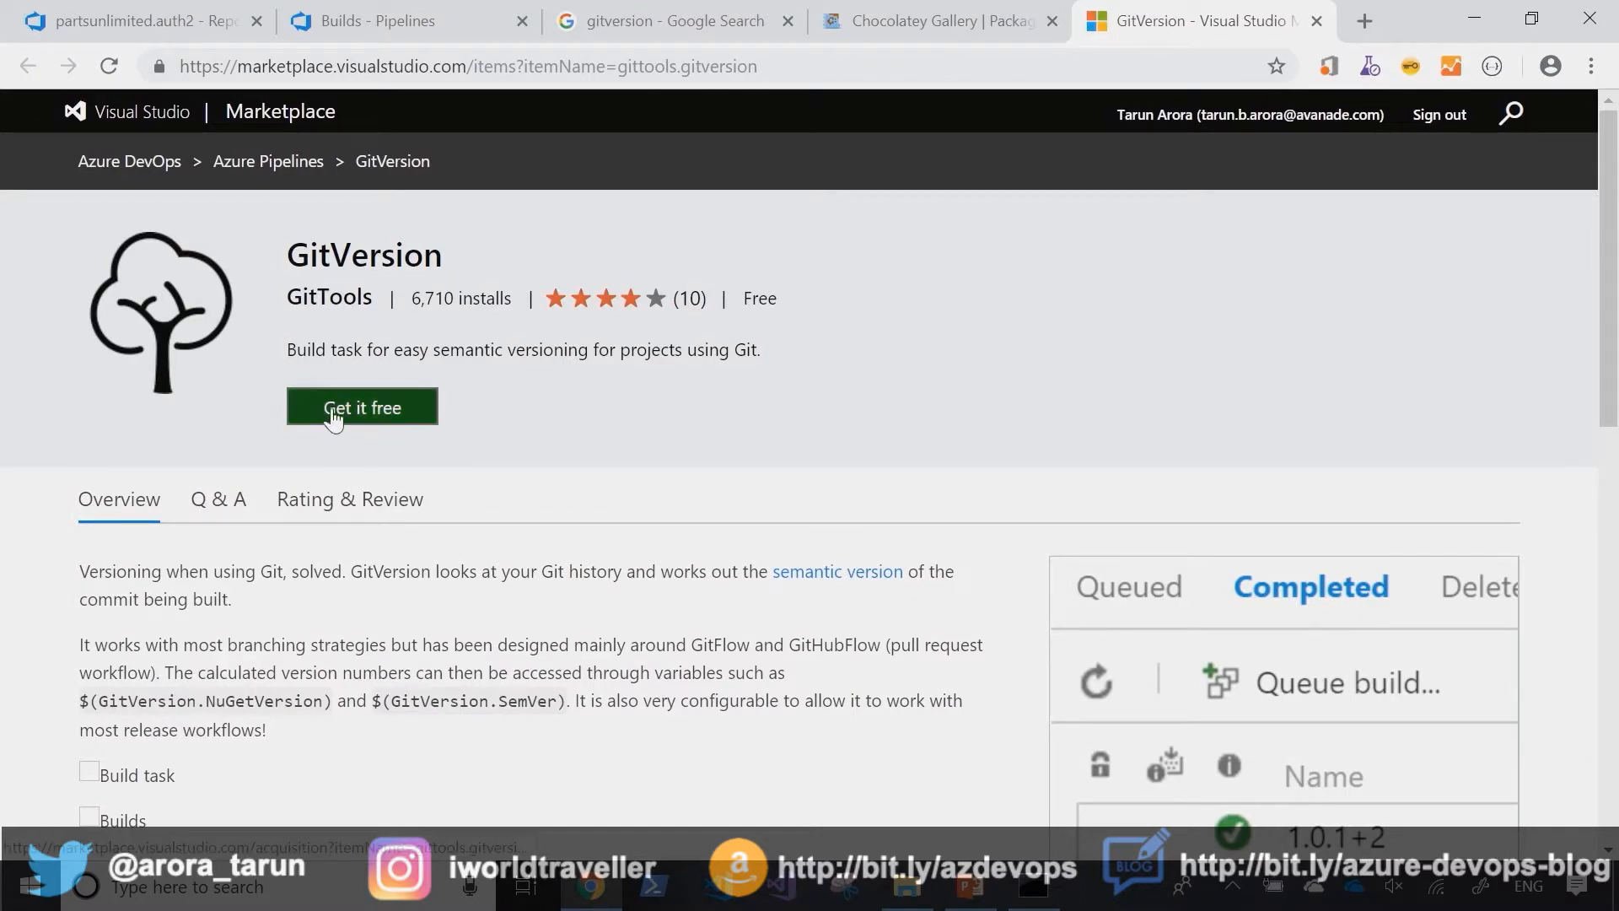
pyautogui.click(134, 20)
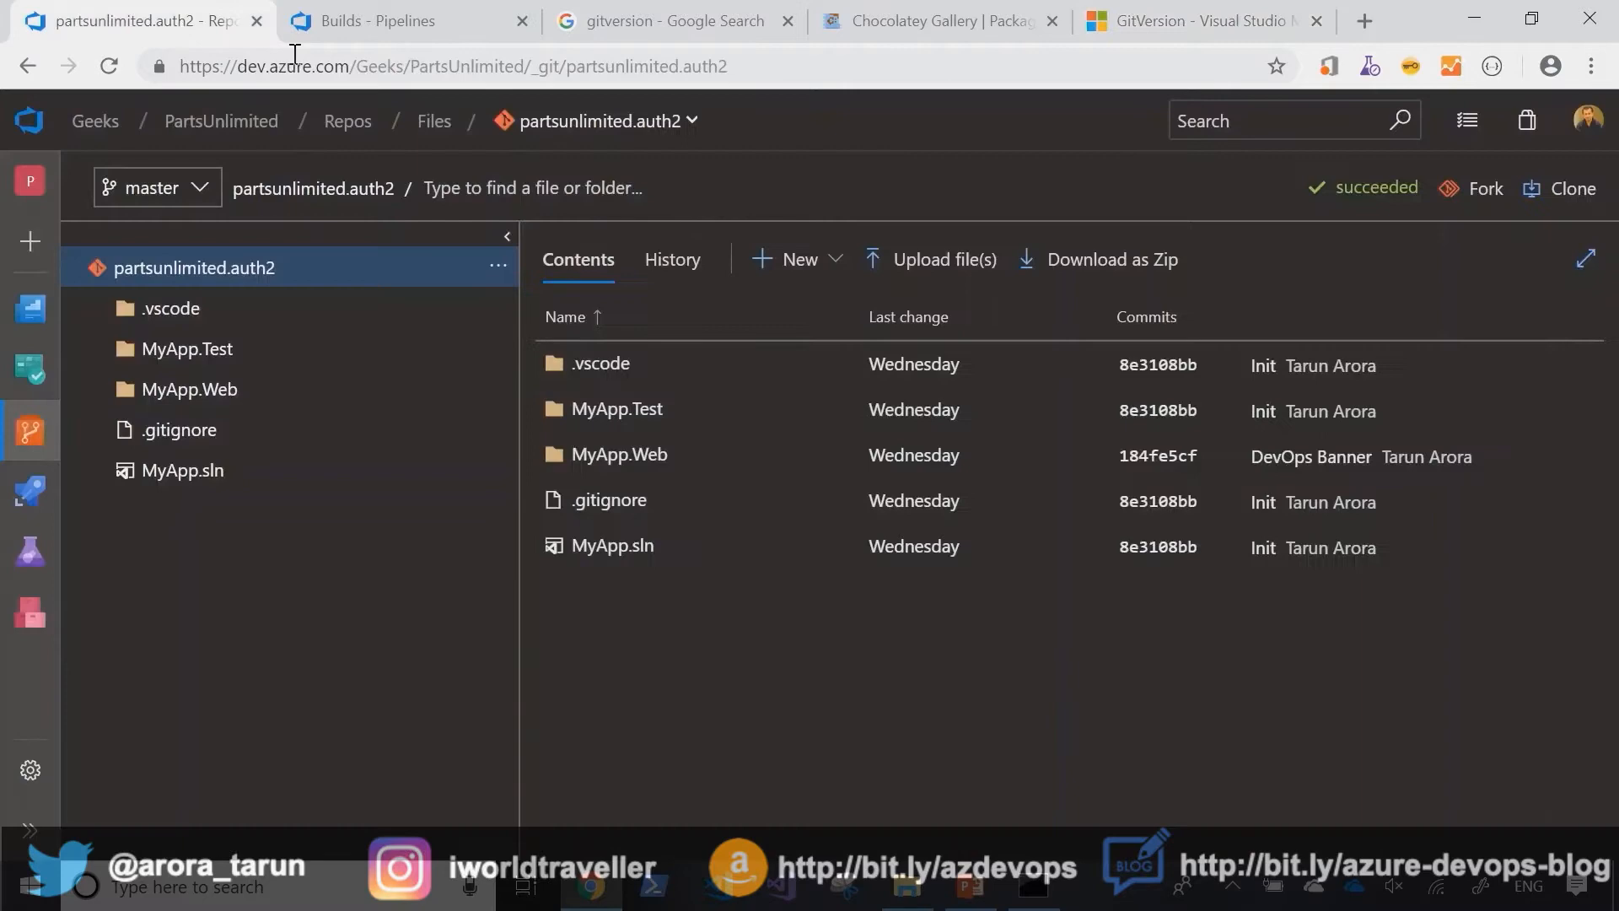
# Step: Run gitversion in the partsunlimited.auth2 folder to print version JSON with SemVer 0.1.0
pyautogui.click(1033, 885)
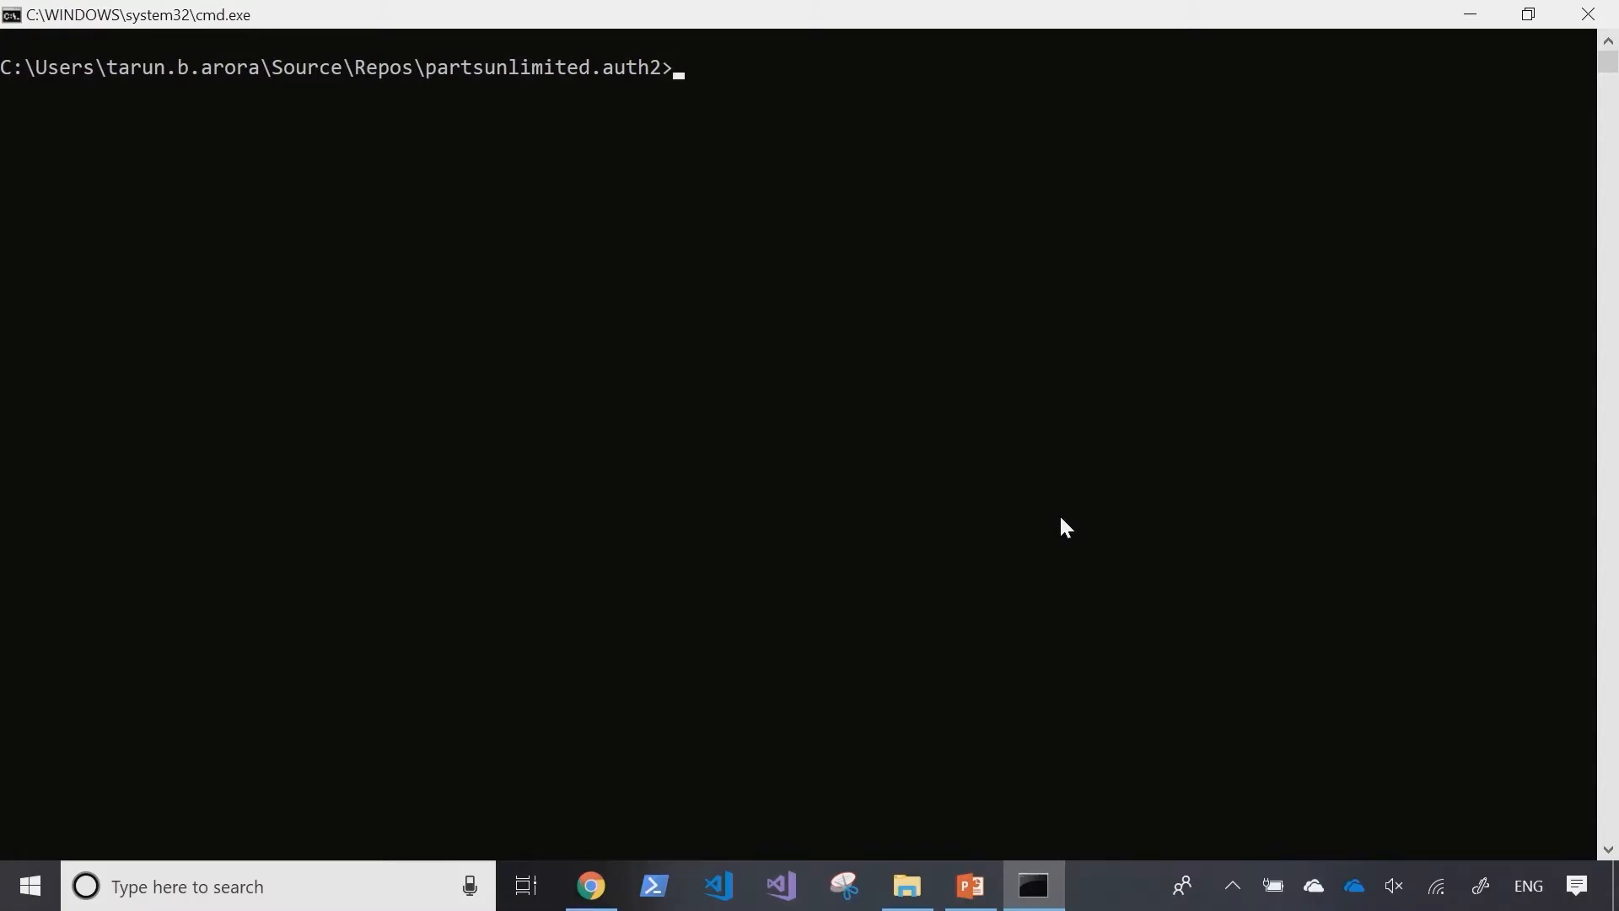
pyautogui.write('gitversion')
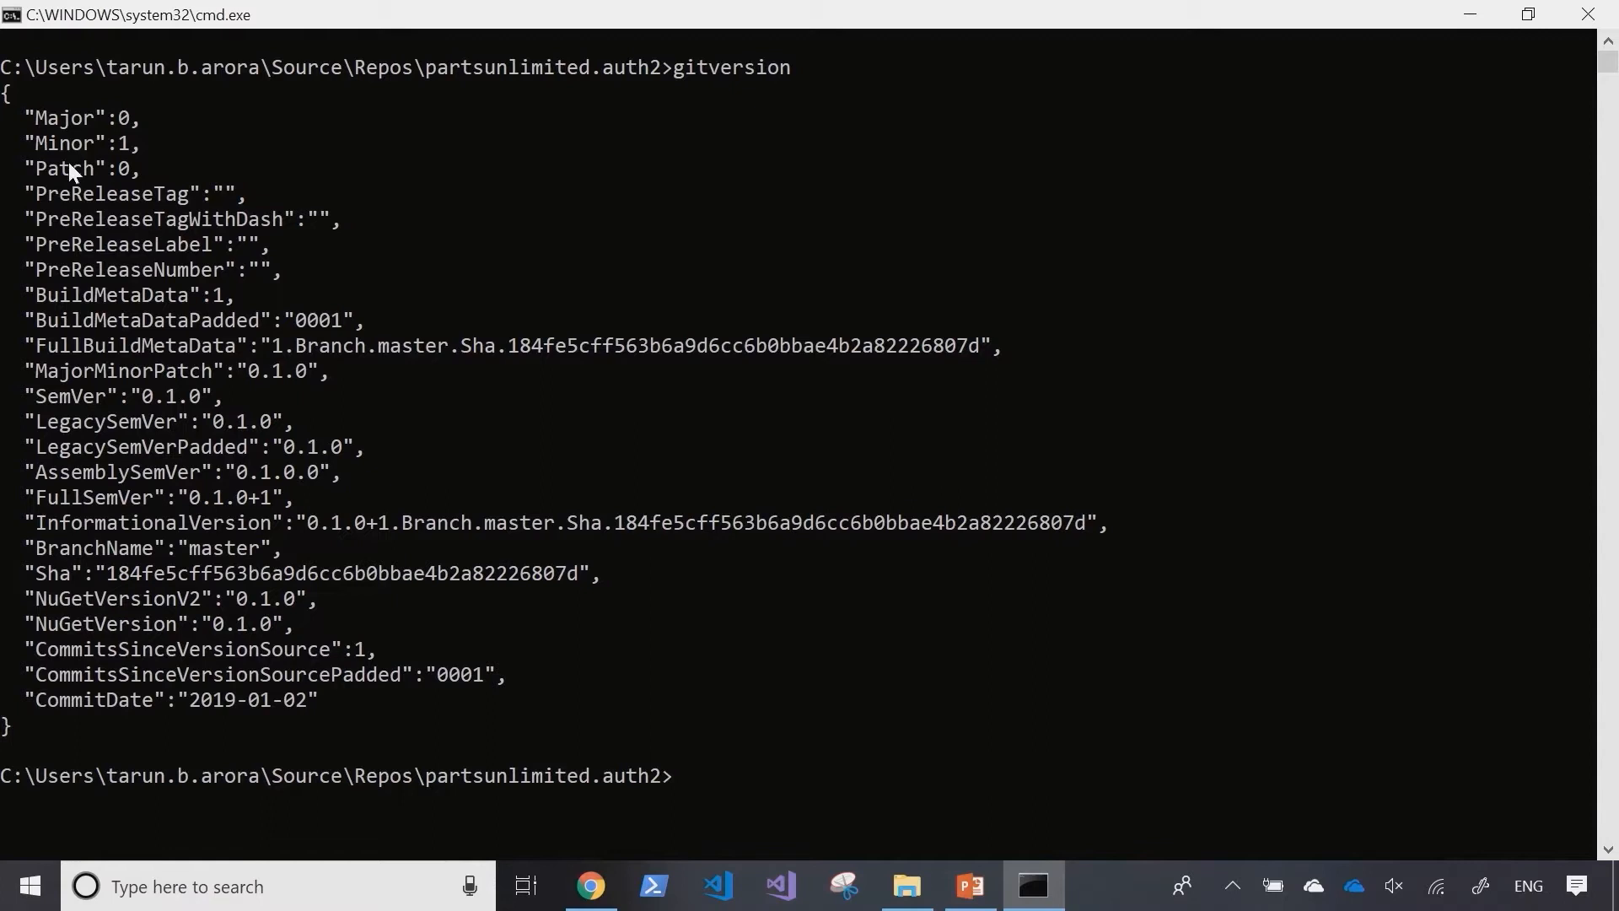
pyautogui.moveTo(106, 161)
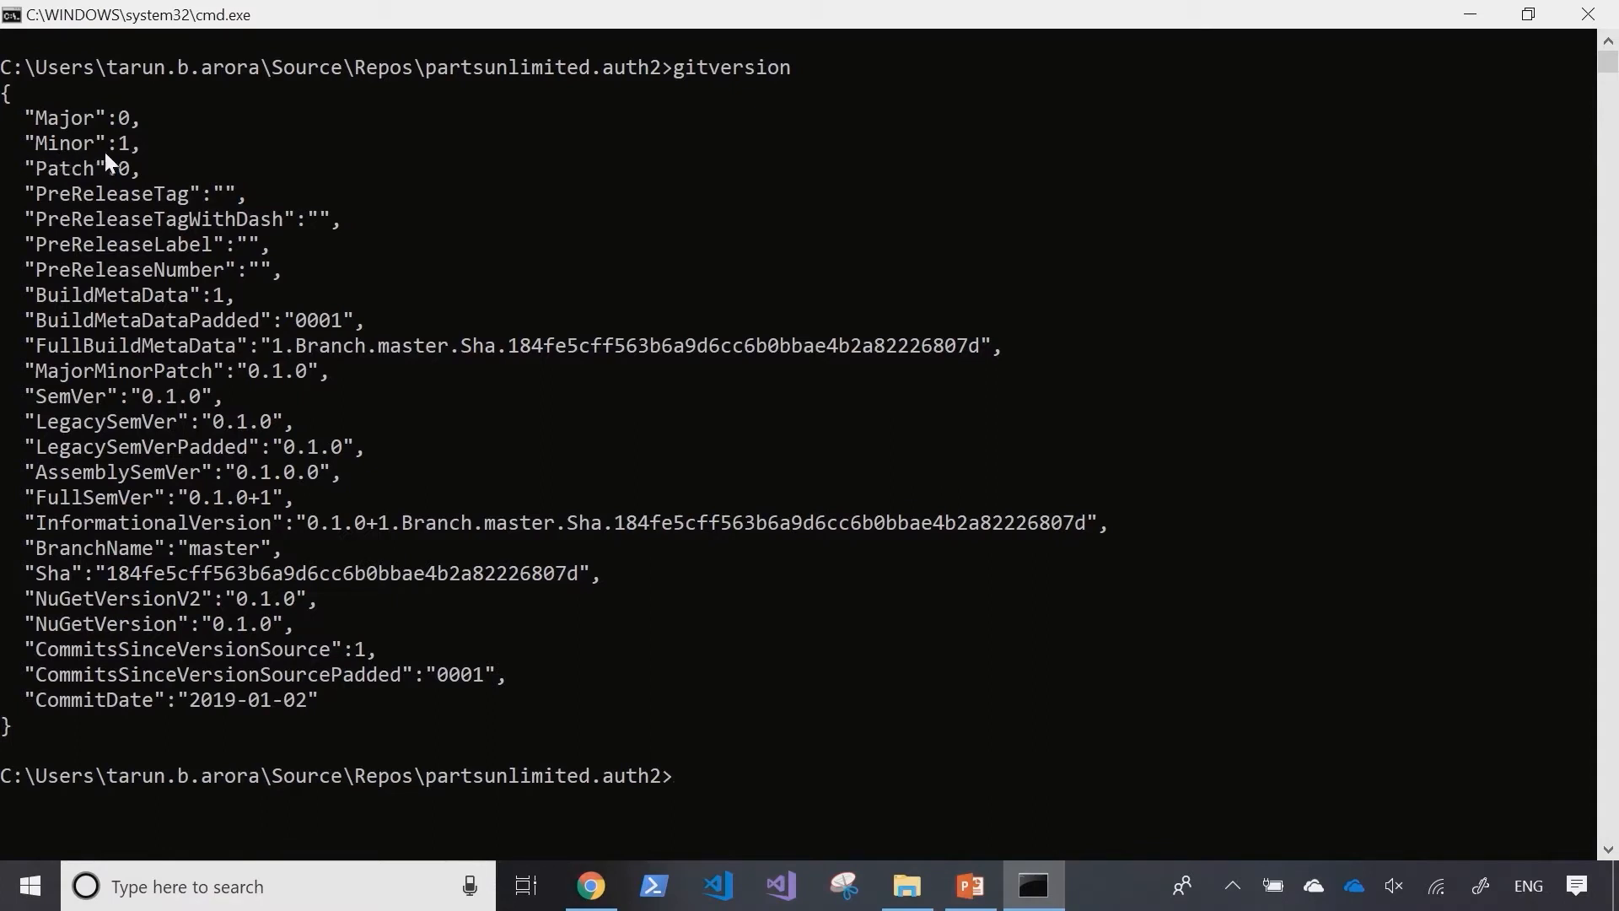
pyautogui.moveTo(370, 163)
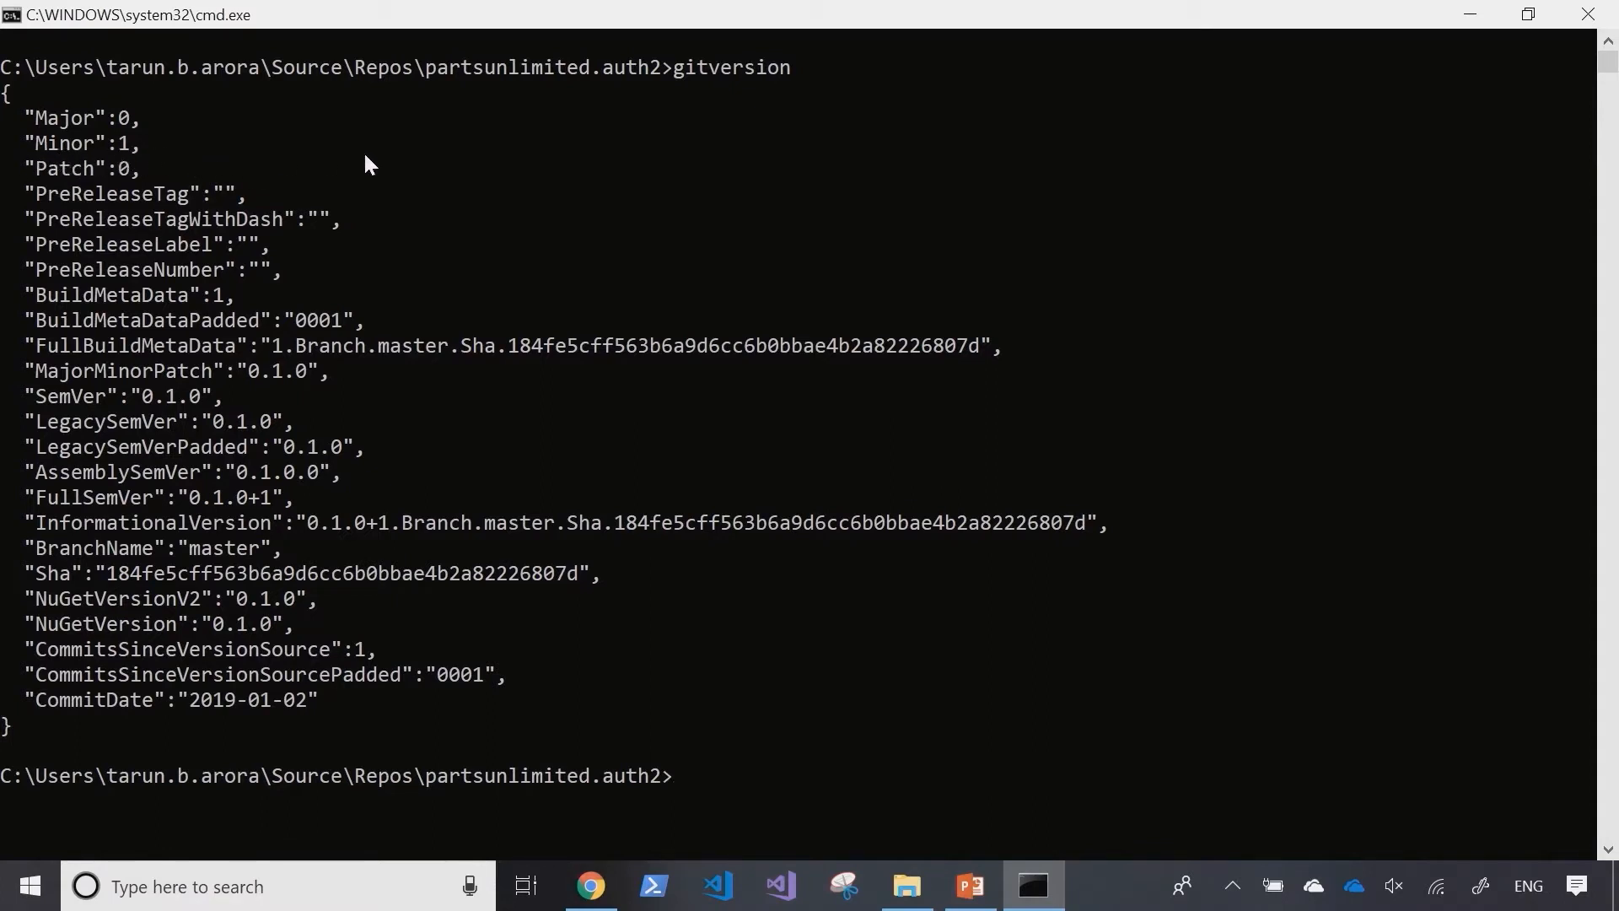
pyautogui.moveTo(1494, 327)
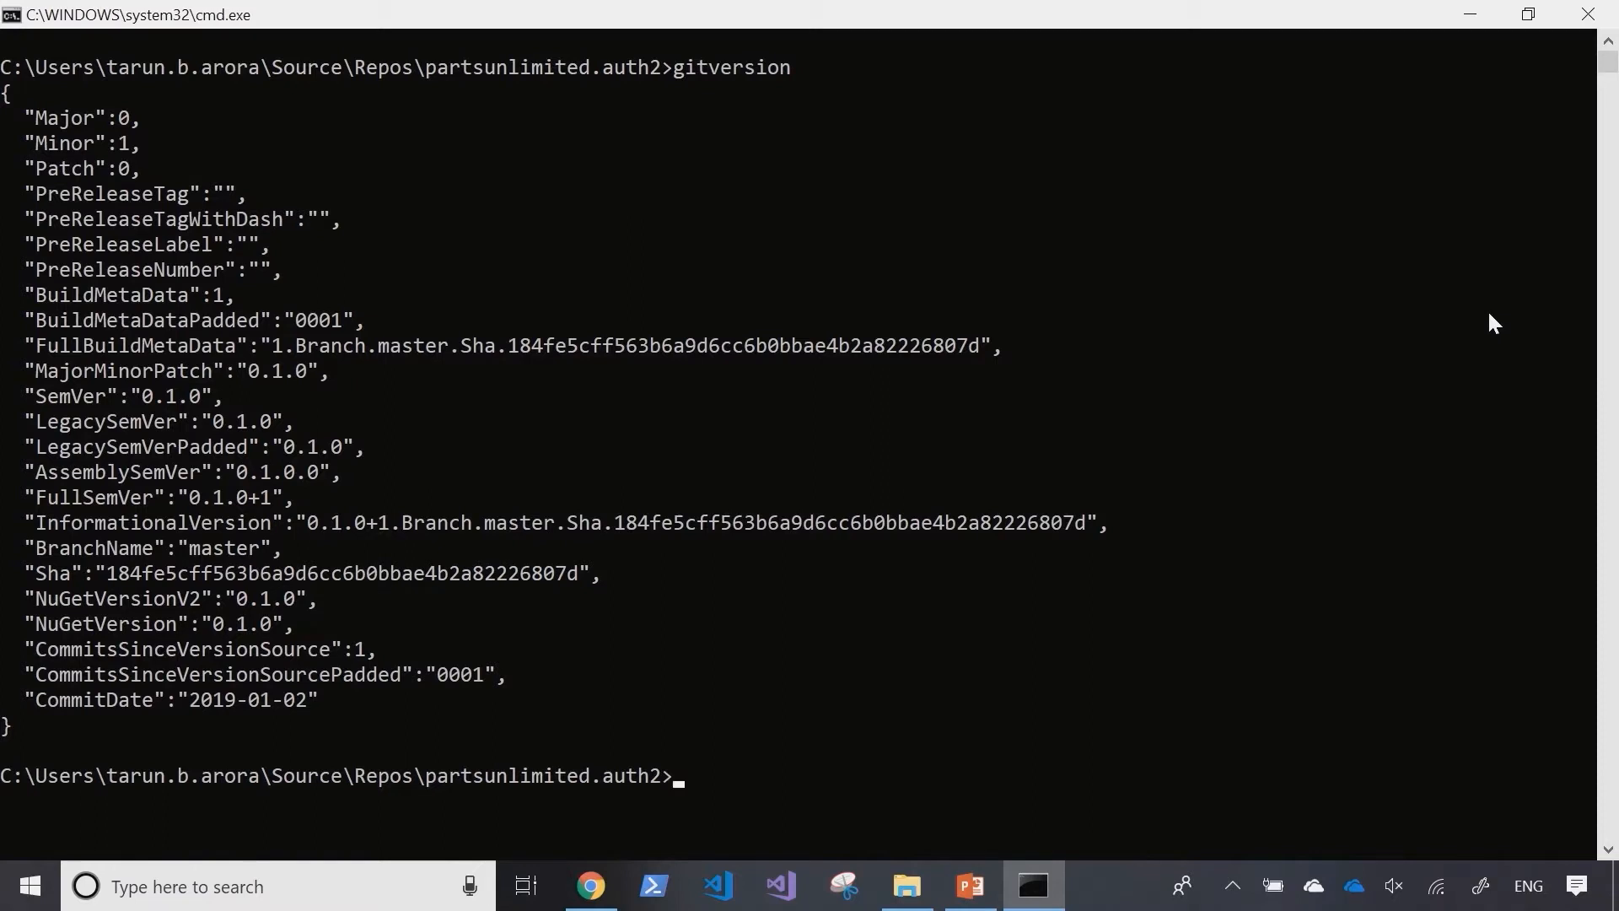
# Step: Run 'gitversion init', choose getting started (2), 'Unsure, tell me more' (3), and answer n
pyautogui.write('git')
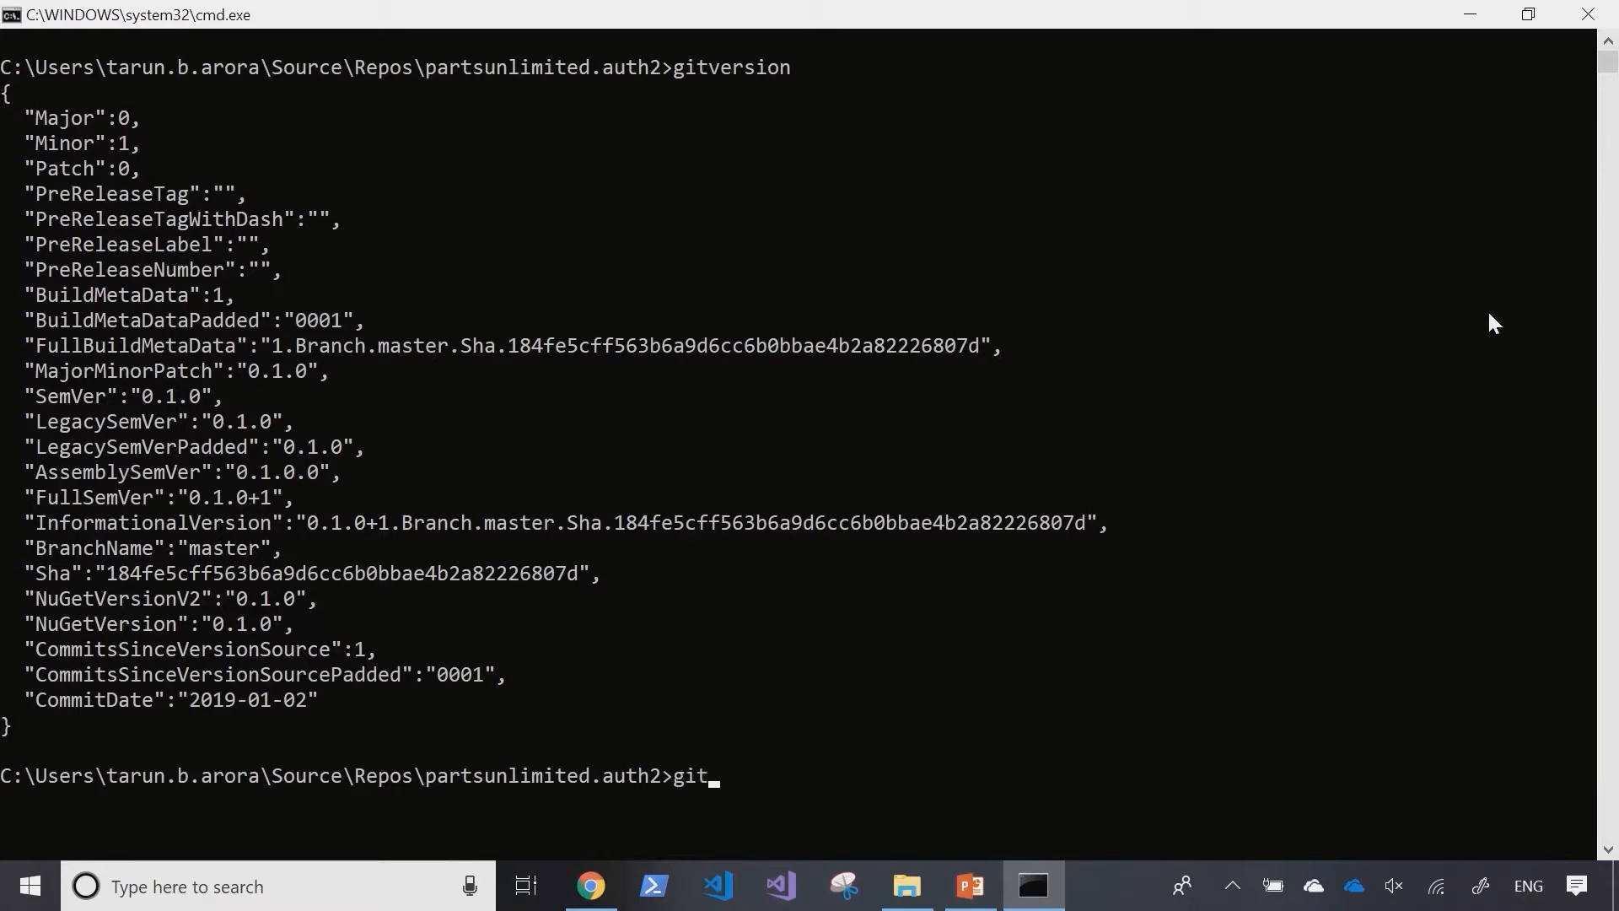
pyautogui.write('version init')
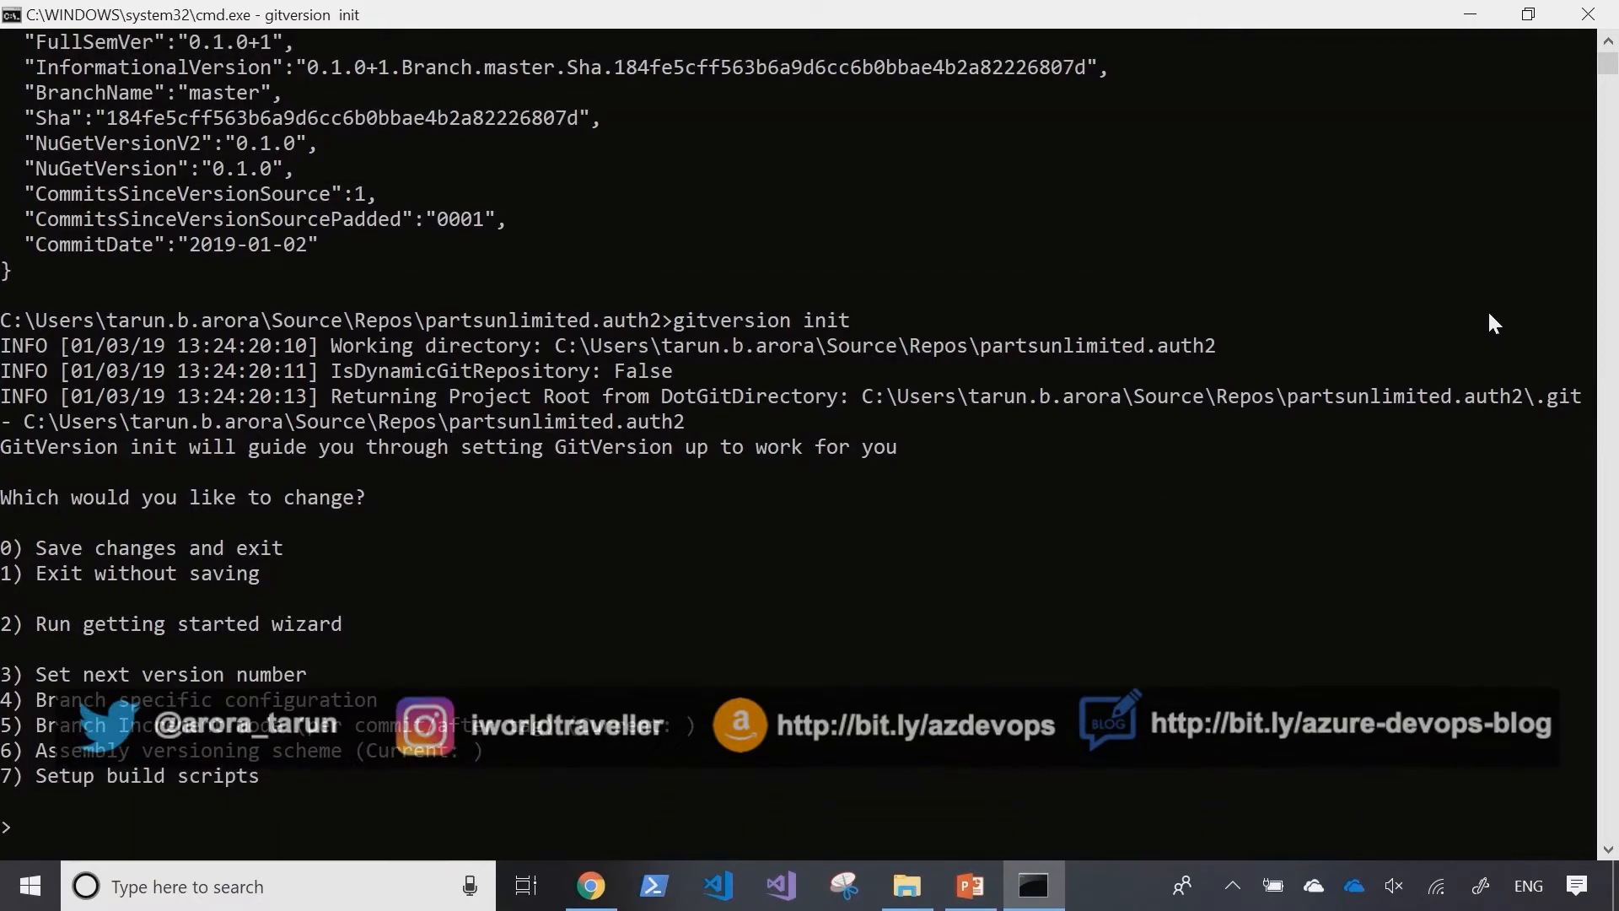
pyautogui.write('2')
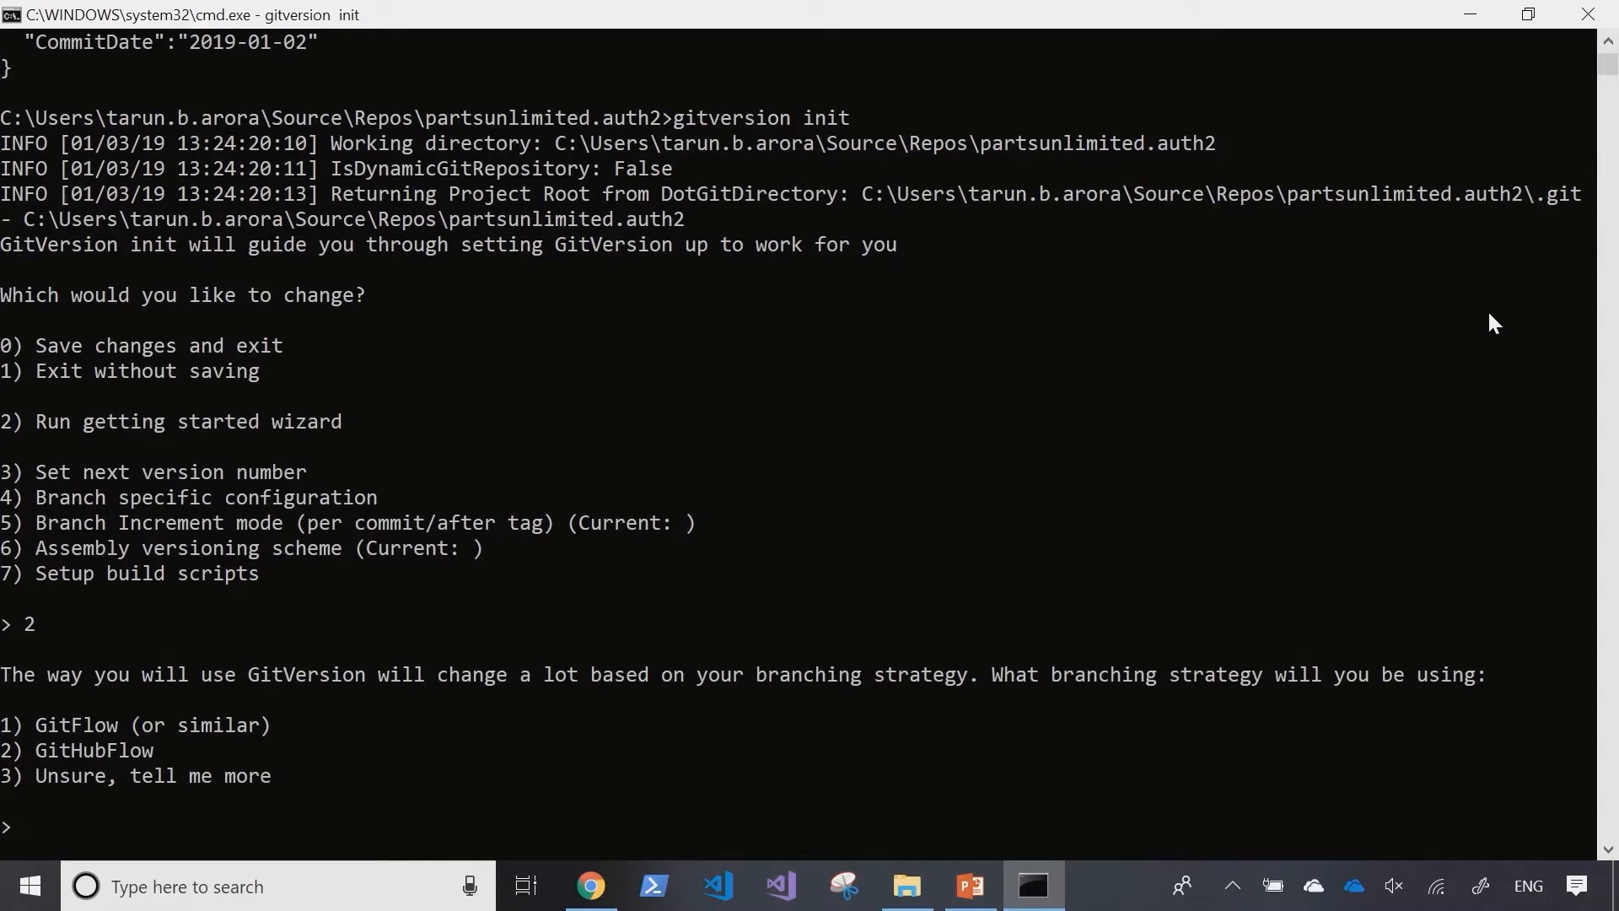
pyautogui.write('3')
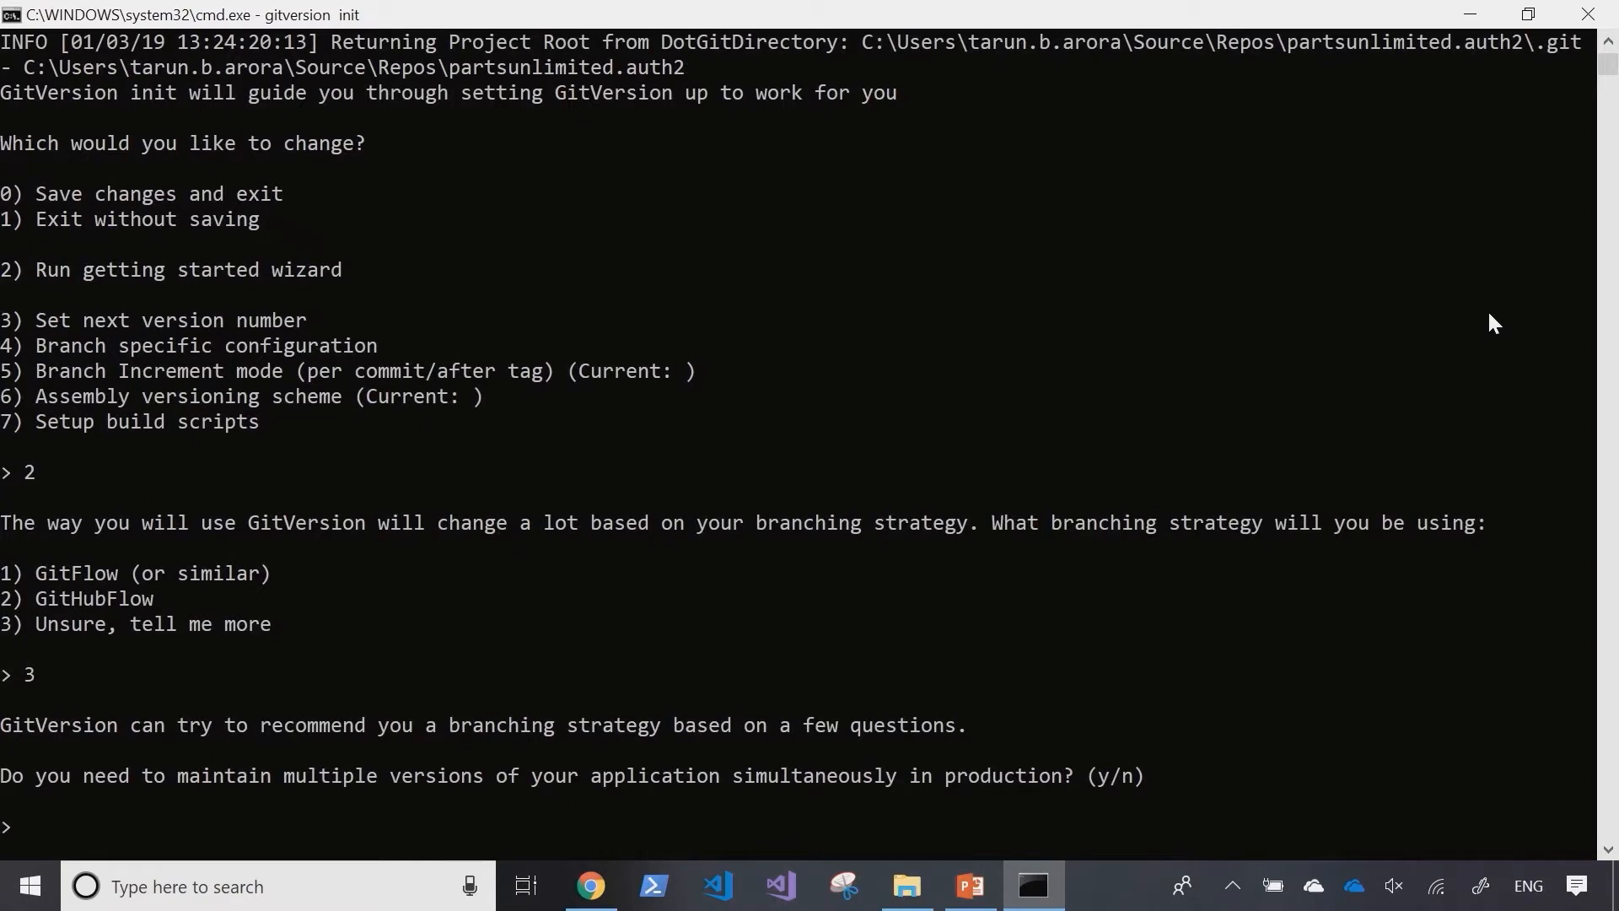
pyautogui.write('n')
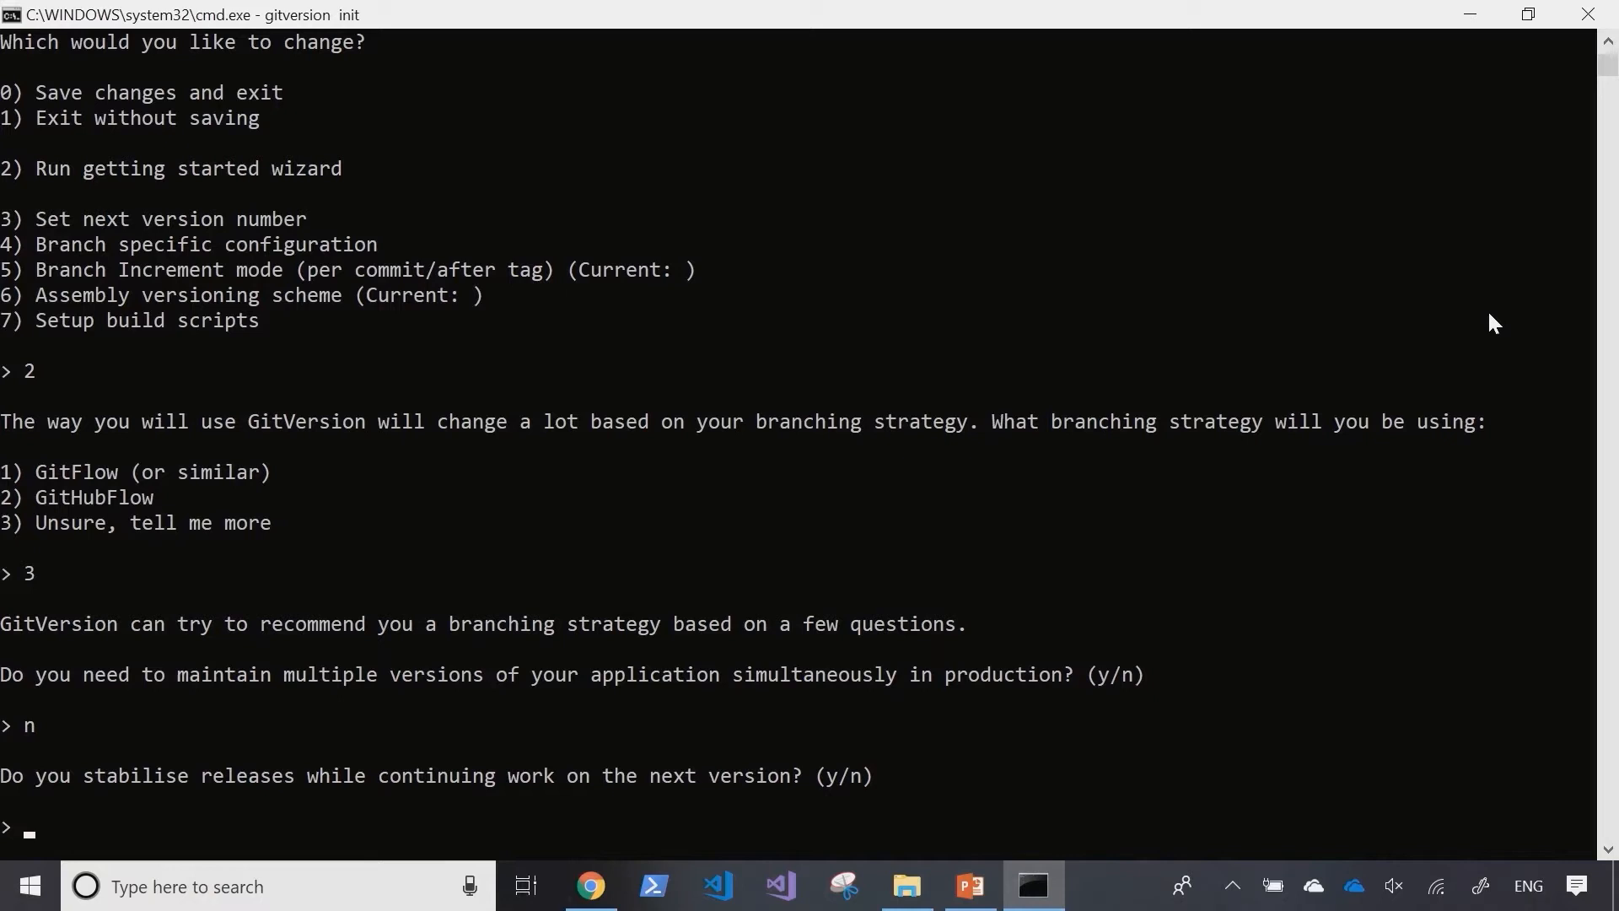
# Step: Answer y, choose GitFlow and continuous delivery mode, then save and exit with 0
pyautogui.write('y')
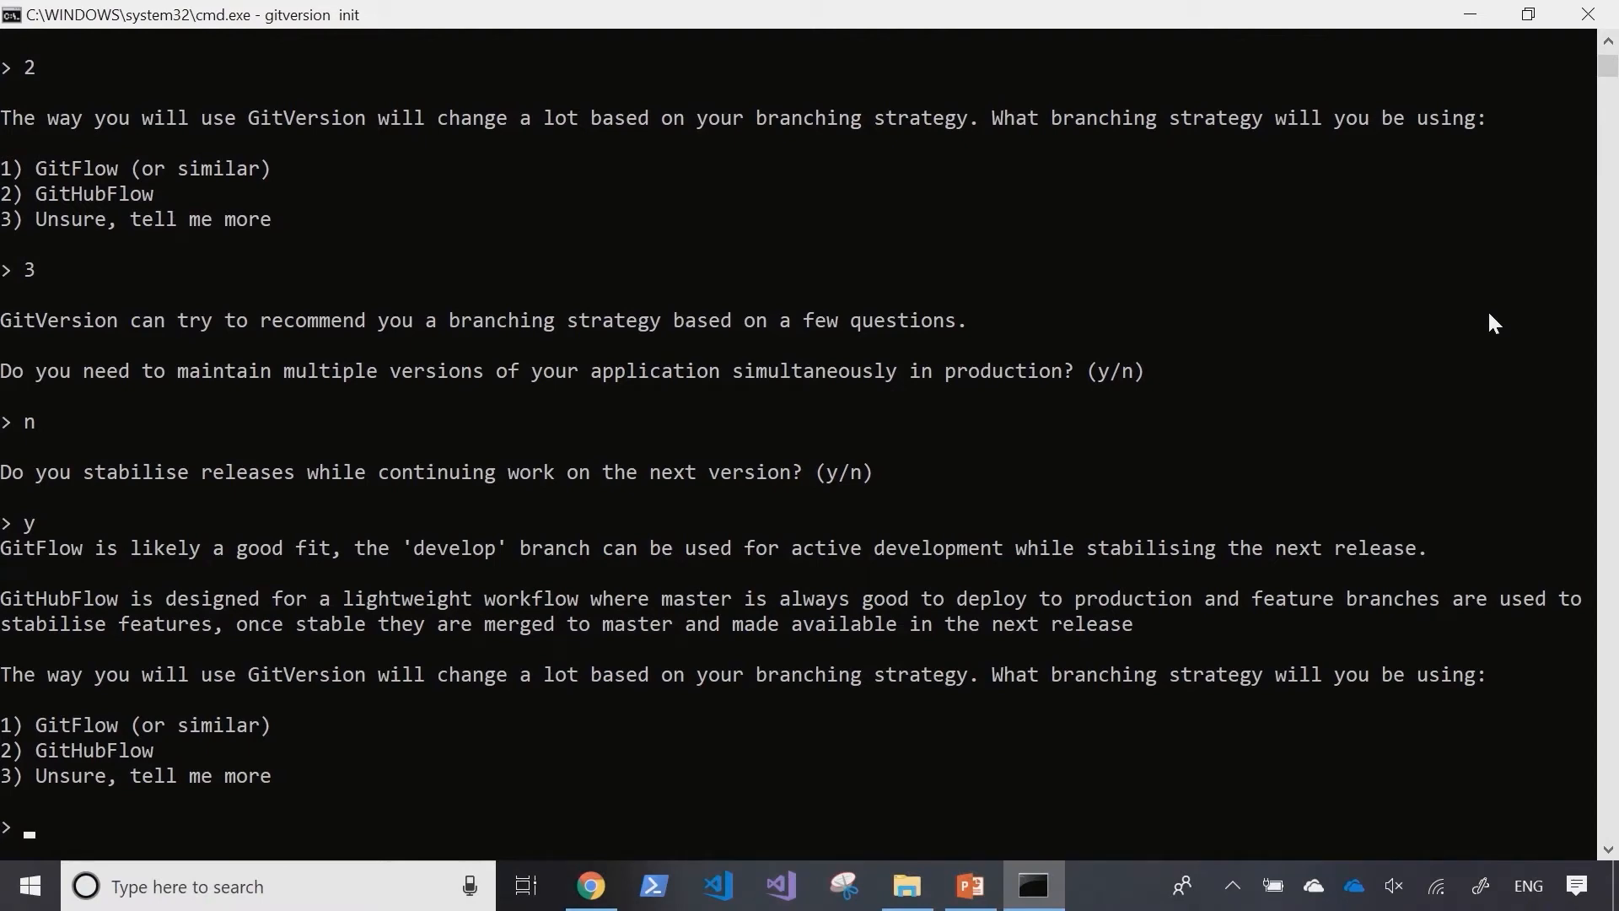
pyautogui.write('1')
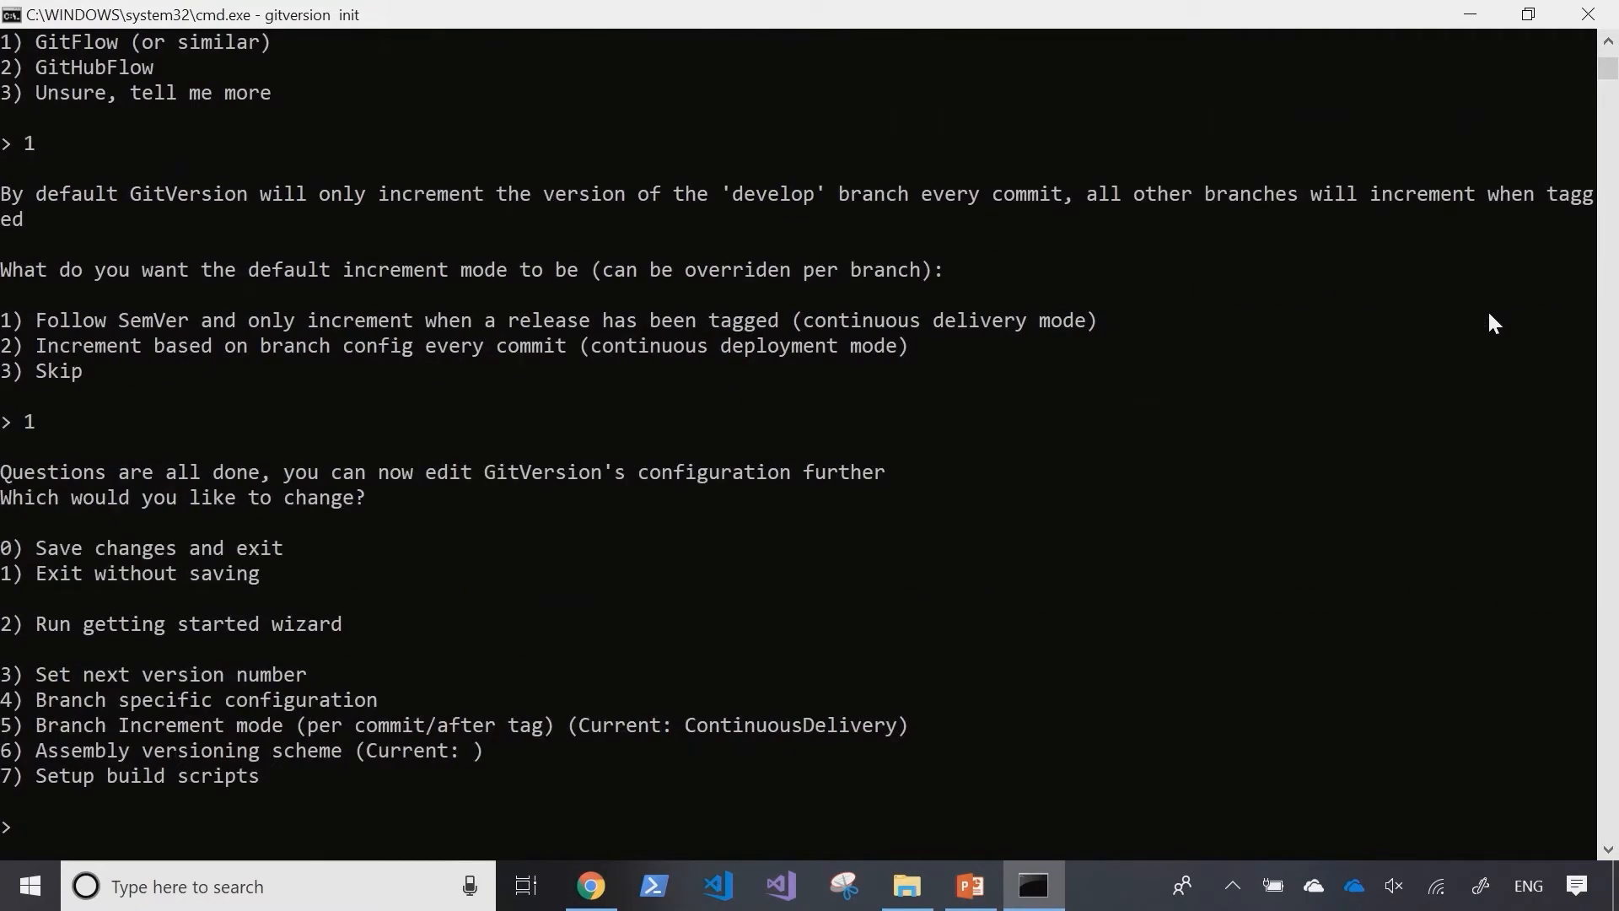
pyautogui.write('0')
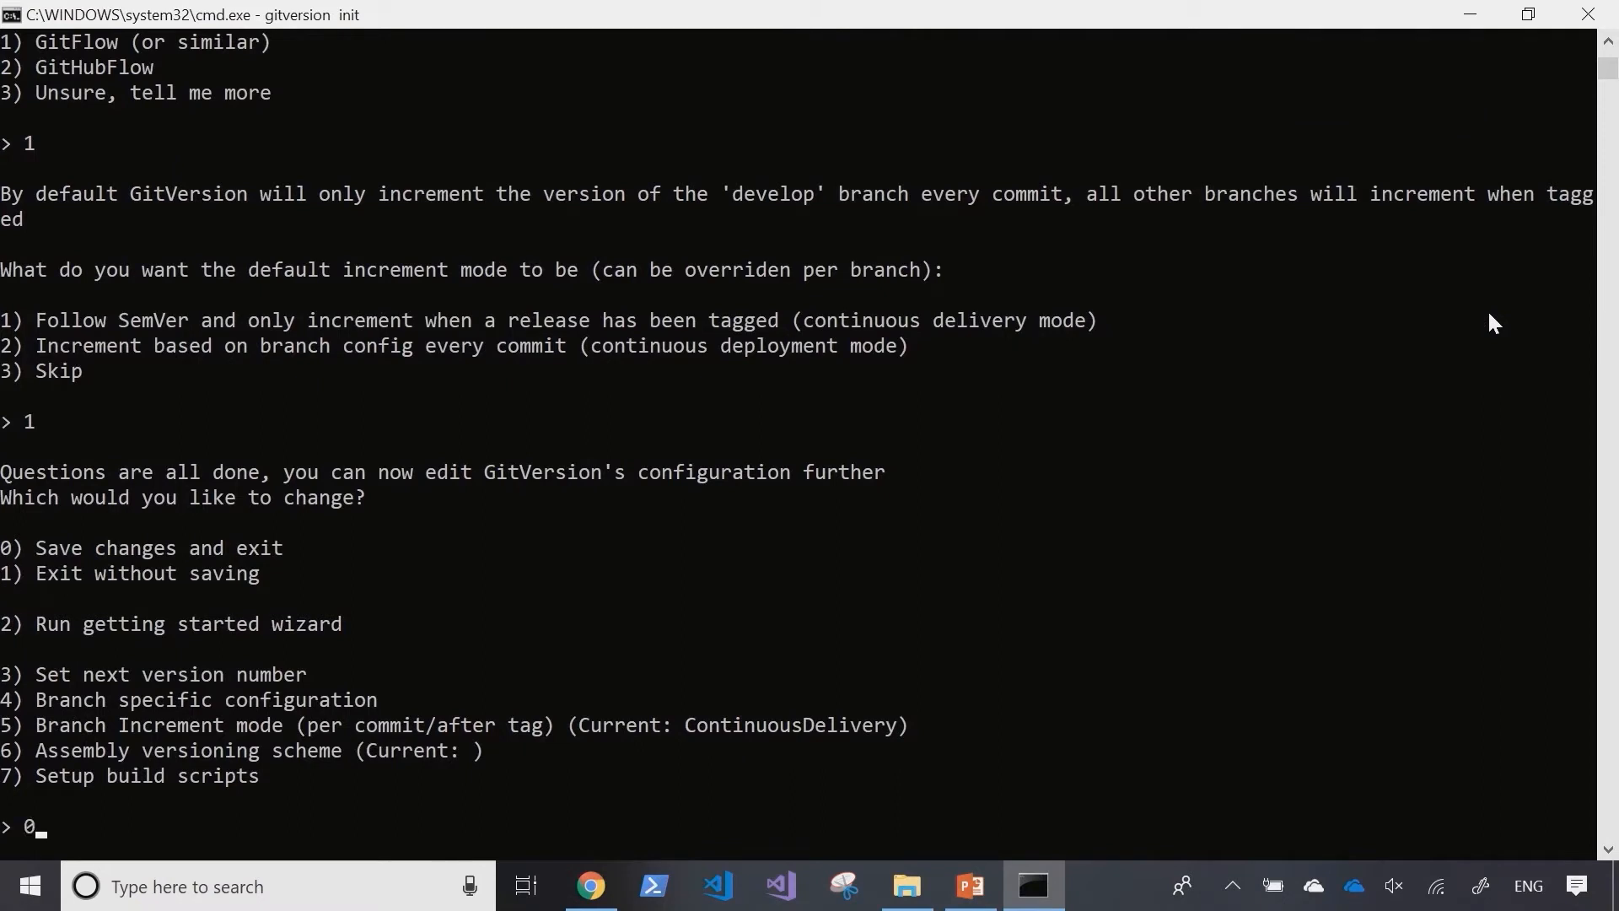
pyautogui.press('enter')
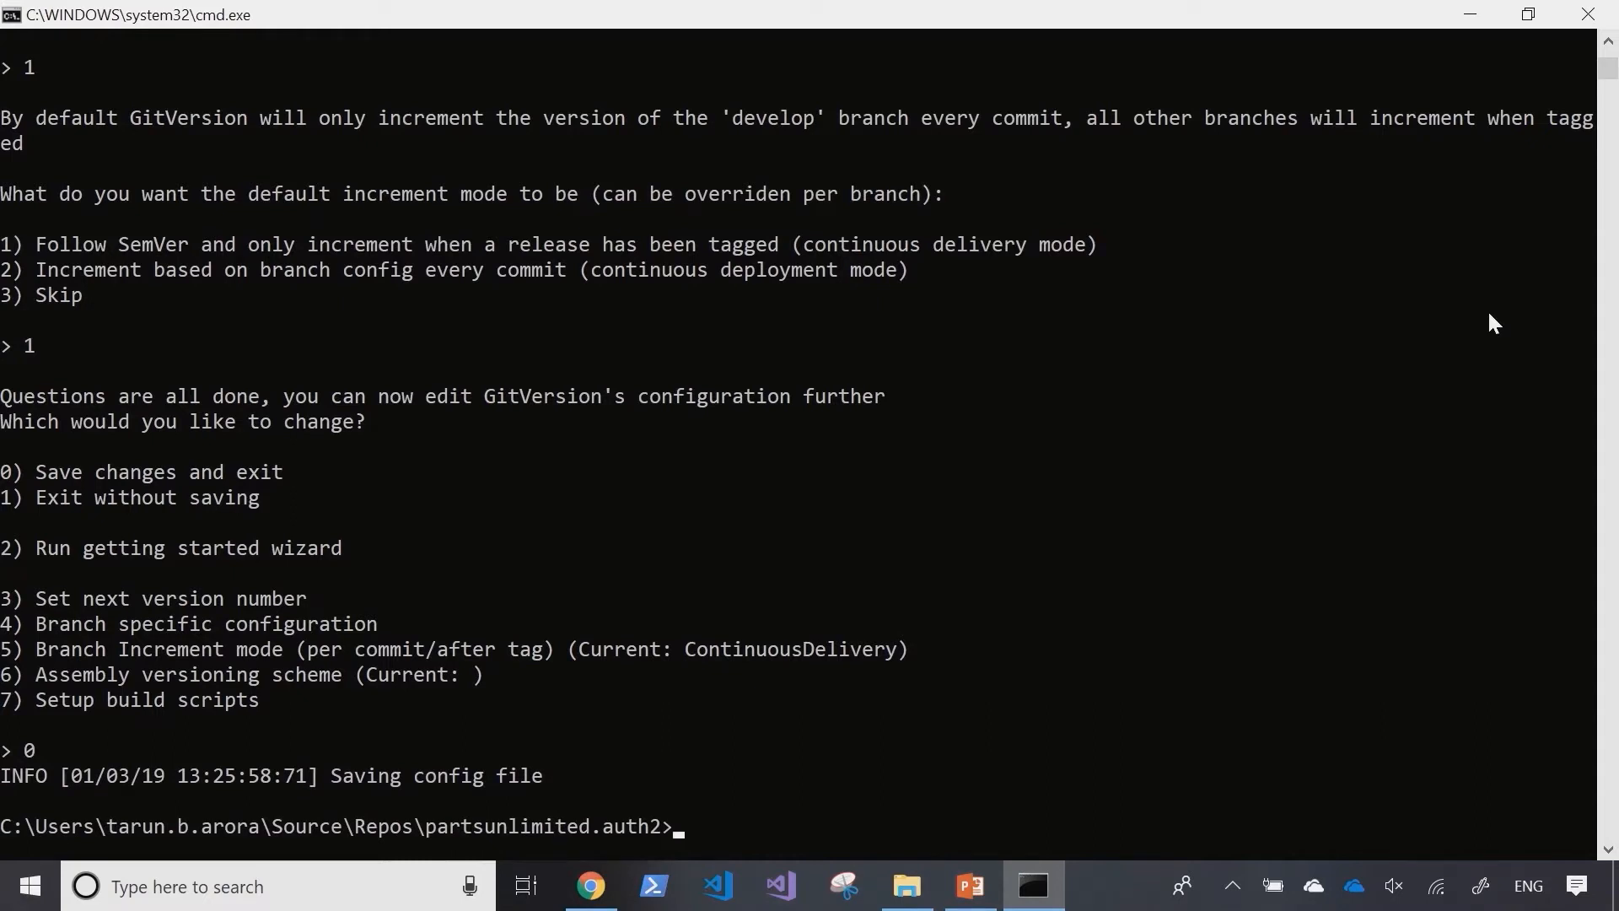
# Step: Stage GitVersion.yml, commit it as "gitversion config", and git push to master
pyautogui.write('git status')
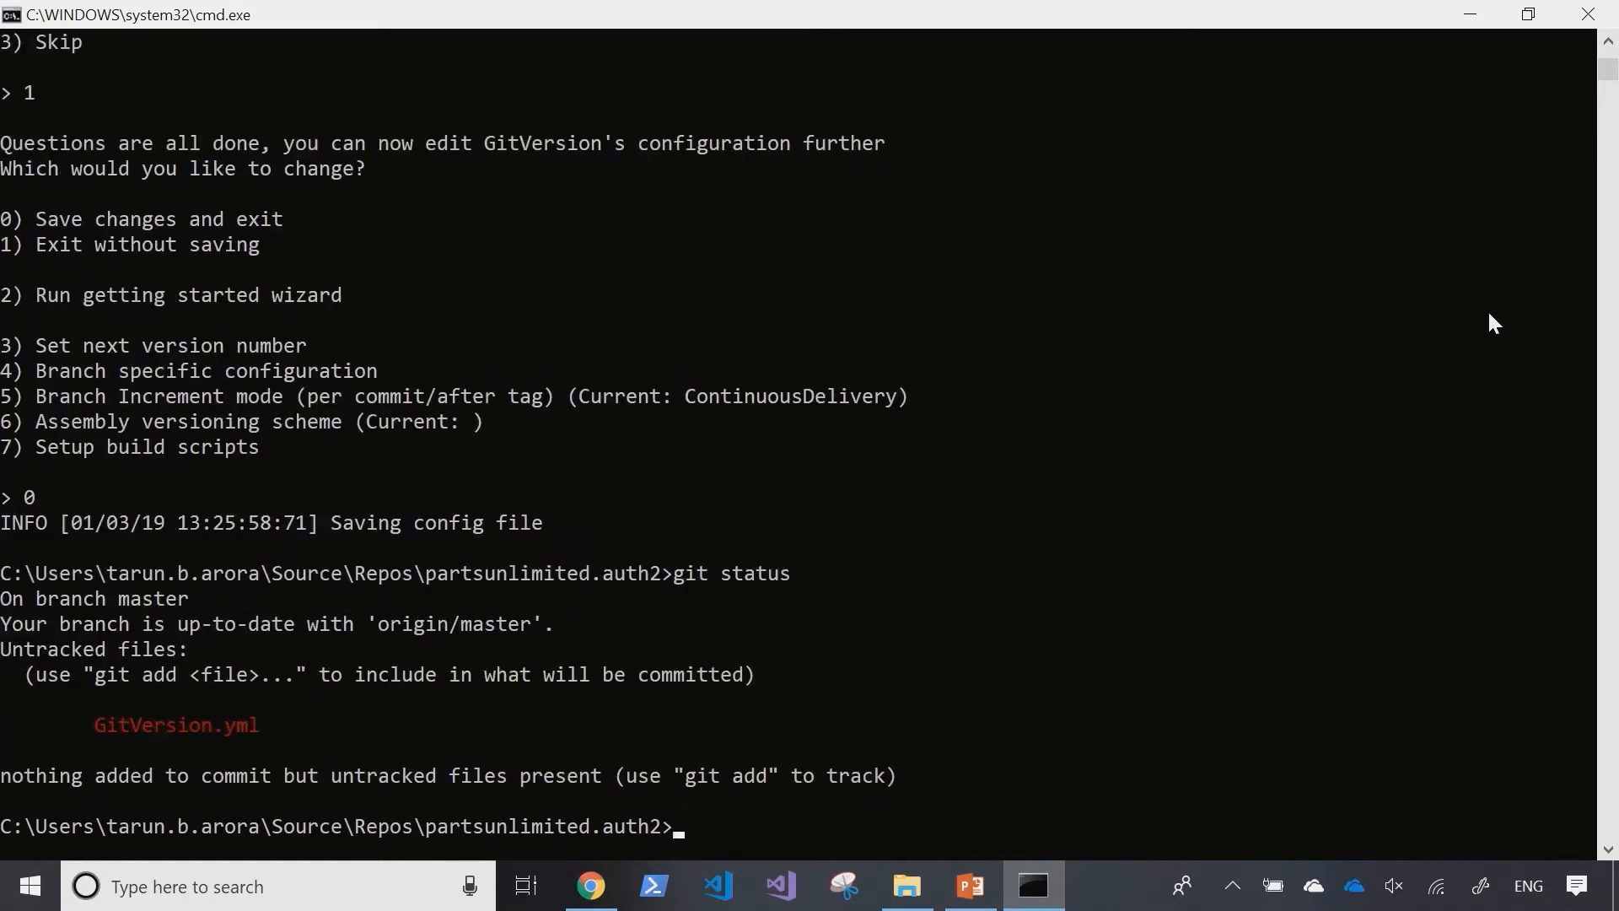
pyautogui.write('git add ,')
pyautogui.write('git commit -m')
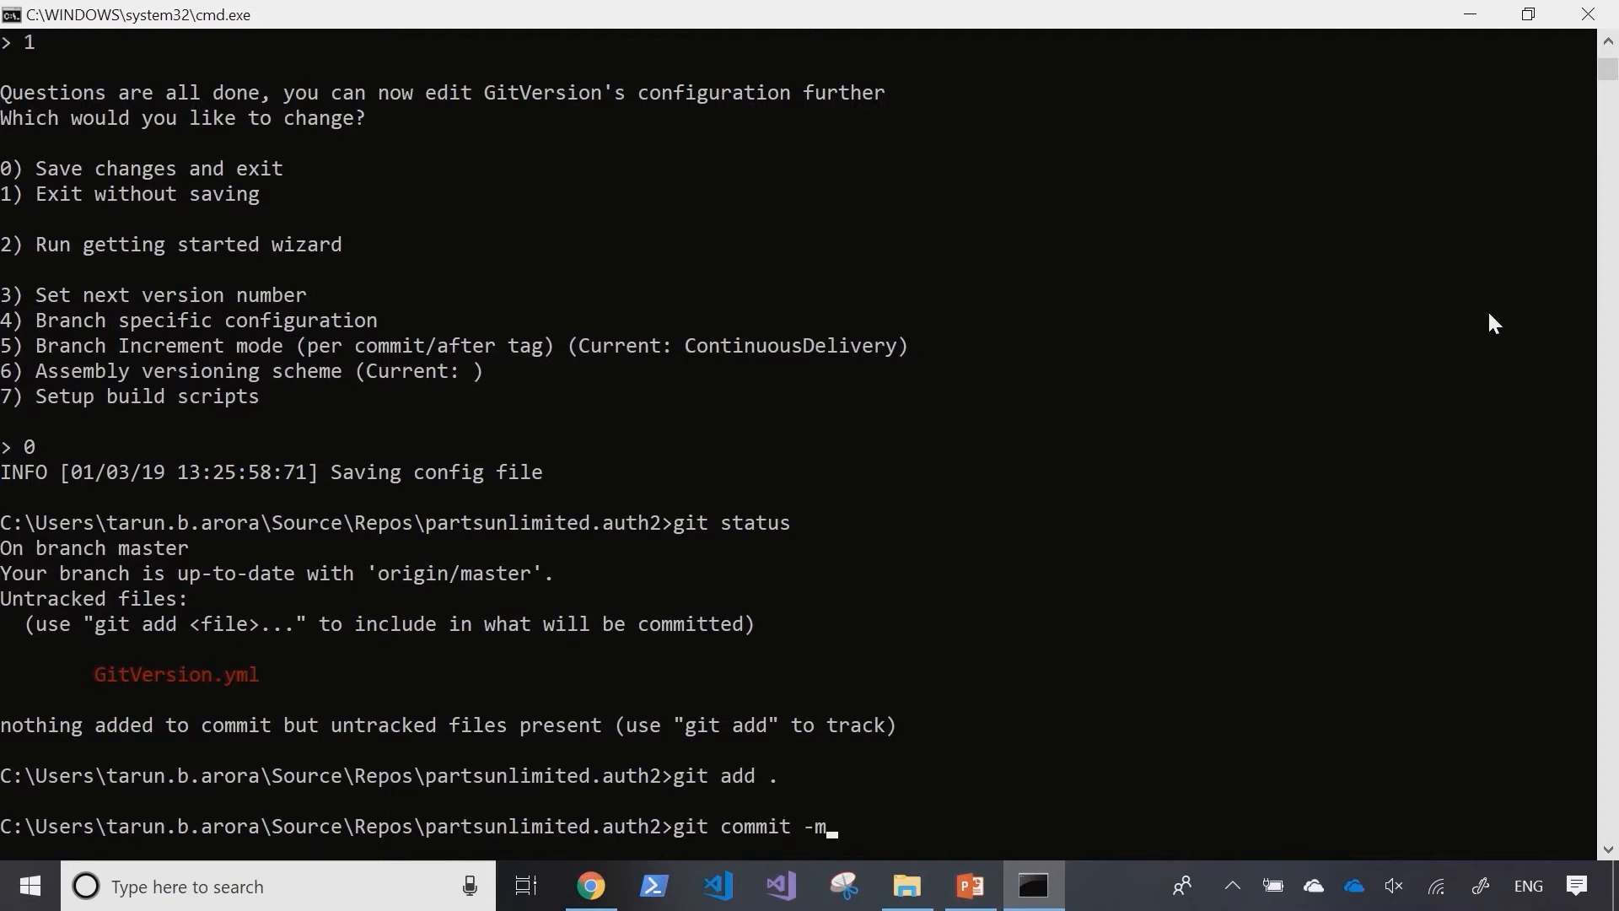
pyautogui.write('"gitversion config')
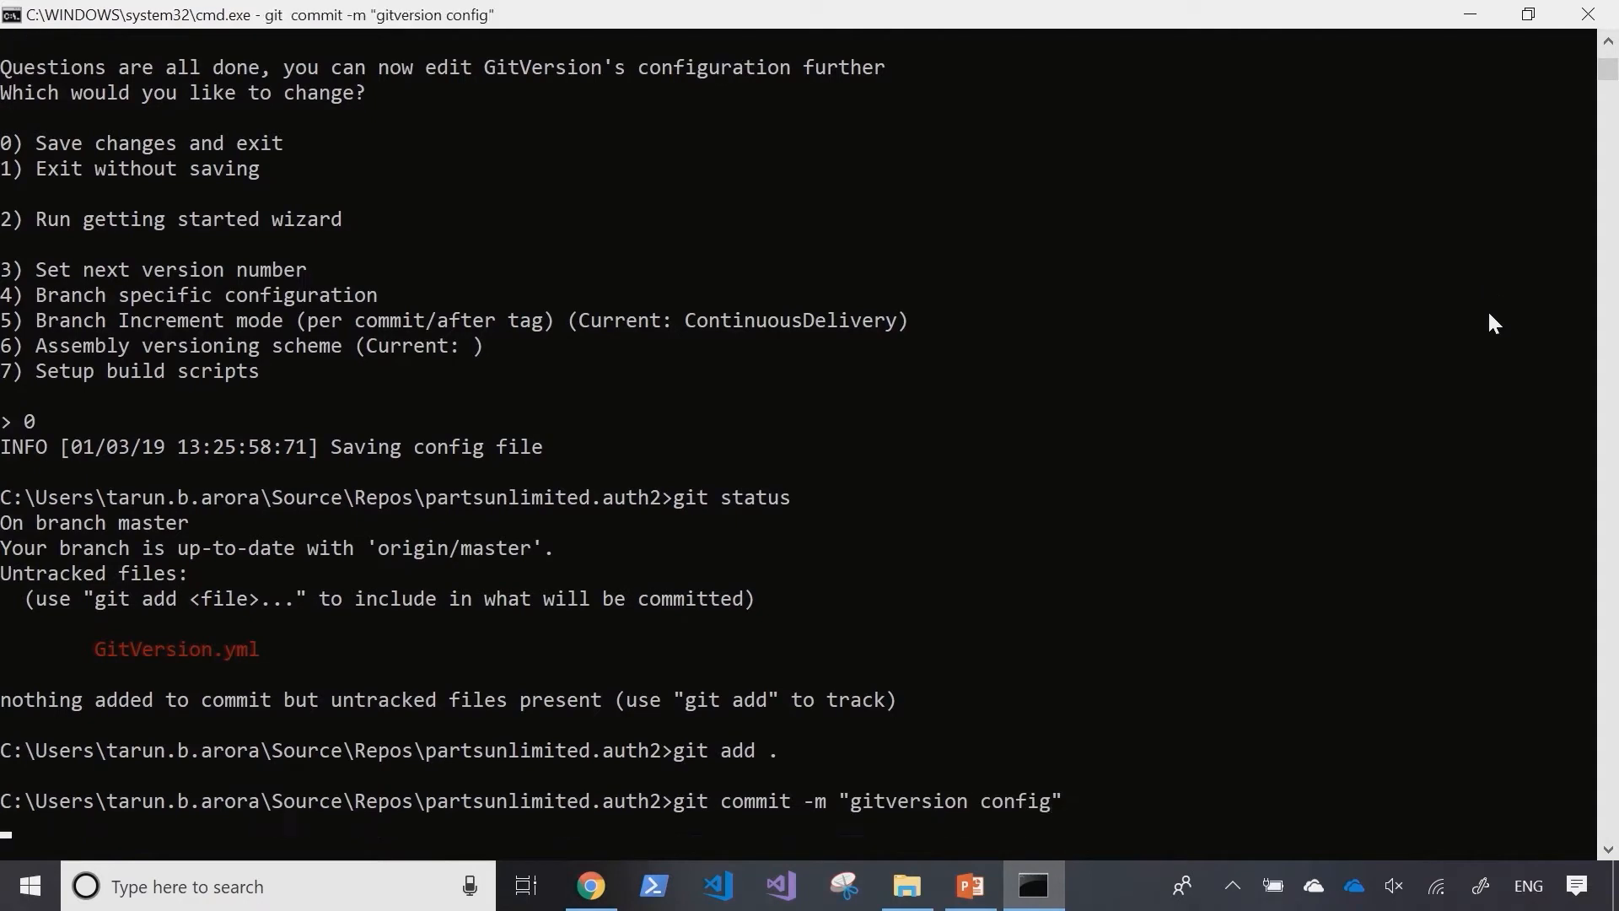
pyautogui.write('git push')
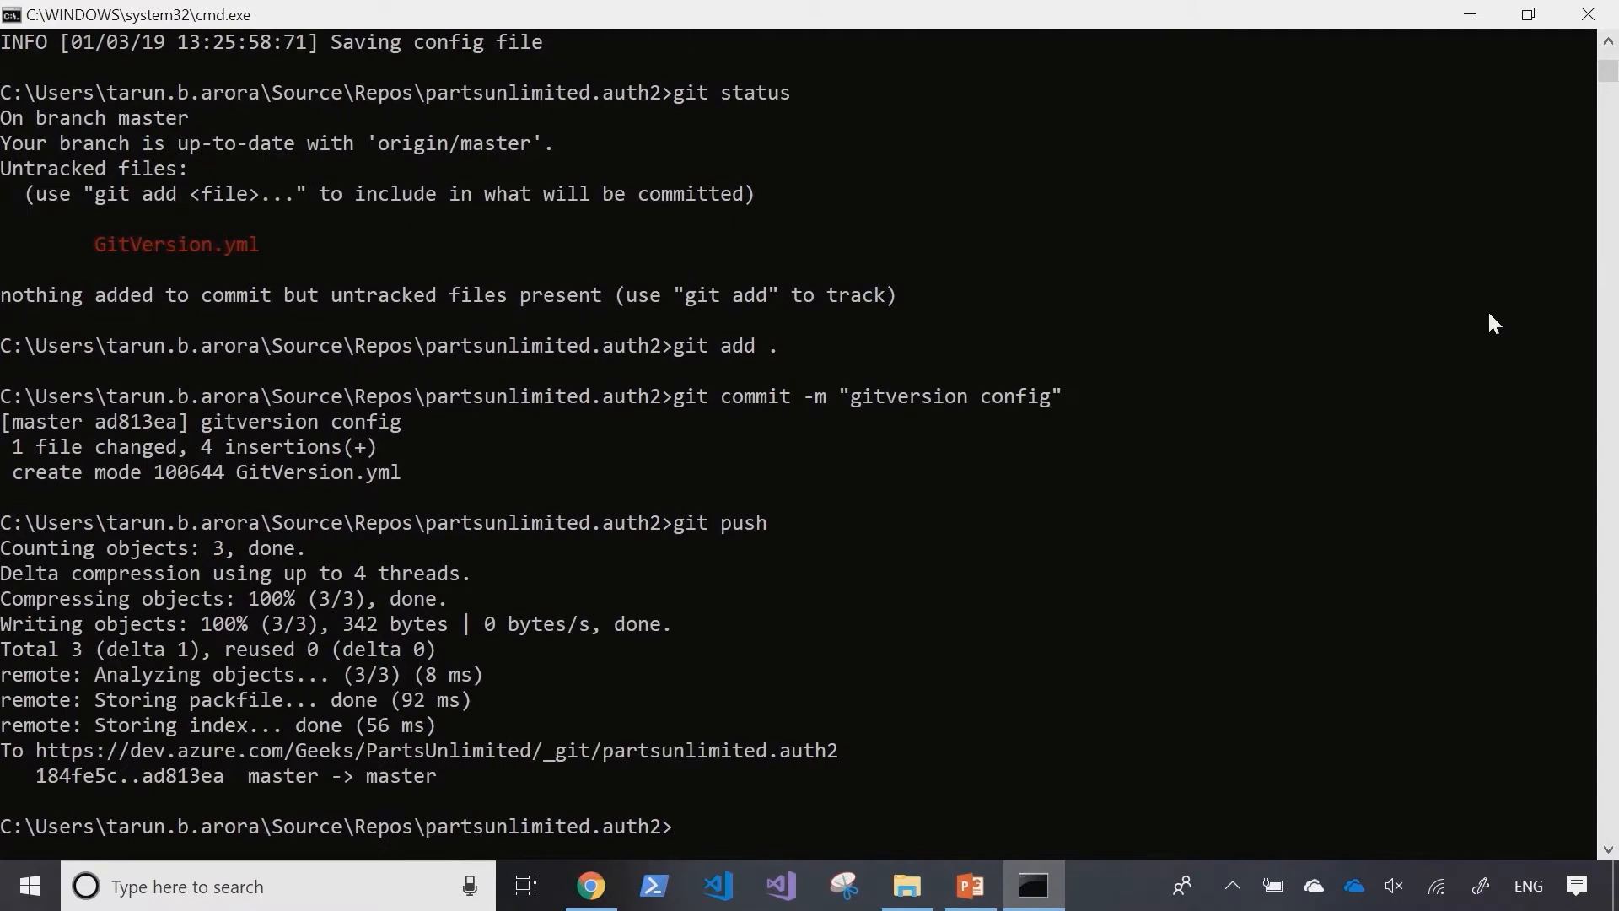
# Step: Back in the browser, open the partsunlimited.auth2 Tags page, which shows no tags
pyautogui.click(589, 886)
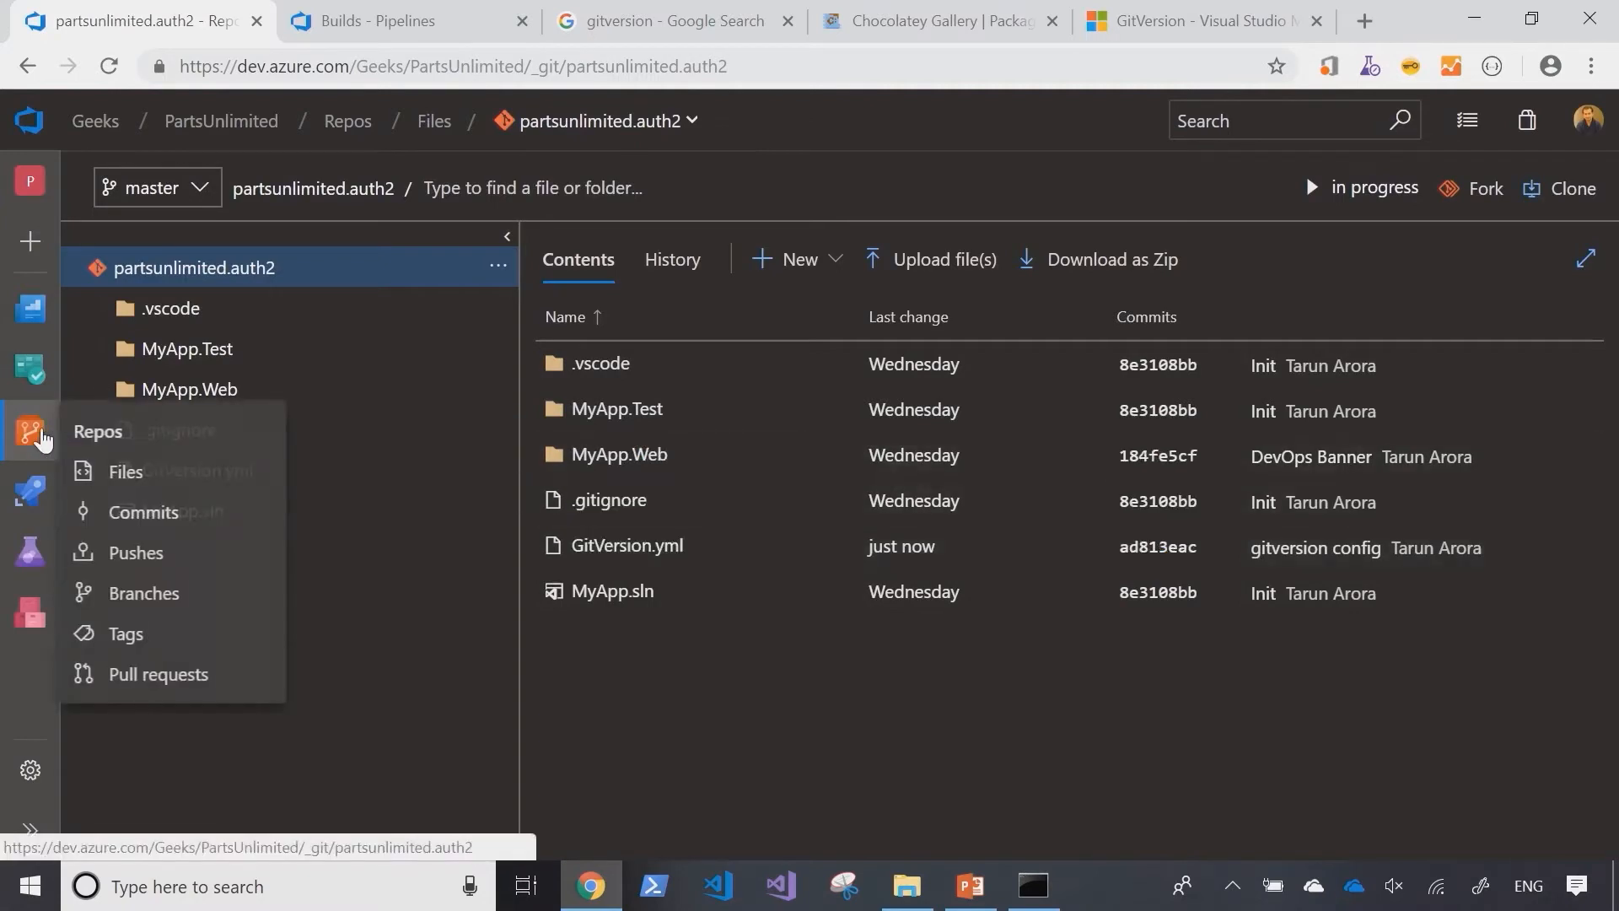
pyautogui.click(126, 637)
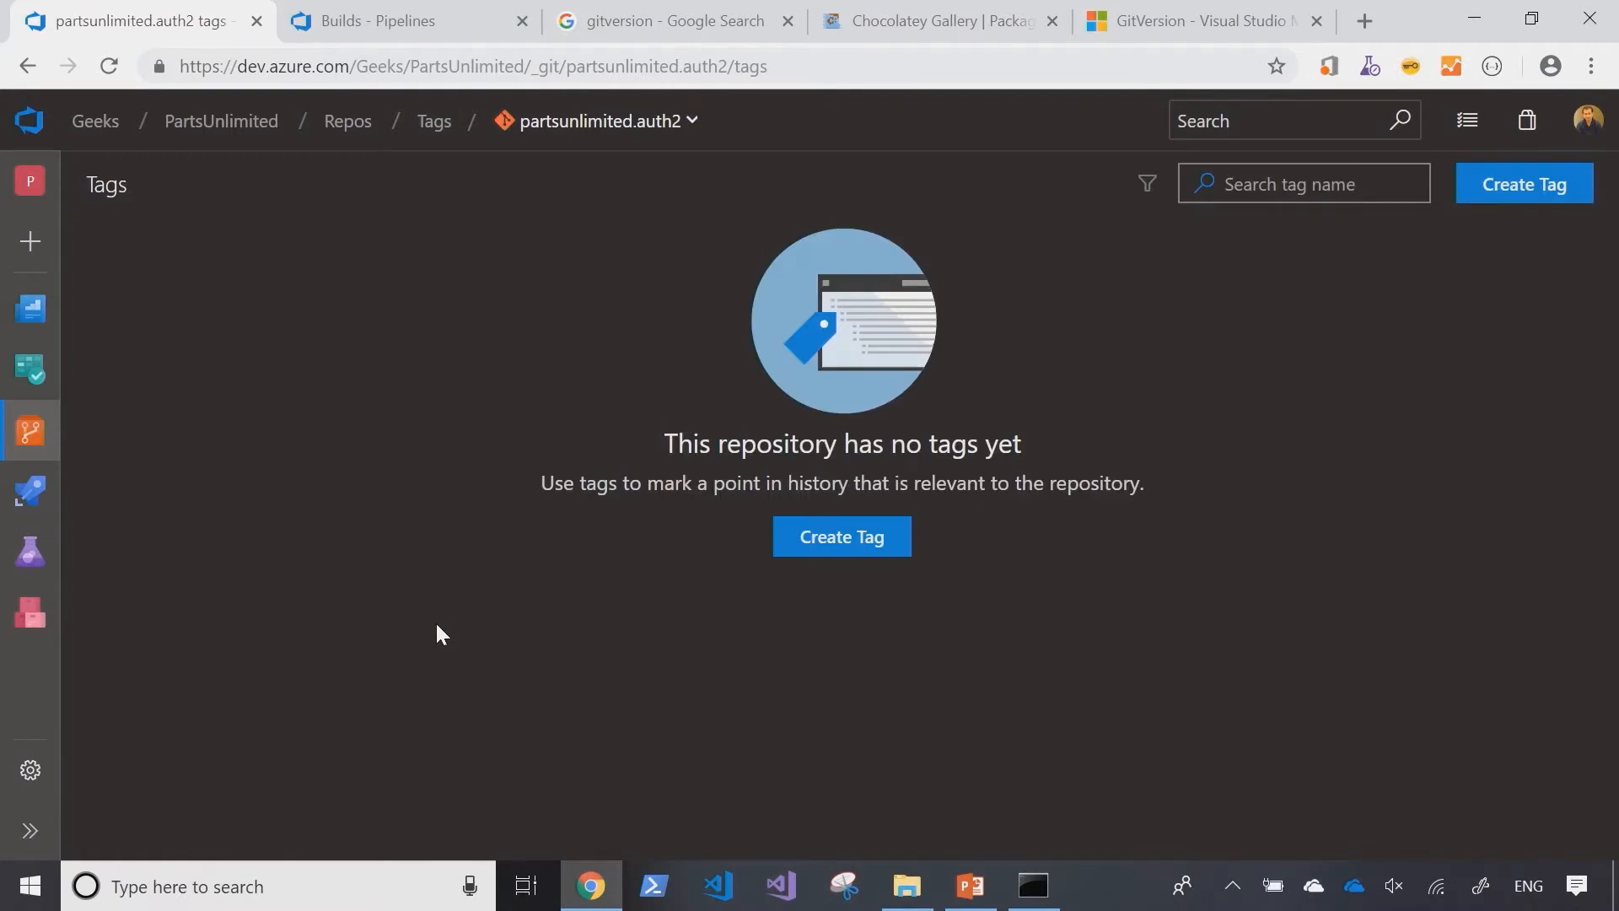
pyautogui.moveTo(773, 563)
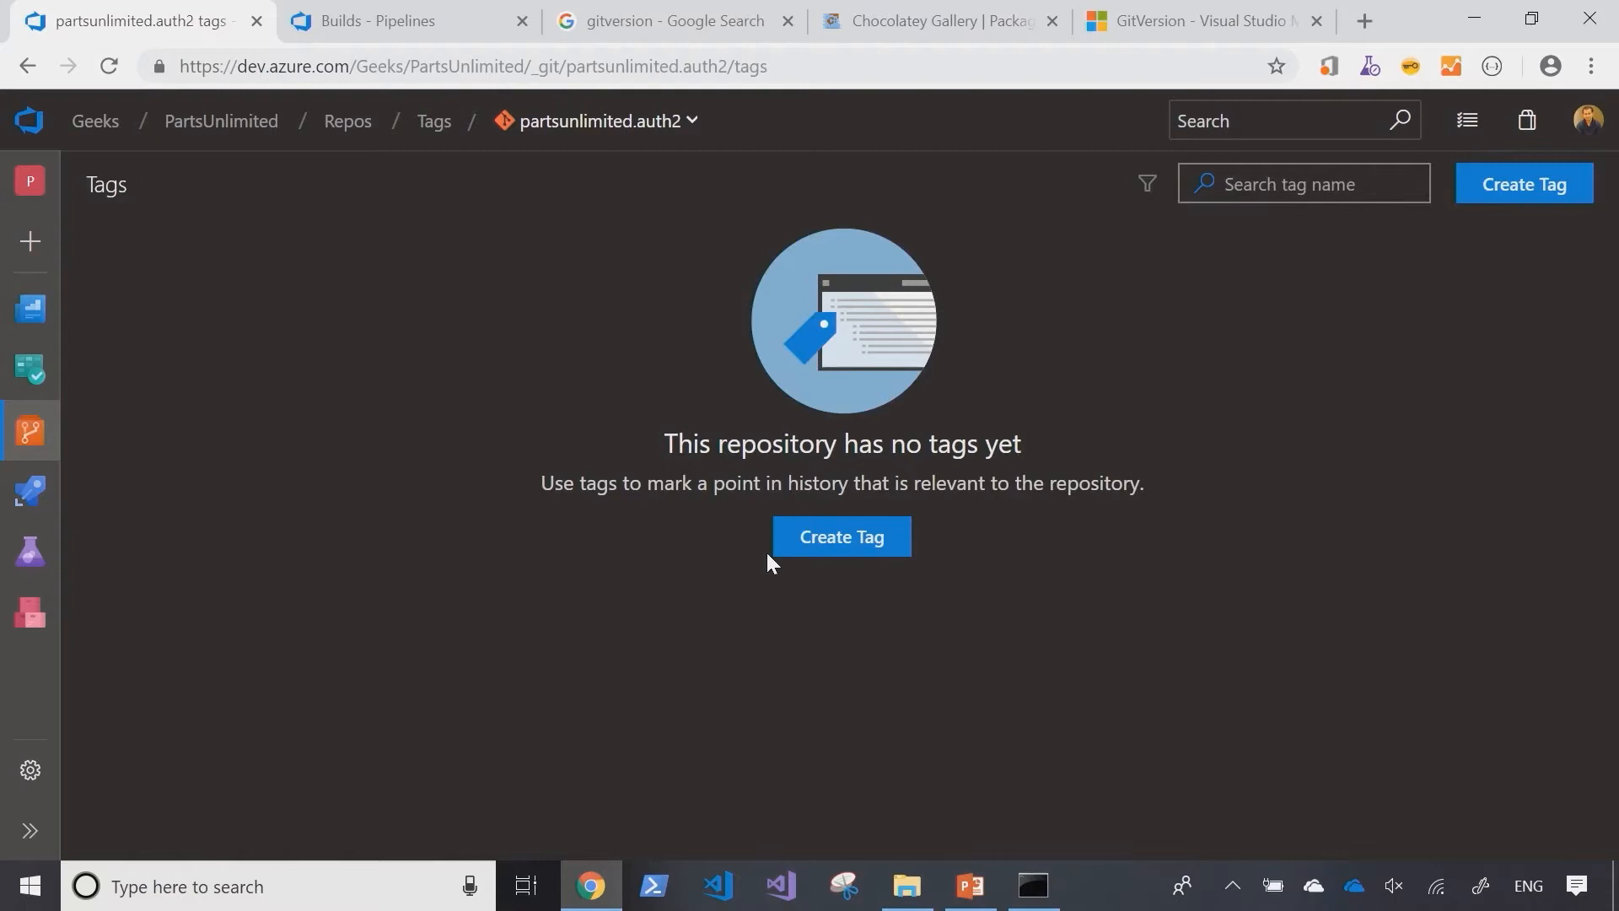
# Step: Create tag 1.0.0 on master described "This is a go live release"
pyautogui.click(841, 536)
pyautogui.write('1.0.0')
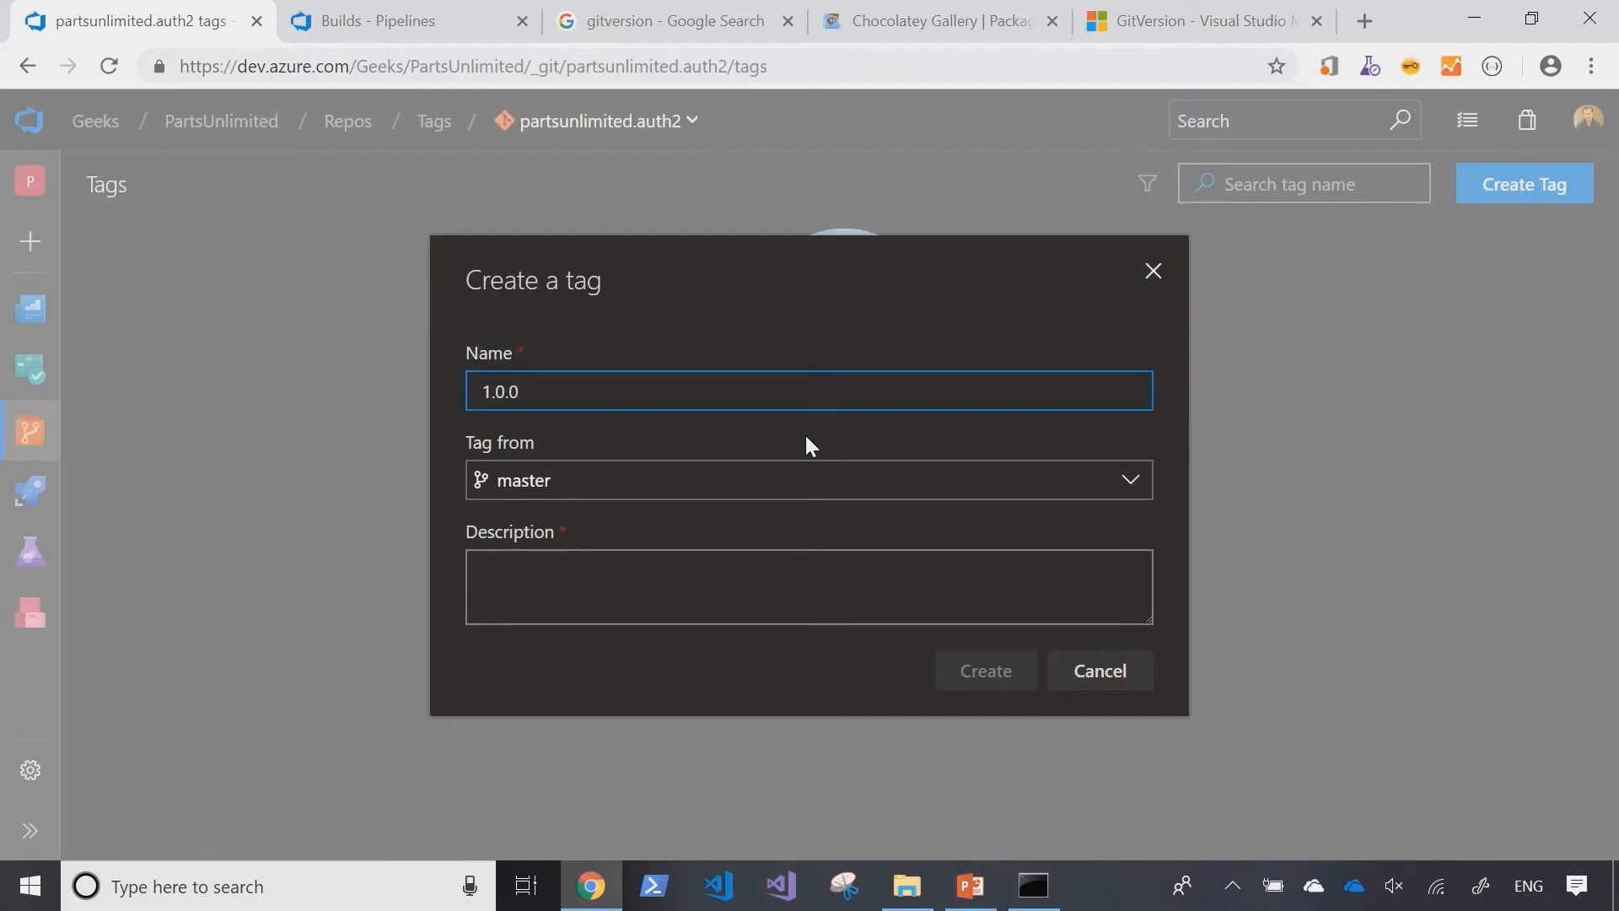
pyautogui.write('This')
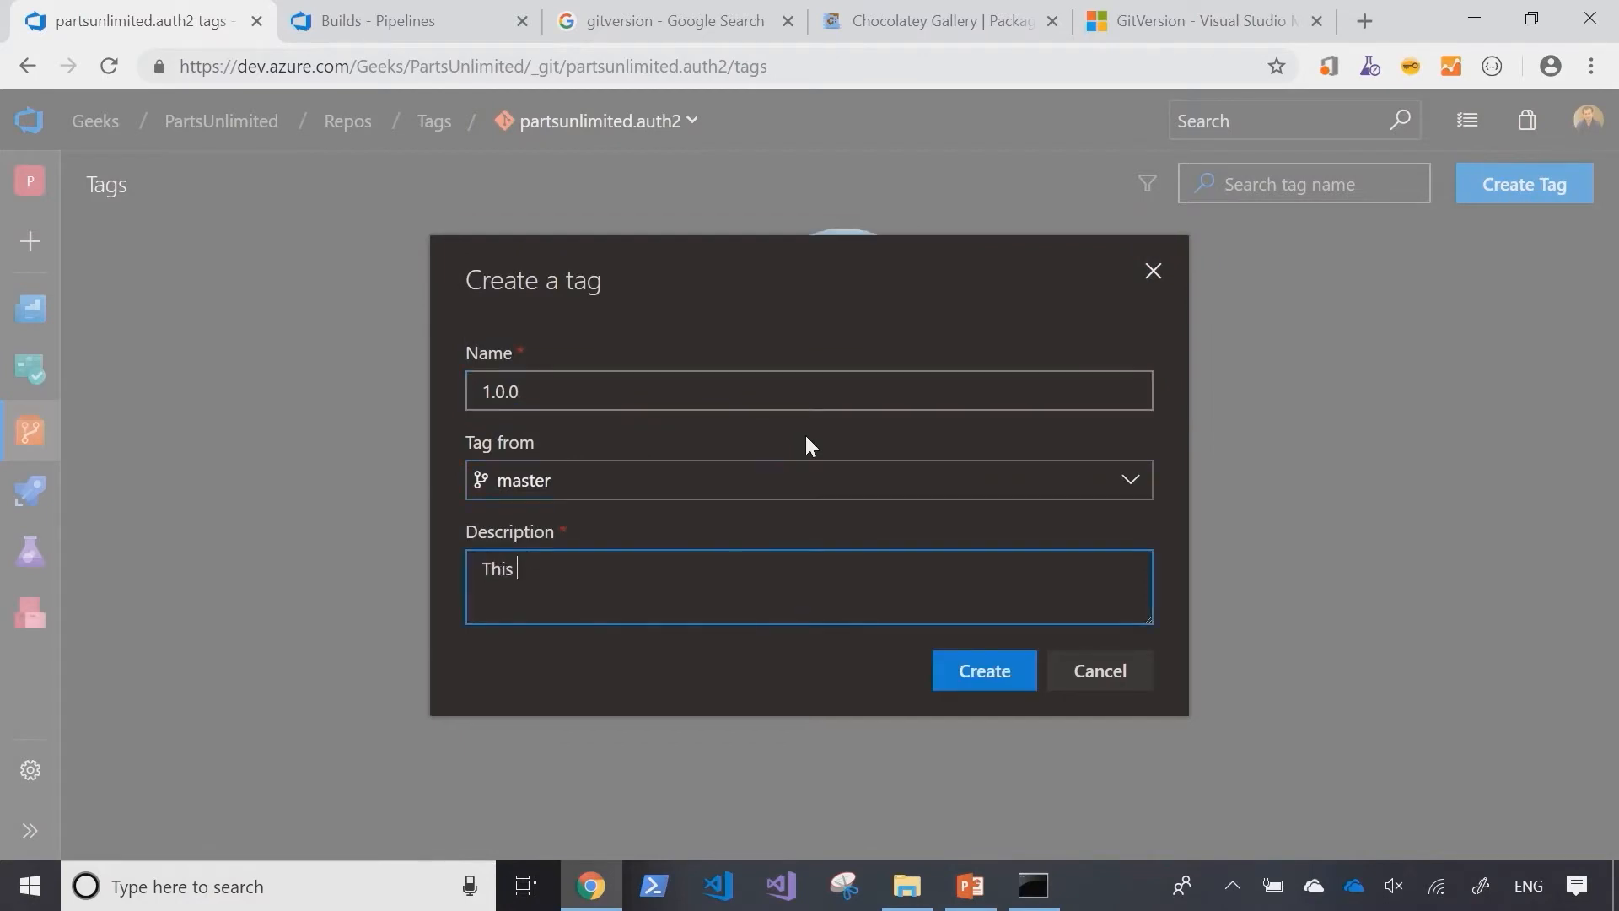
pyautogui.write('is a go live release')
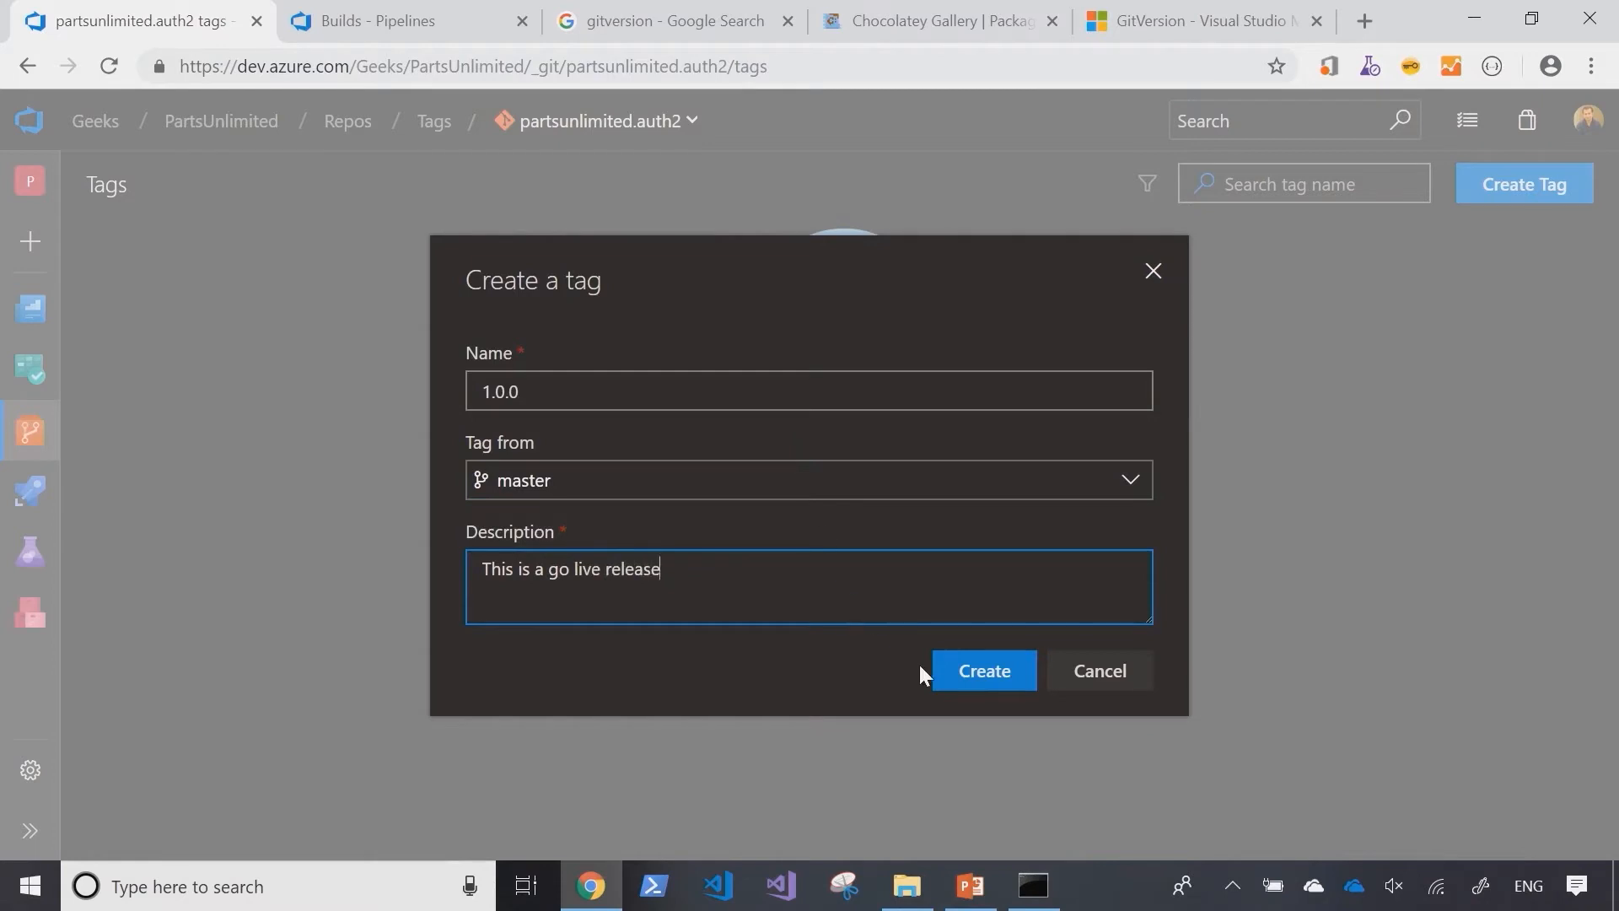
pyautogui.click(982, 670)
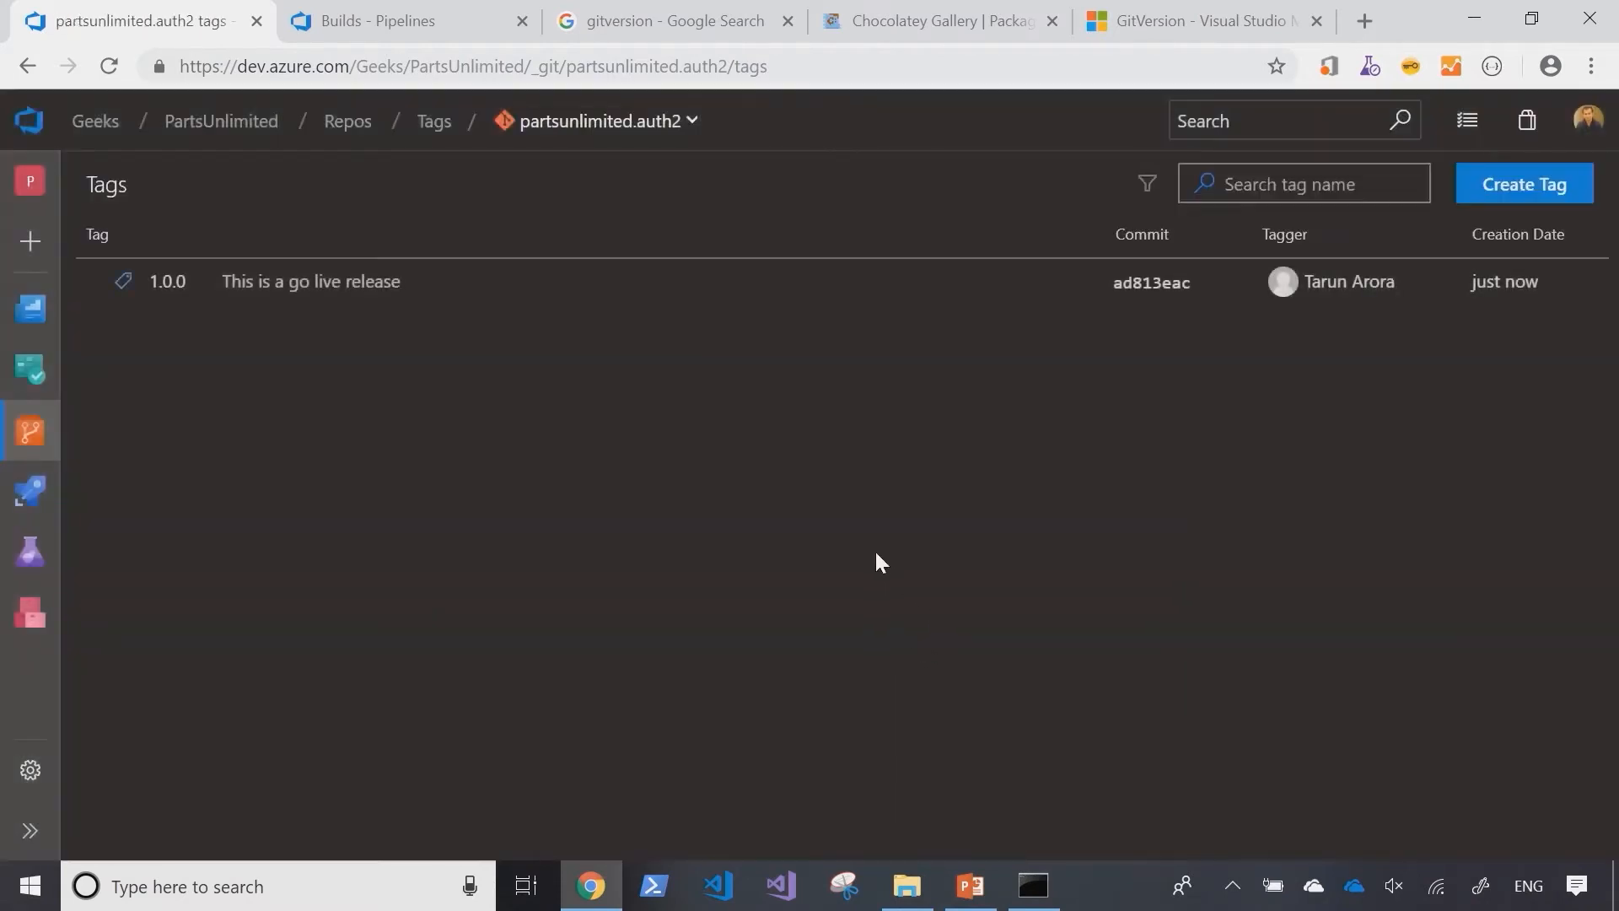
pyautogui.moveTo(810, 555)
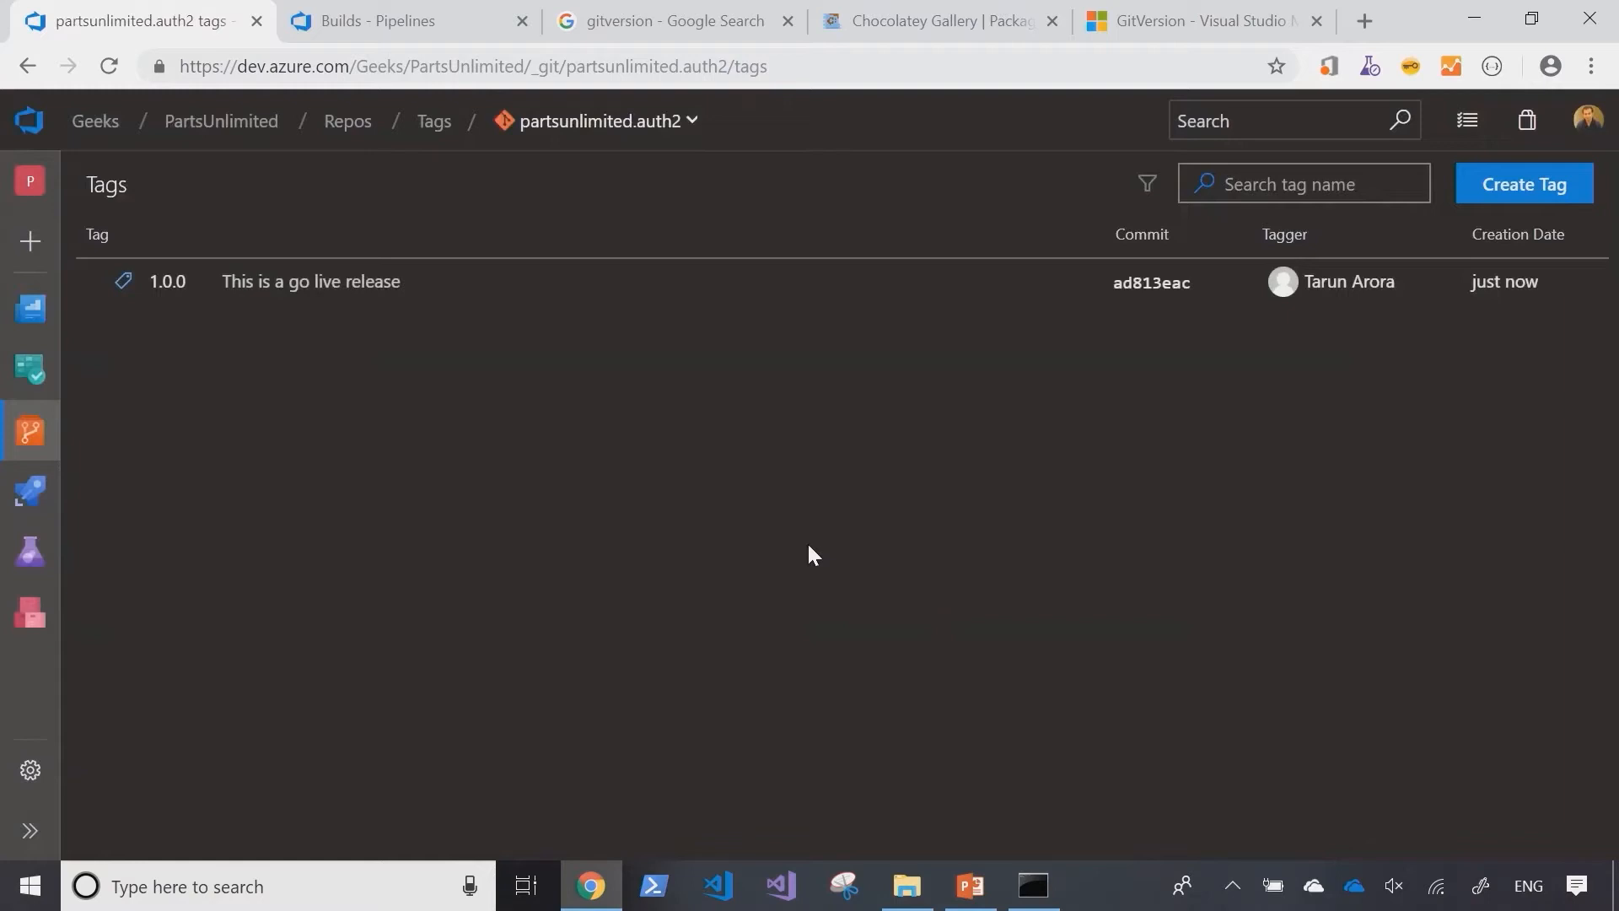
pyautogui.moveTo(817, 561)
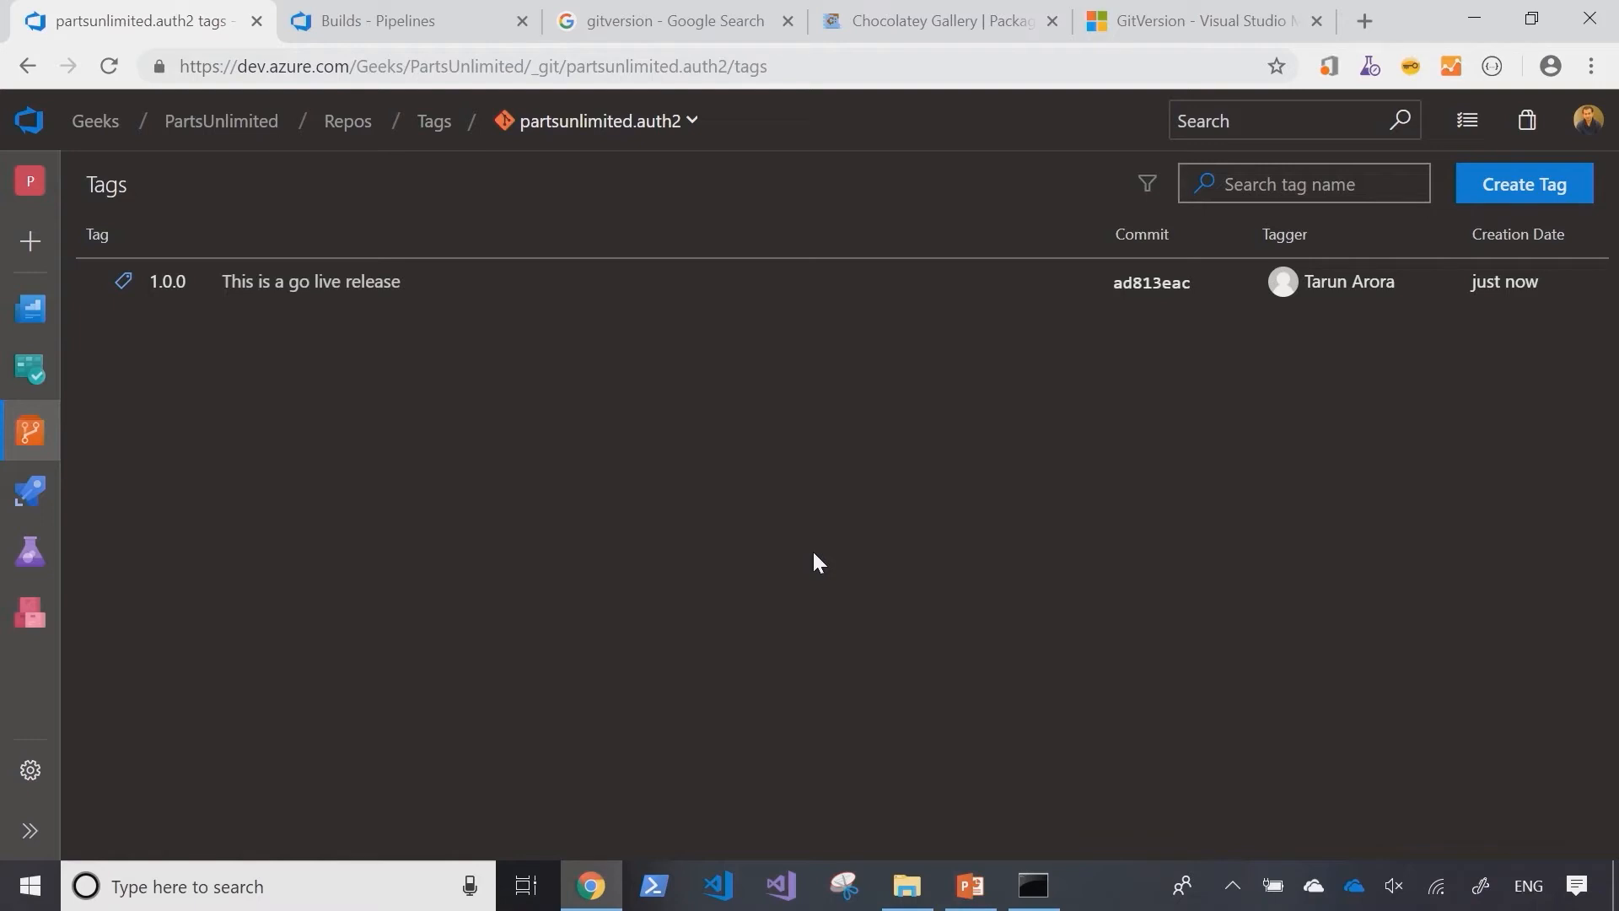
pyautogui.moveTo(656, 511)
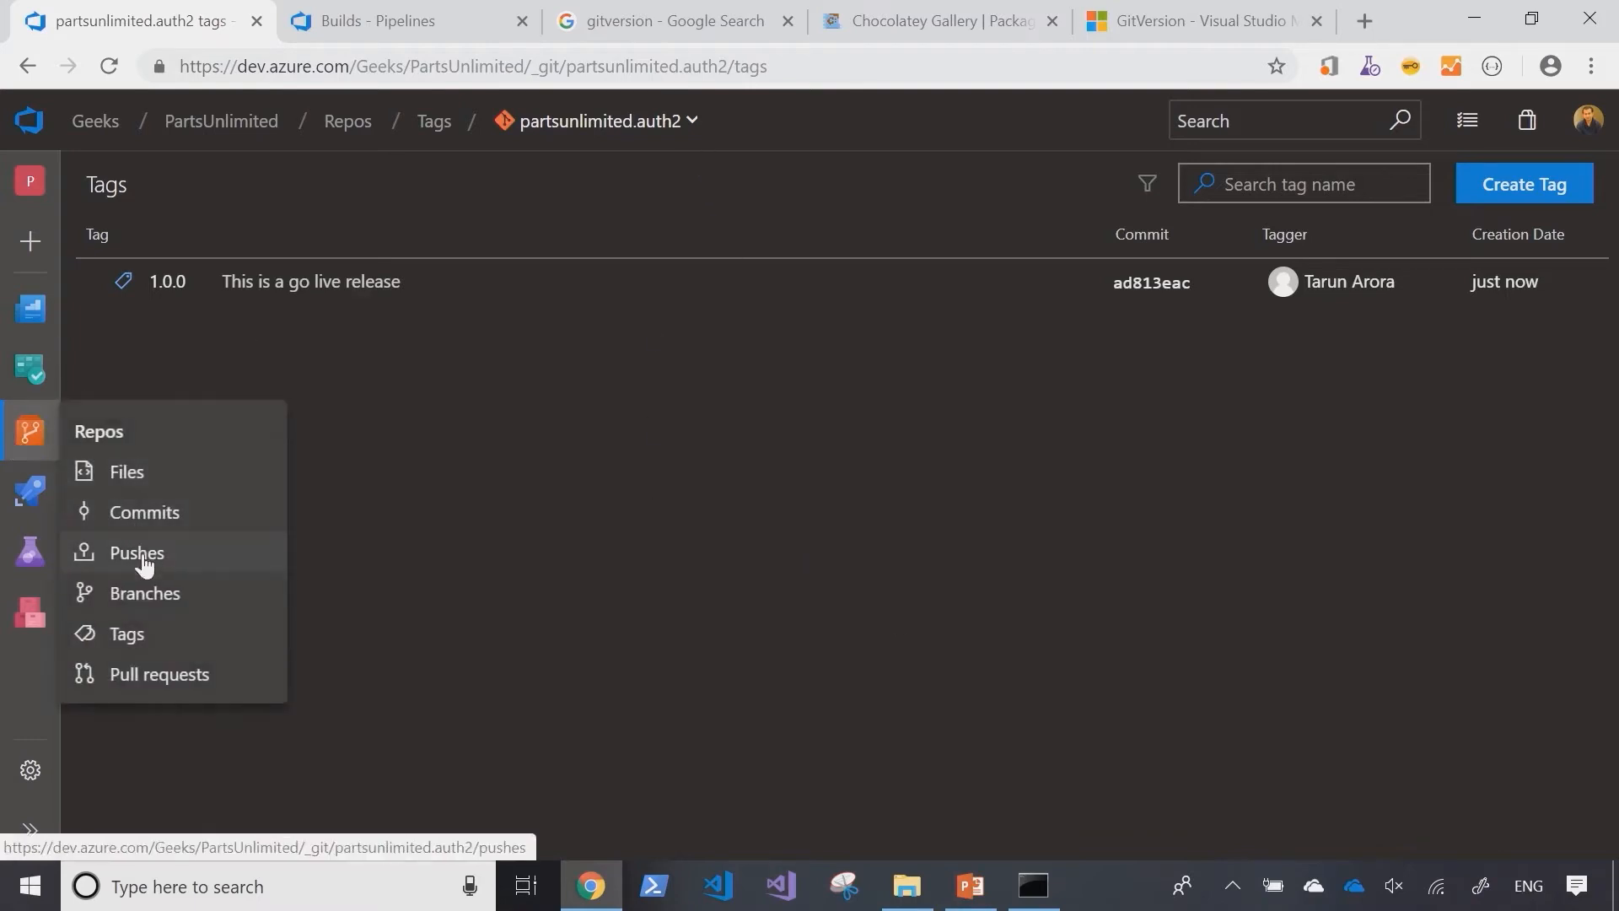
# Step: Under Repos > Branches, create a new branch named develop based on master
pyautogui.click(144, 592)
pyautogui.write('devel')
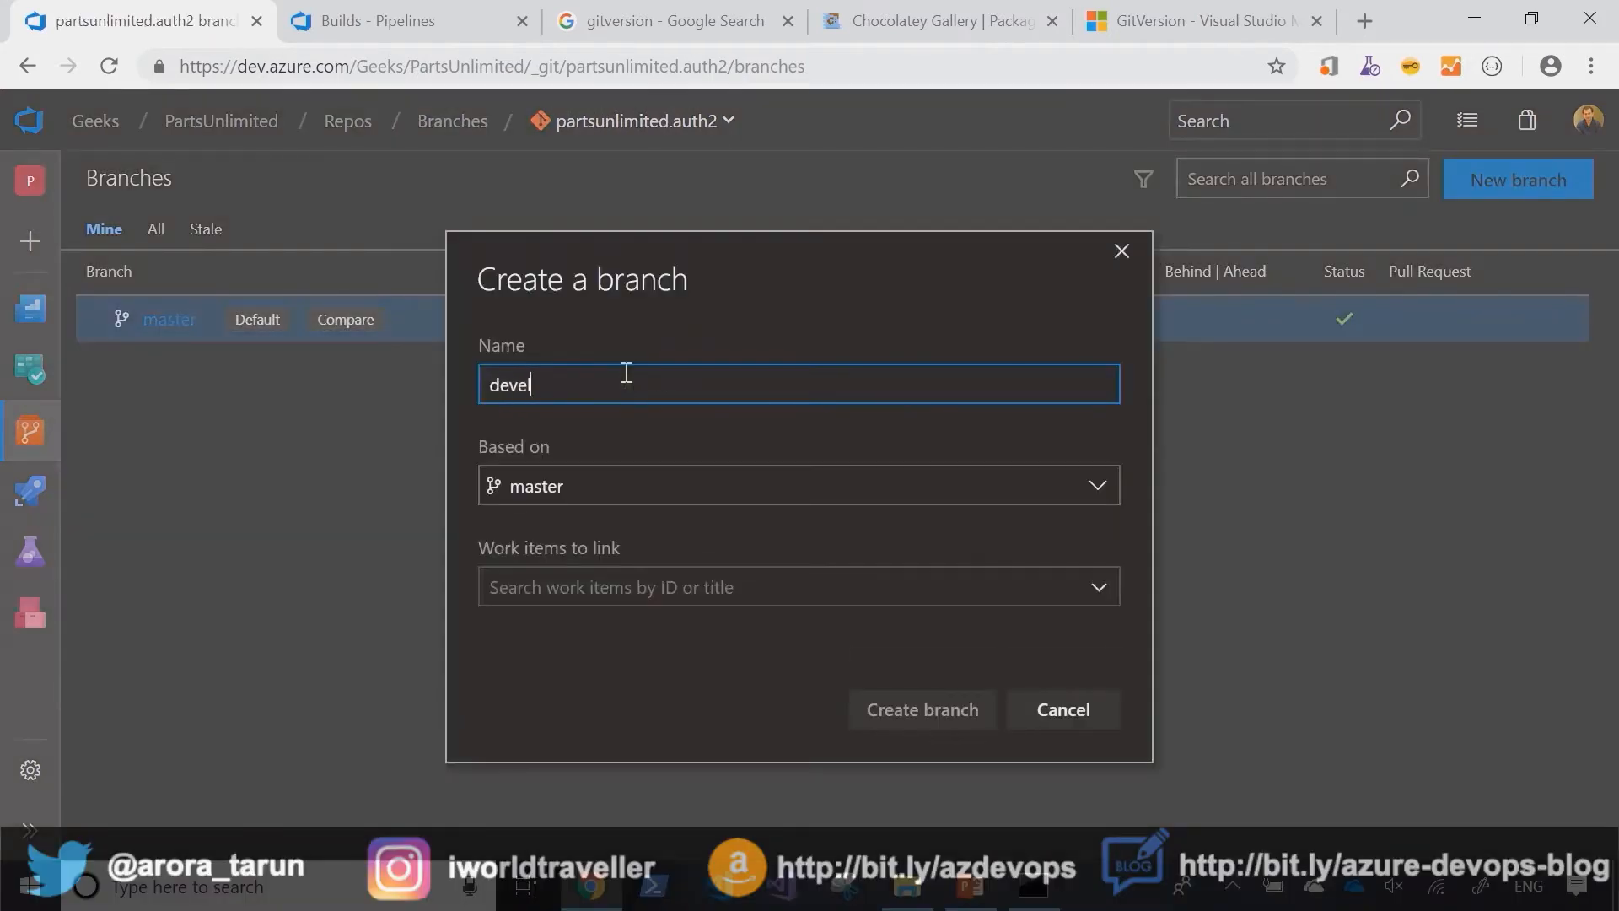
pyautogui.write('op')
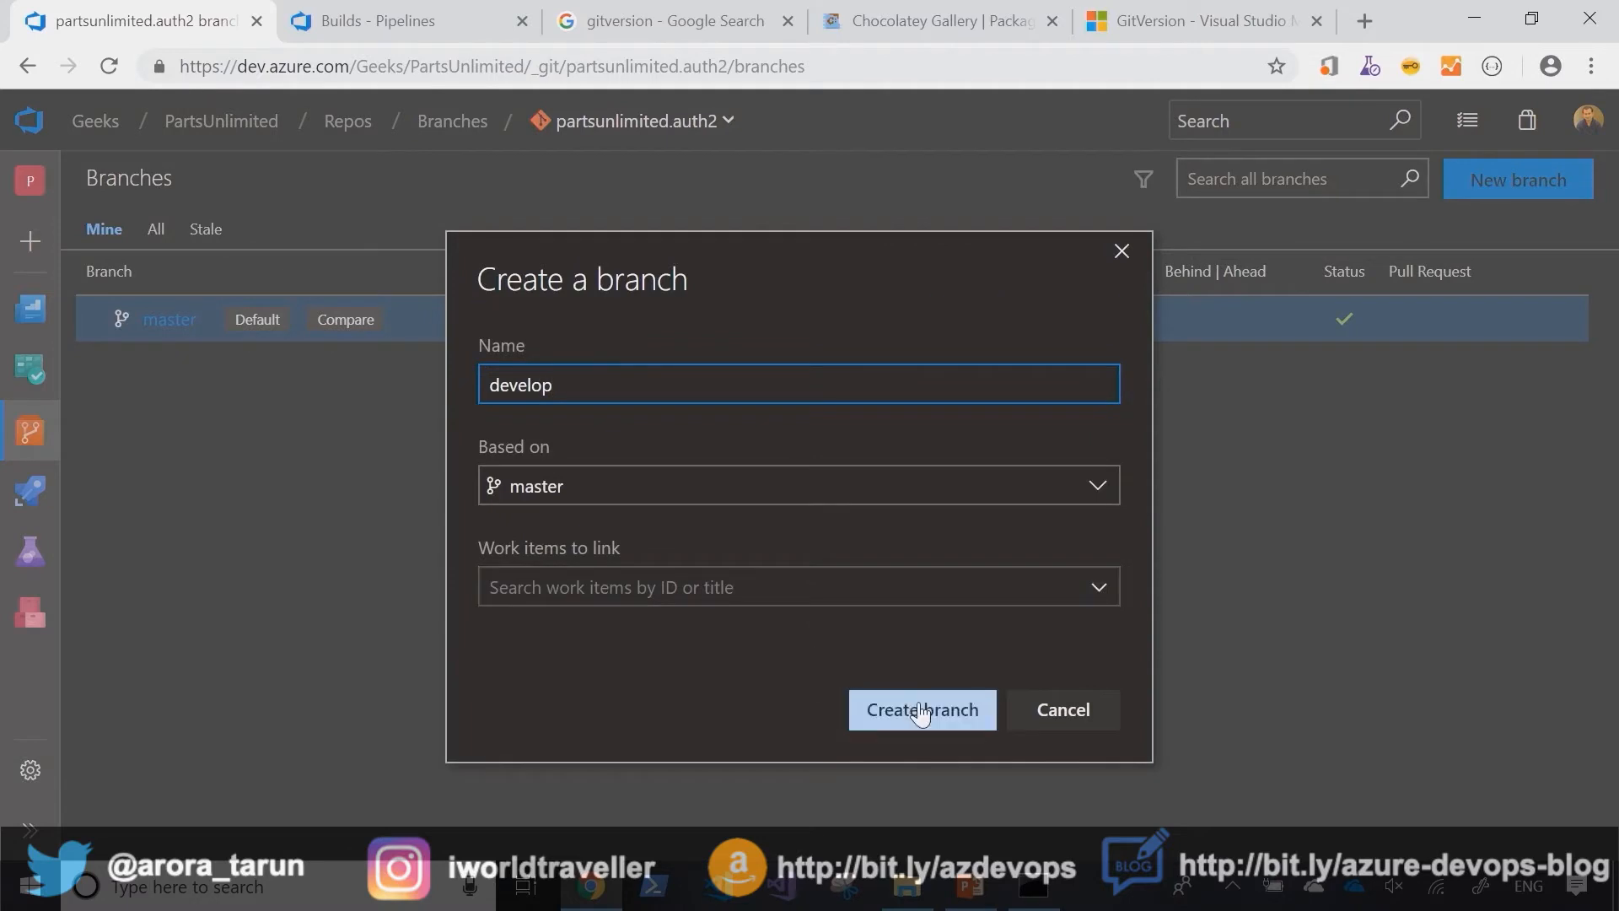
pyautogui.click(921, 709)
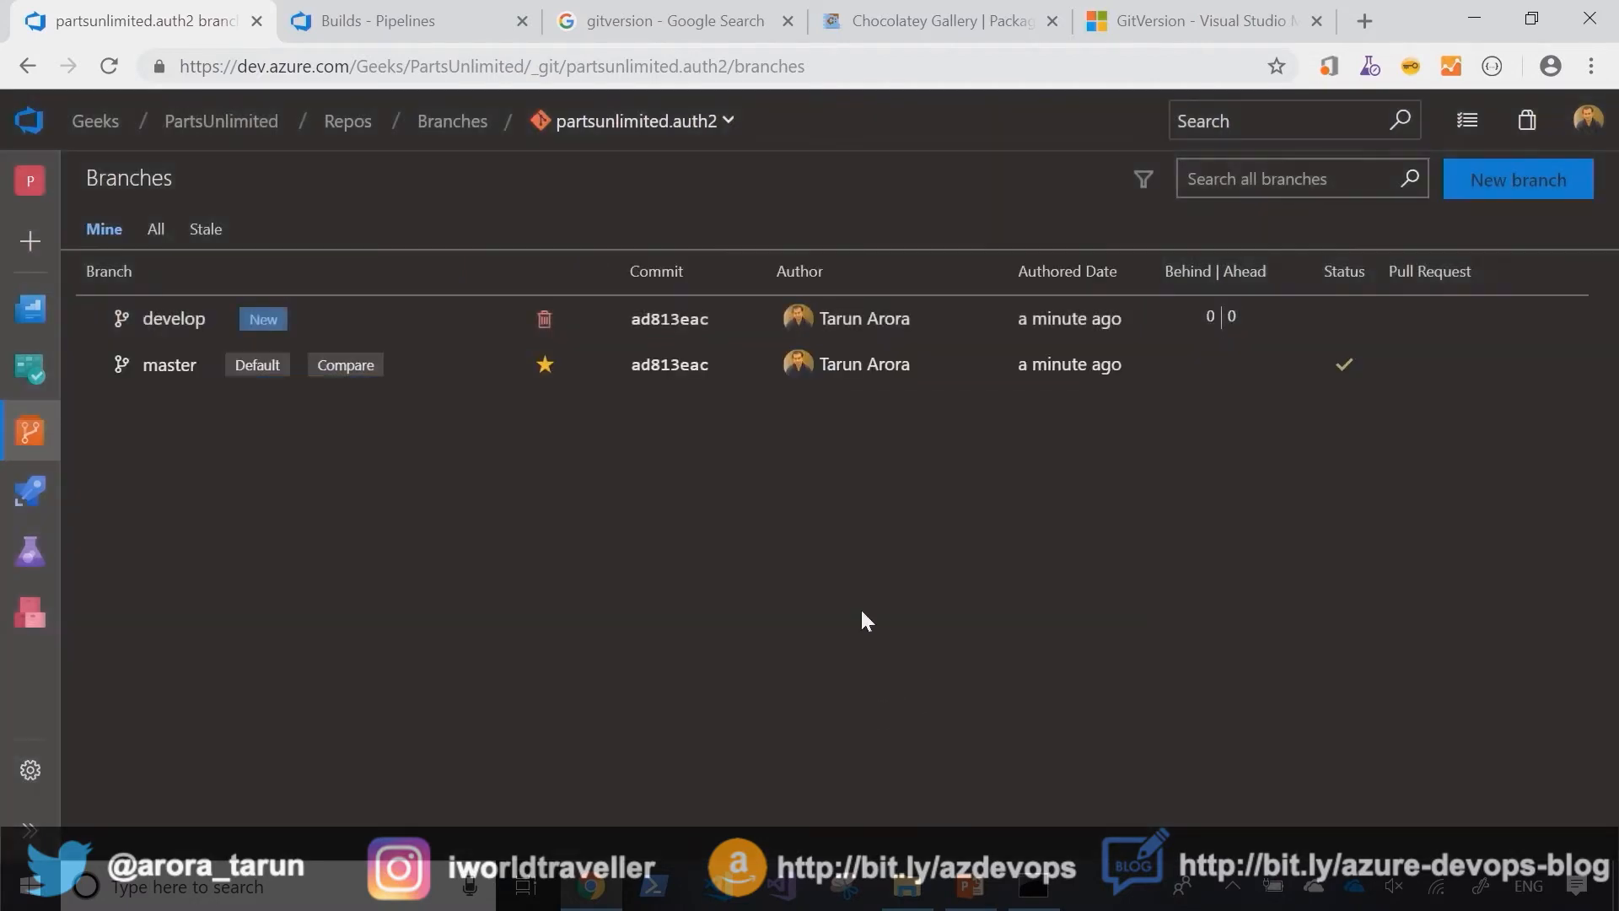
pyautogui.moveTo(603, 643)
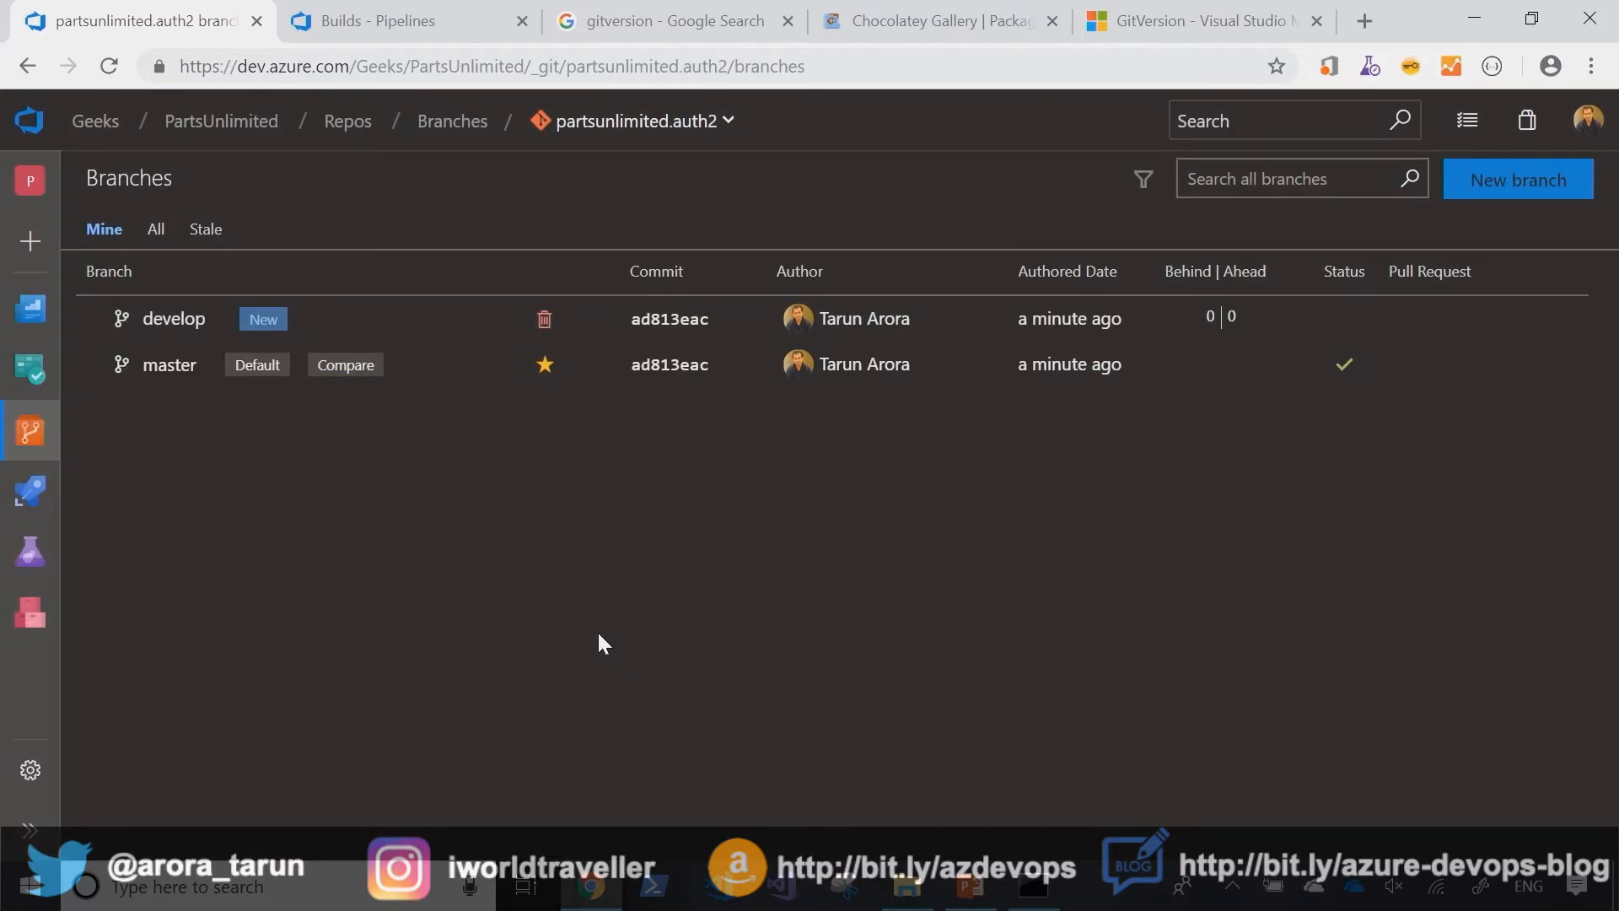
pyautogui.moveTo(587, 644)
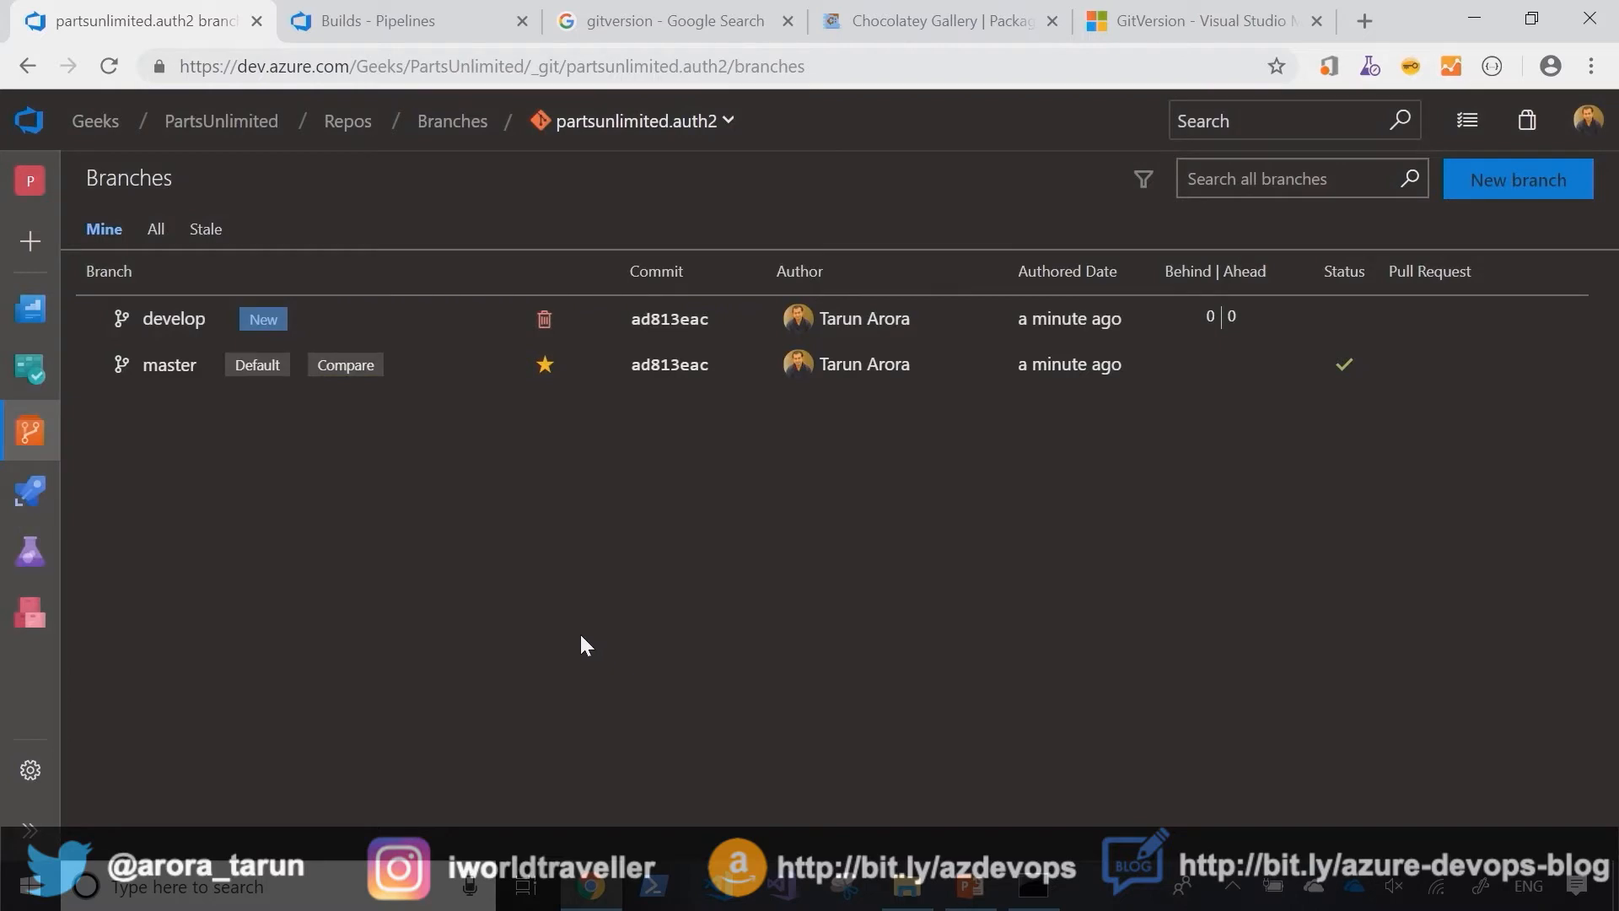
pyautogui.moveTo(440, 629)
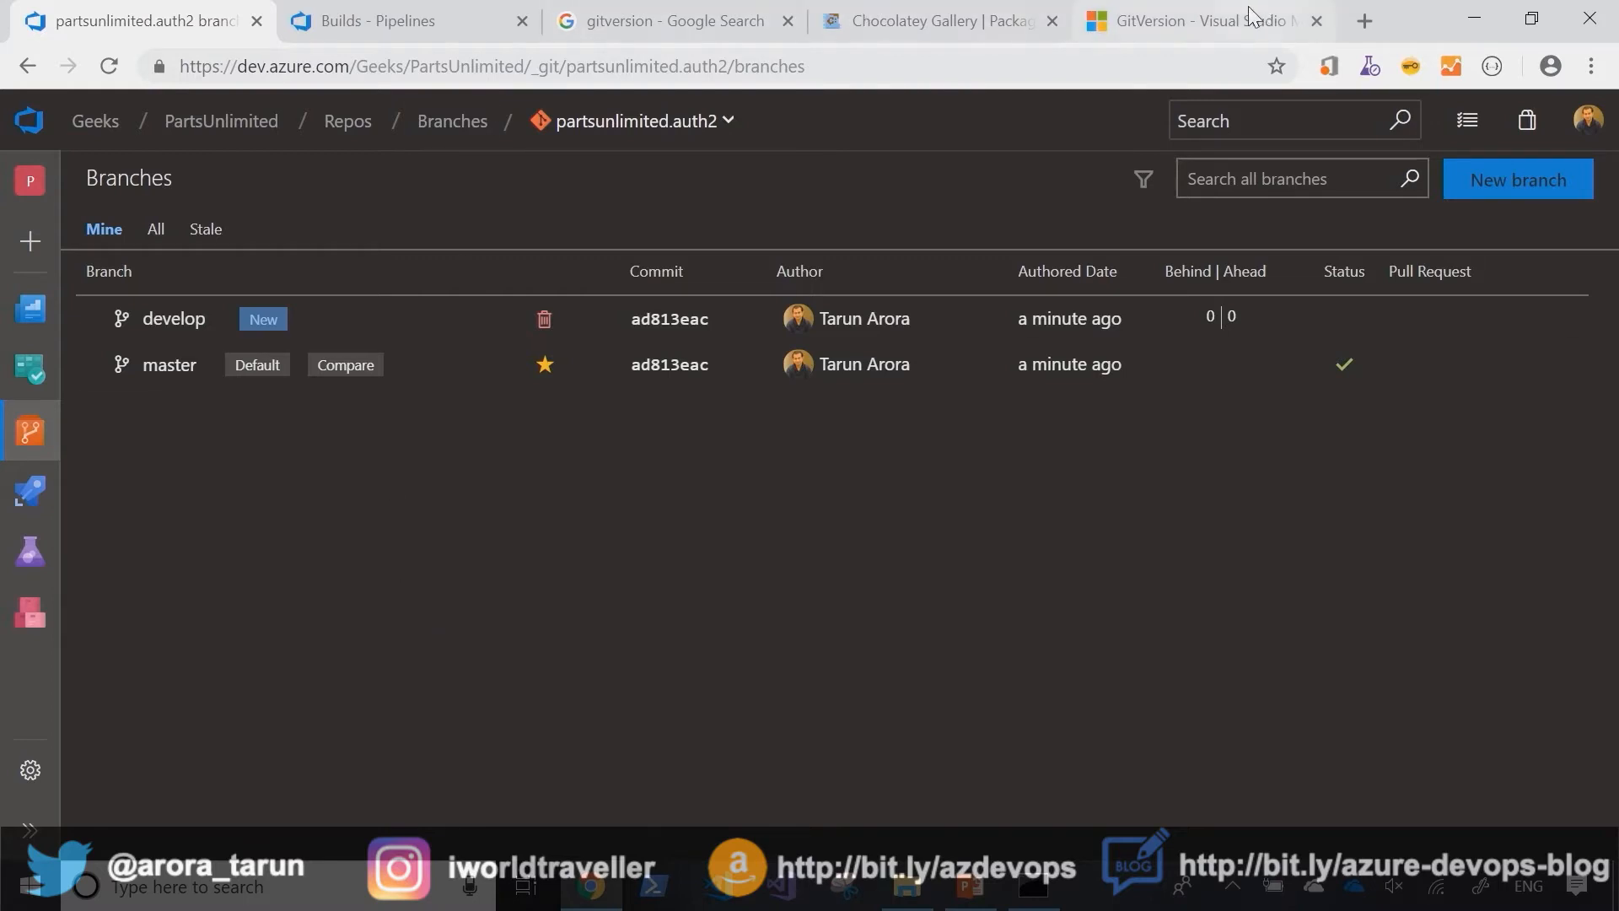
# Step: Switch to the GitVersion Marketplace tab and scroll through its Overview section
pyautogui.click(1197, 21)
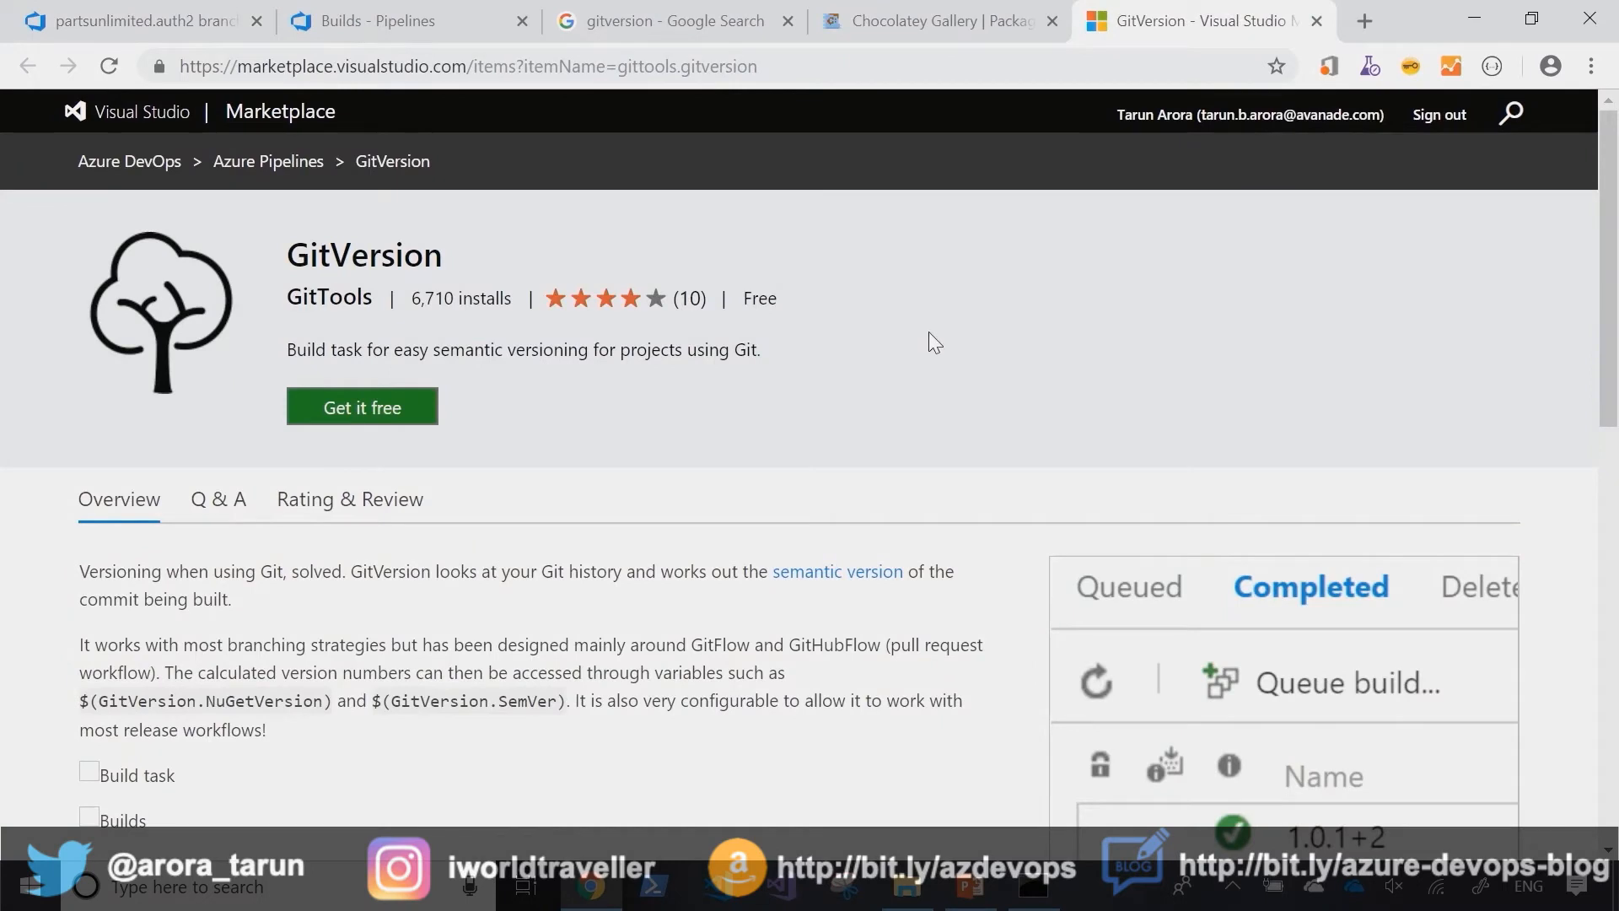
pyautogui.scroll(-3)
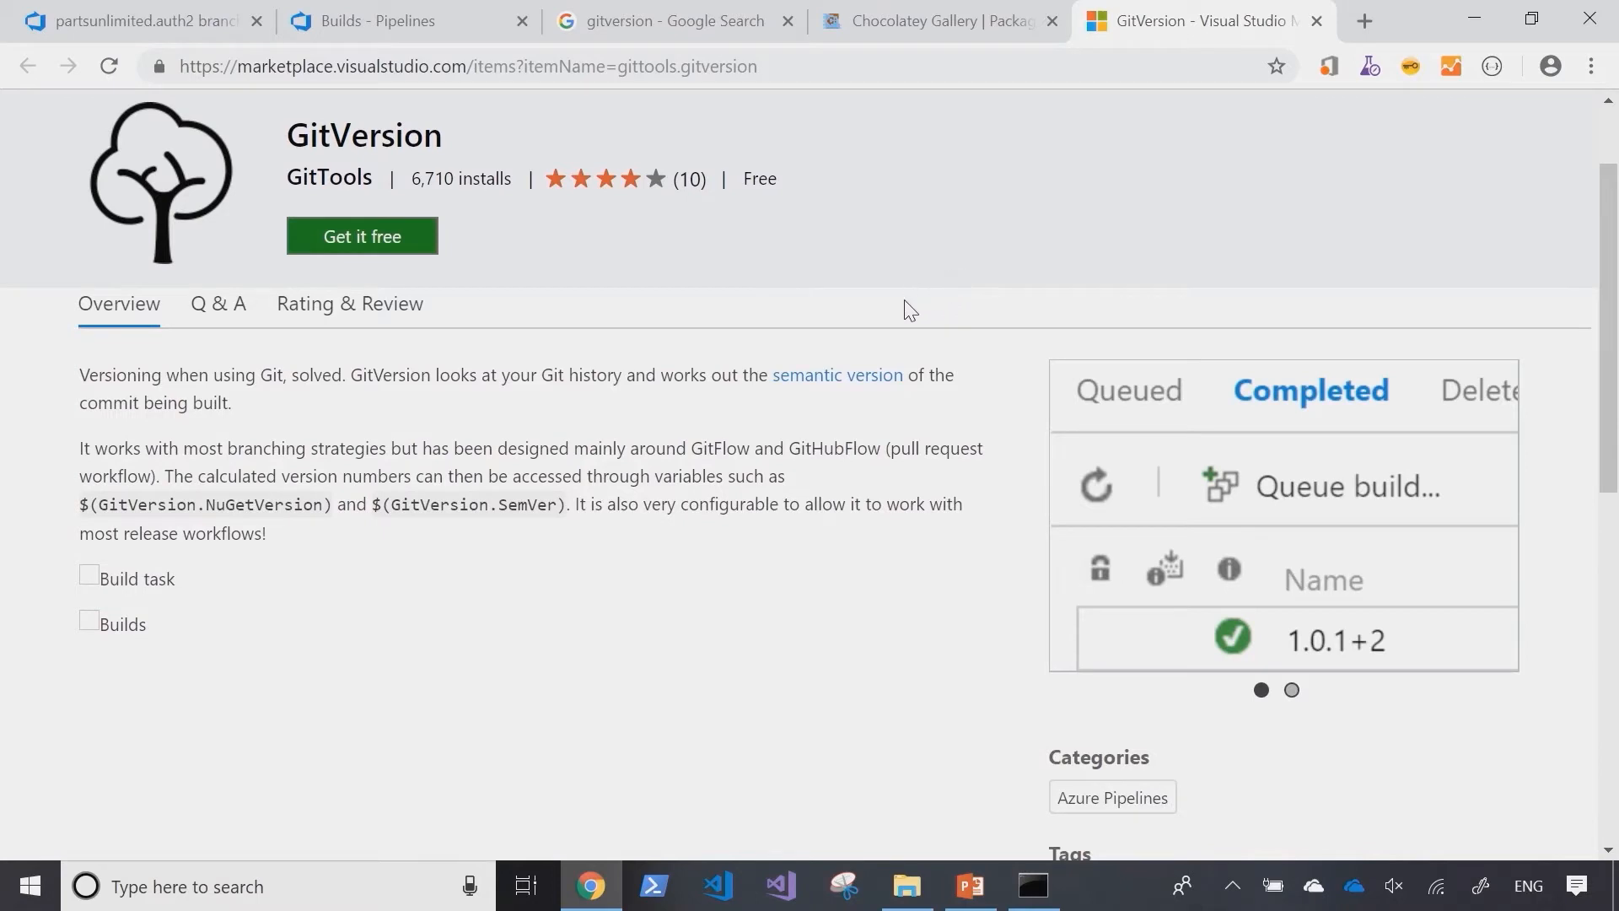
pyautogui.moveTo(855, 302)
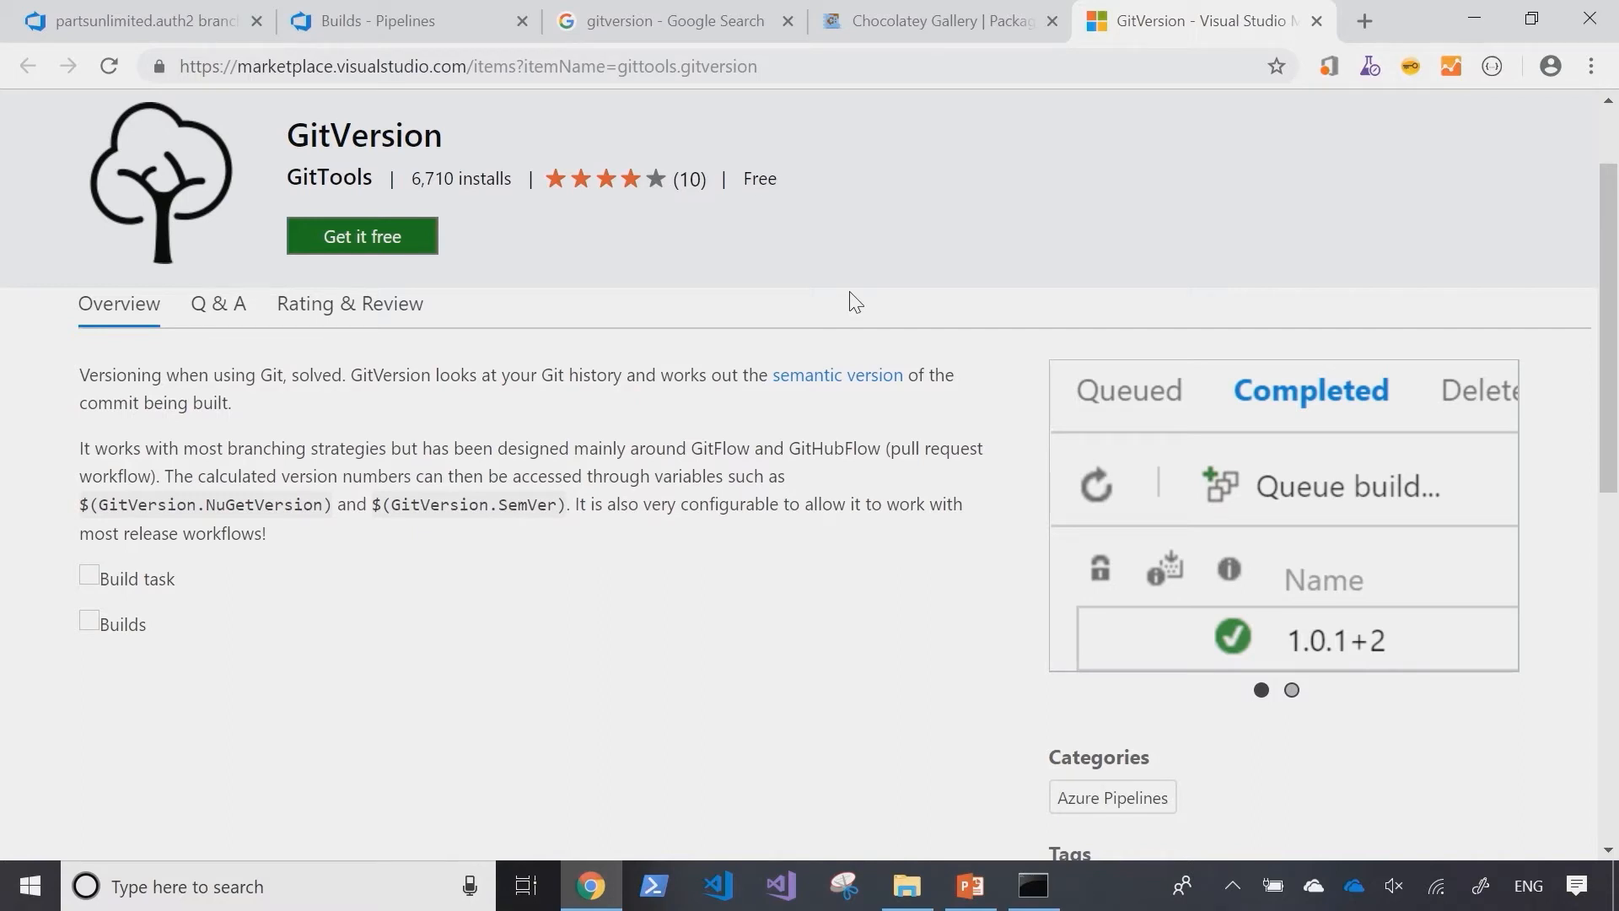
# Step: Edit the partsunlimited.auth2 pipeline, inspecting Get sources, the GitVersion task, and repository branches
pyautogui.click(403, 20)
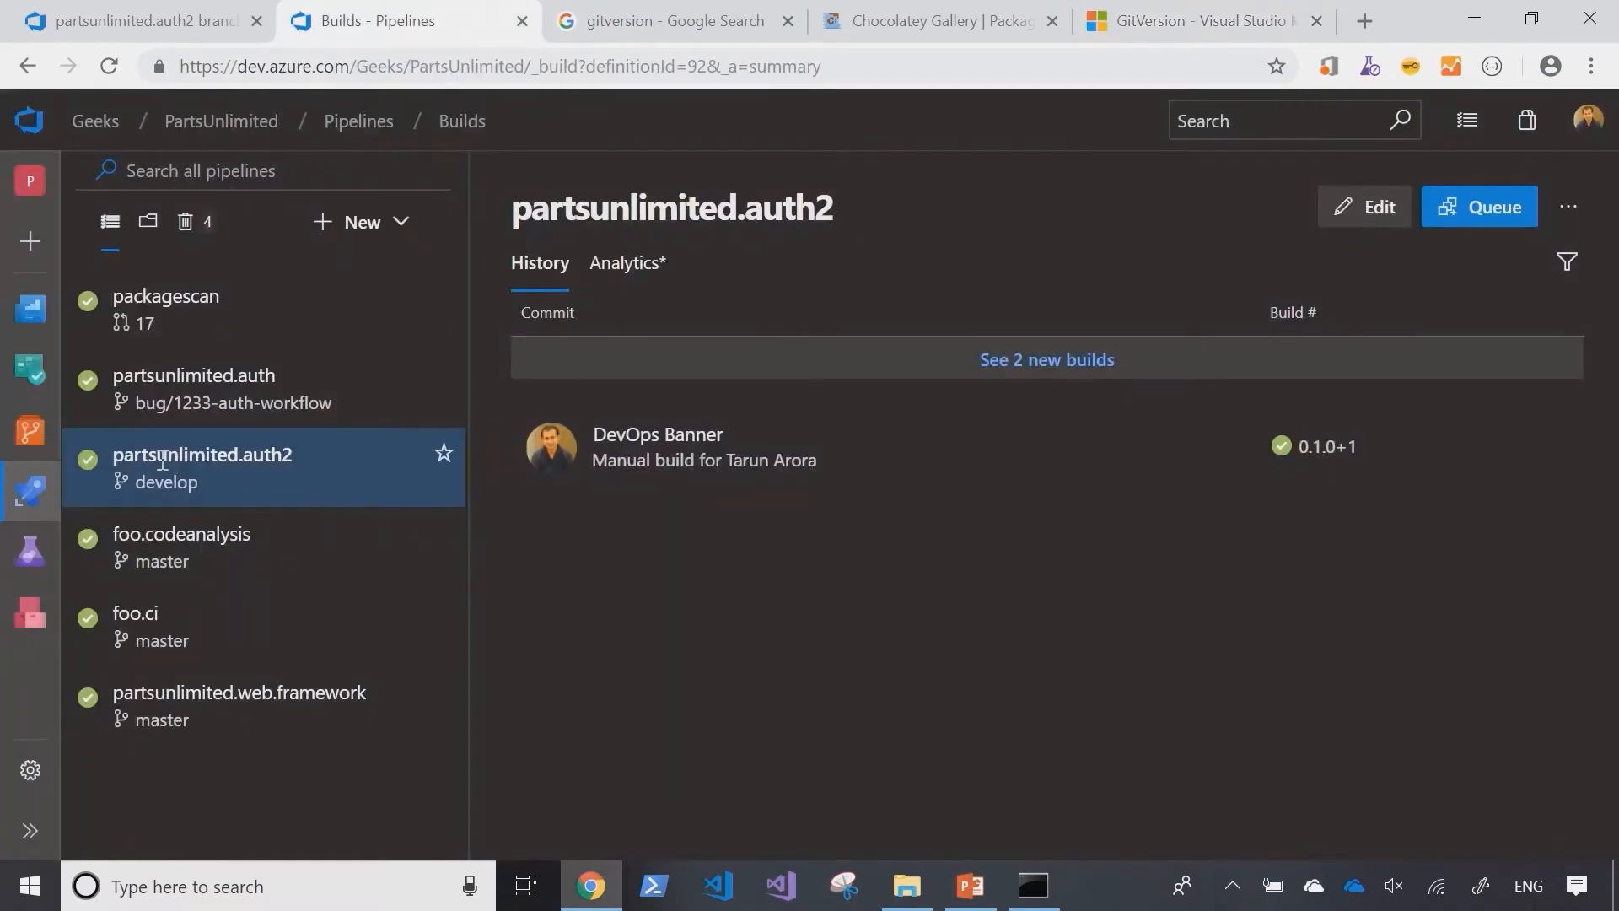
pyautogui.moveTo(1375, 207)
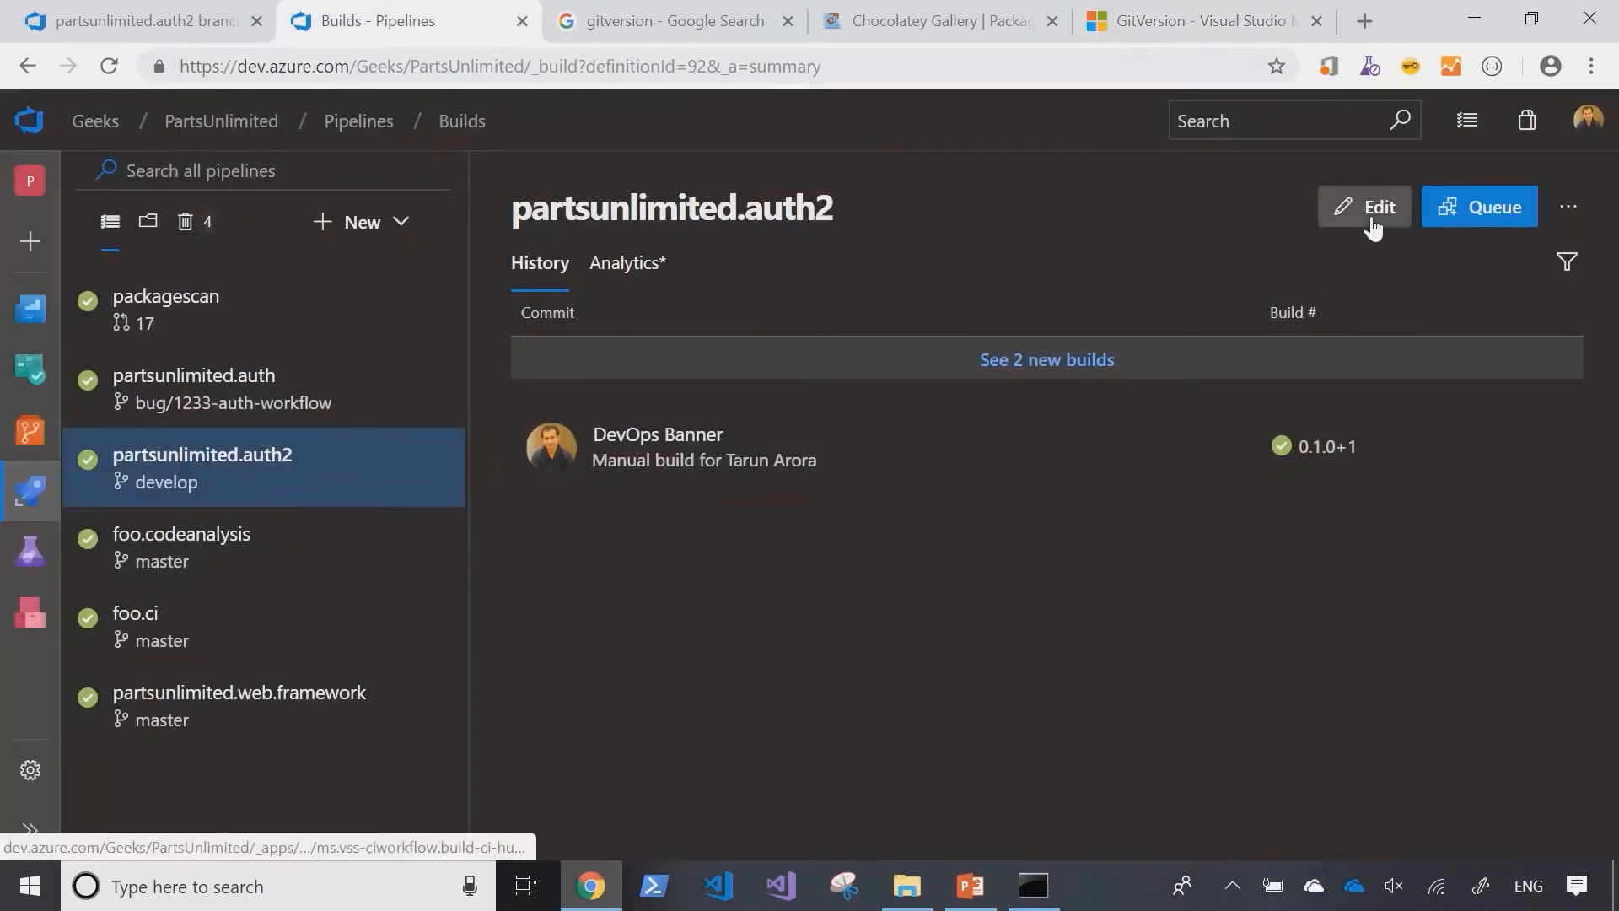
pyautogui.click(1362, 207)
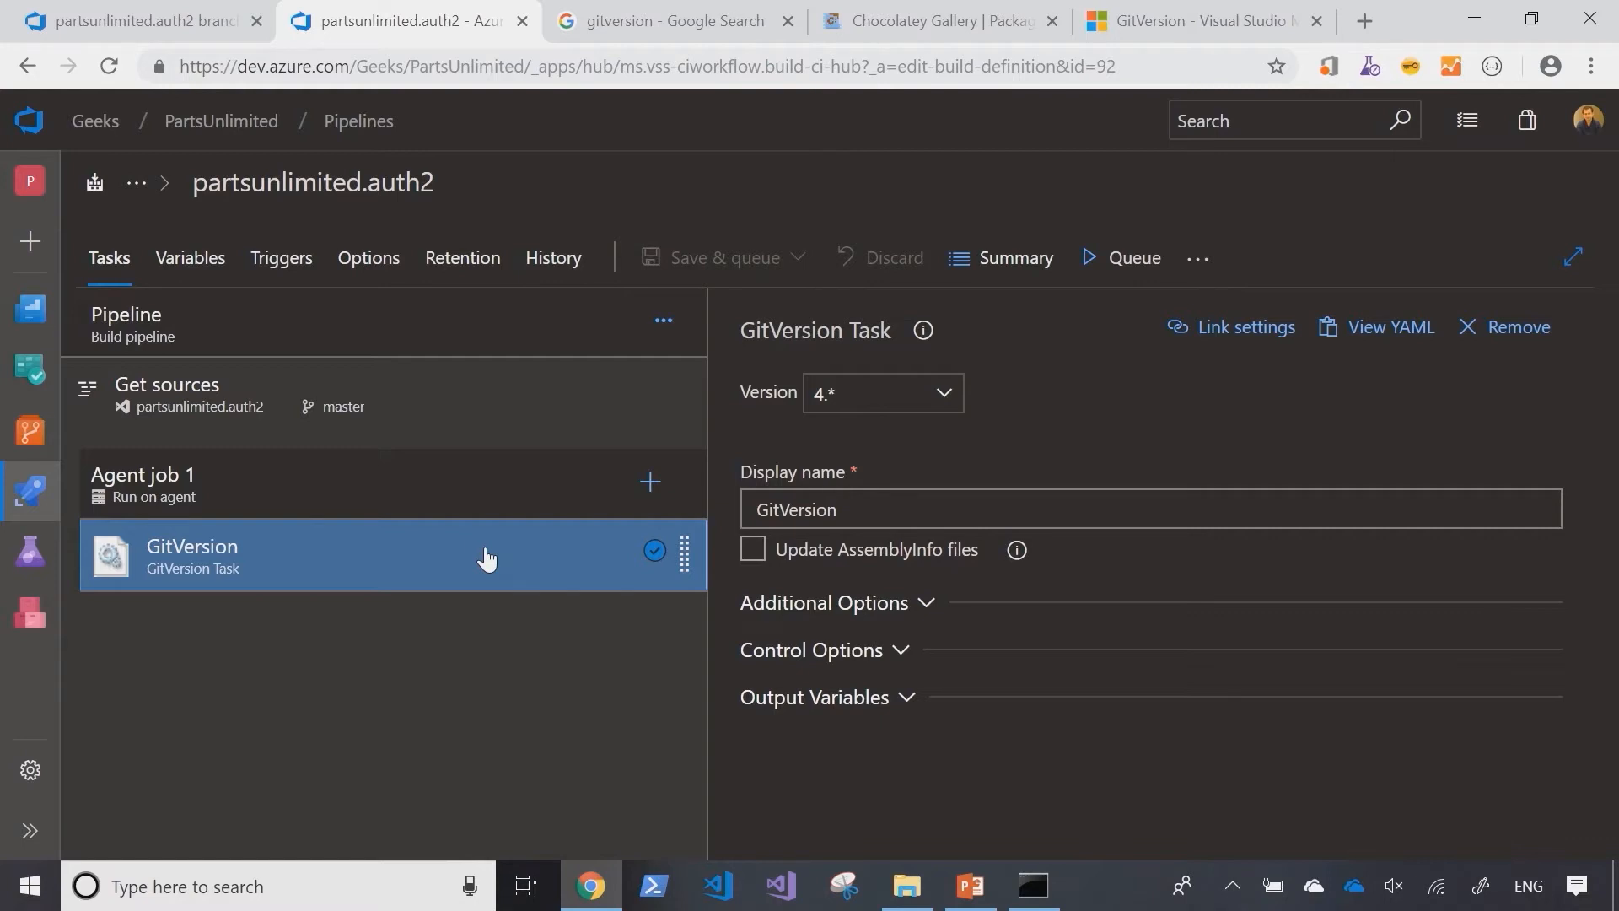
pyautogui.moveTo(475, 556)
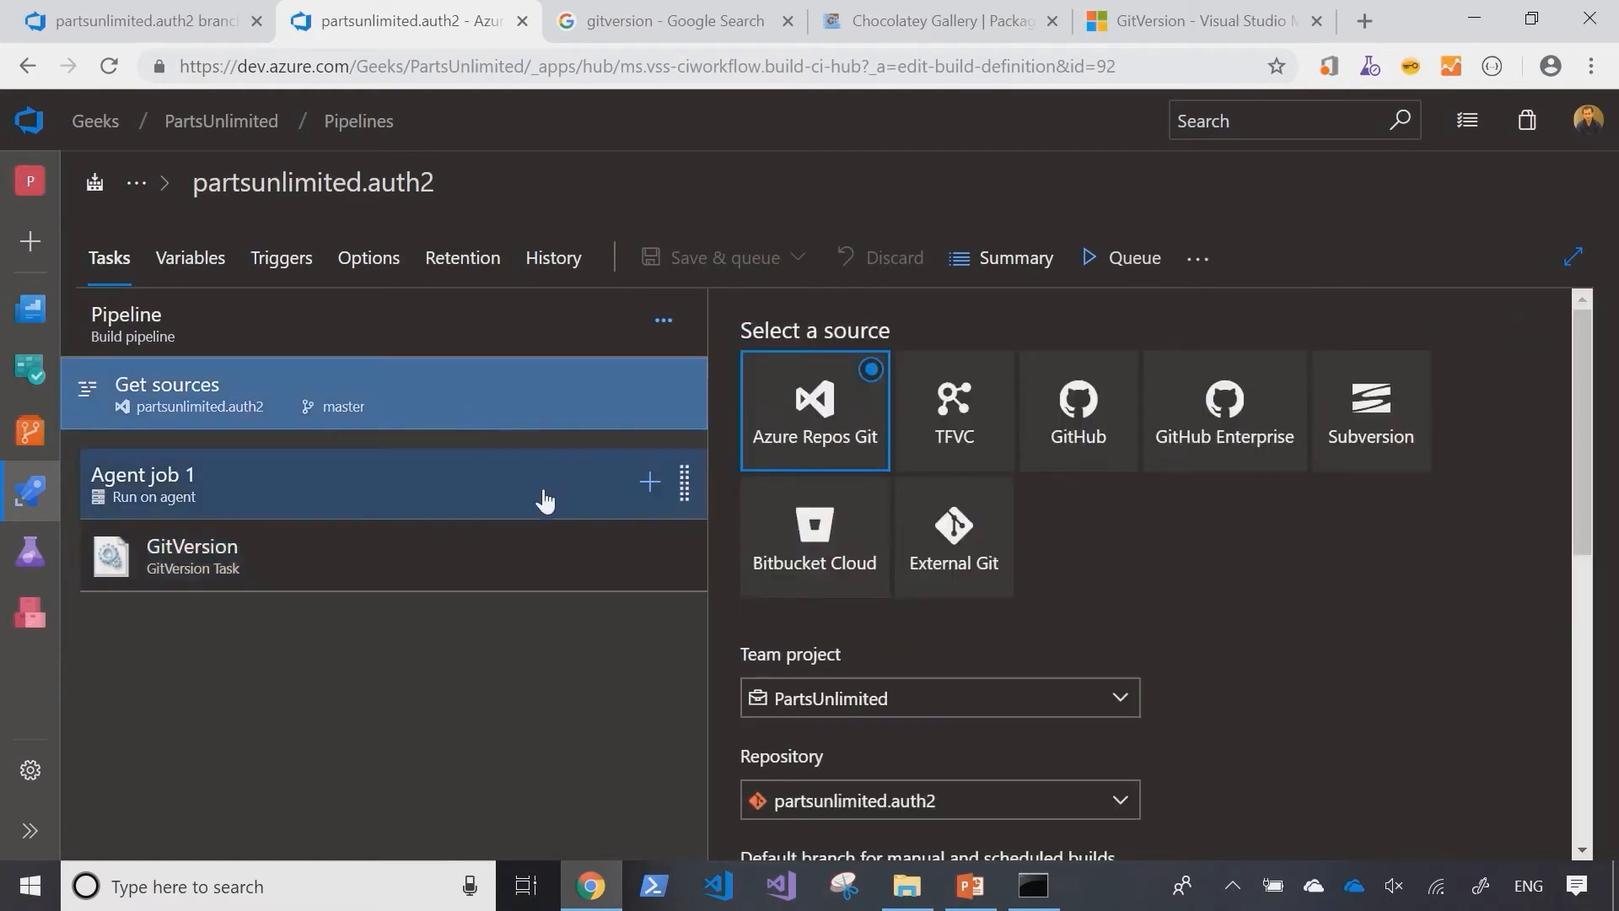
pyautogui.click(191, 556)
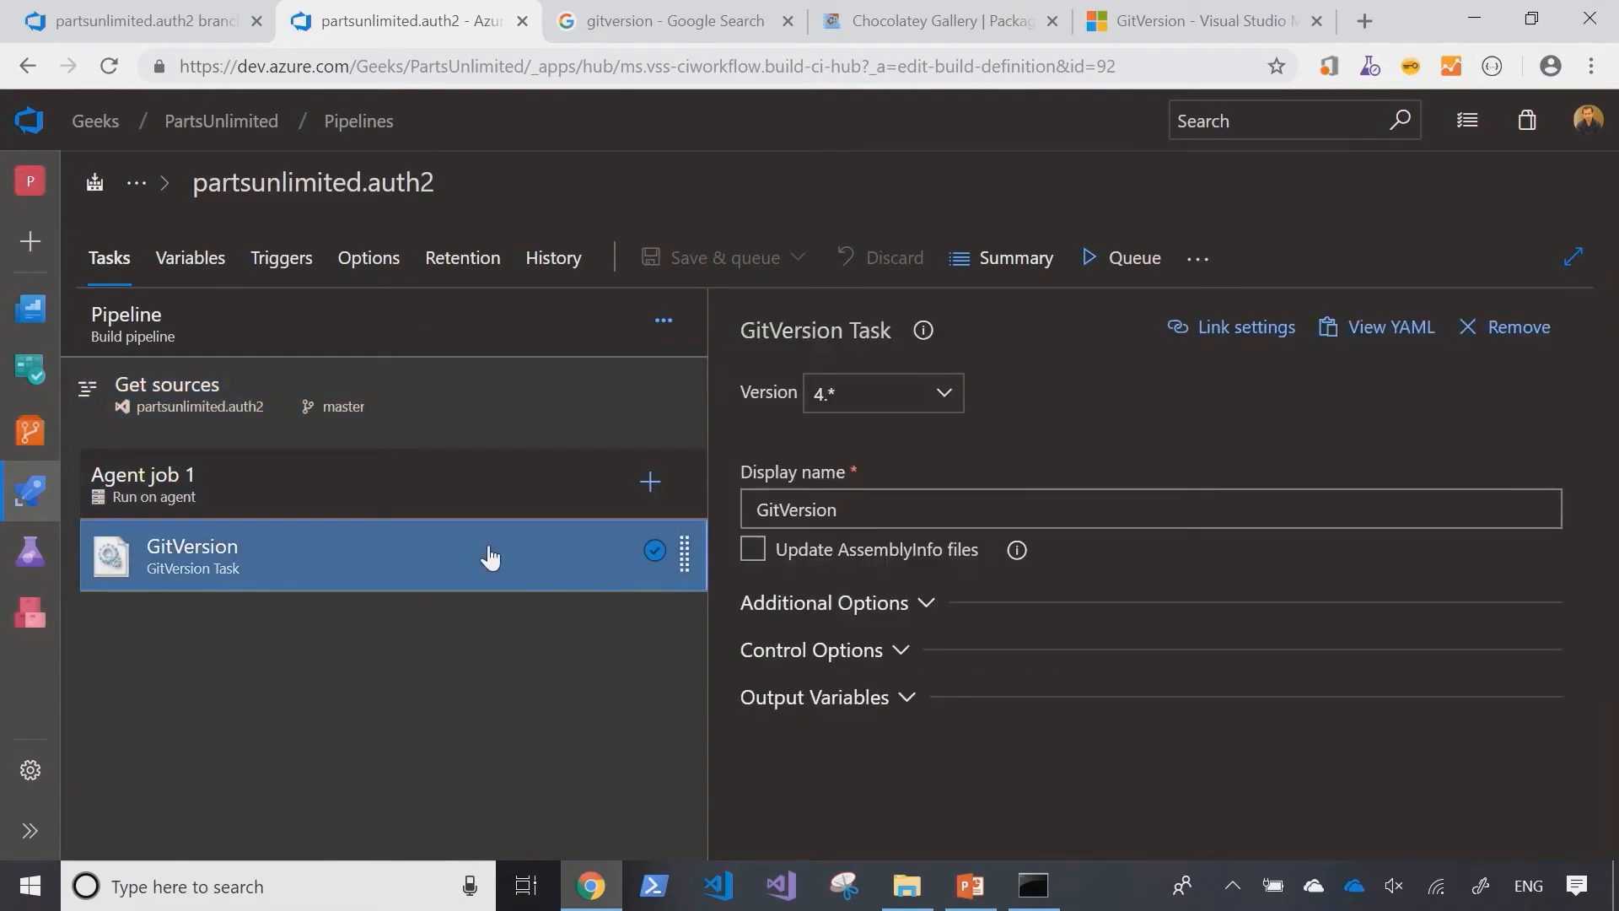
pyautogui.click(139, 21)
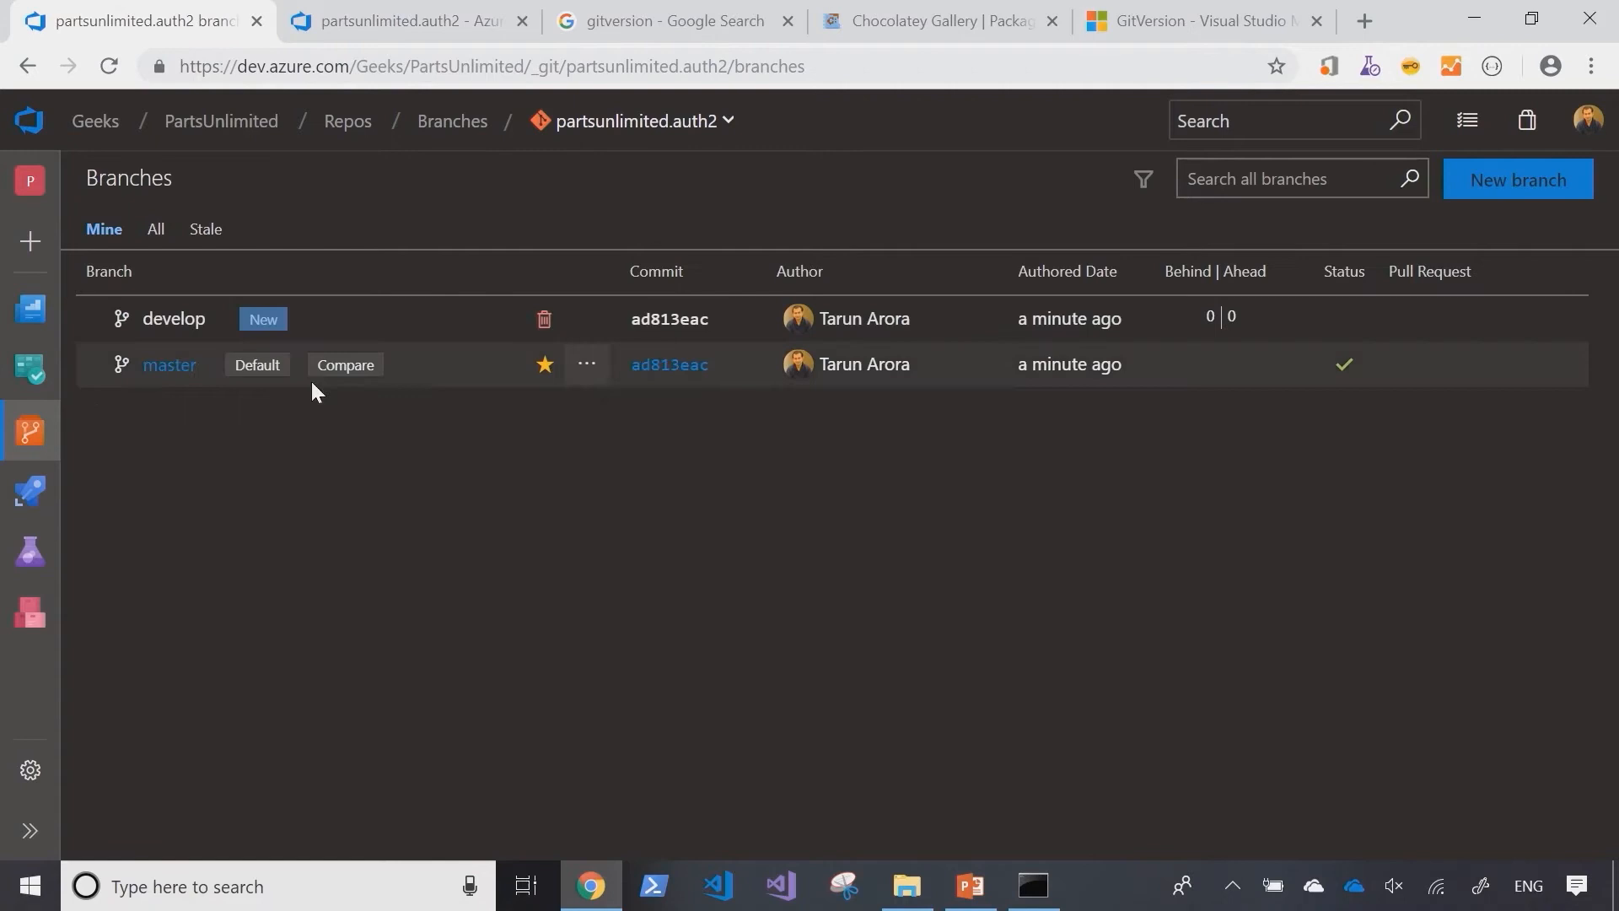
pyautogui.click(403, 20)
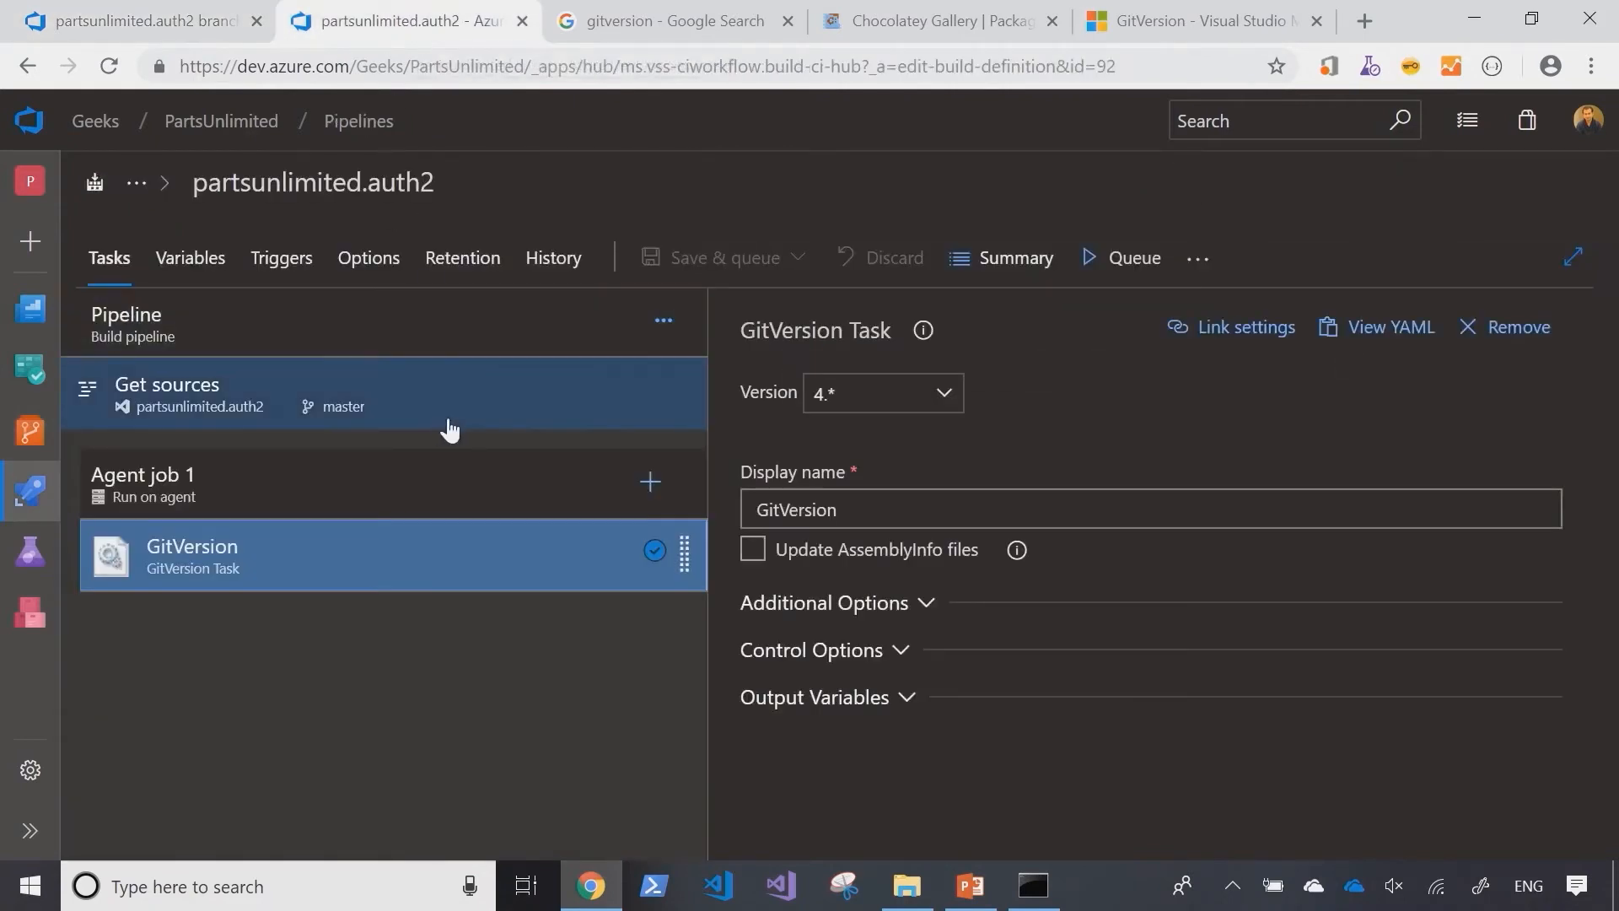
pyautogui.moveTo(1075, 267)
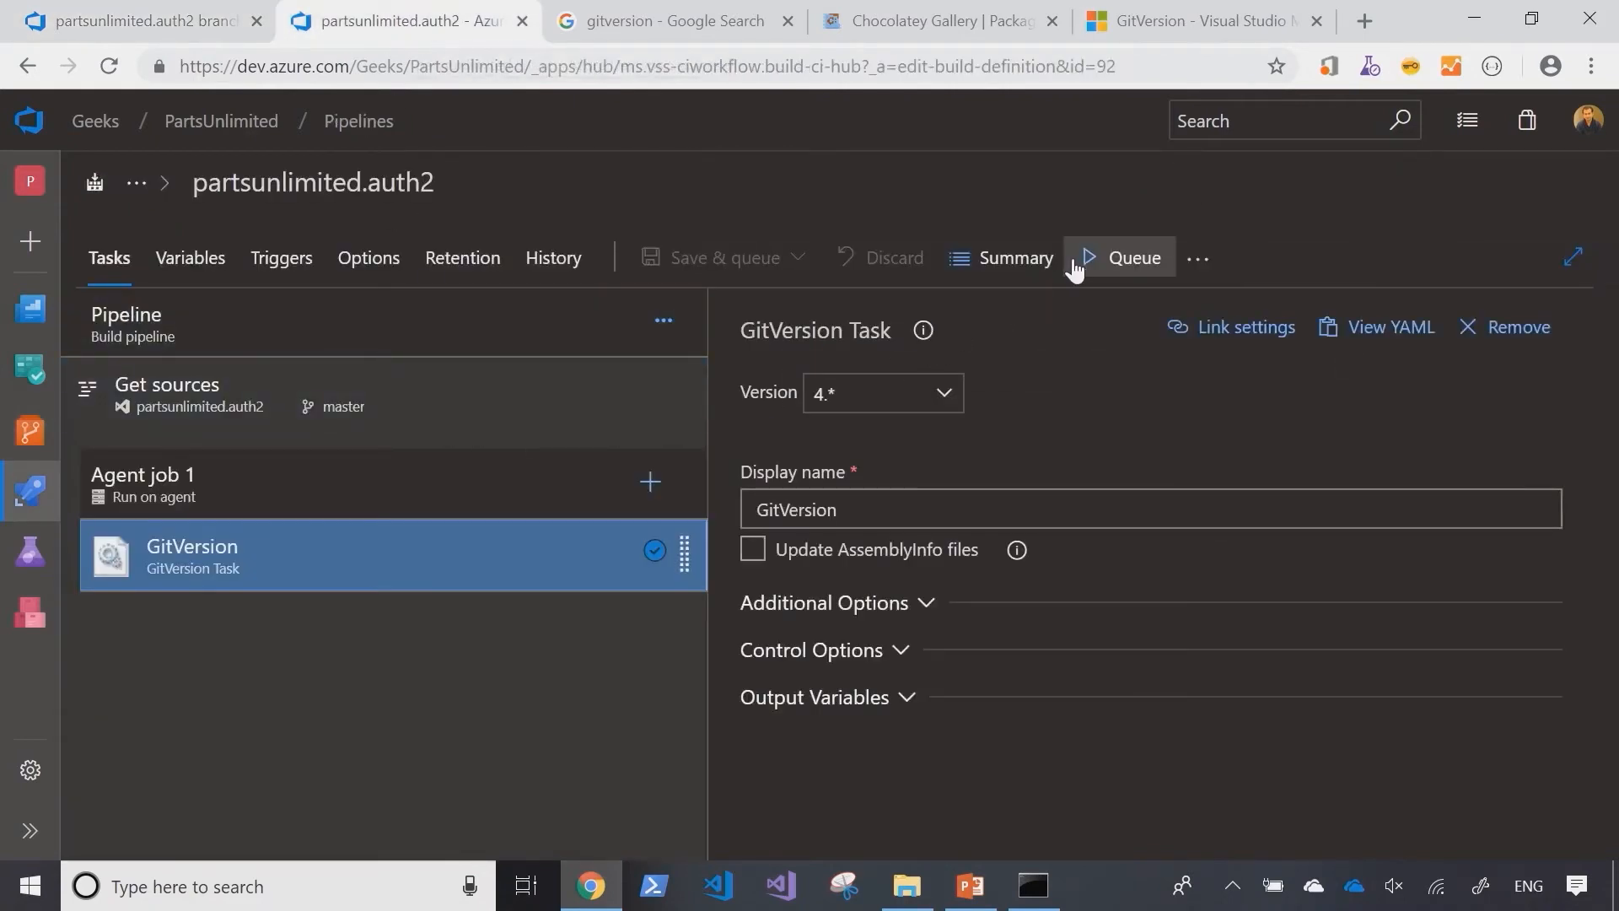
# Step: Queue a master build on Hosted VS2017 and select its 1.0.0 build number
pyautogui.click(1132, 257)
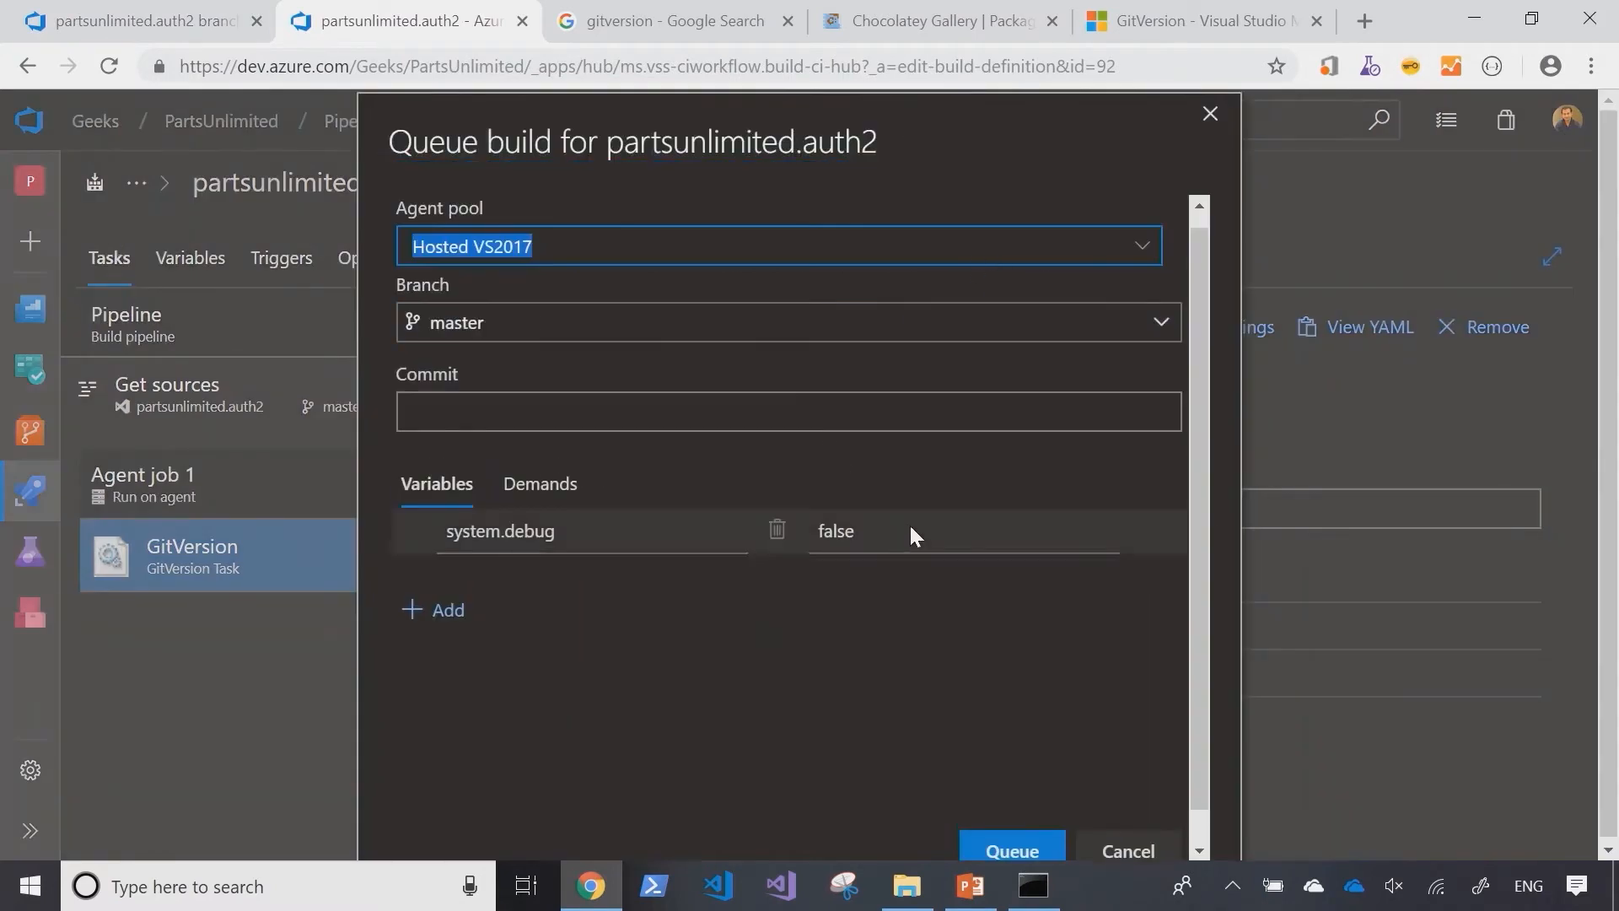
pyautogui.moveTo(997, 800)
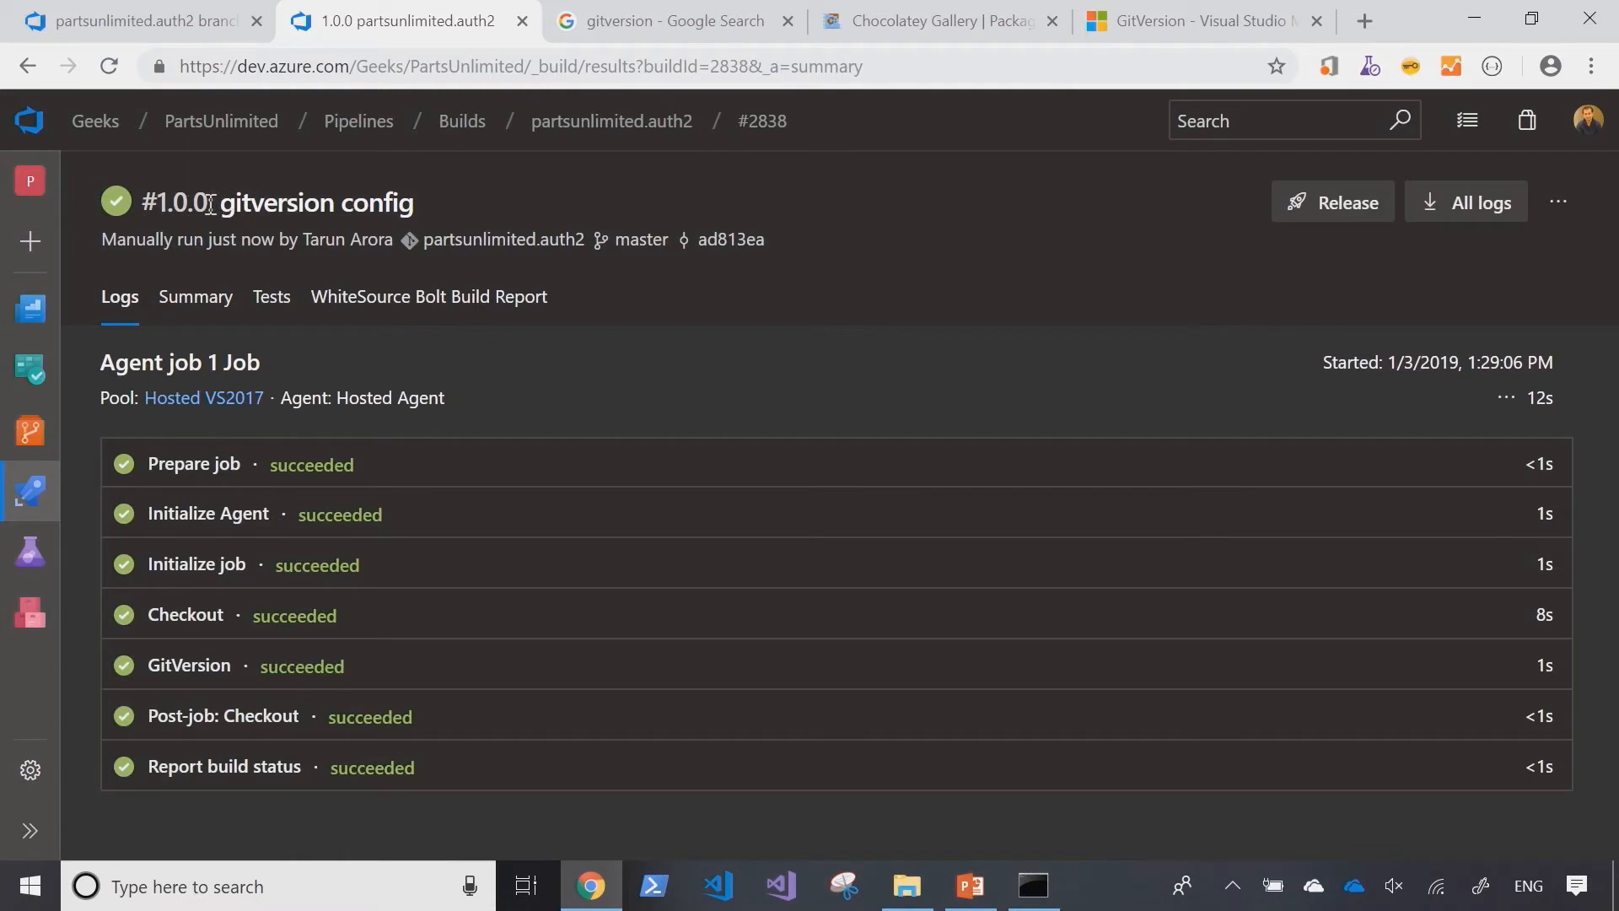
pyautogui.doubleClick(181, 203)
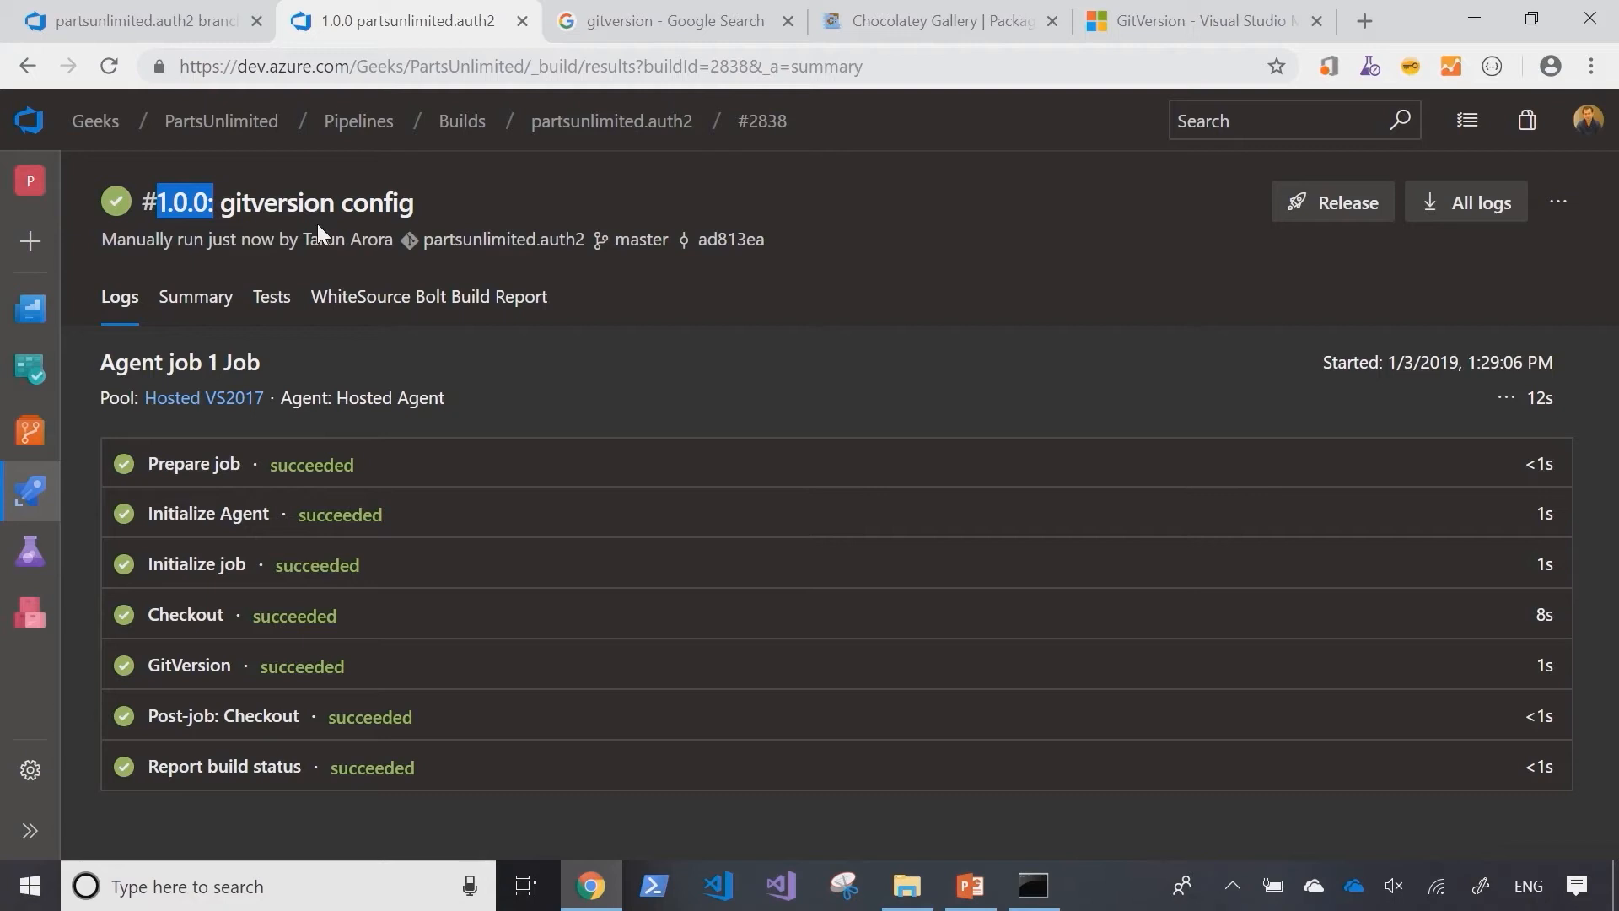
pyautogui.moveTo(318, 235)
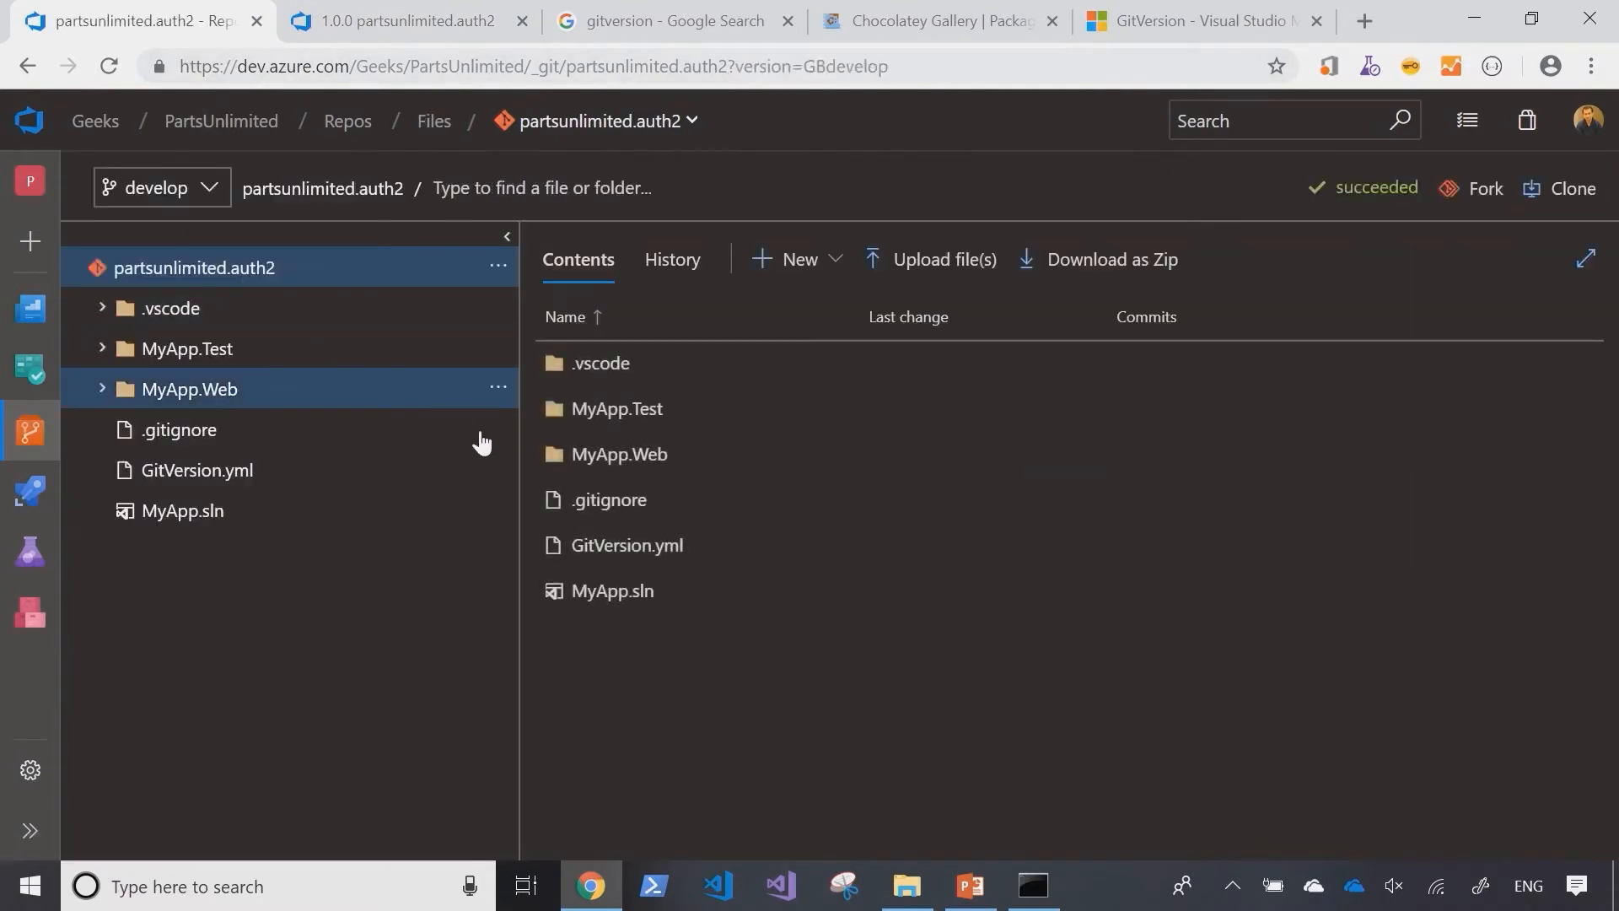
# Step: Open MyApp.Web's HomeController.cs and add a '// test comment' line
pyautogui.click(189, 388)
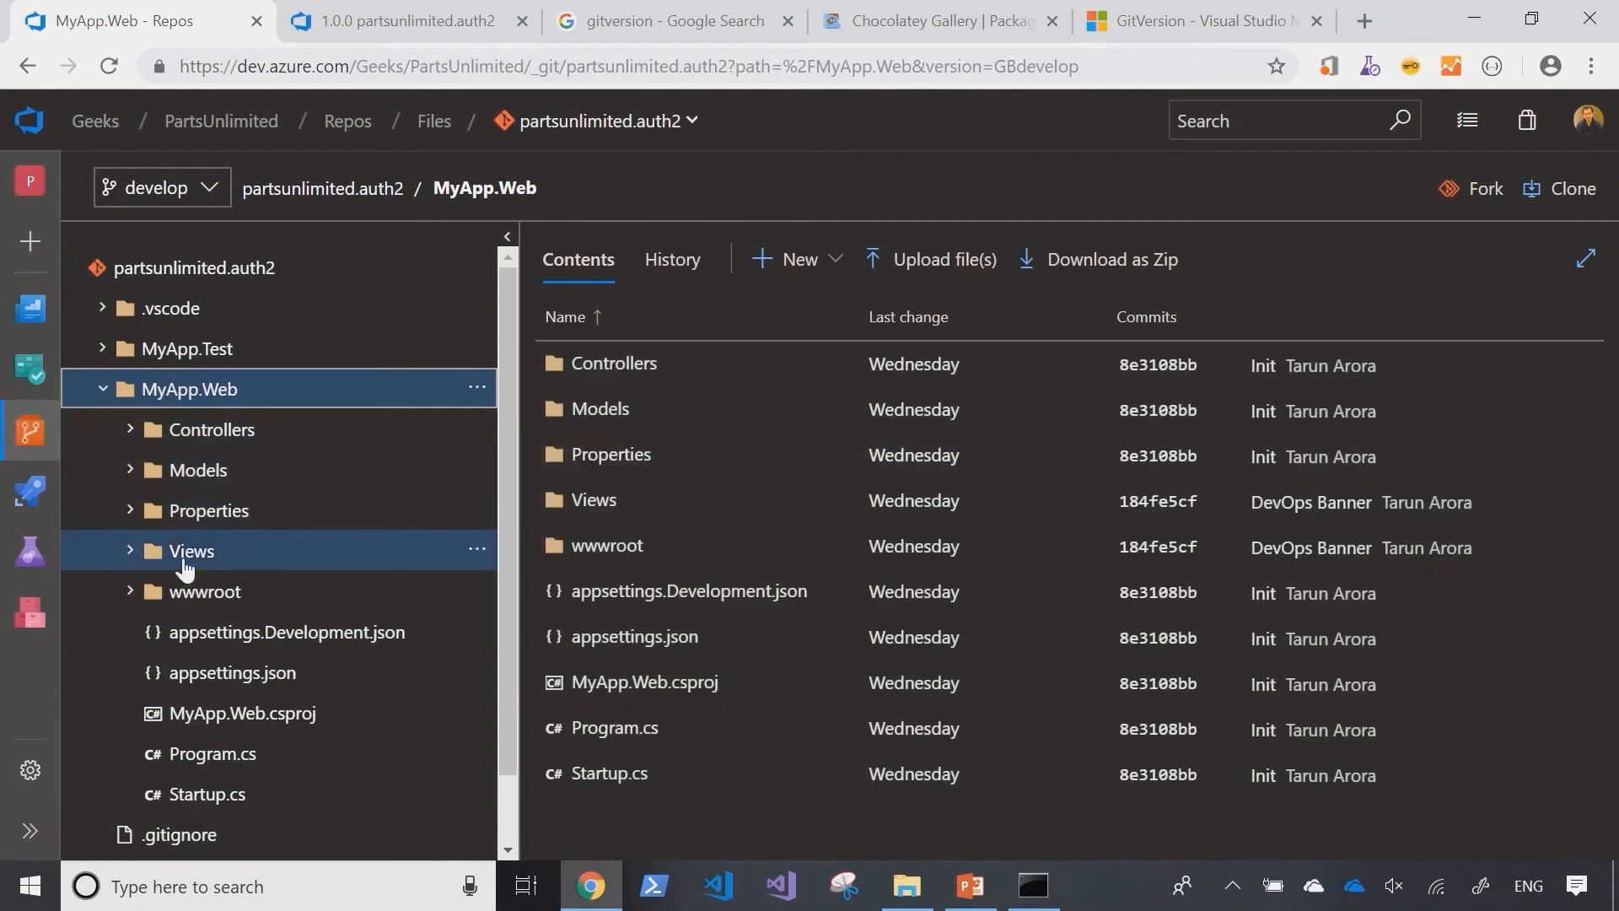
pyautogui.click(196, 470)
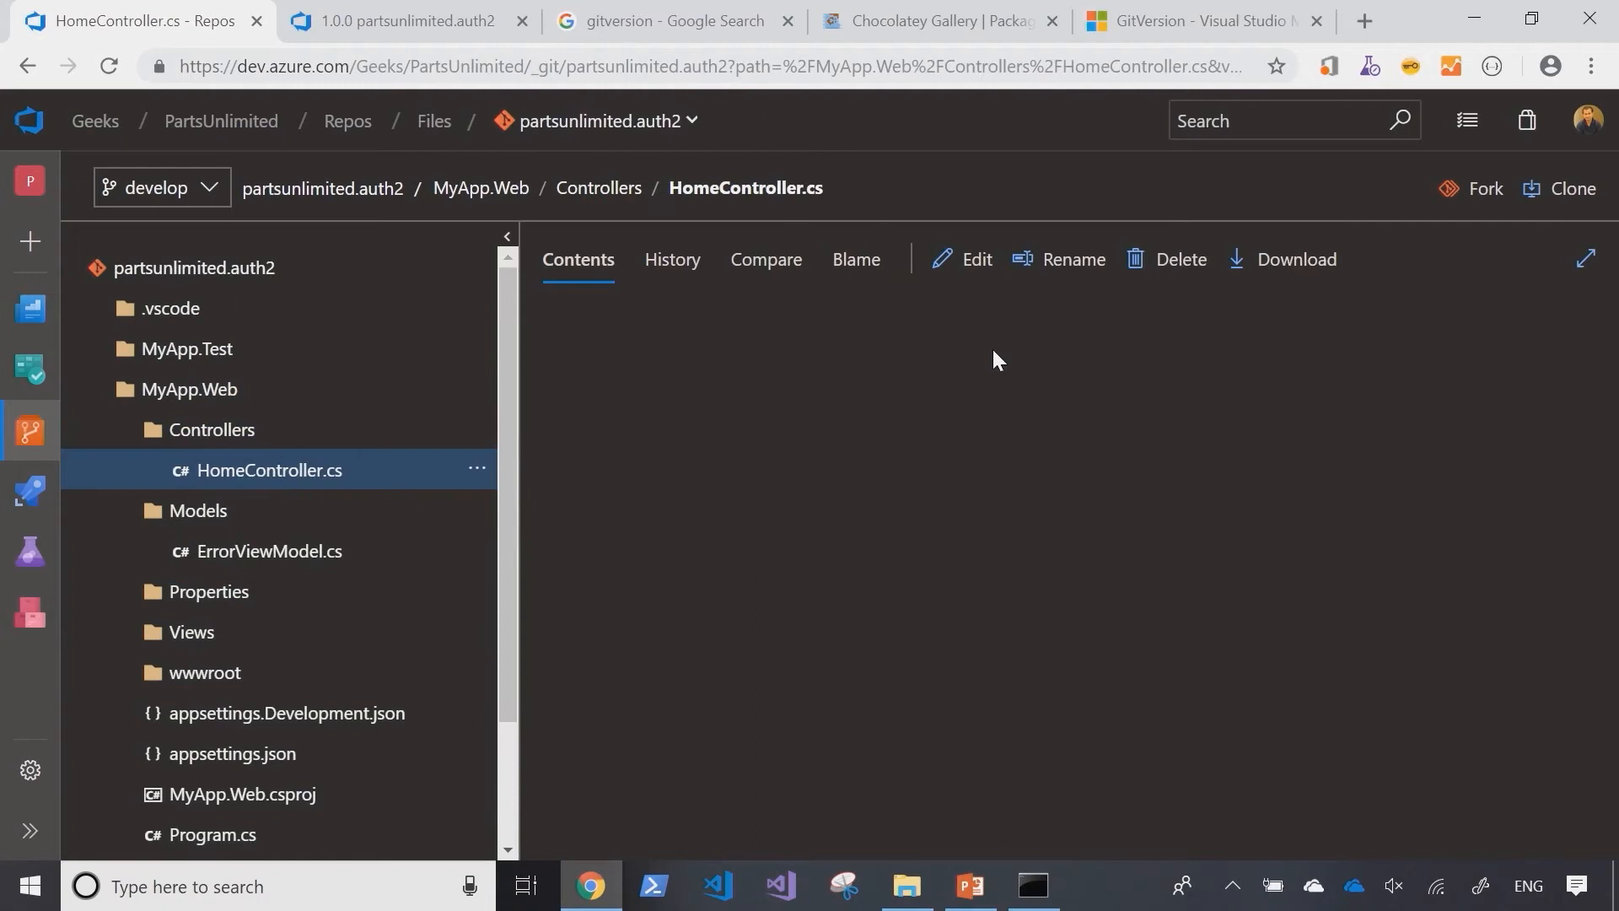
pyautogui.click(963, 259)
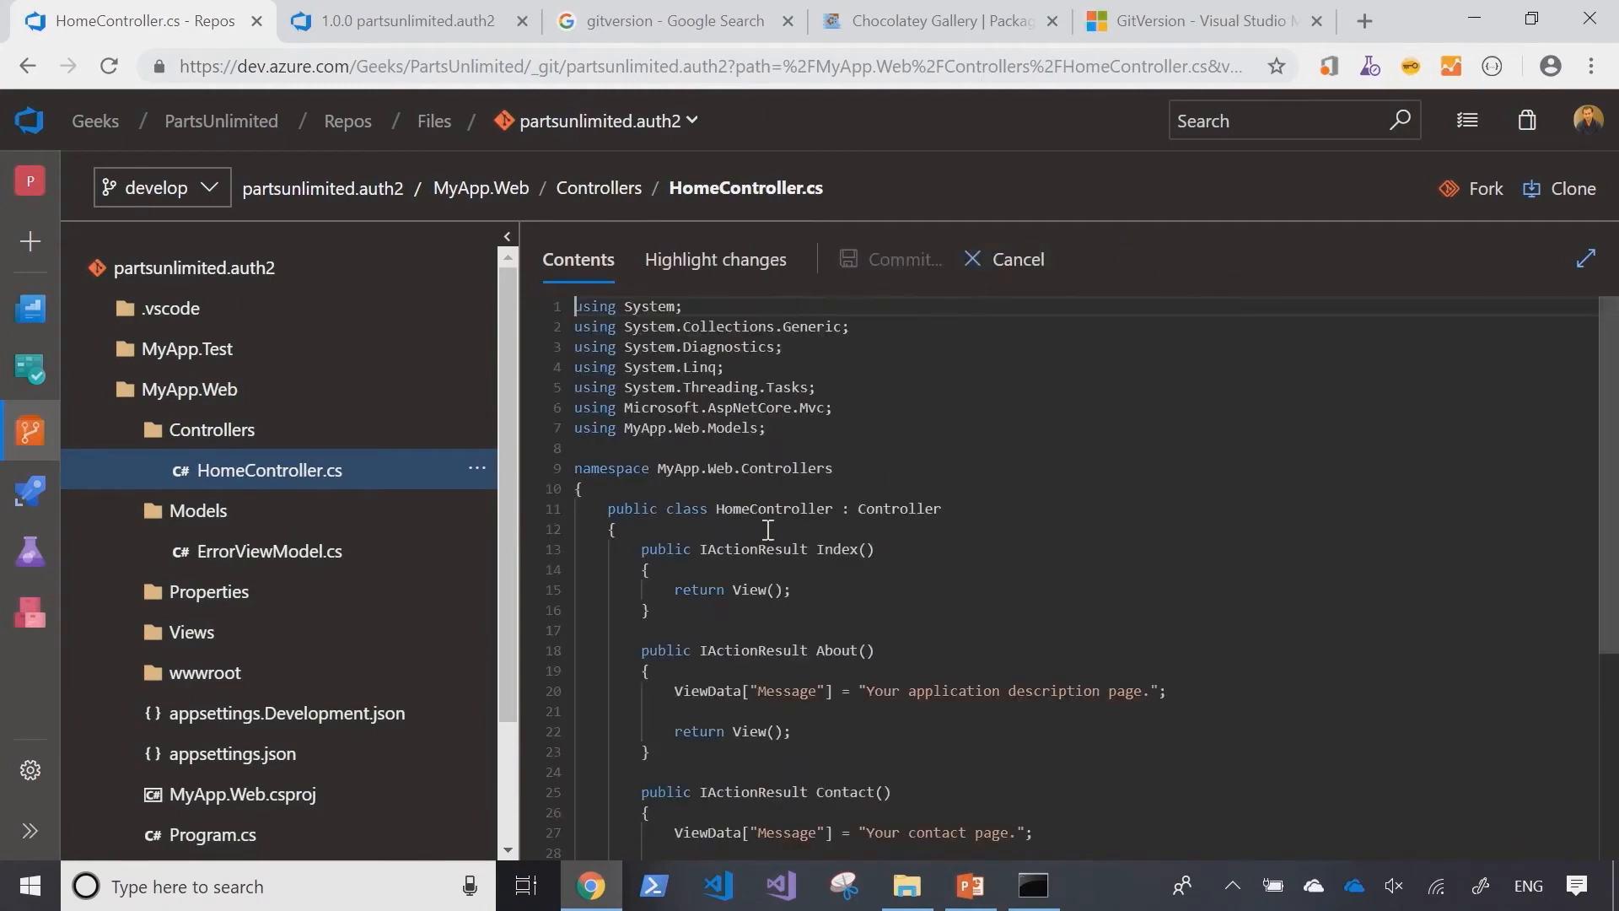
pyautogui.write('//')
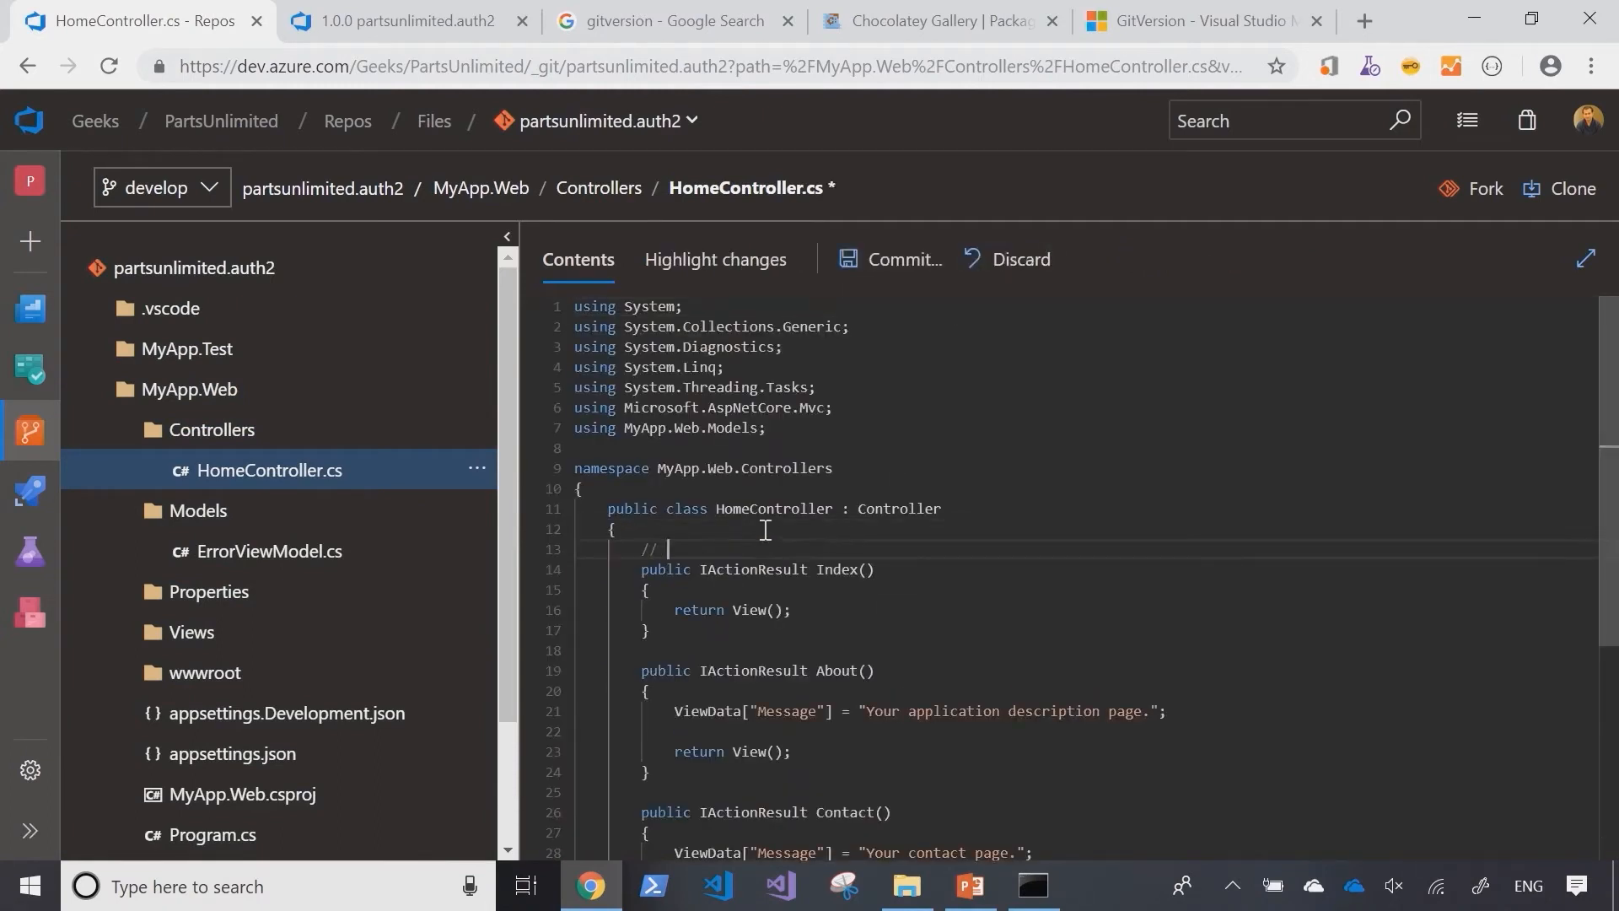
pyautogui.write('test comment')
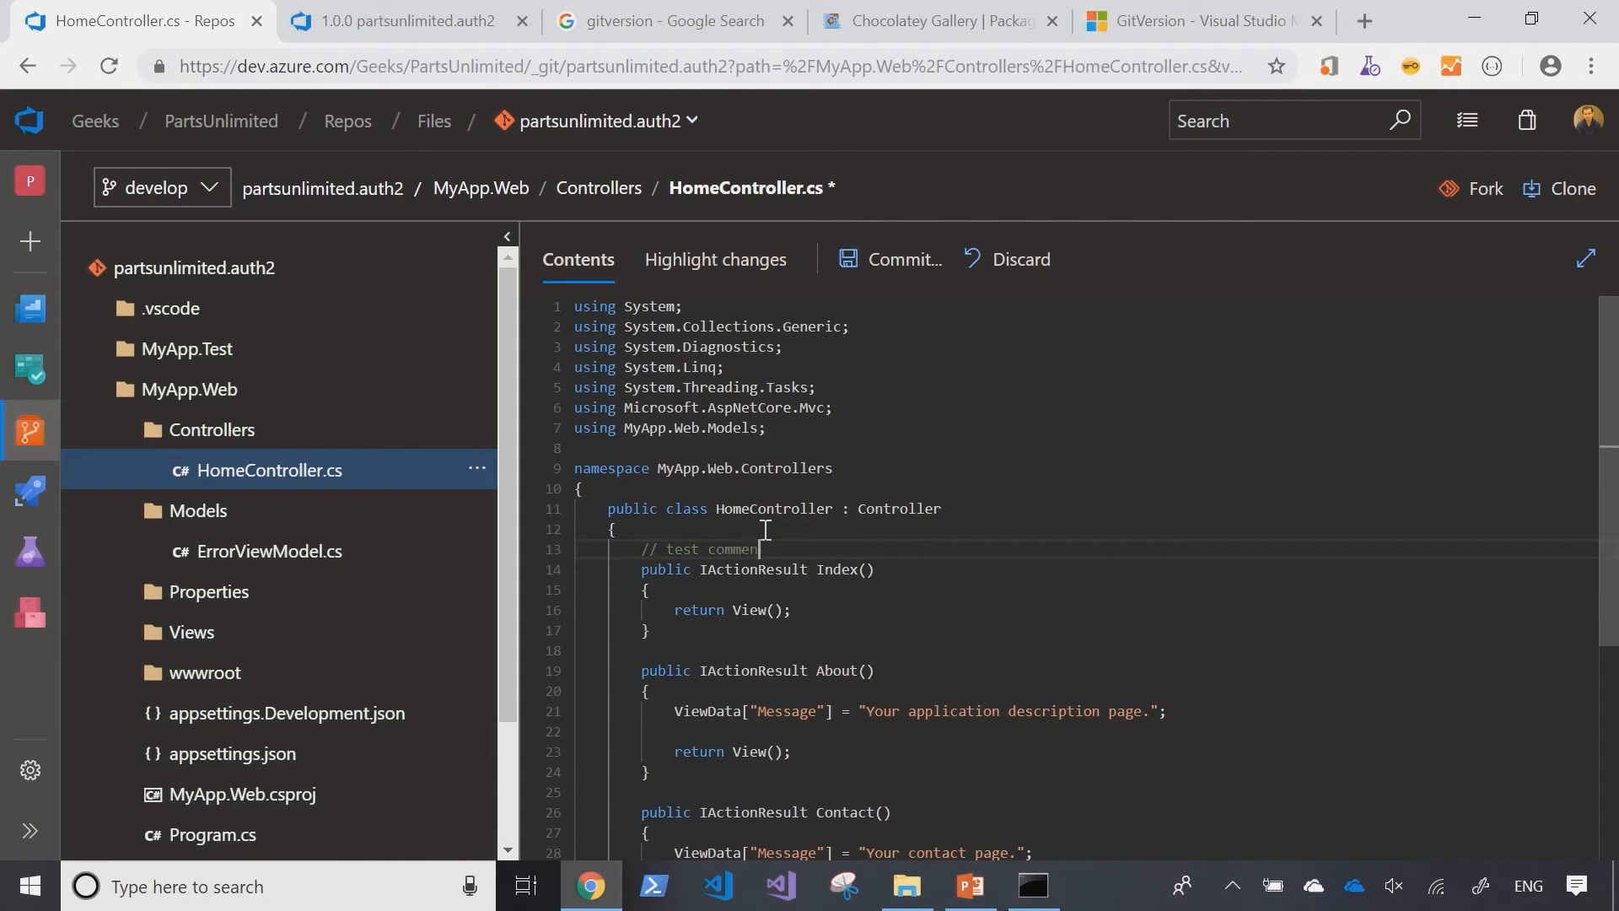
# Step: Commit the change to develop with message 'test commit in code'
pyautogui.click(896, 259)
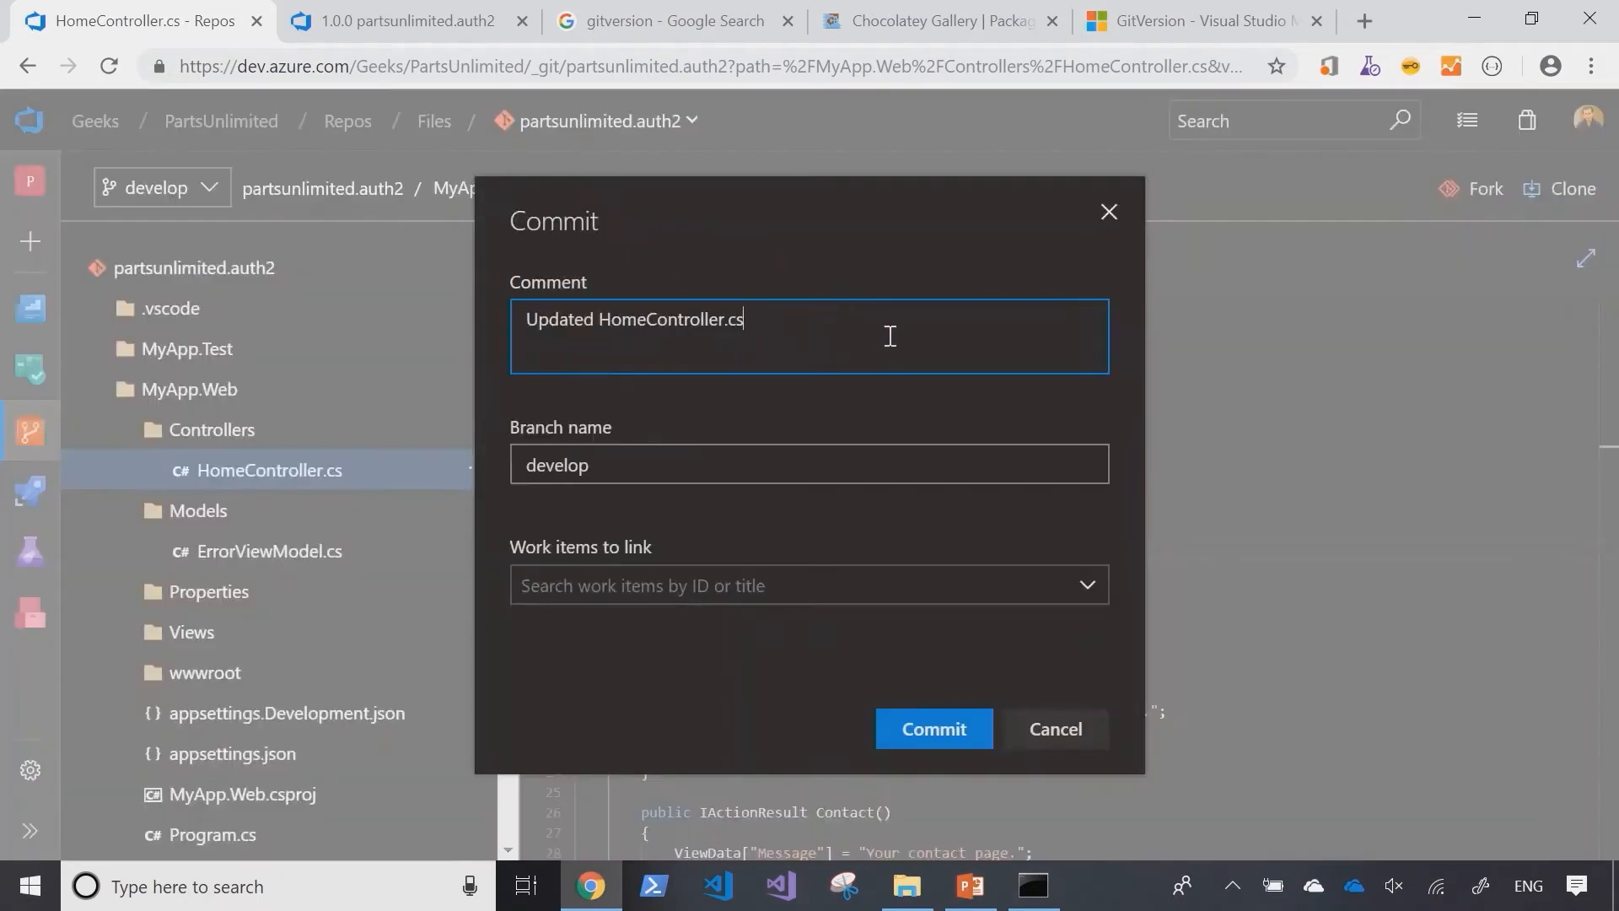
pyautogui.write('test commit in code')
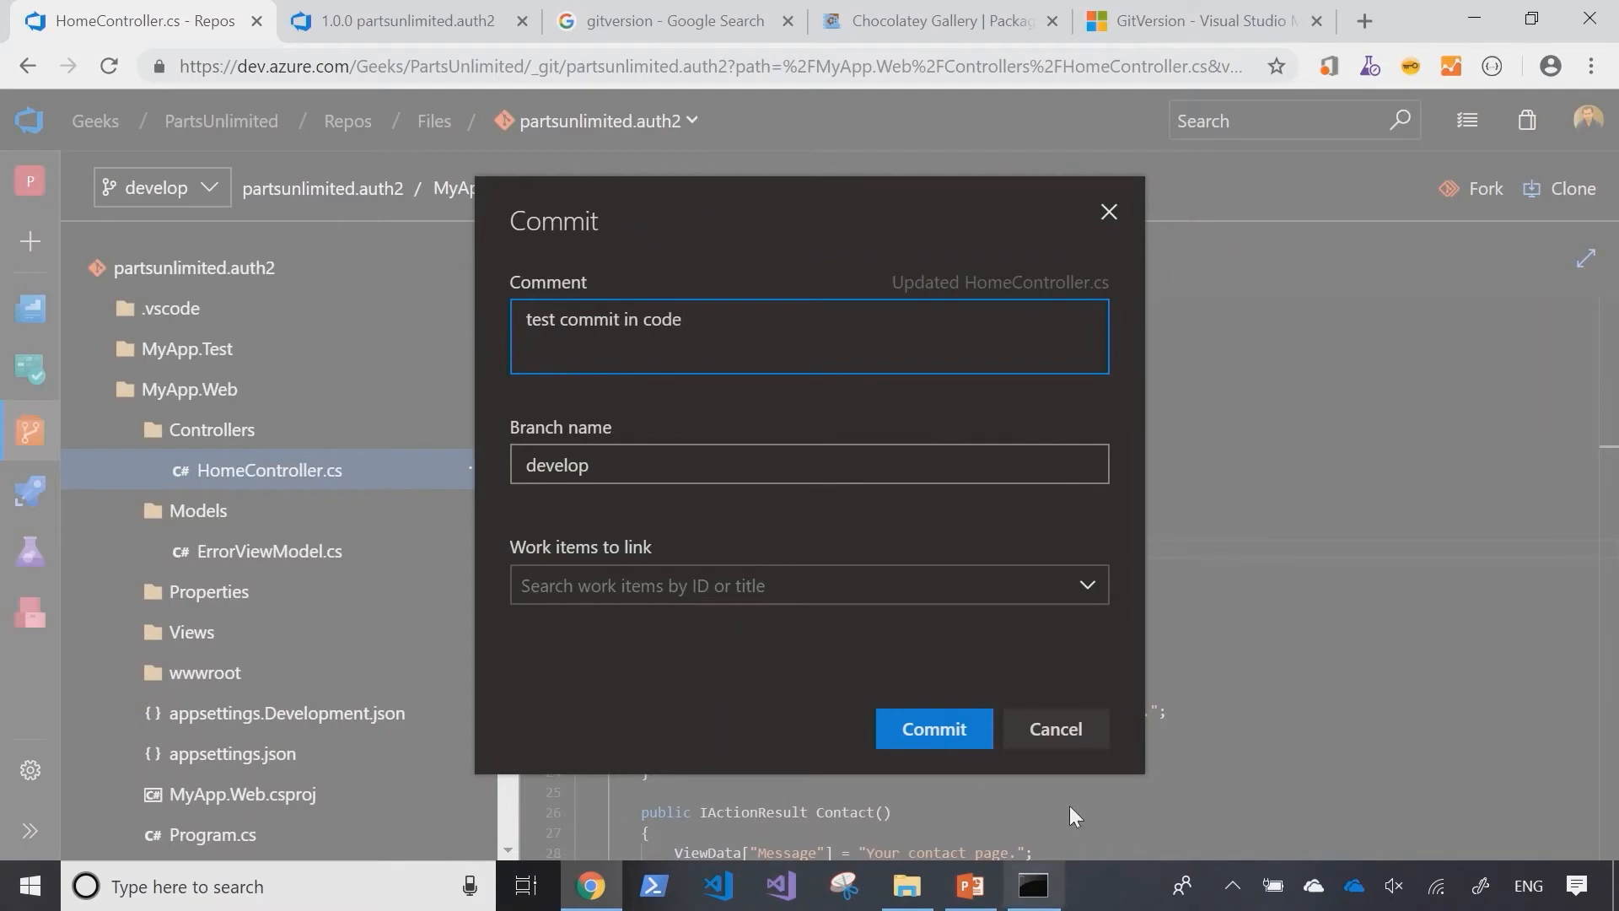
pyautogui.click(931, 728)
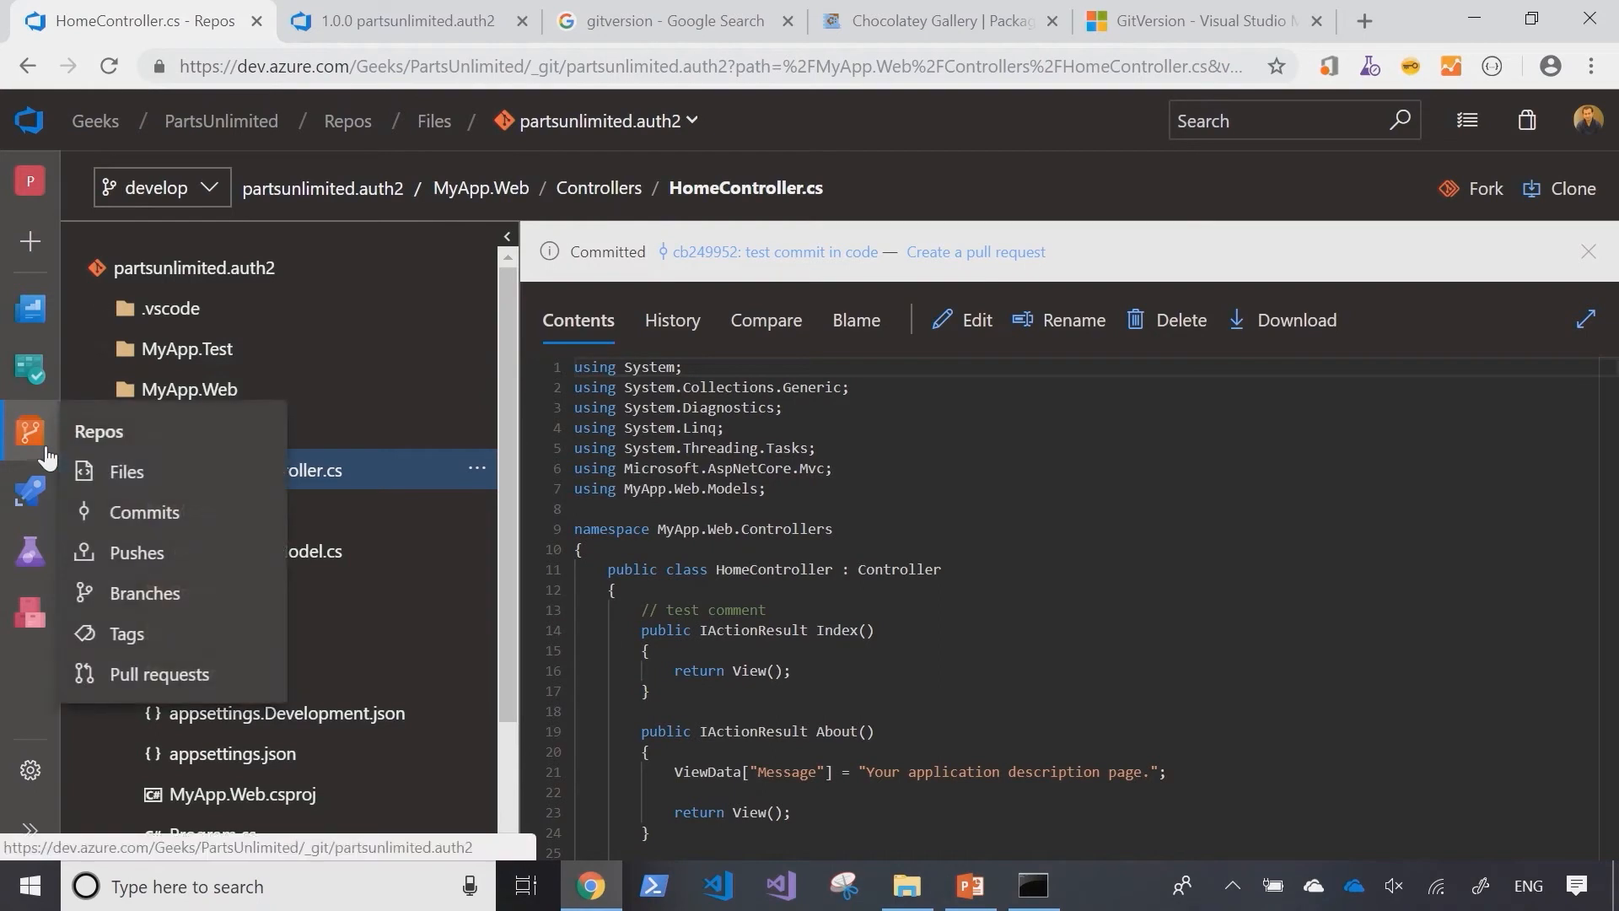
# Step: Watch CI build 2839 from the test commit finish as 1.1.0-alpha.1, then view branches
pyautogui.click(403, 21)
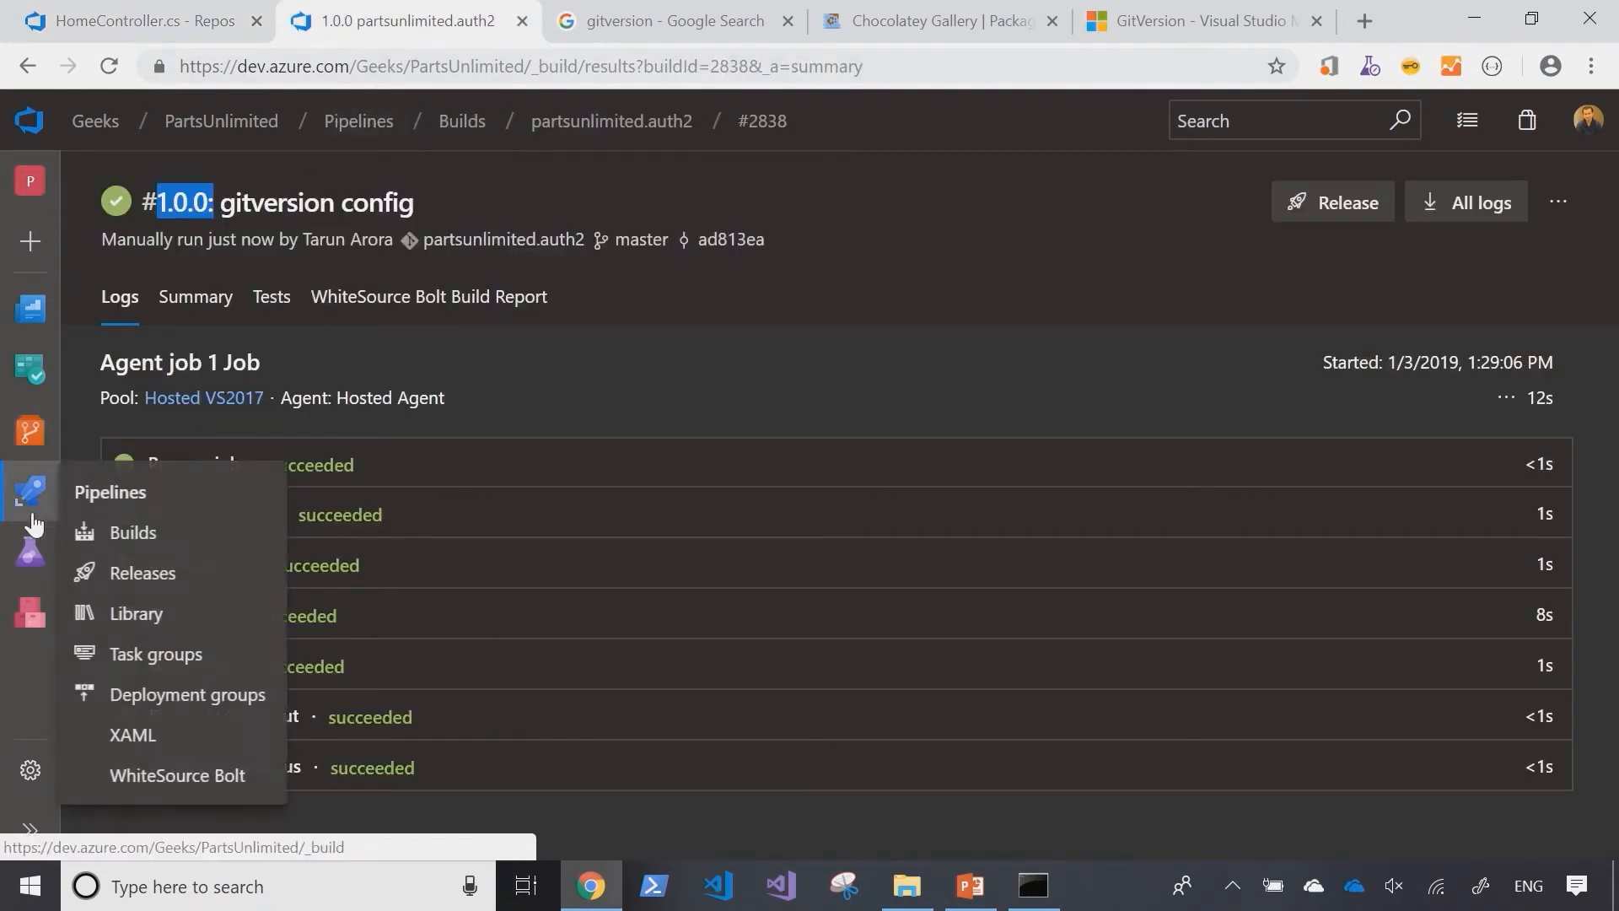
pyautogui.click(132, 533)
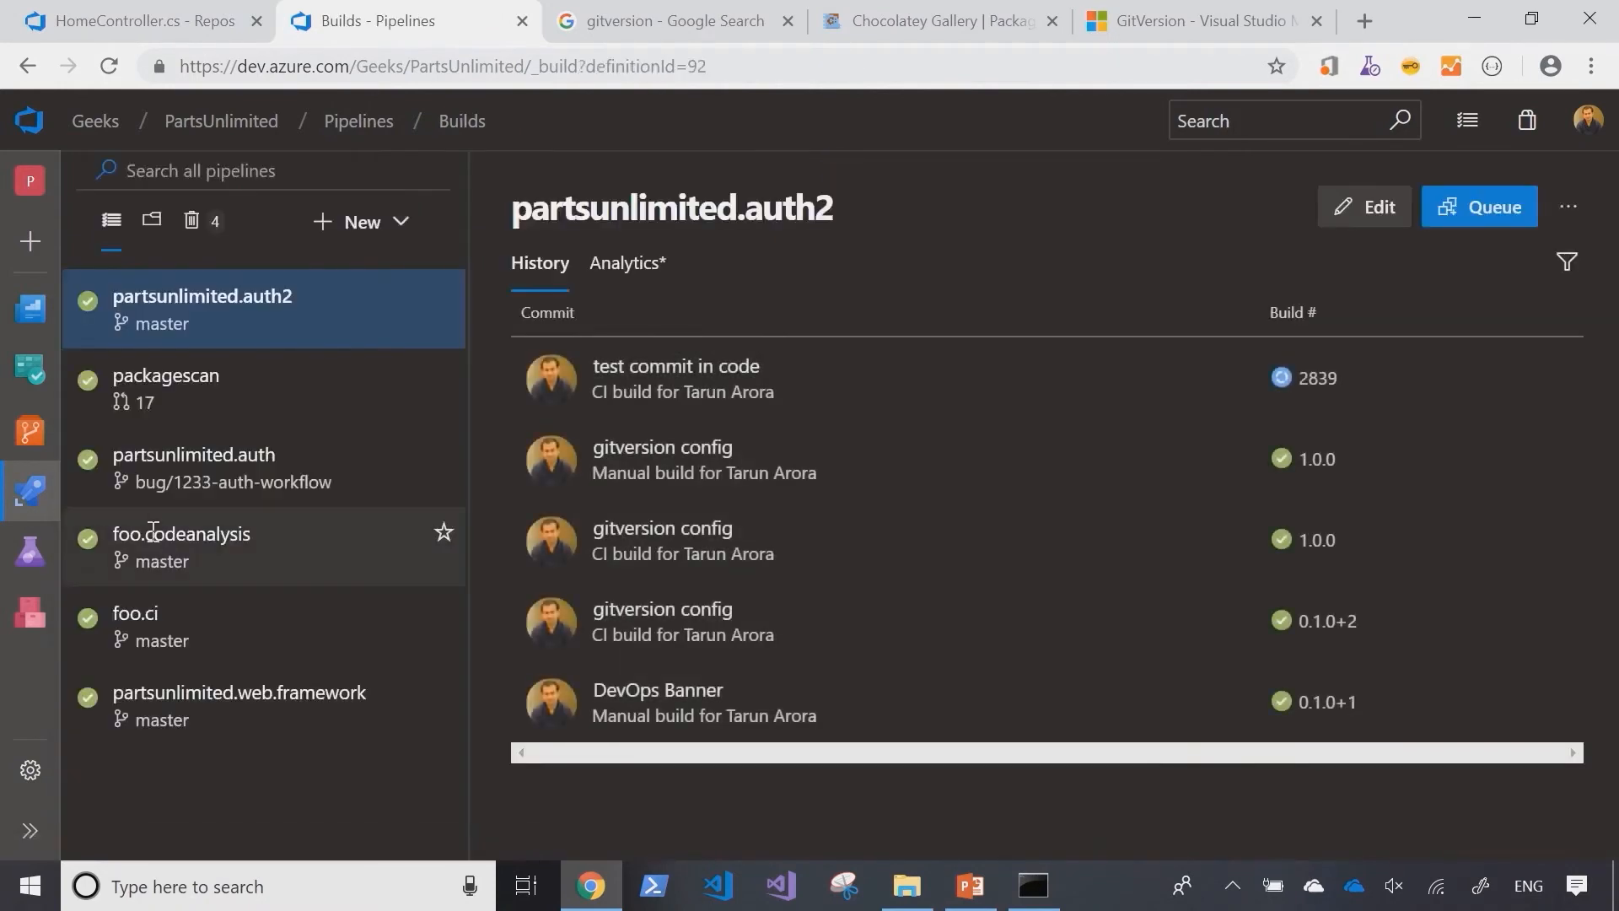
pyautogui.moveTo(524, 287)
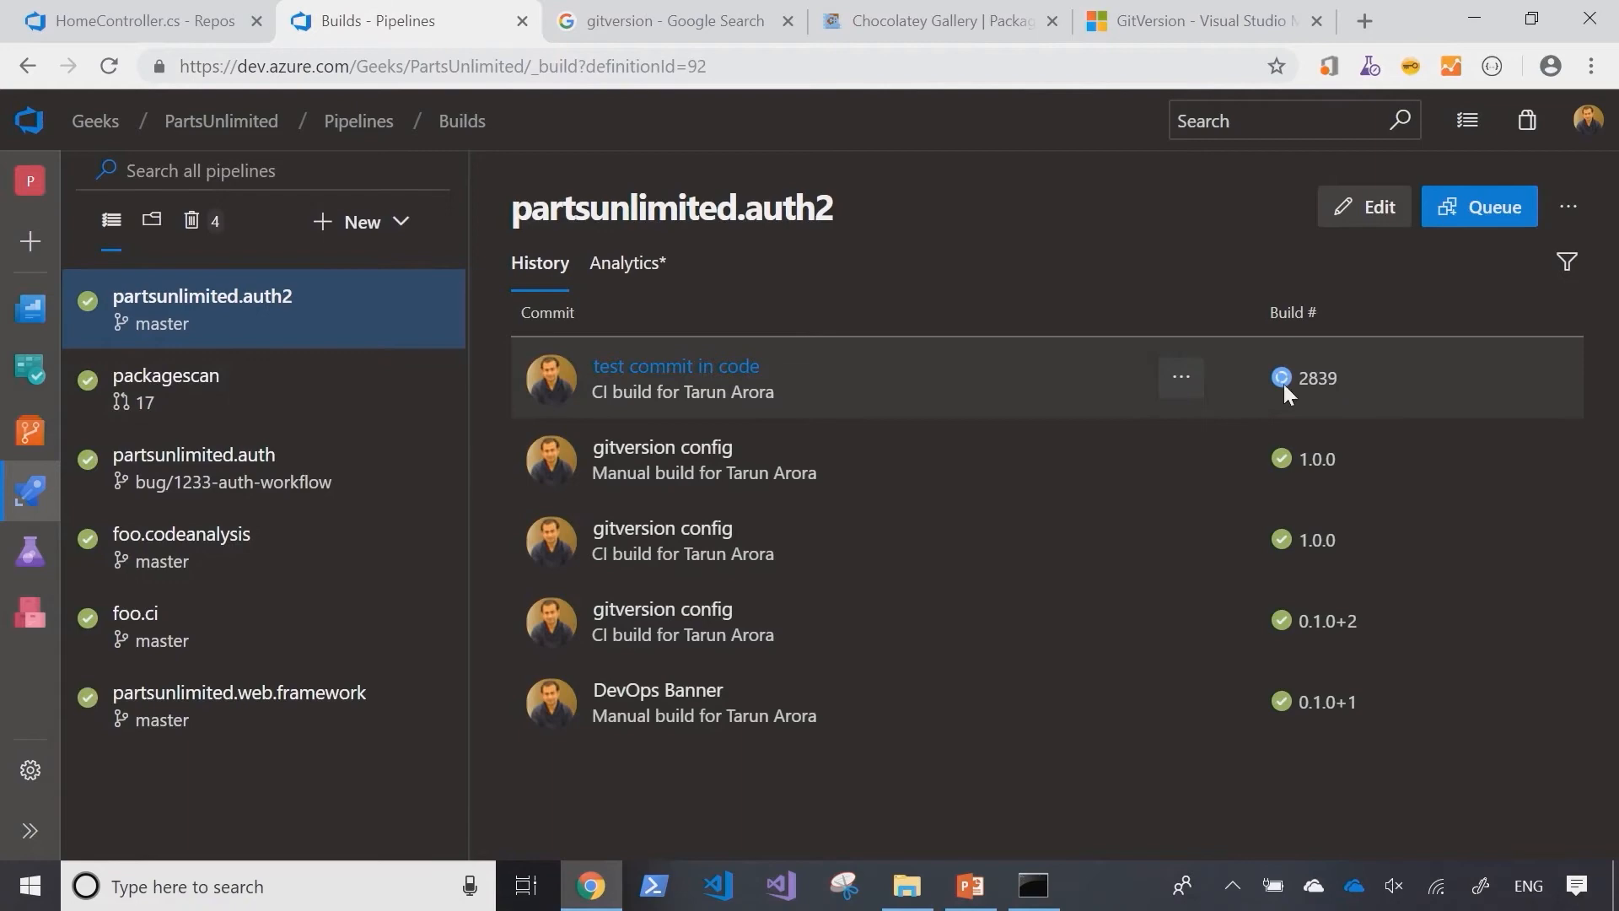
pyautogui.click(1314, 378)
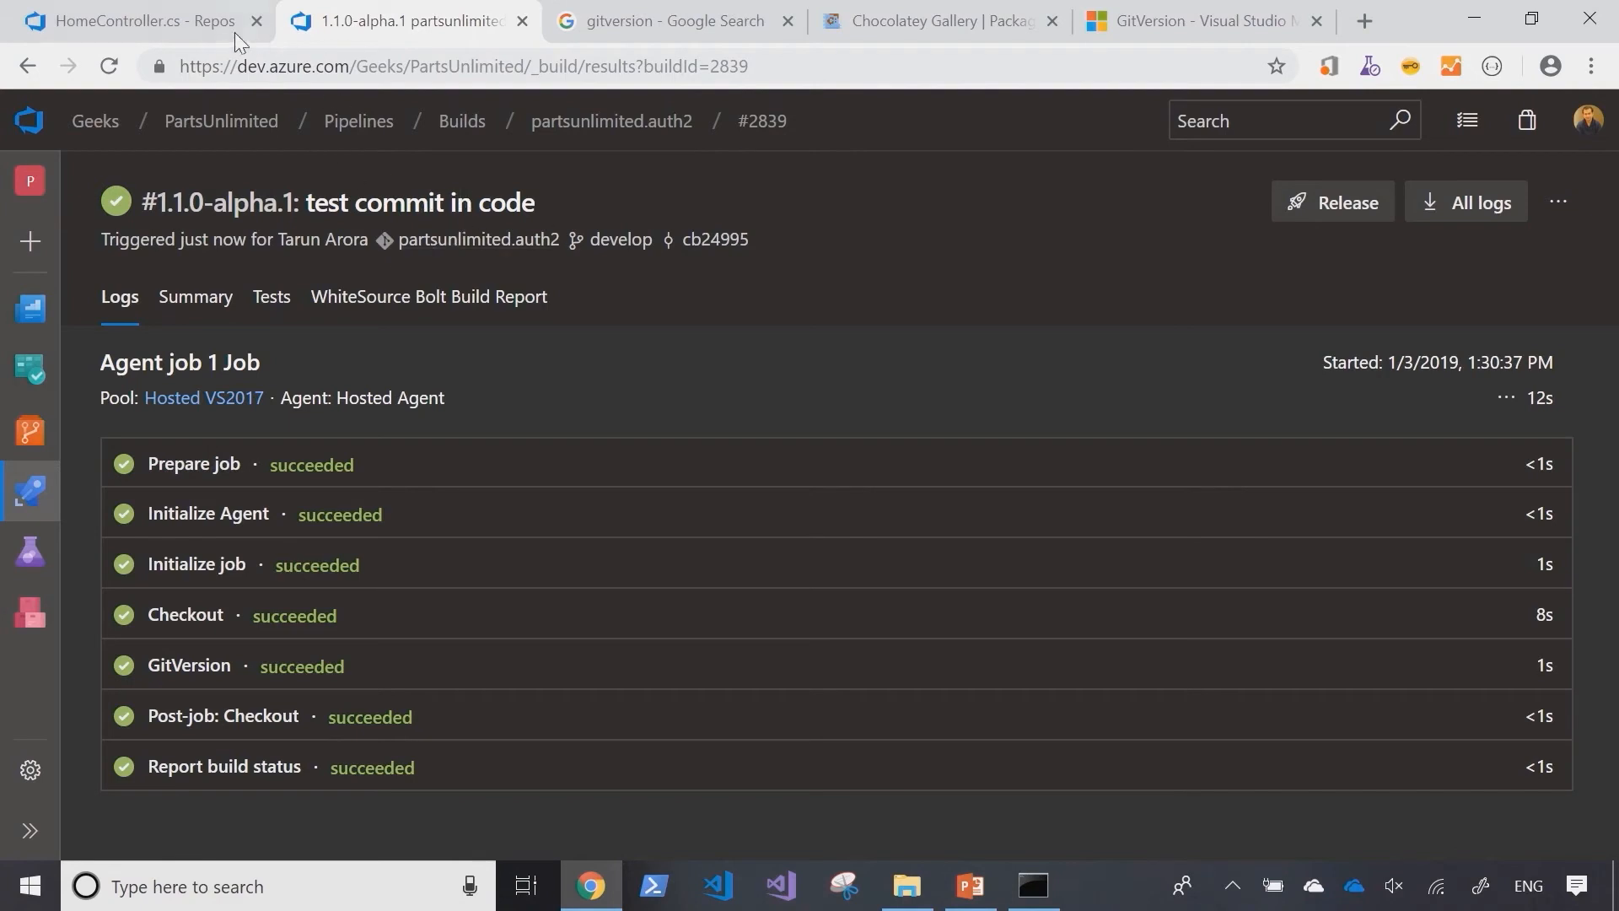
pyautogui.click(140, 20)
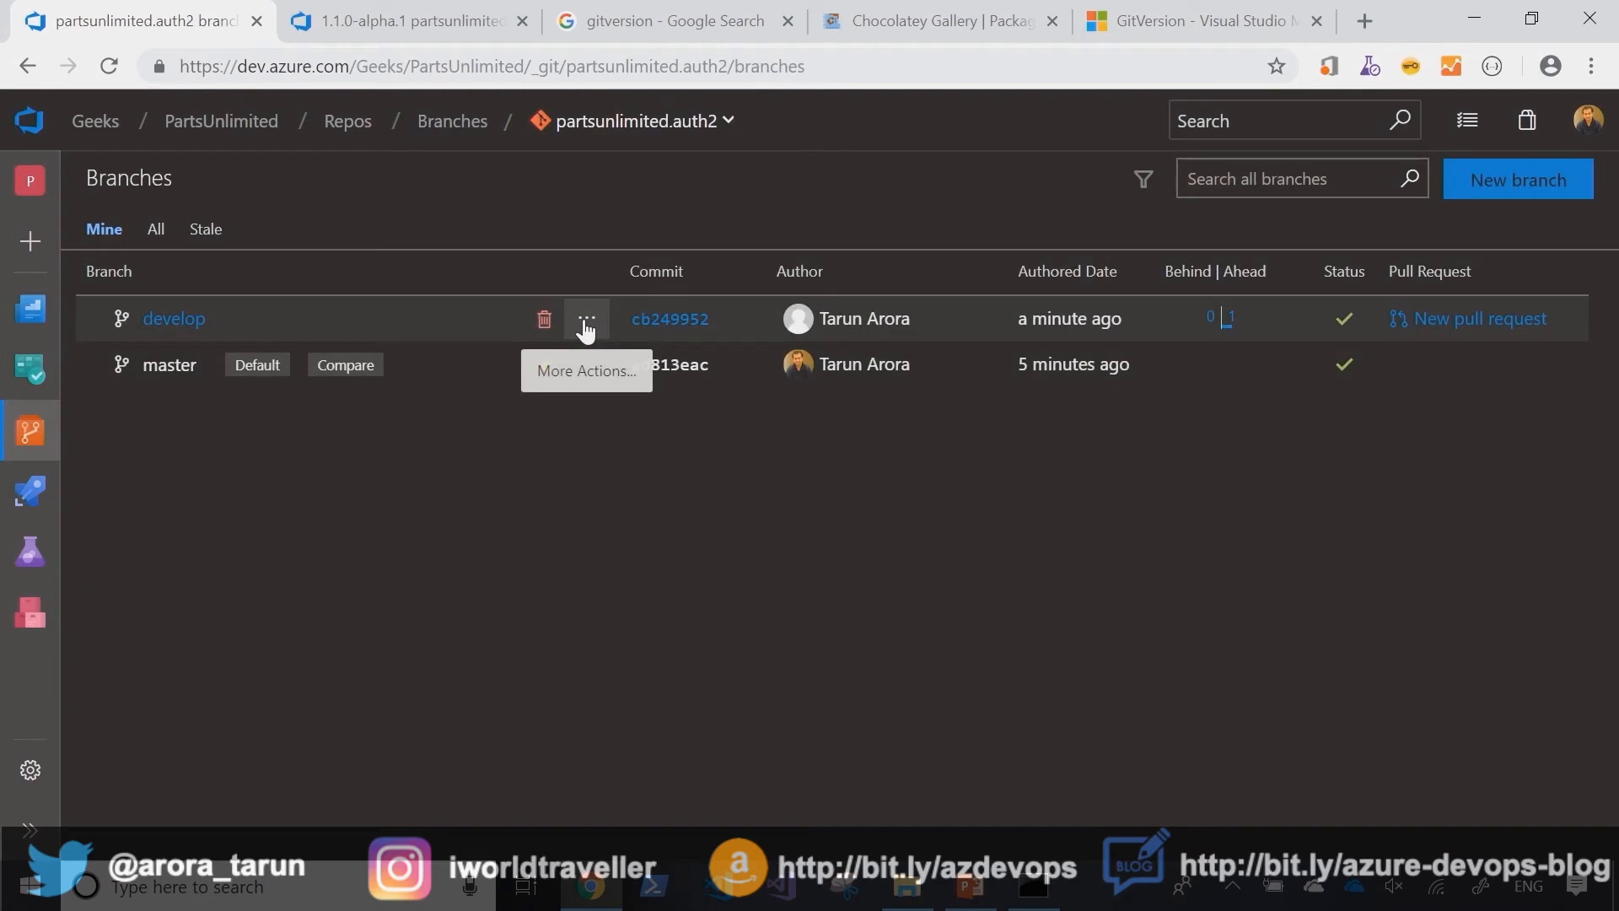
# Step: Create a branch named 'release' from the develop branch
pyautogui.click(584, 319)
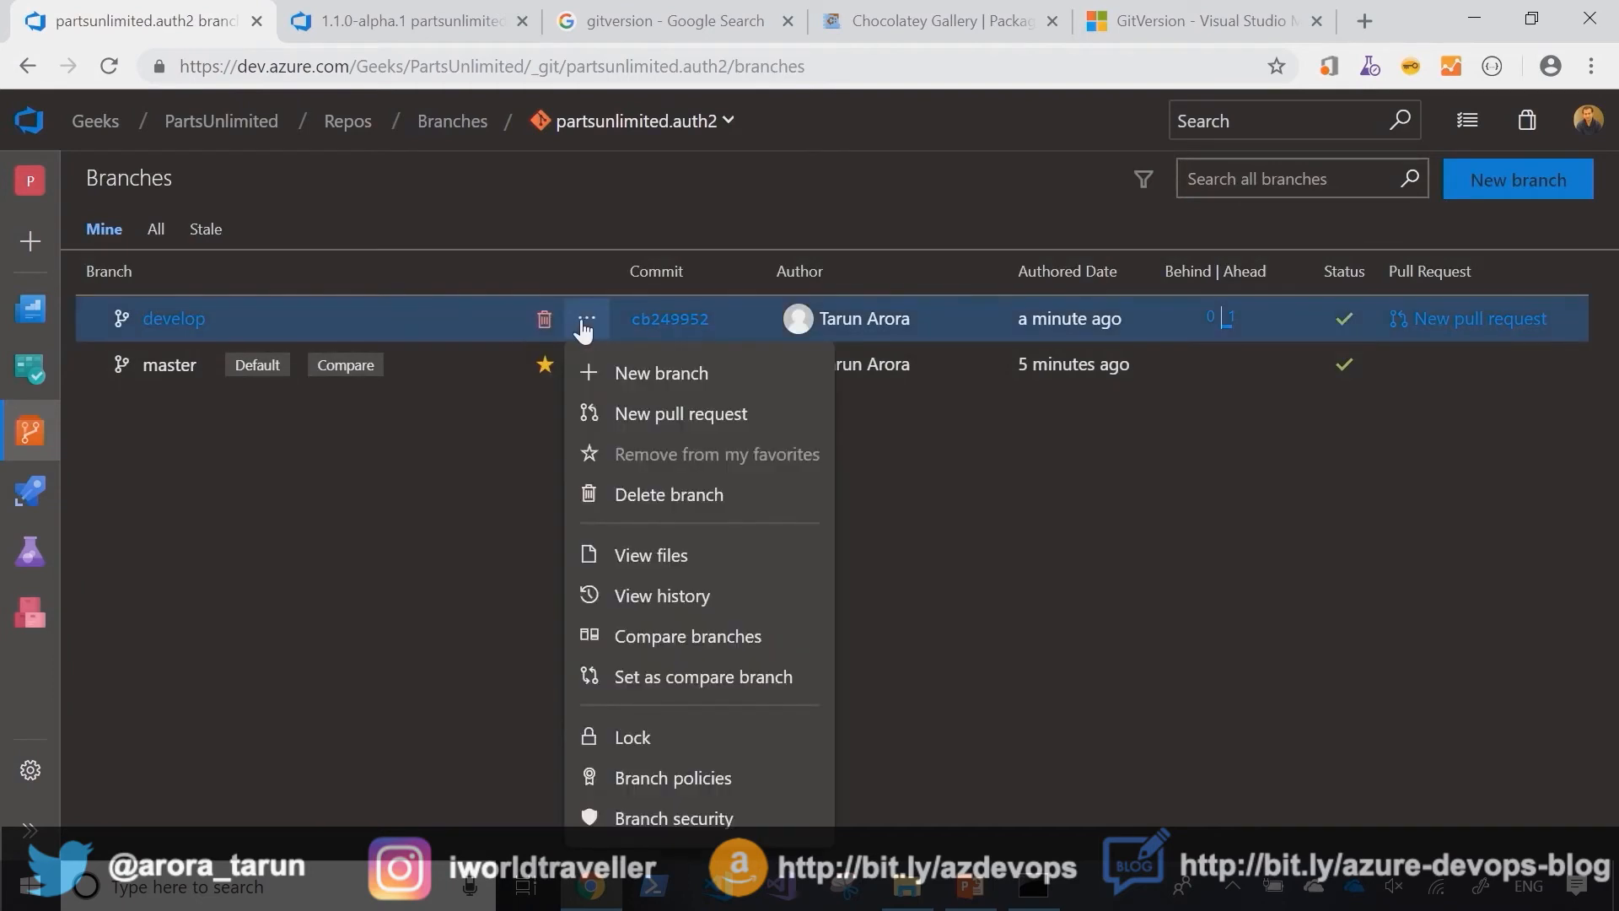
pyautogui.moveTo(686, 375)
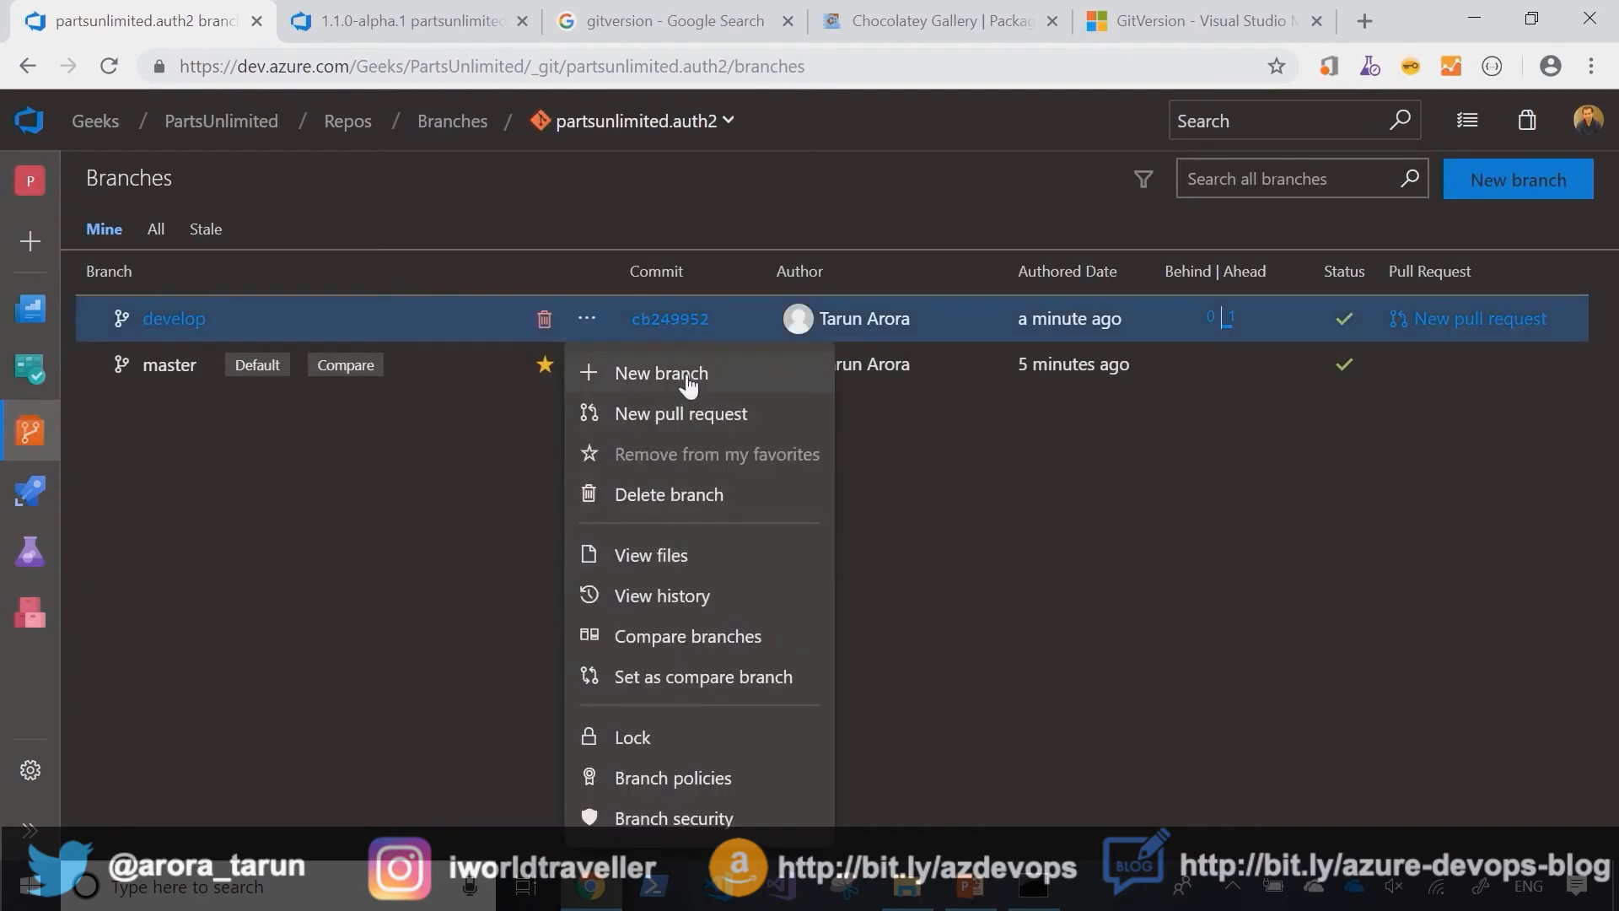
pyautogui.click(661, 373)
pyautogui.write('release')
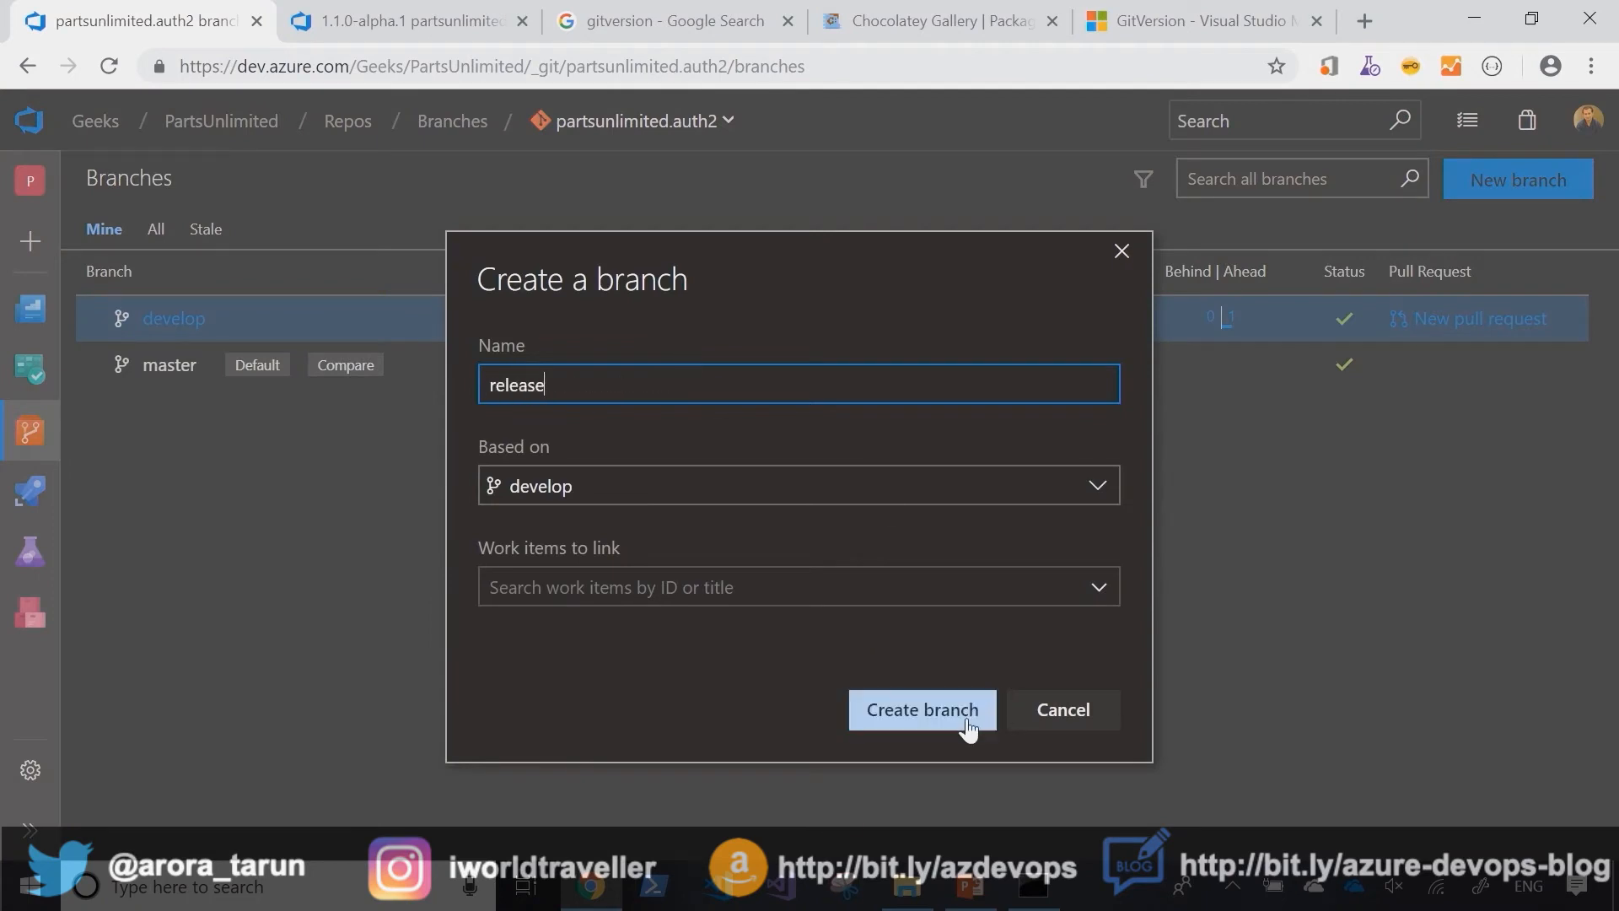
pyautogui.click(921, 709)
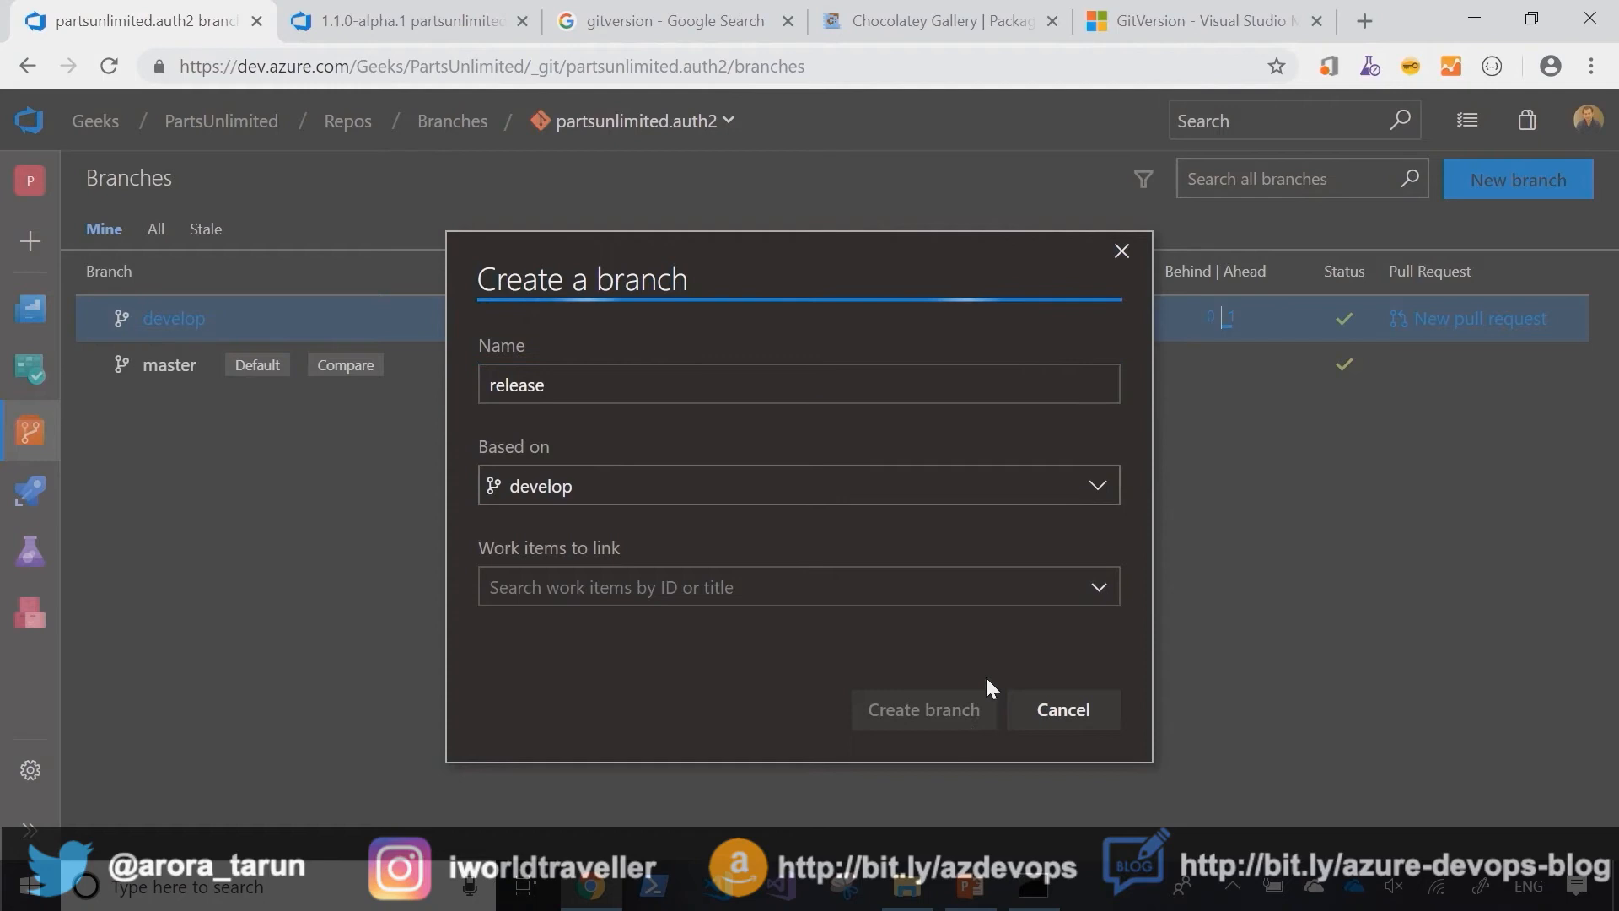
pyautogui.click(922, 709)
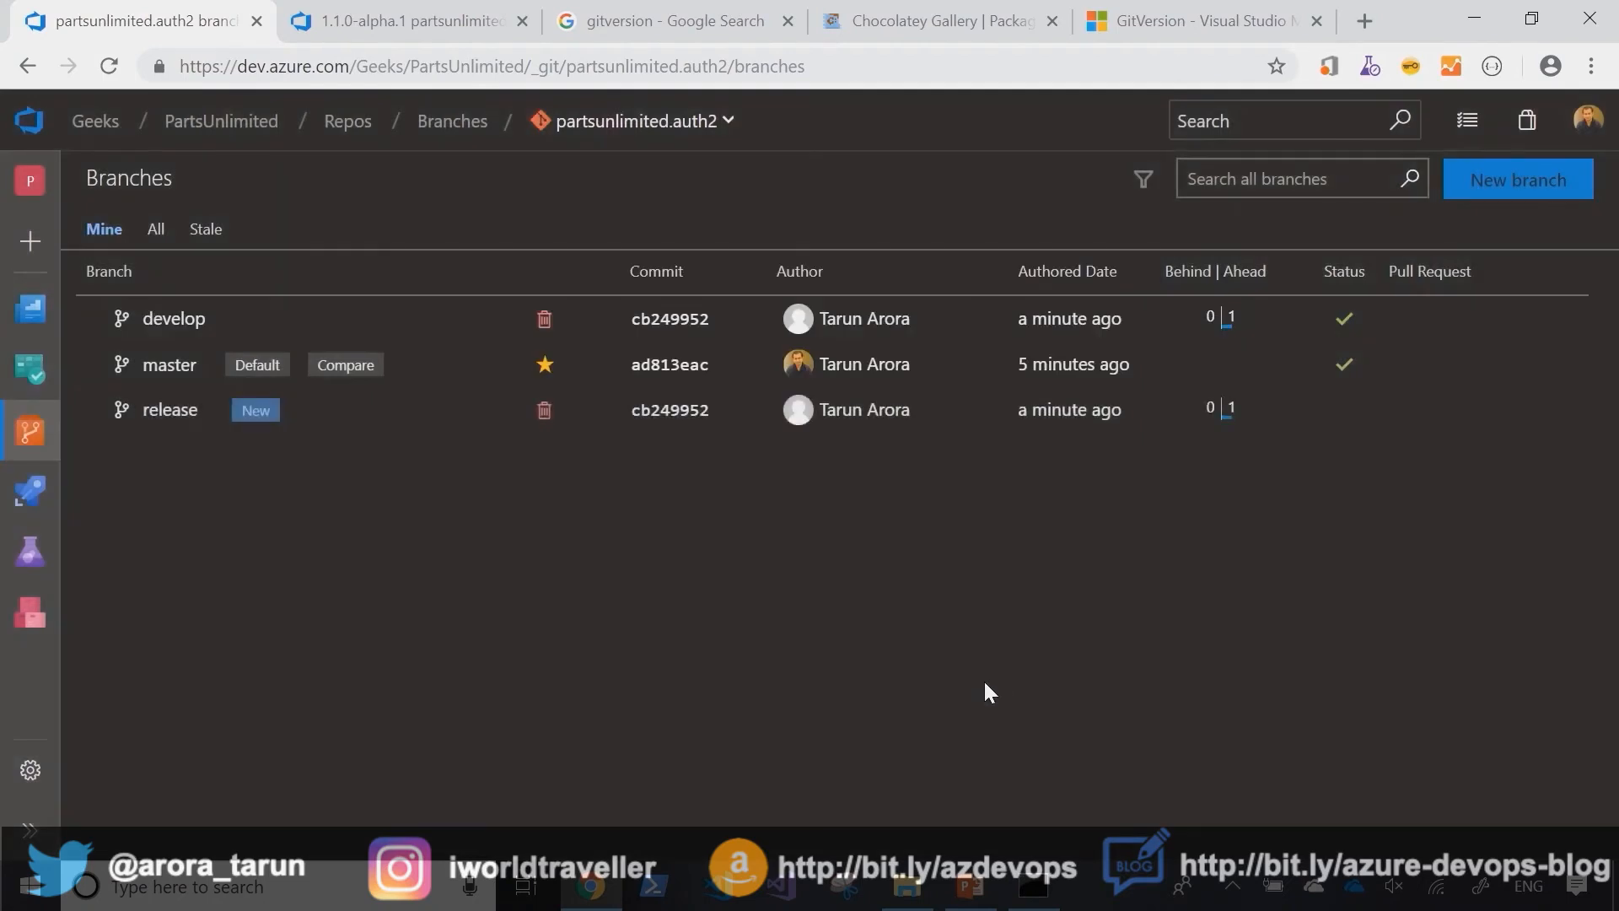
pyautogui.moveTo(930, 627)
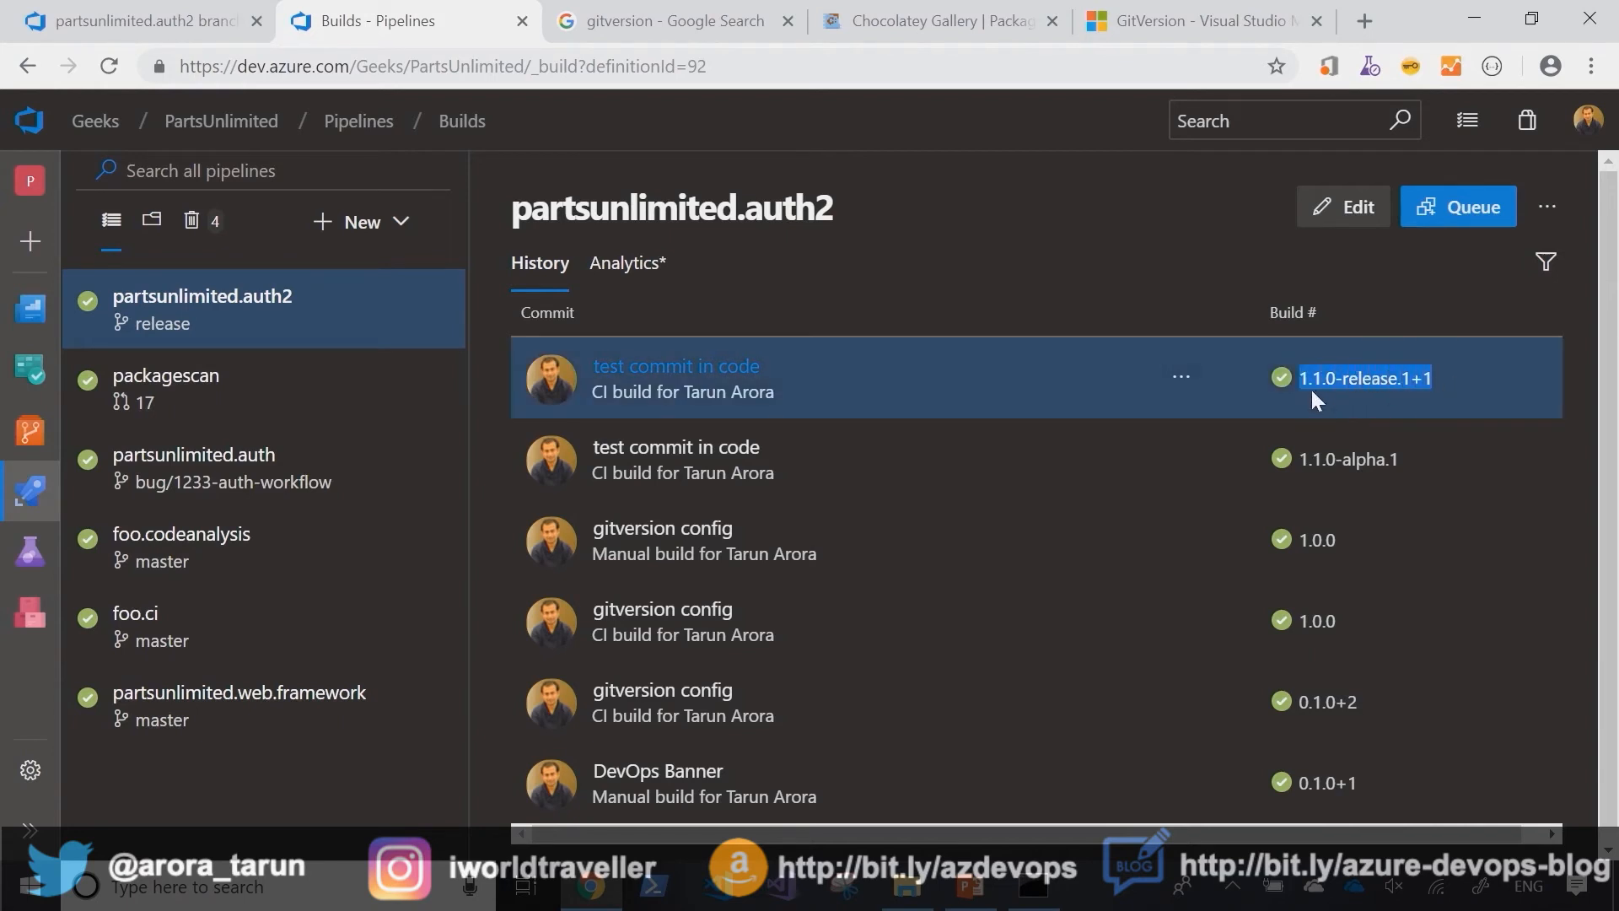
pyautogui.moveTo(1380, 410)
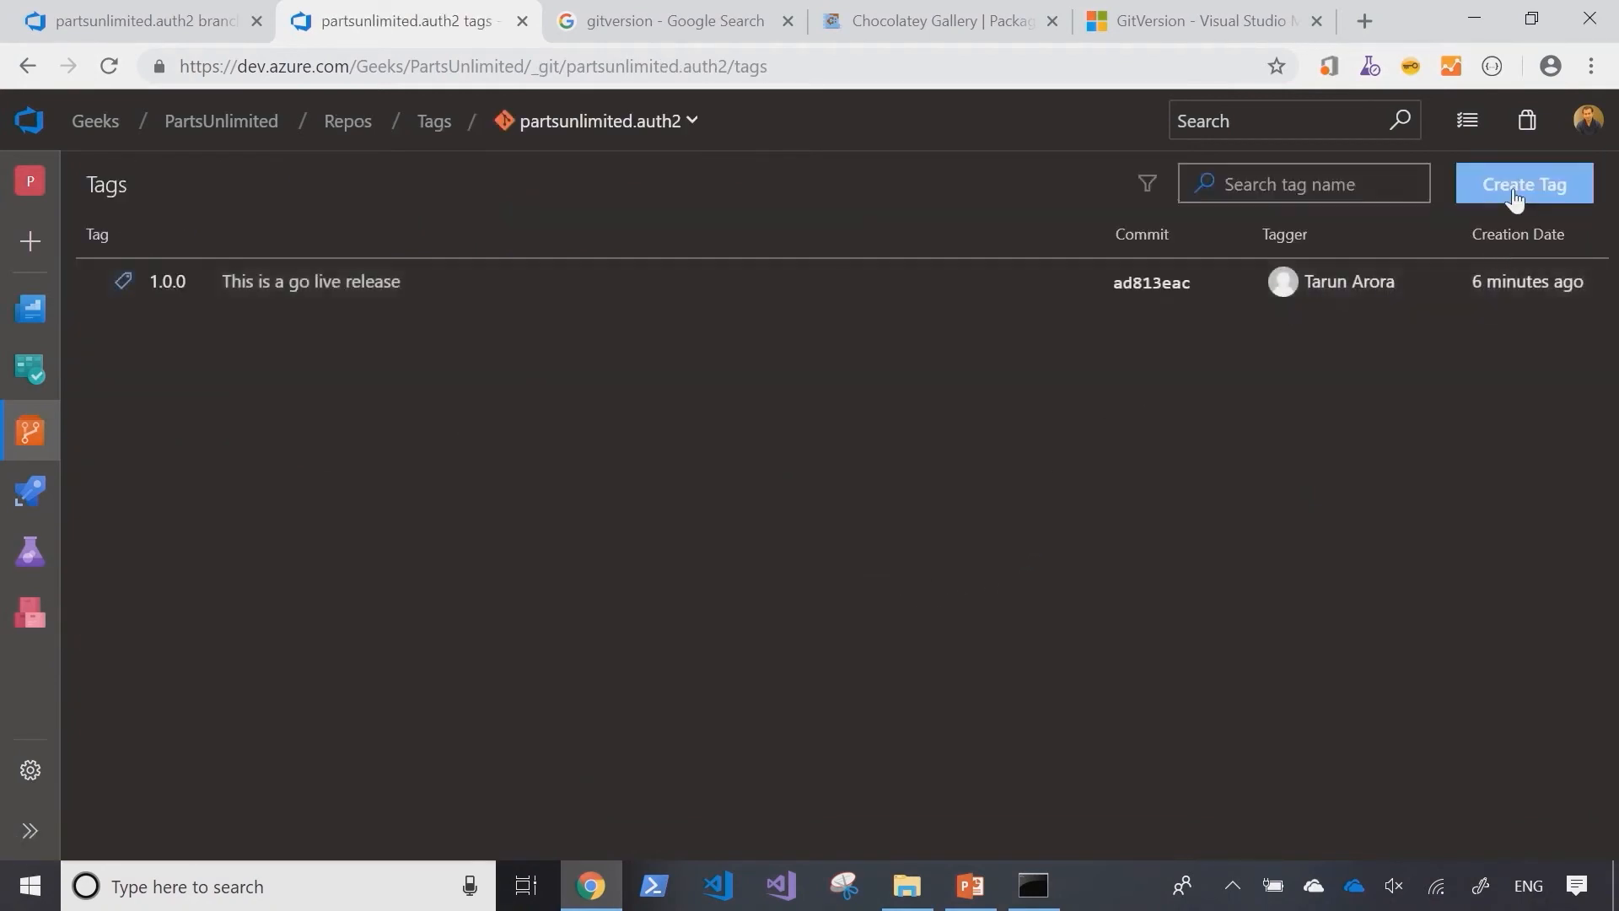
# Step: Create tag Rel_1.1.0 from the release branch, described 'Preparing for release'
pyautogui.click(1523, 183)
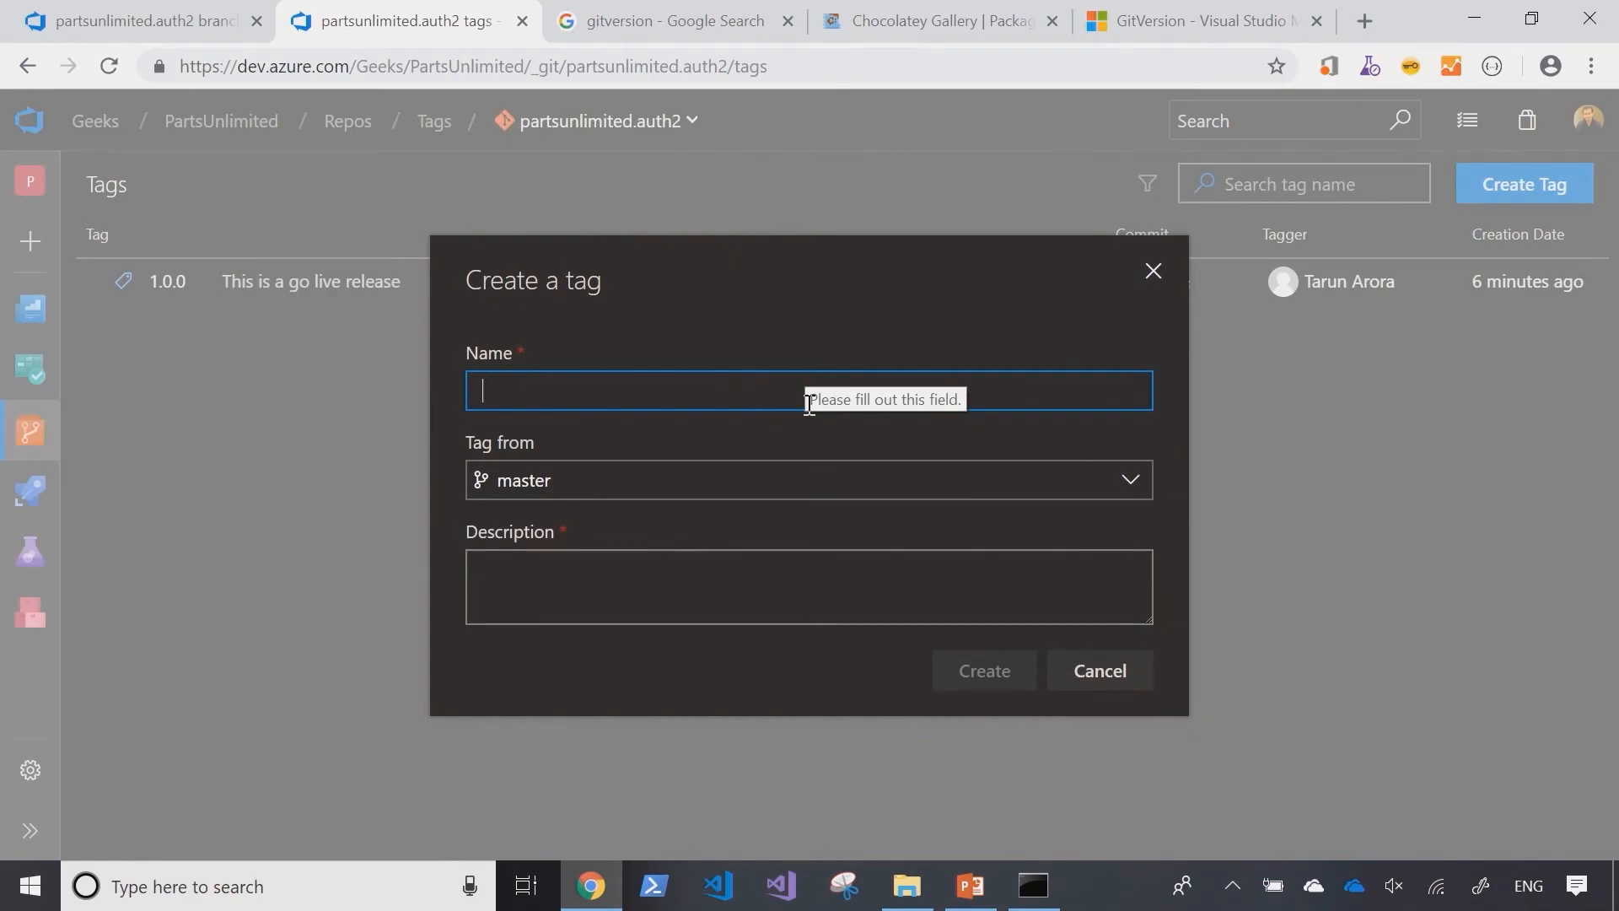
pyautogui.click(981, 670)
pyautogui.write('Rel 1.1')
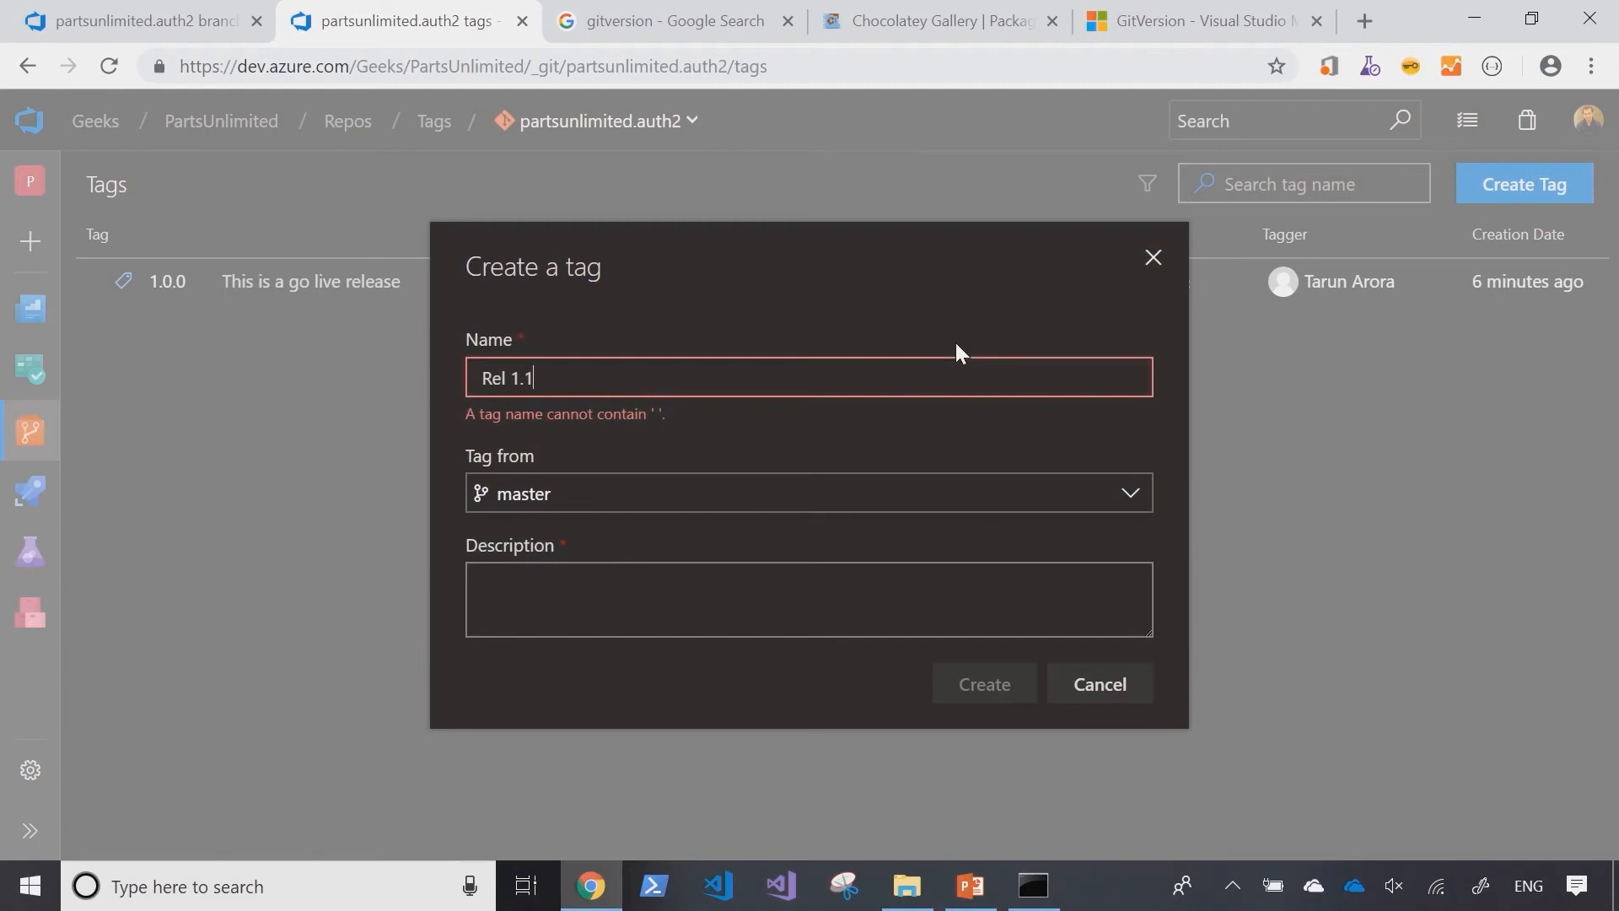
pyautogui.write('0')
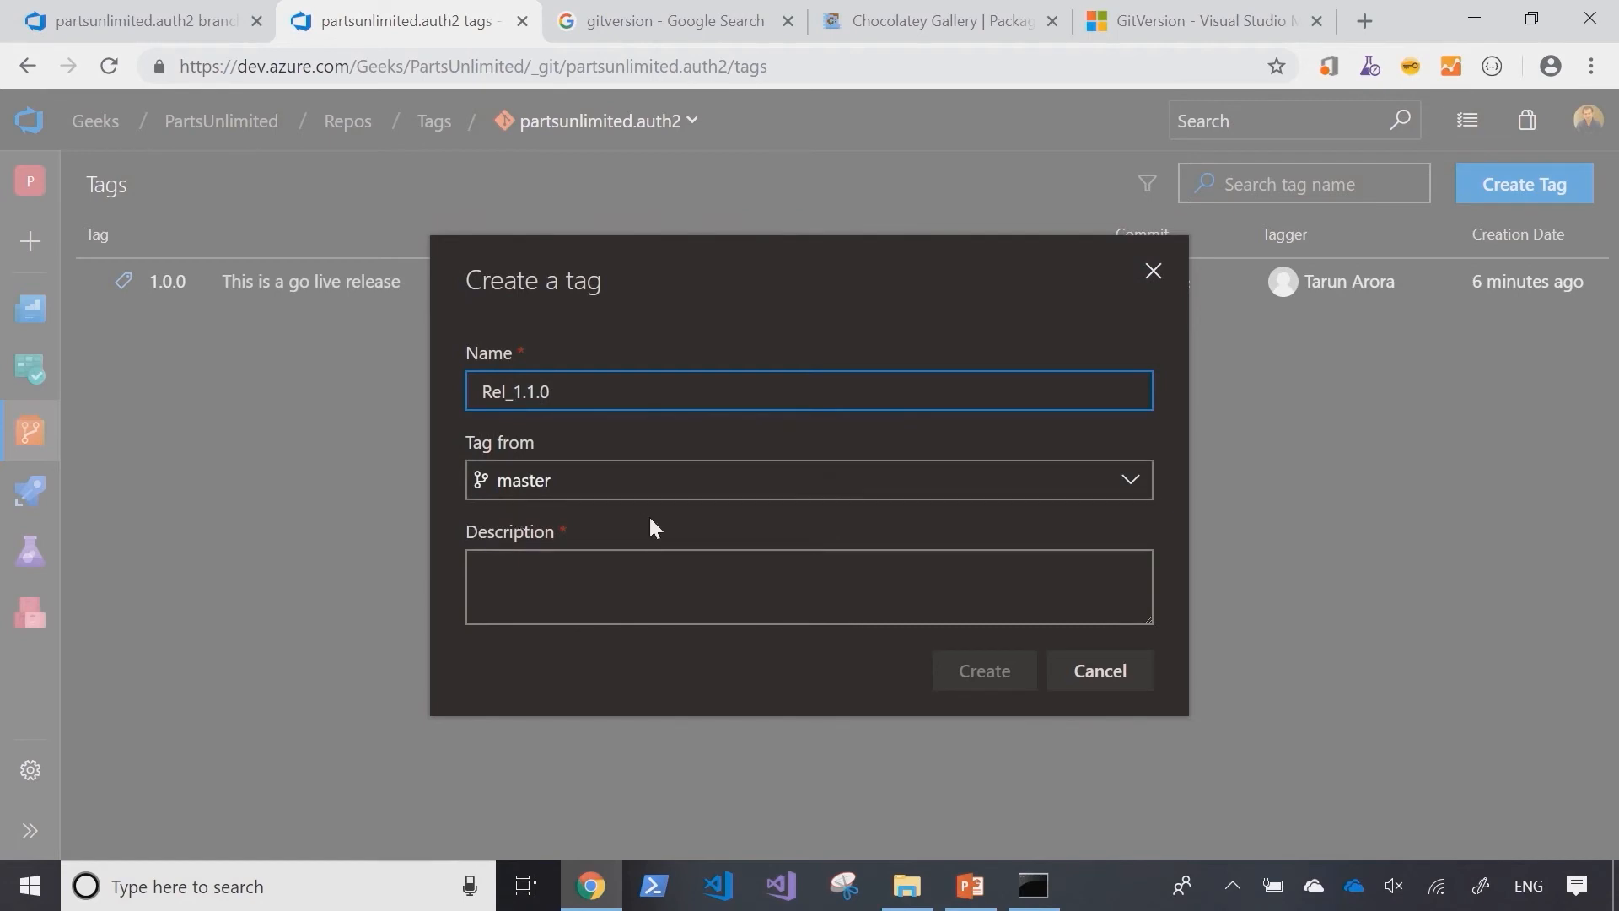
pyautogui.click(808, 587)
pyautogui.write('P')
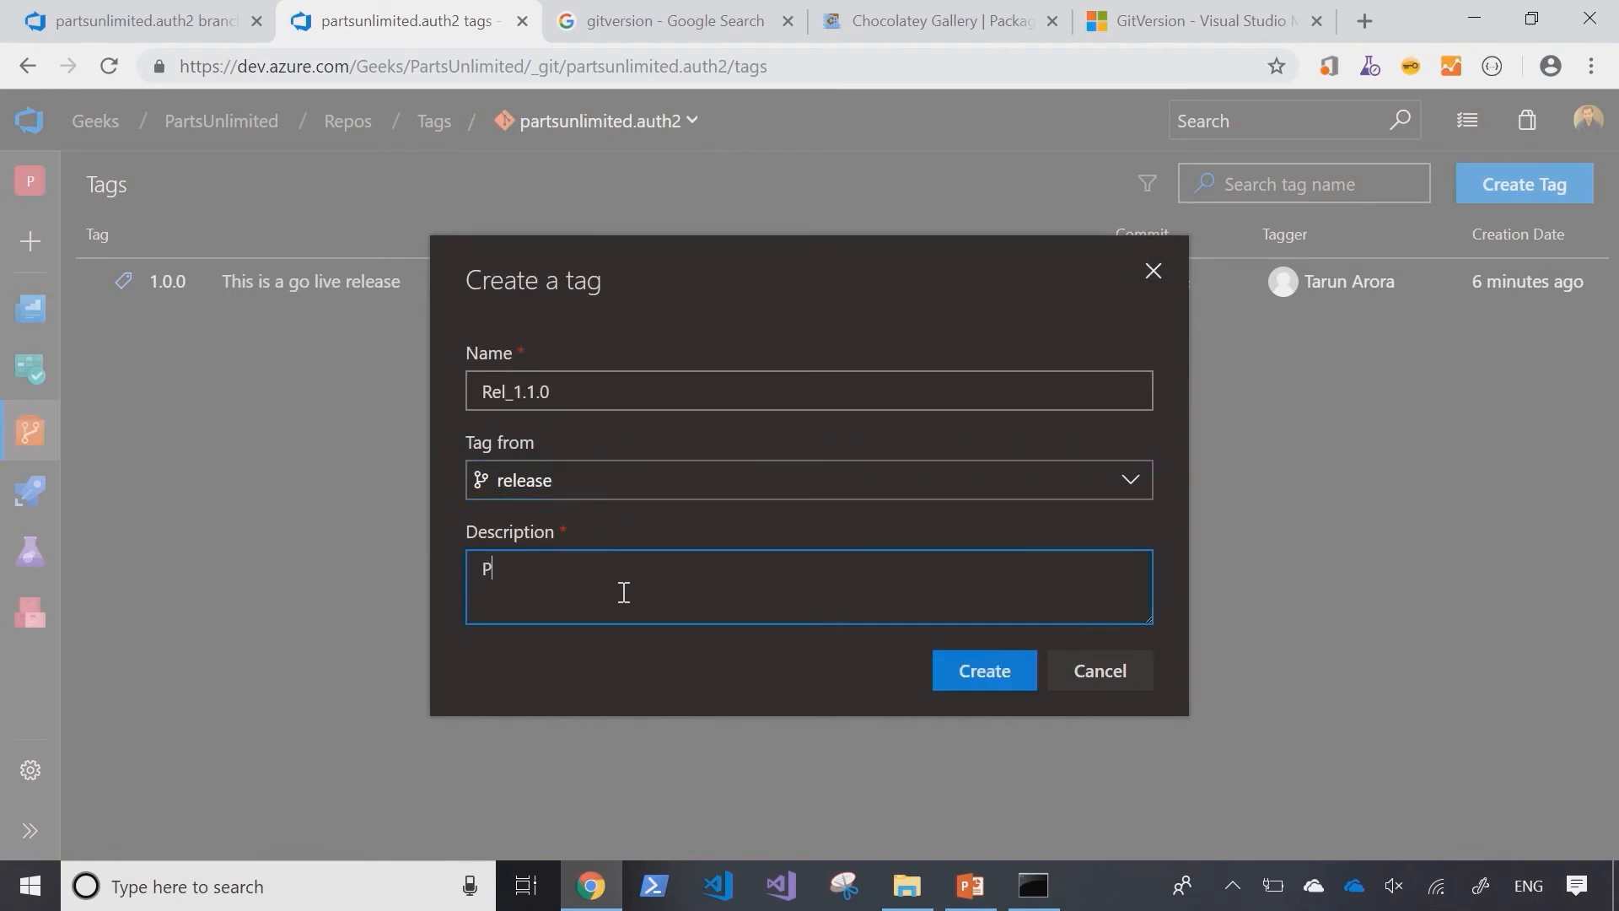
pyautogui.write('reparing s')
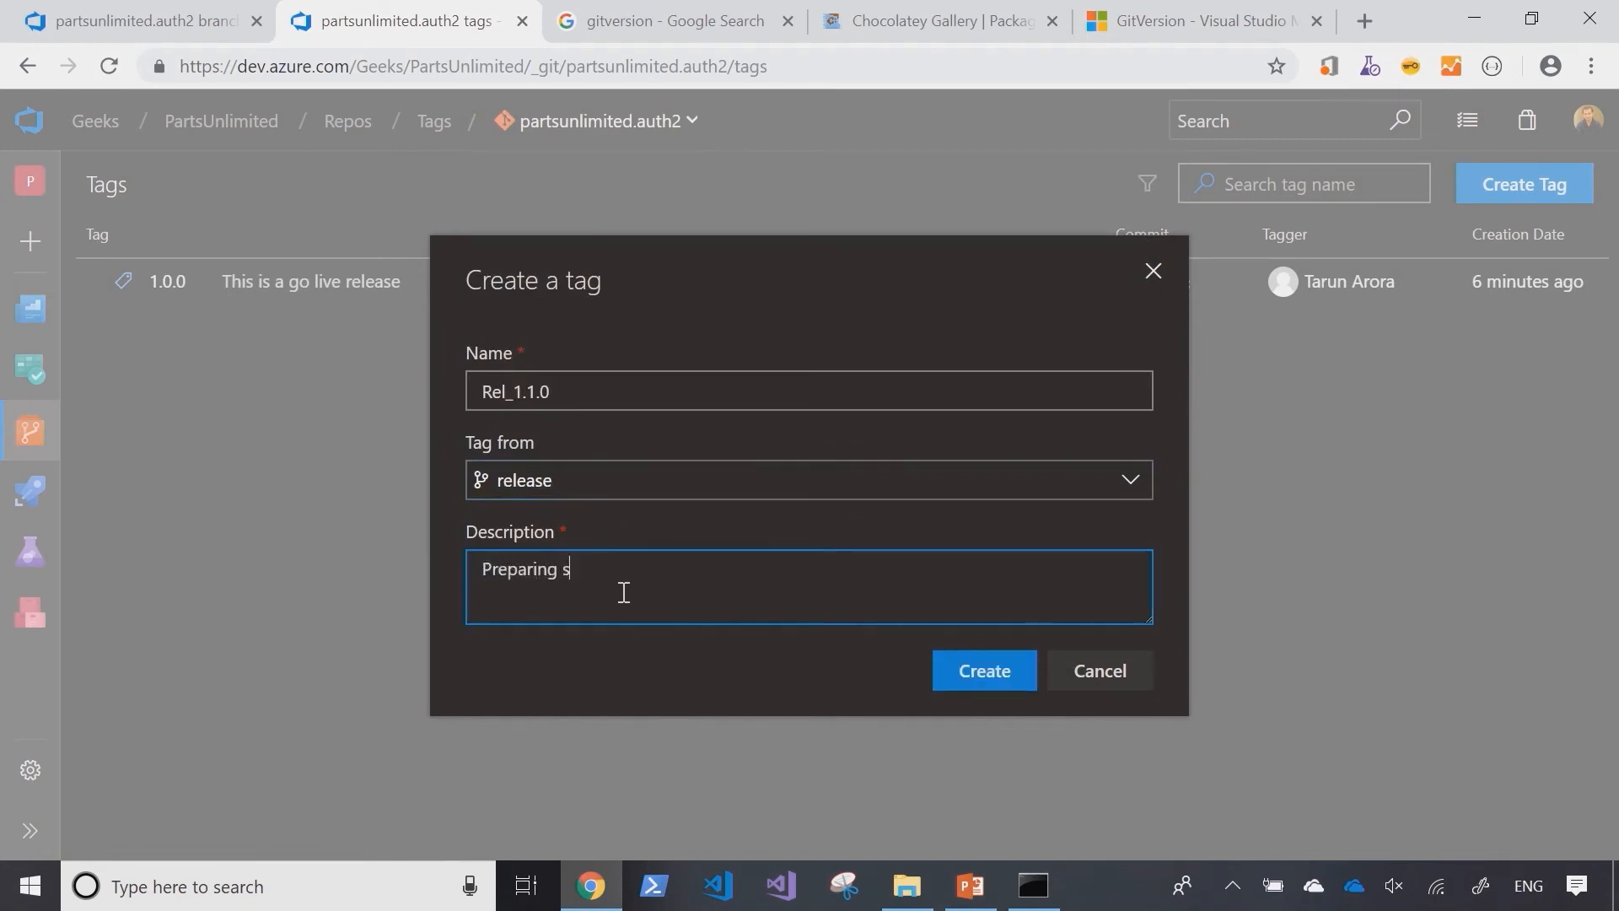
pyautogui.write('for release')
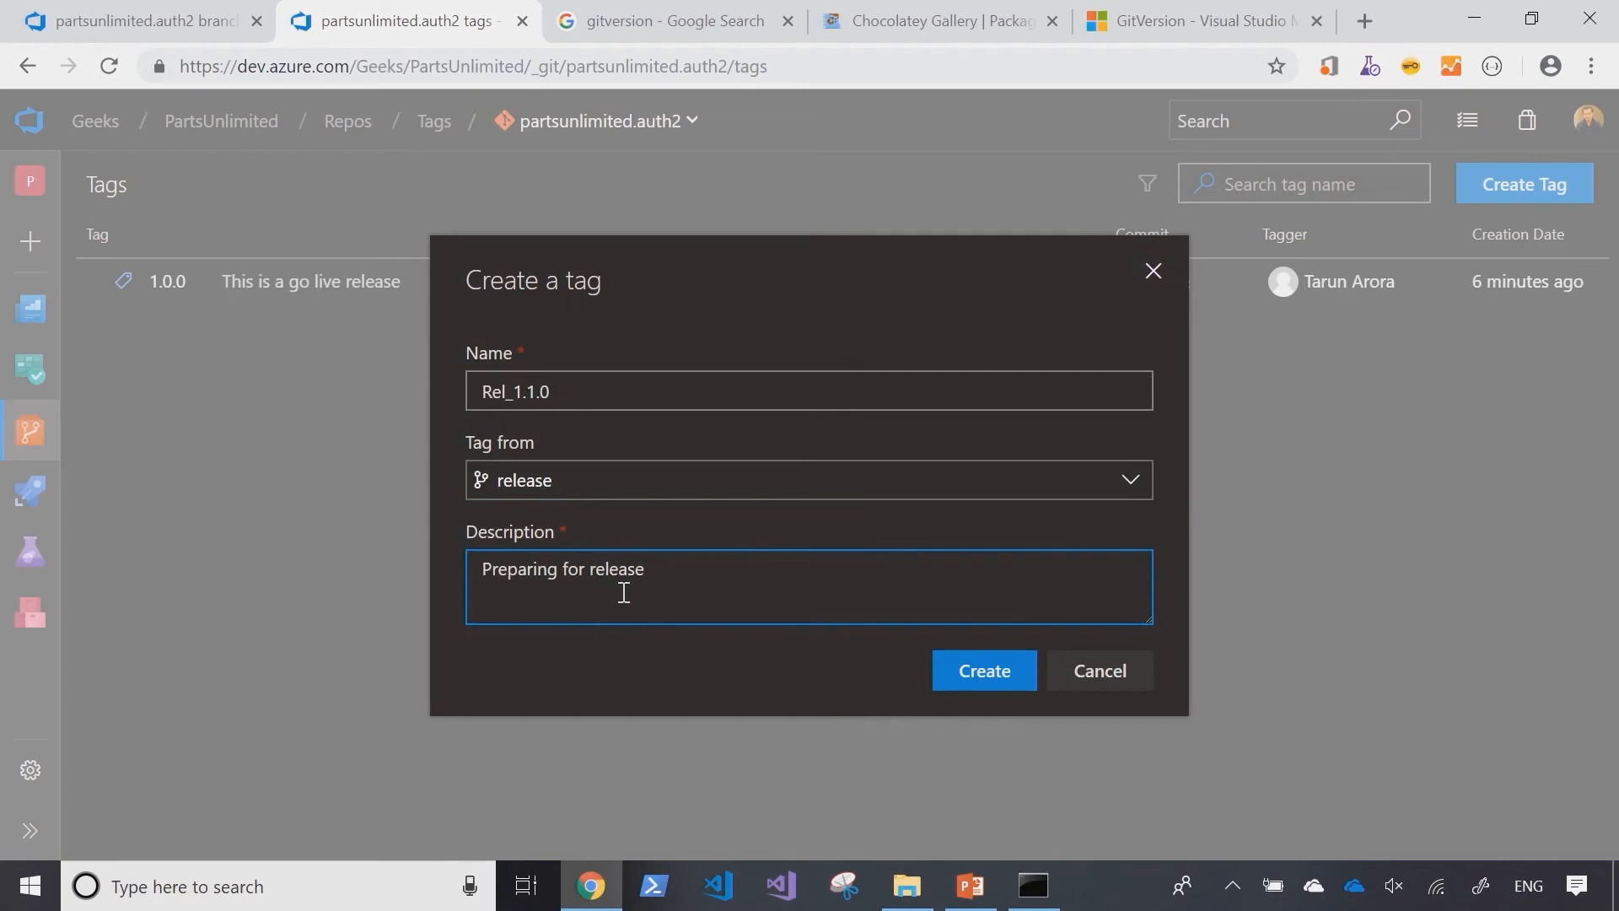
pyautogui.click(982, 670)
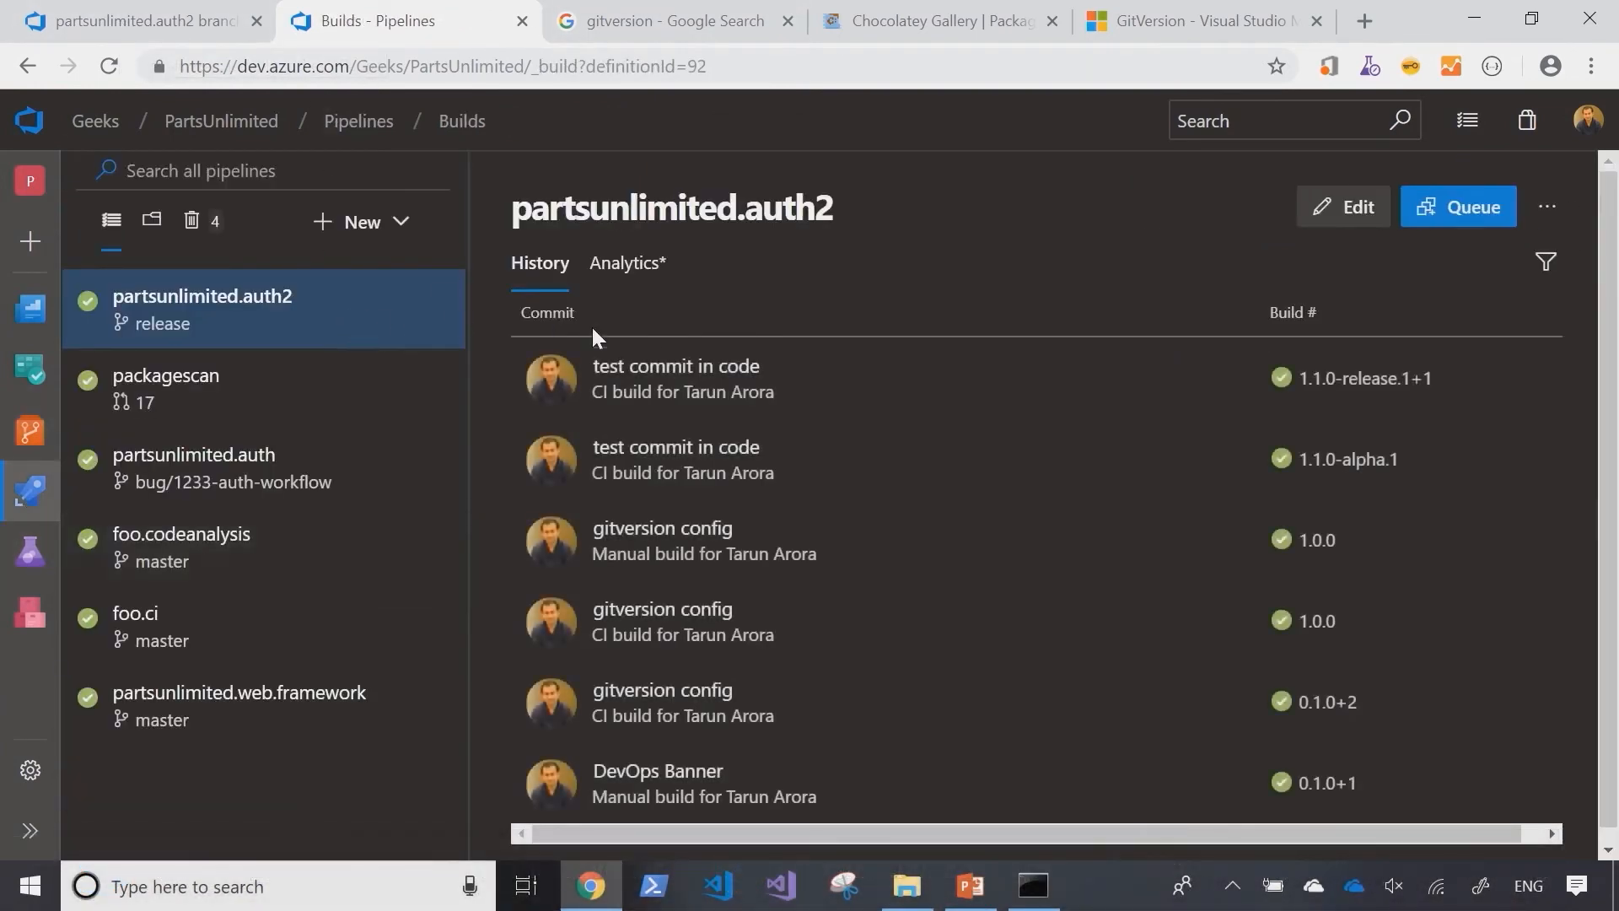
pyautogui.moveTo(1471, 207)
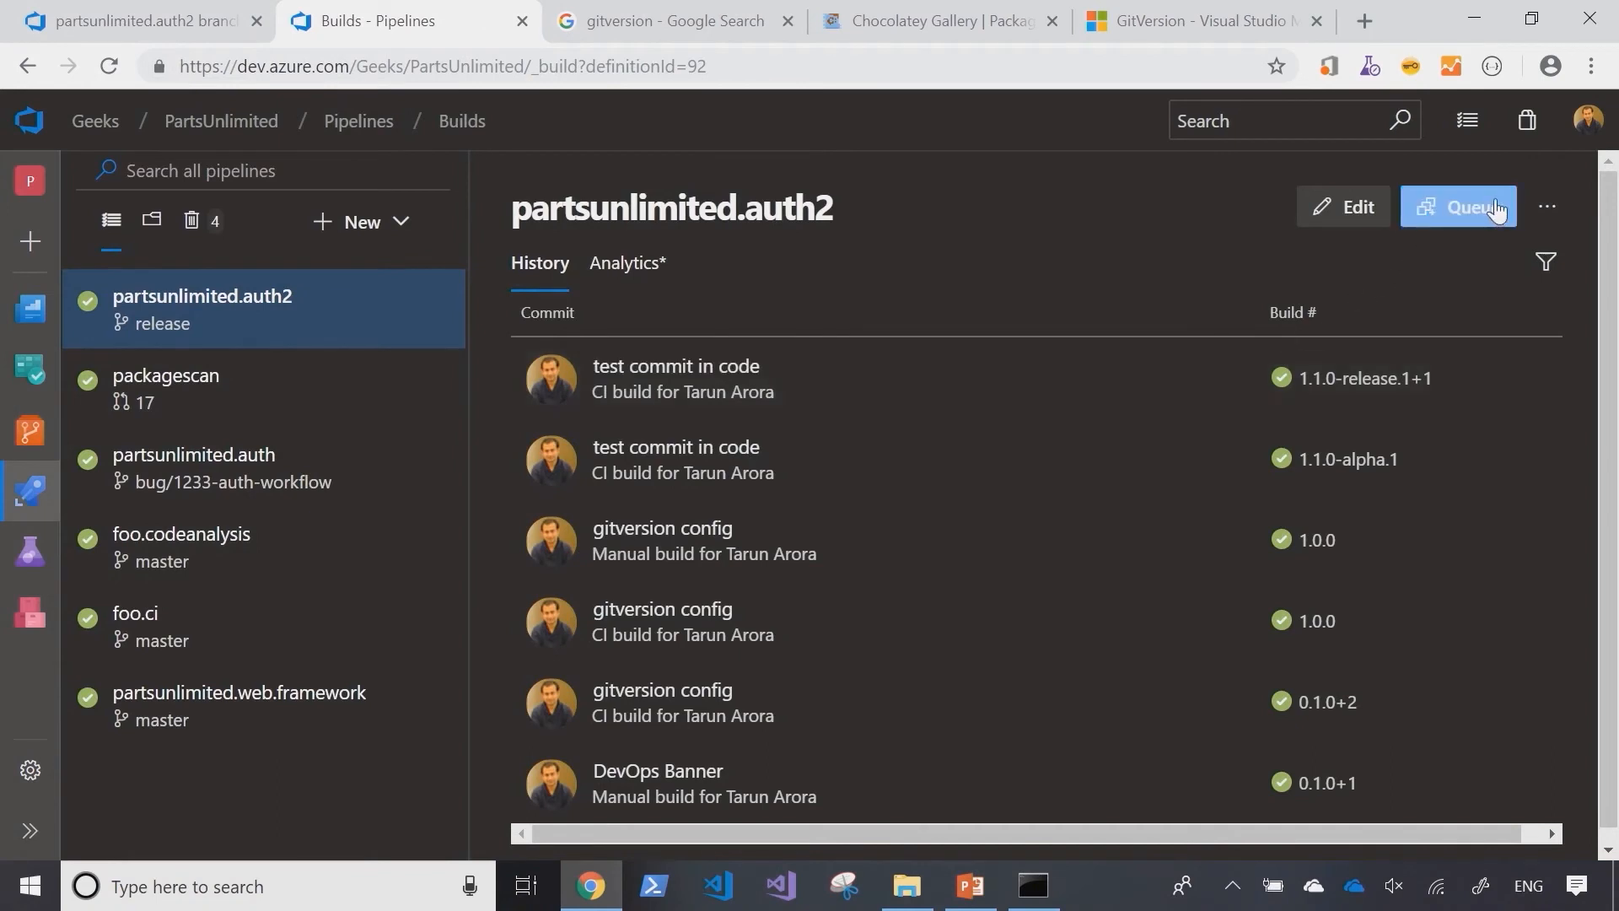
# Step: Queue a release-branch build and review its succeeded 1.1.0-release.1+1 results
pyautogui.click(1457, 206)
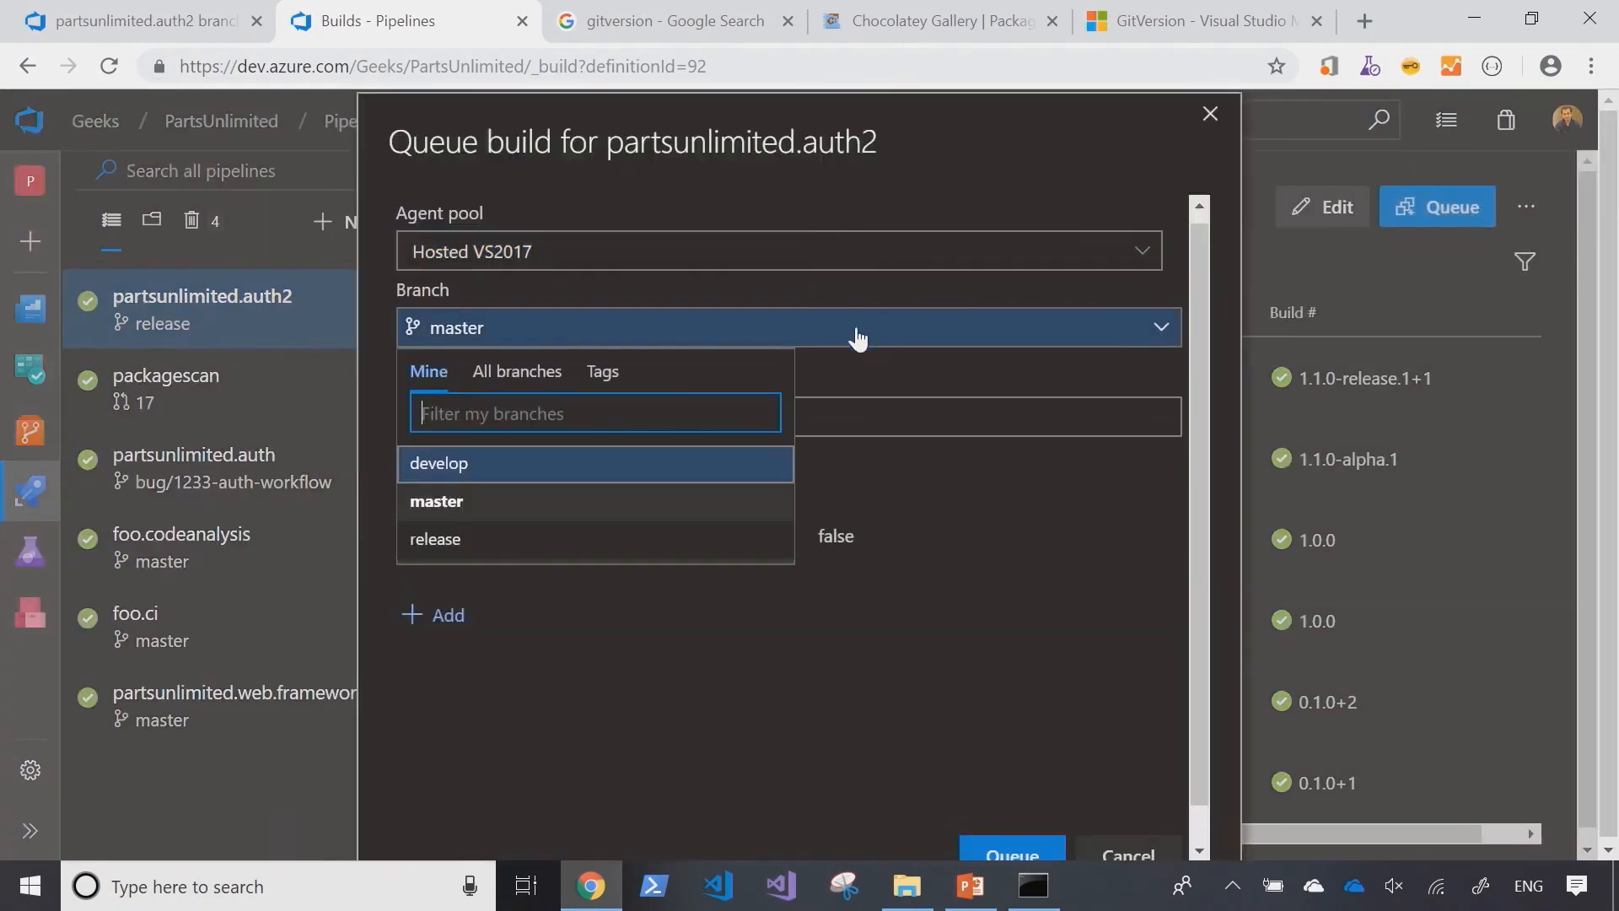
pyautogui.click(435, 538)
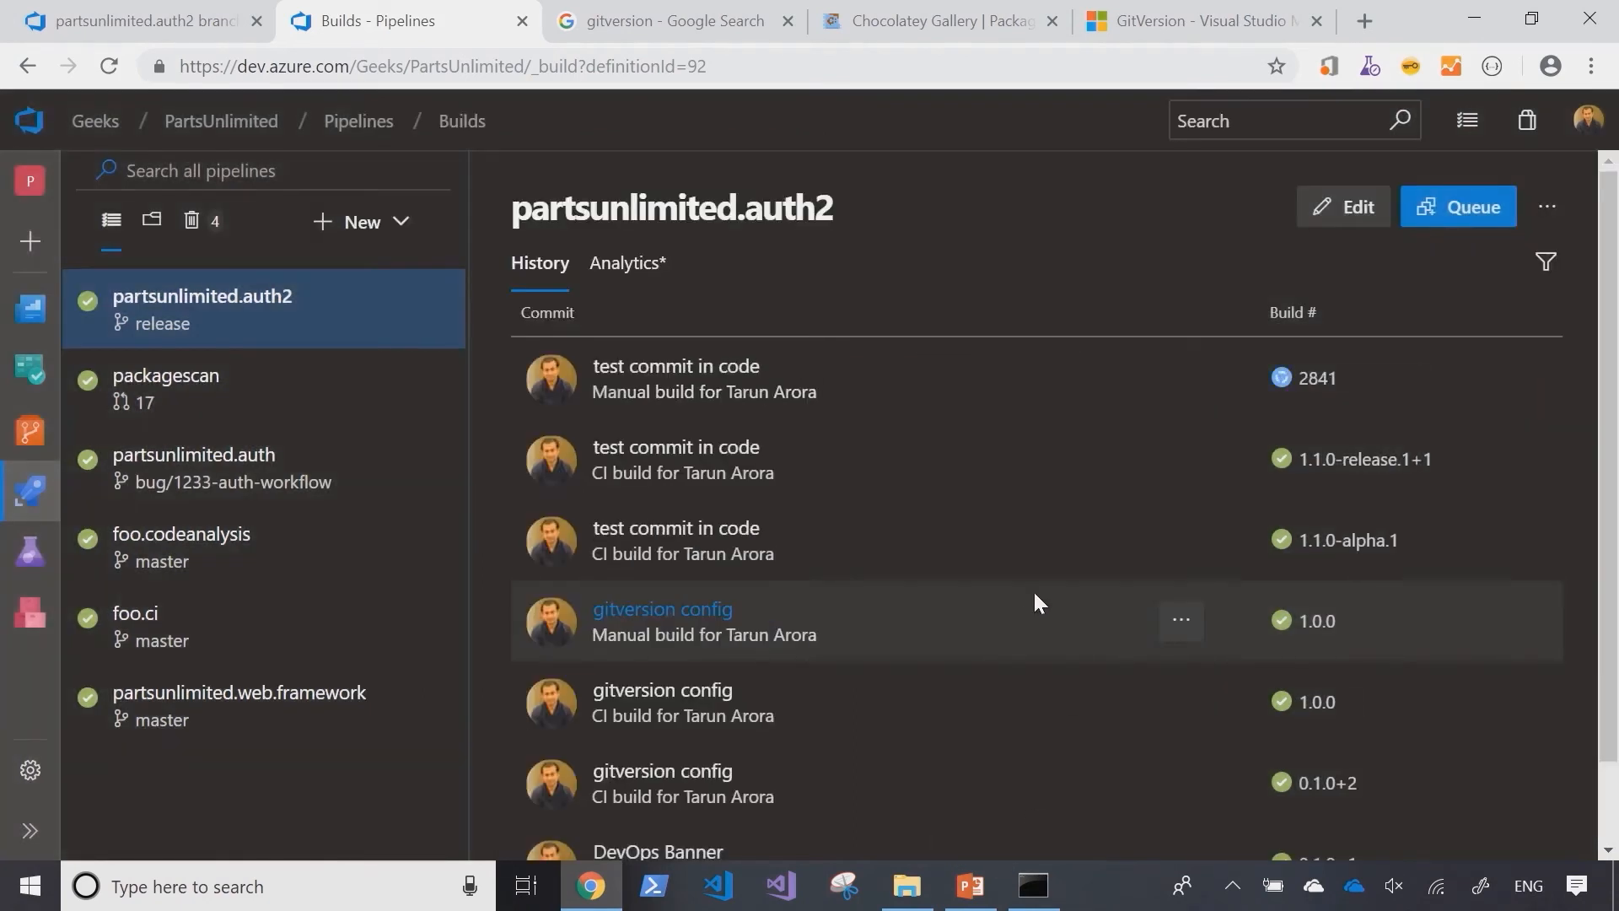
pyautogui.moveTo(1052, 492)
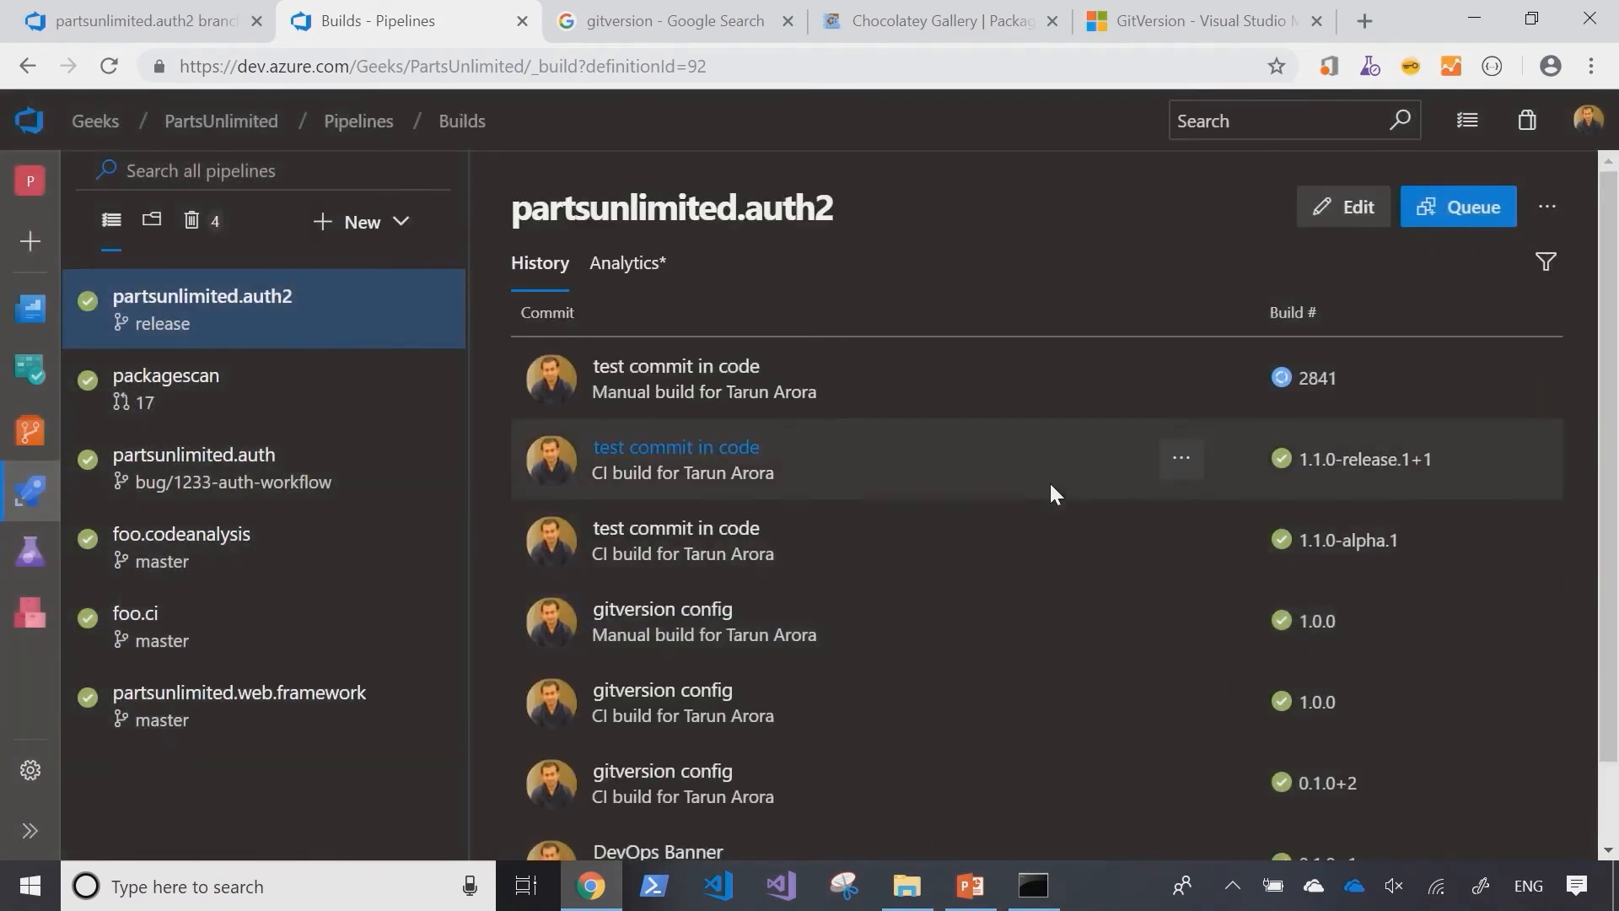
pyautogui.click(675, 446)
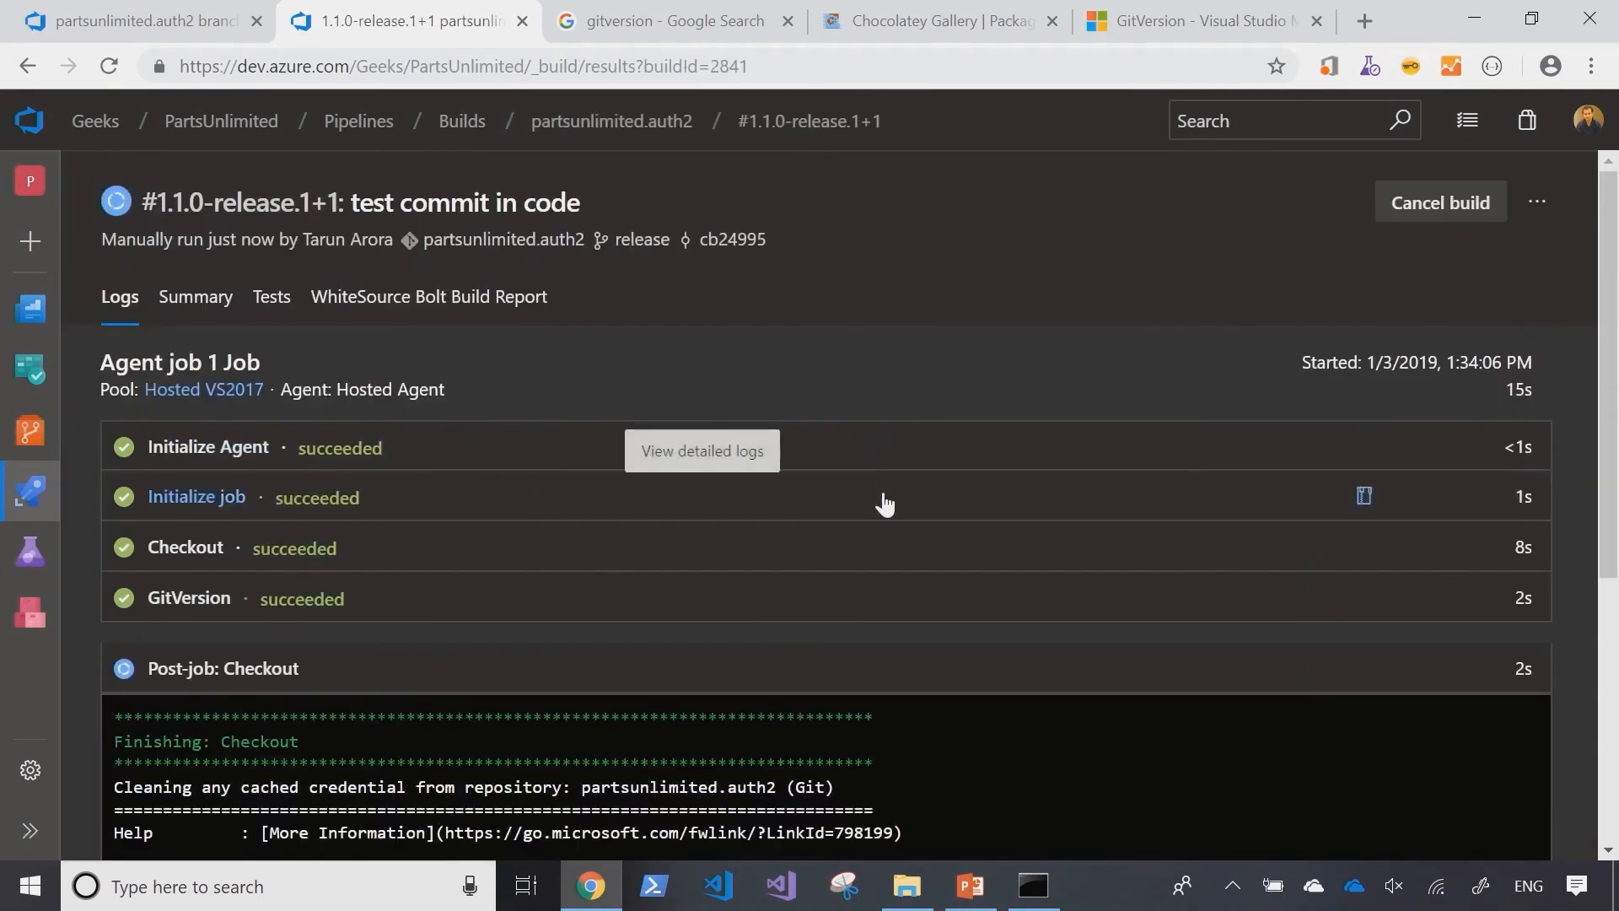
pyautogui.moveTo(1100, 683)
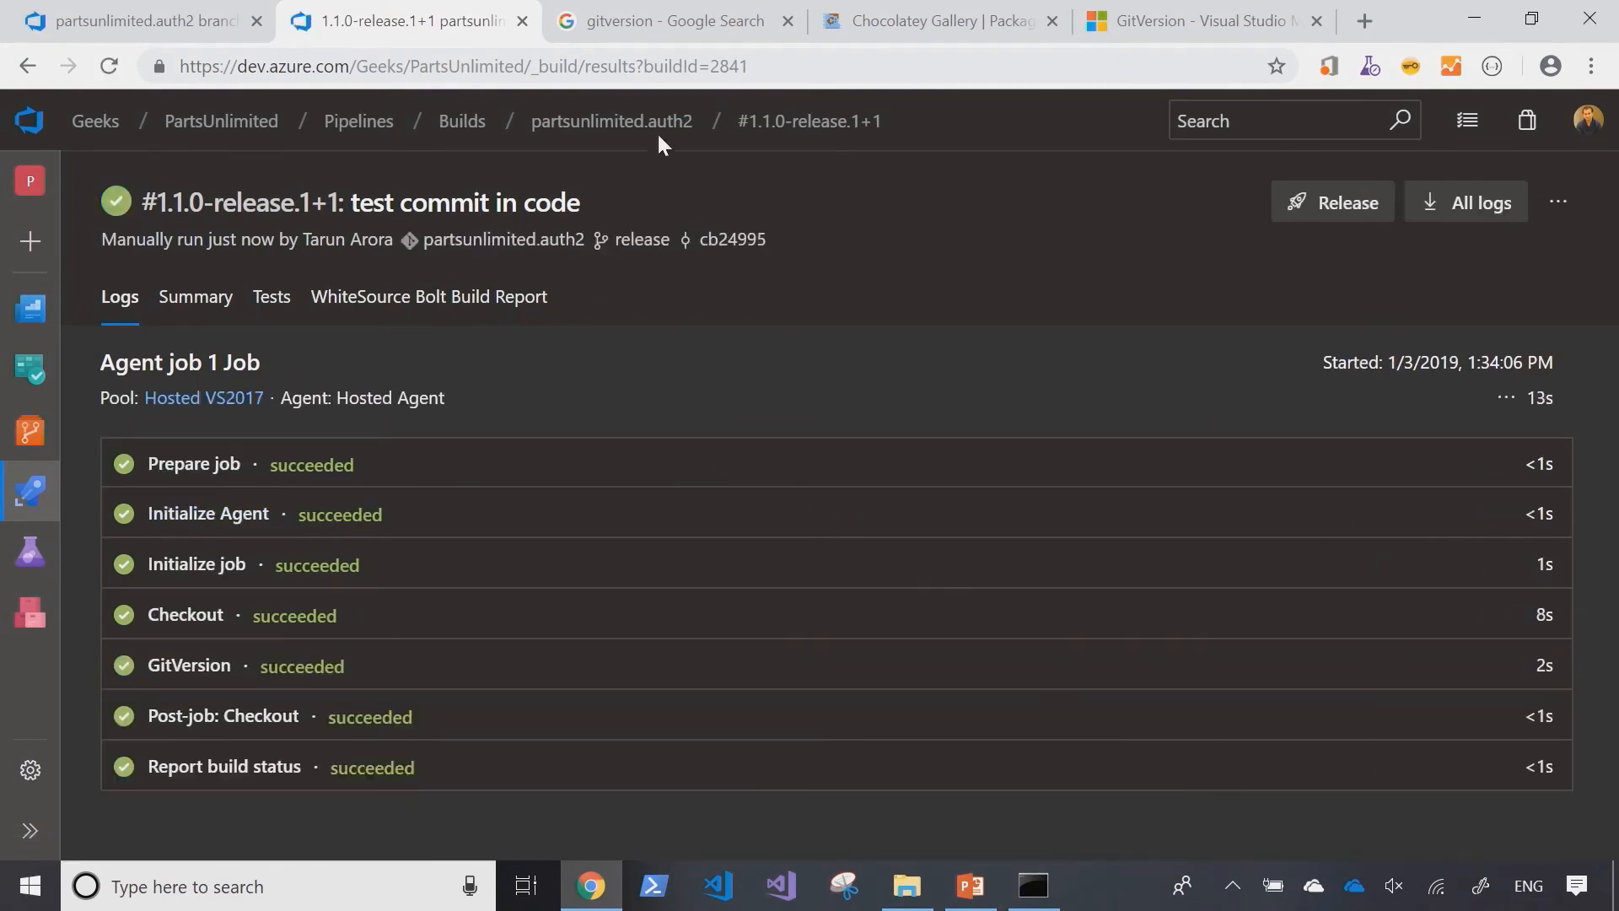
pyautogui.moveTo(503, 239)
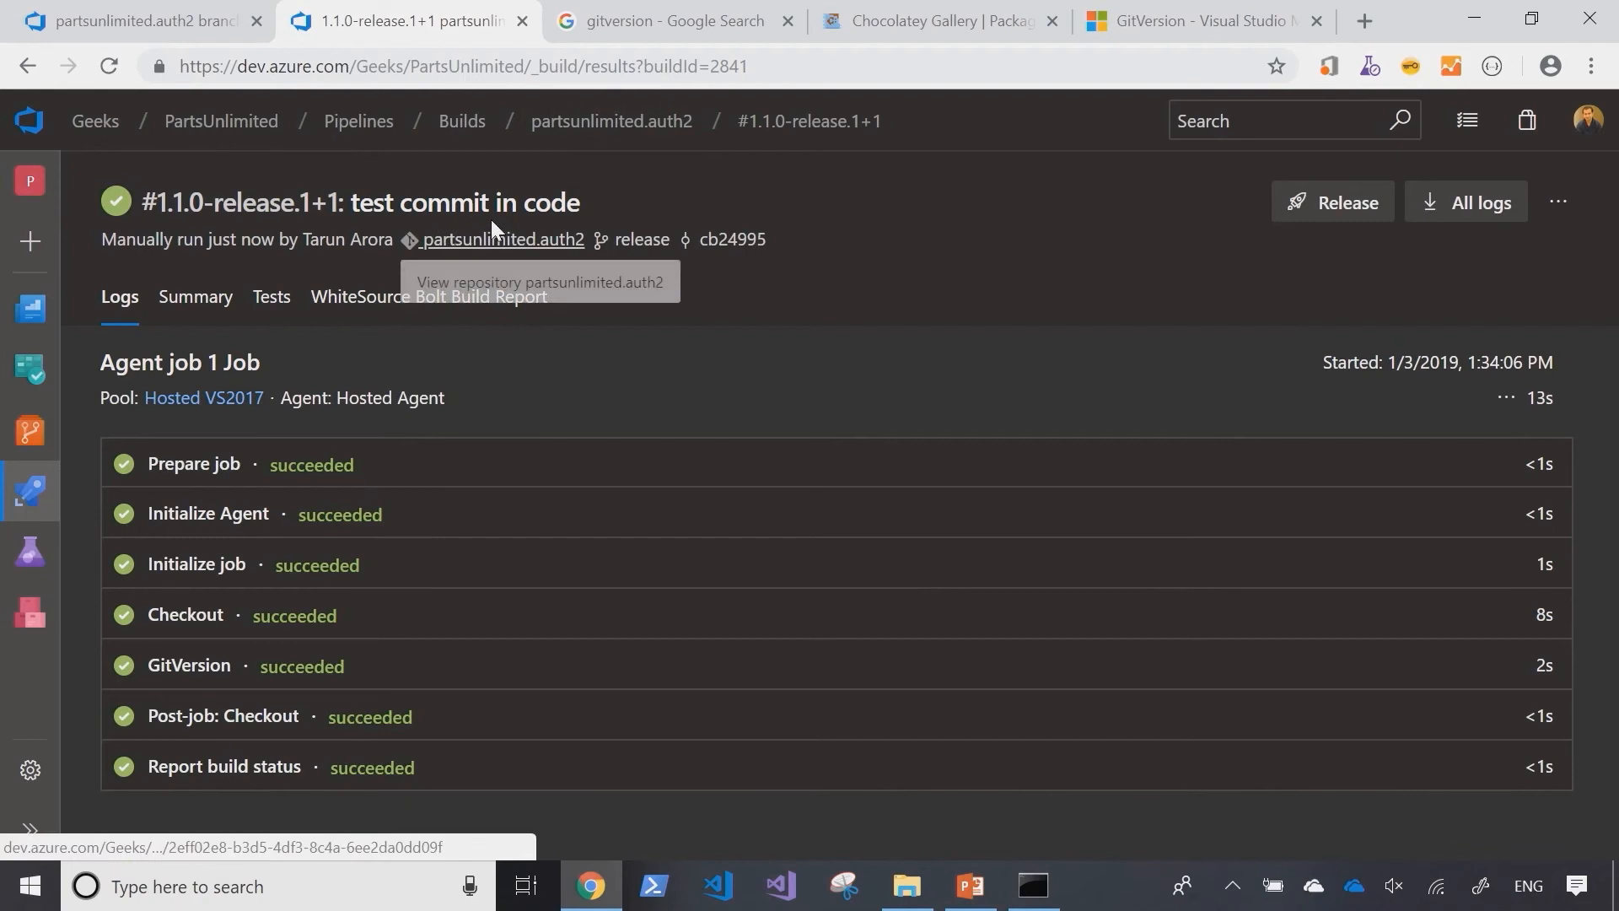
pyautogui.moveTo(602, 214)
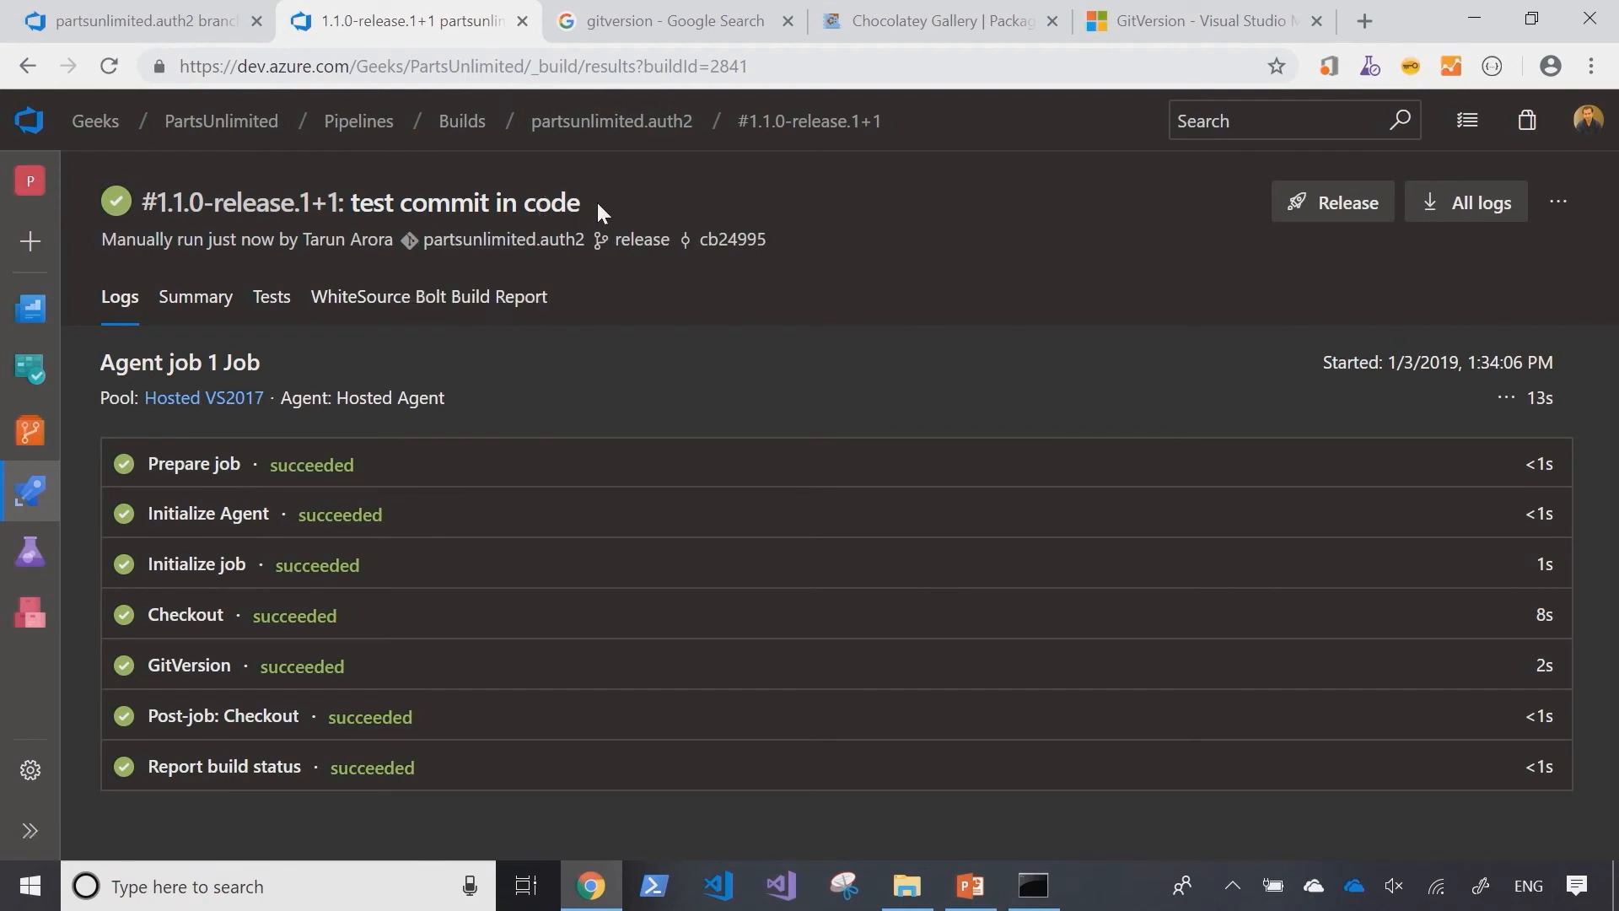
pyautogui.moveTo(170, 430)
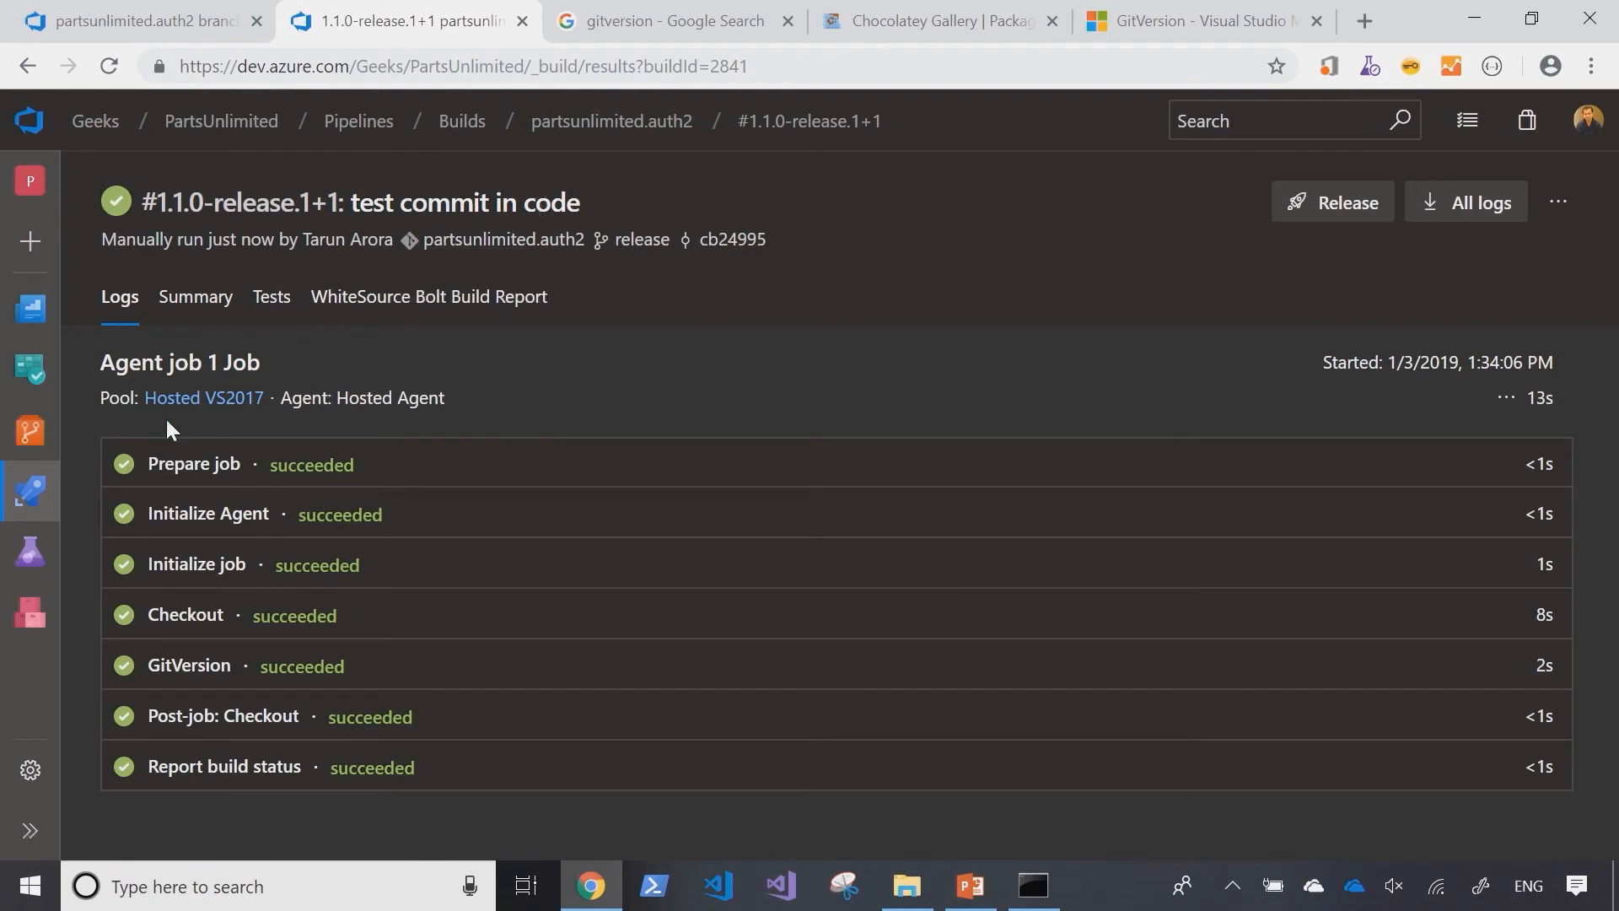
pyautogui.click(461, 121)
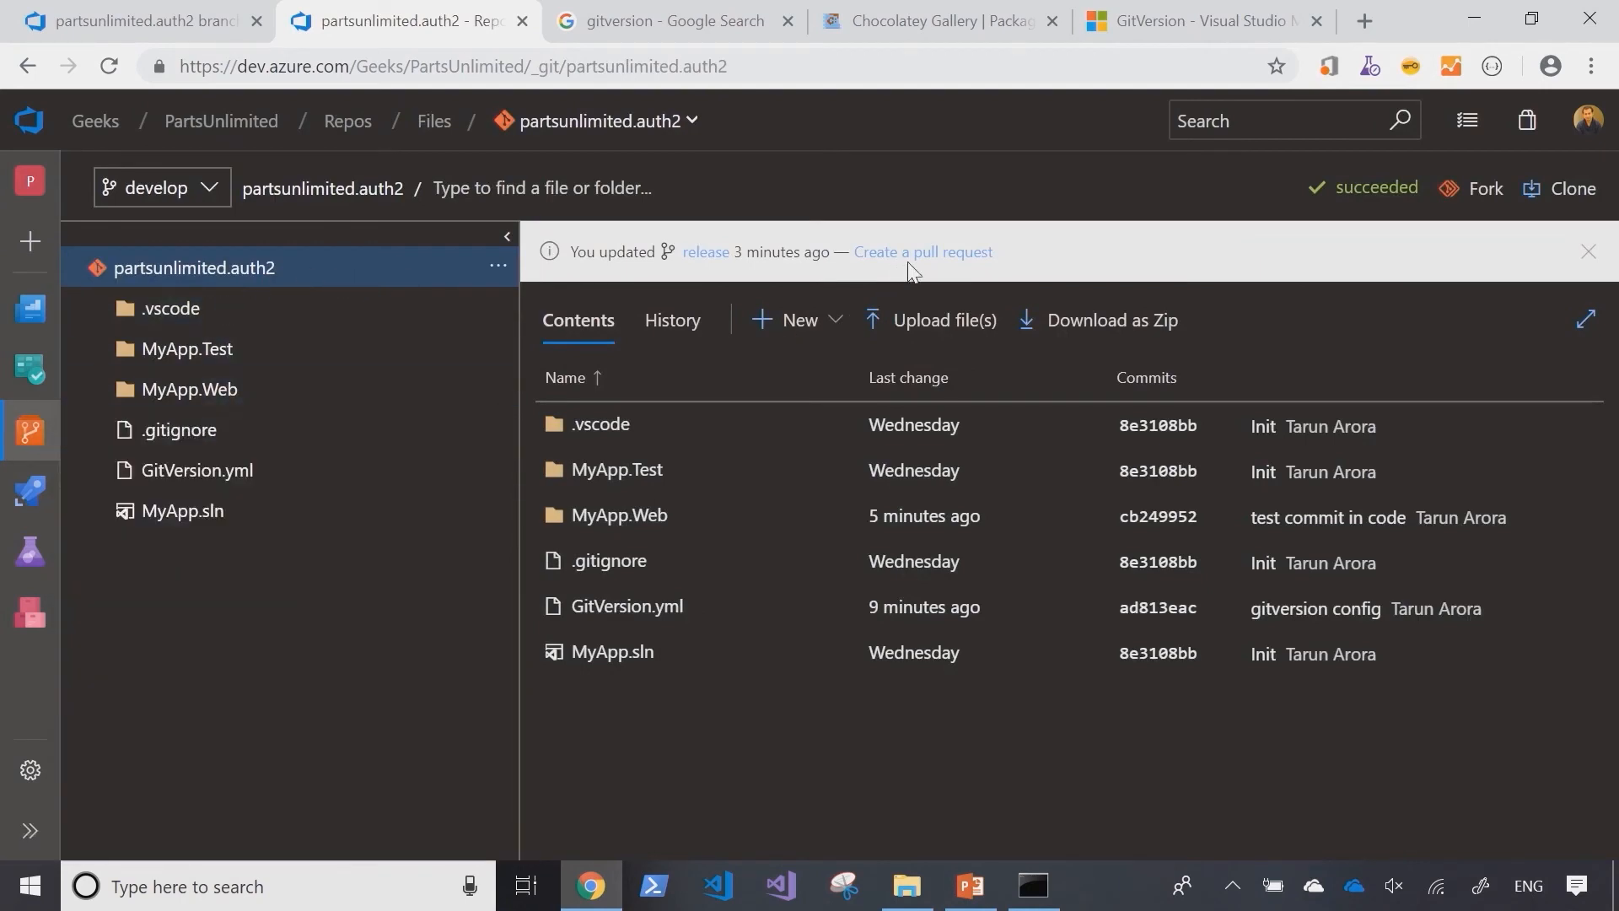
# Step: Create a pull request from release into master described 'Shipping changes'
pyautogui.click(921, 252)
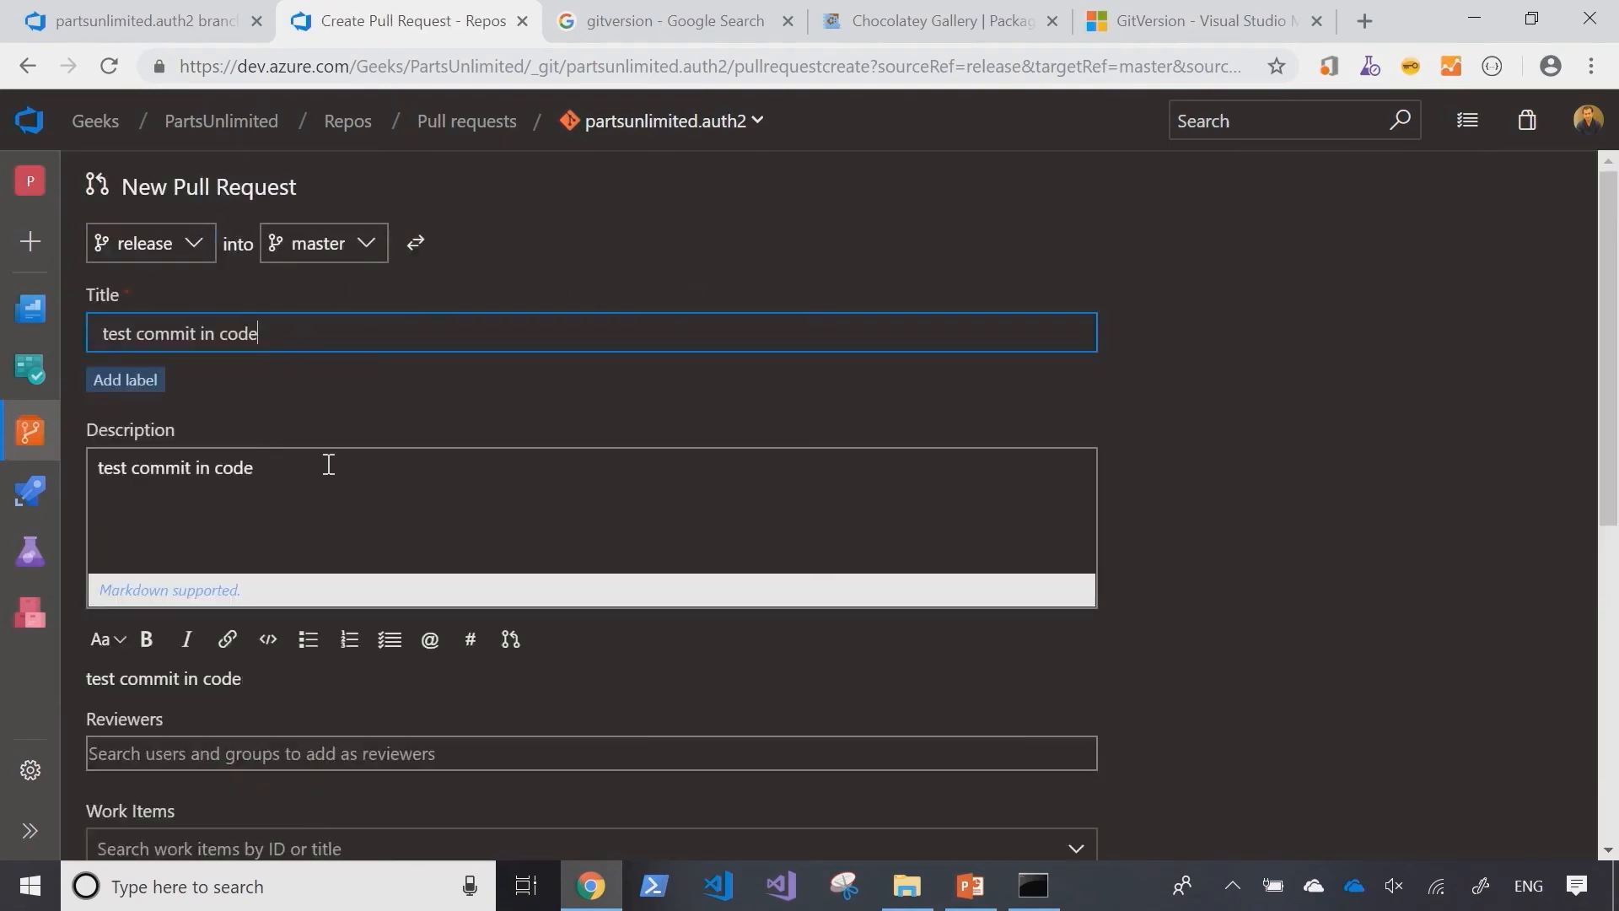
pyautogui.write('Shipping changes')
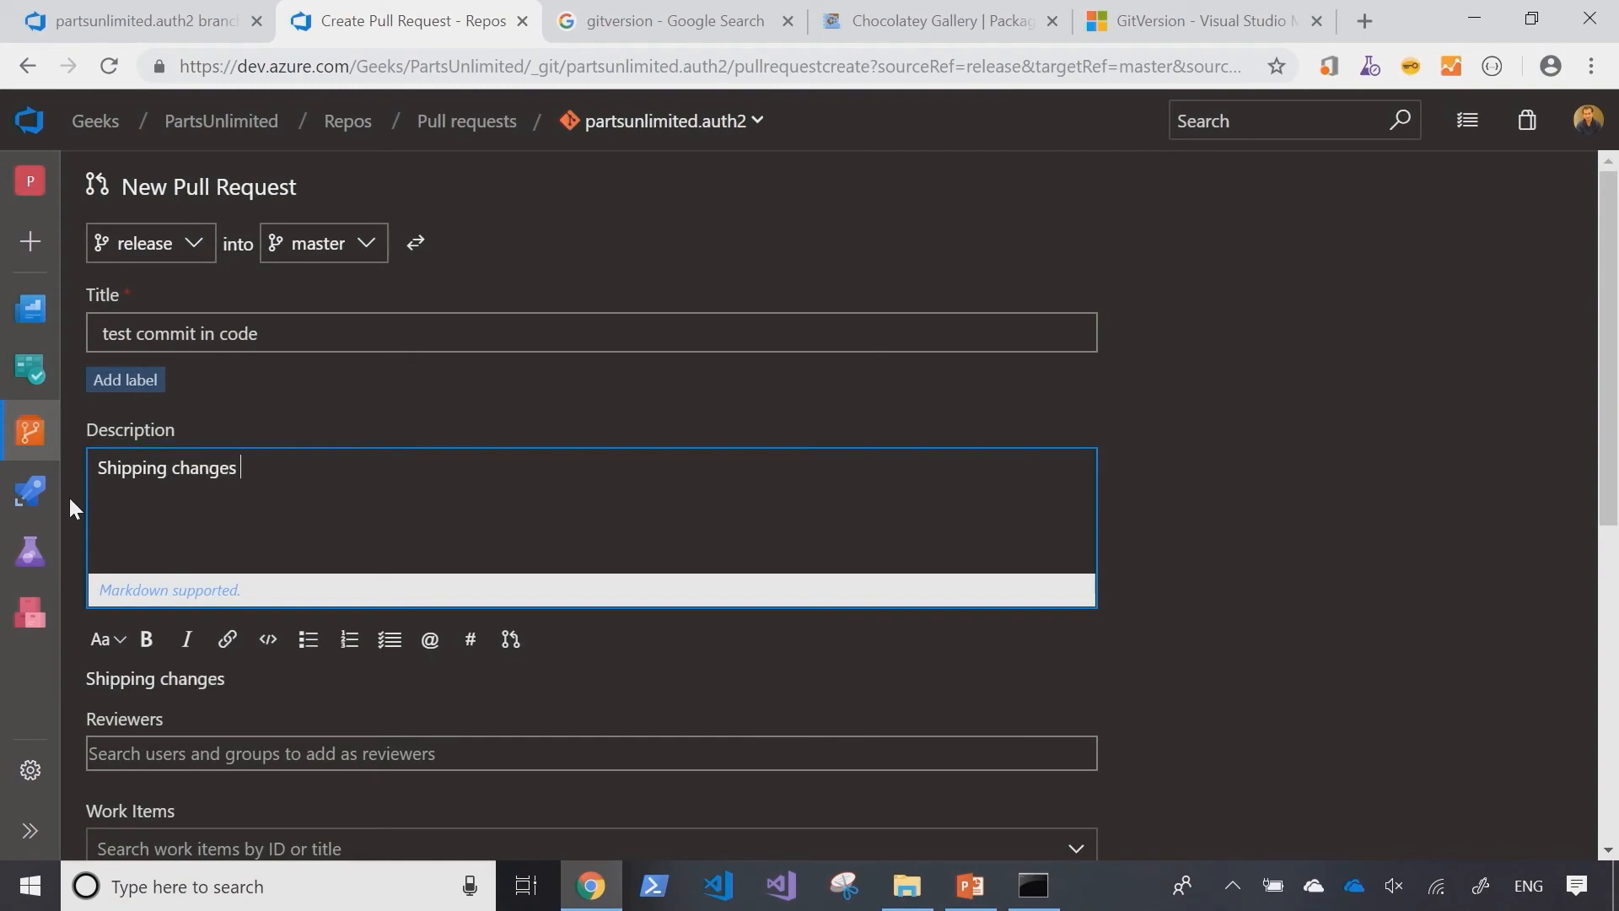
pyautogui.scroll(-3)
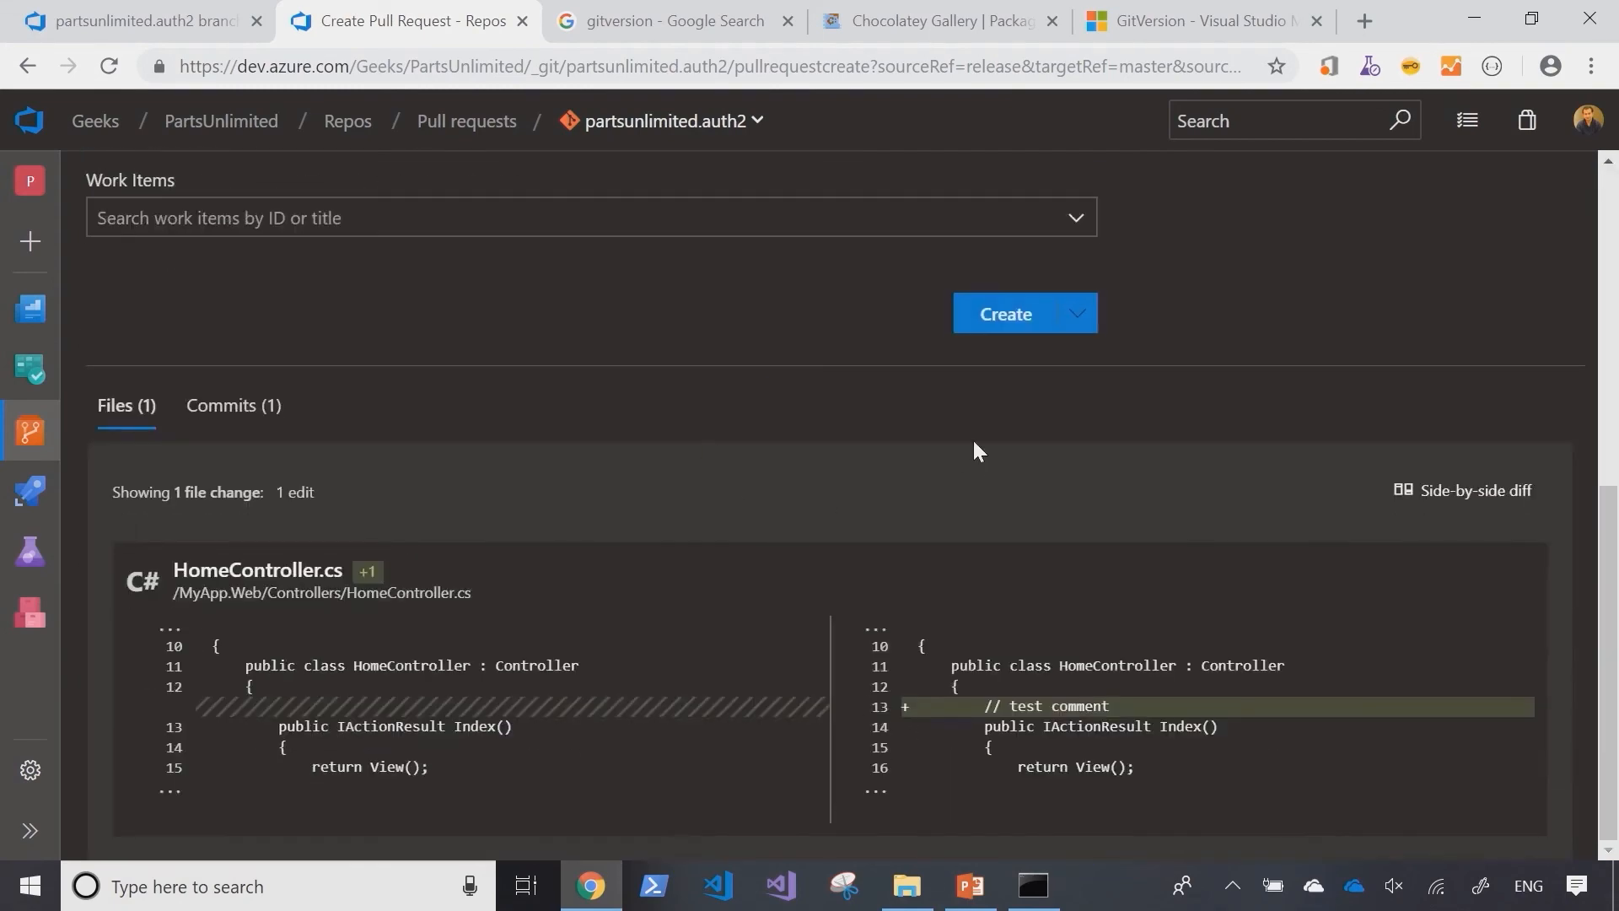
pyautogui.click(1004, 313)
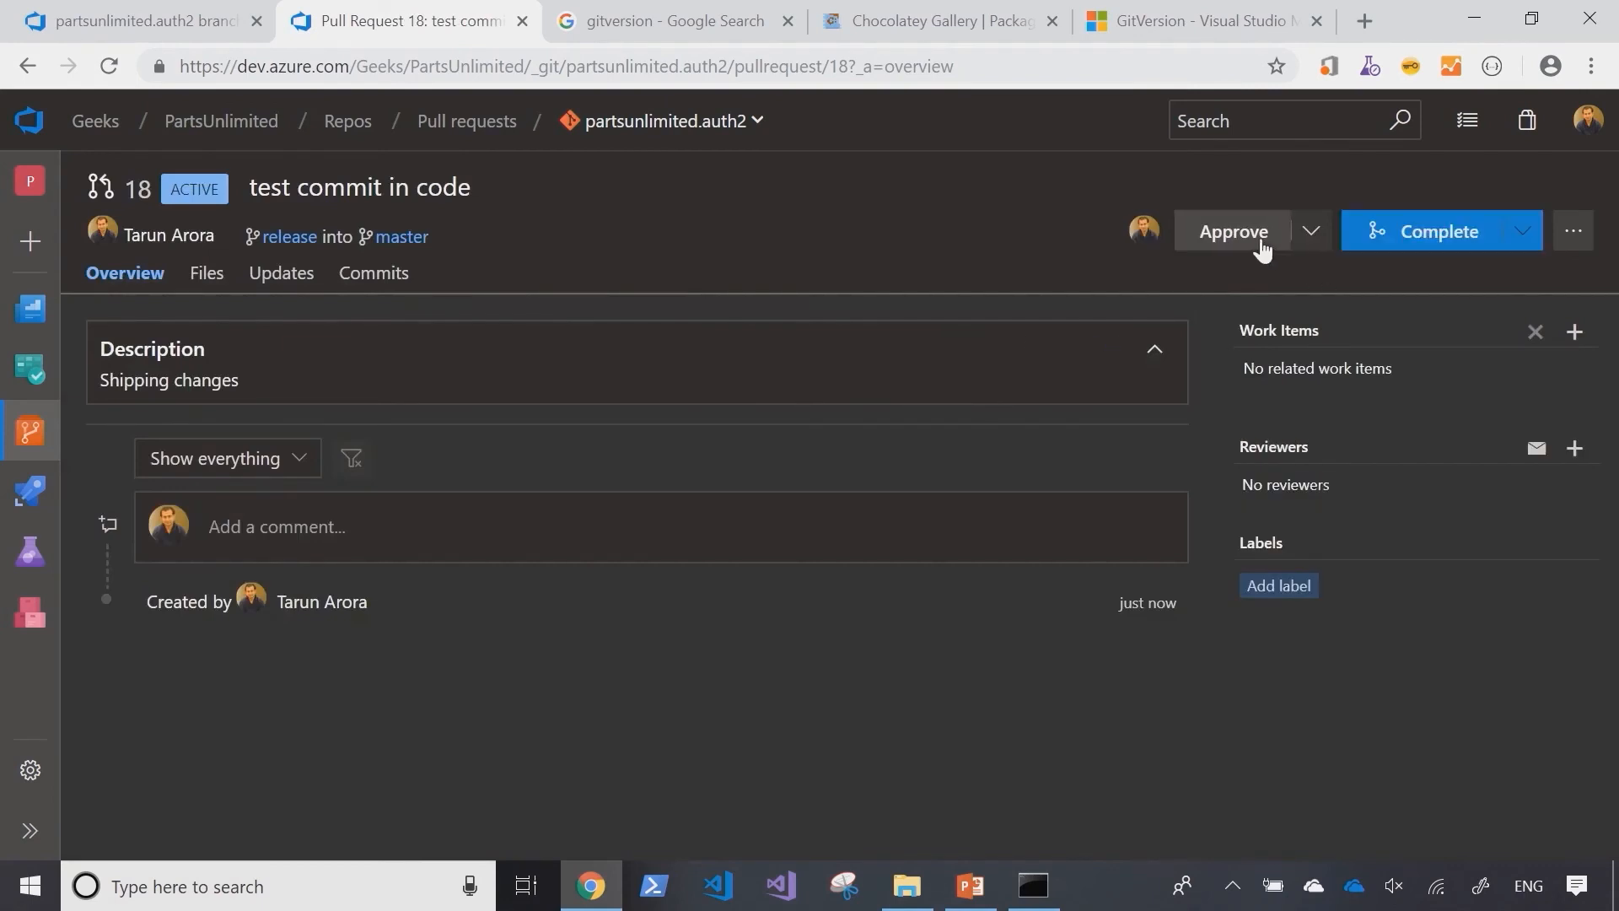
# Step: Approve pull request 18 and complete its merge into master
pyautogui.click(1232, 230)
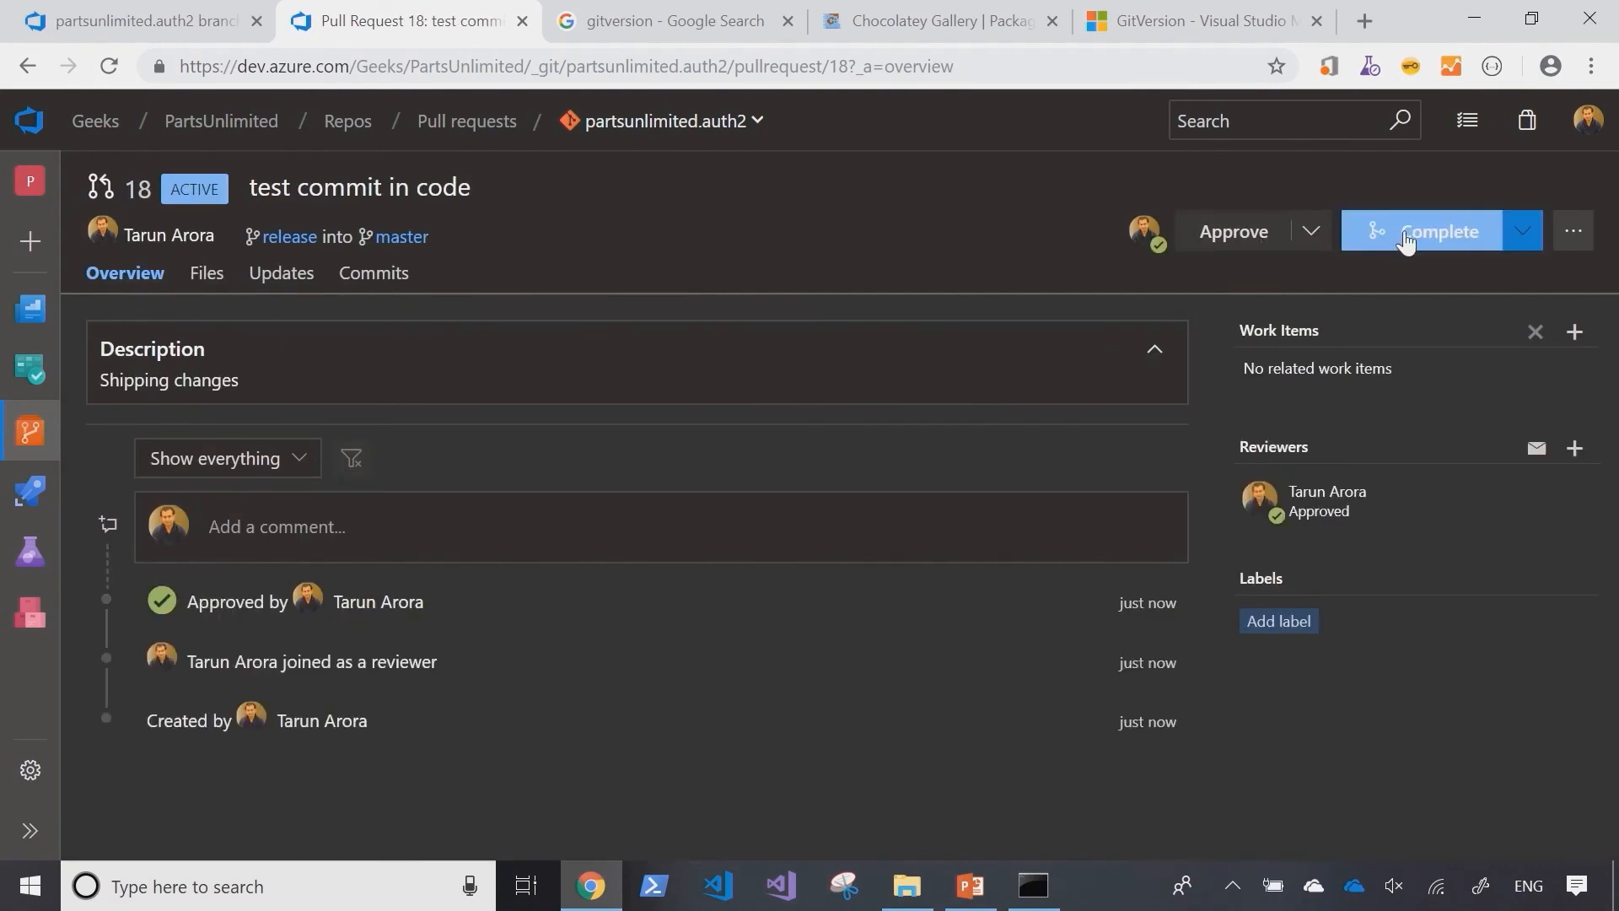
pyautogui.click(1433, 230)
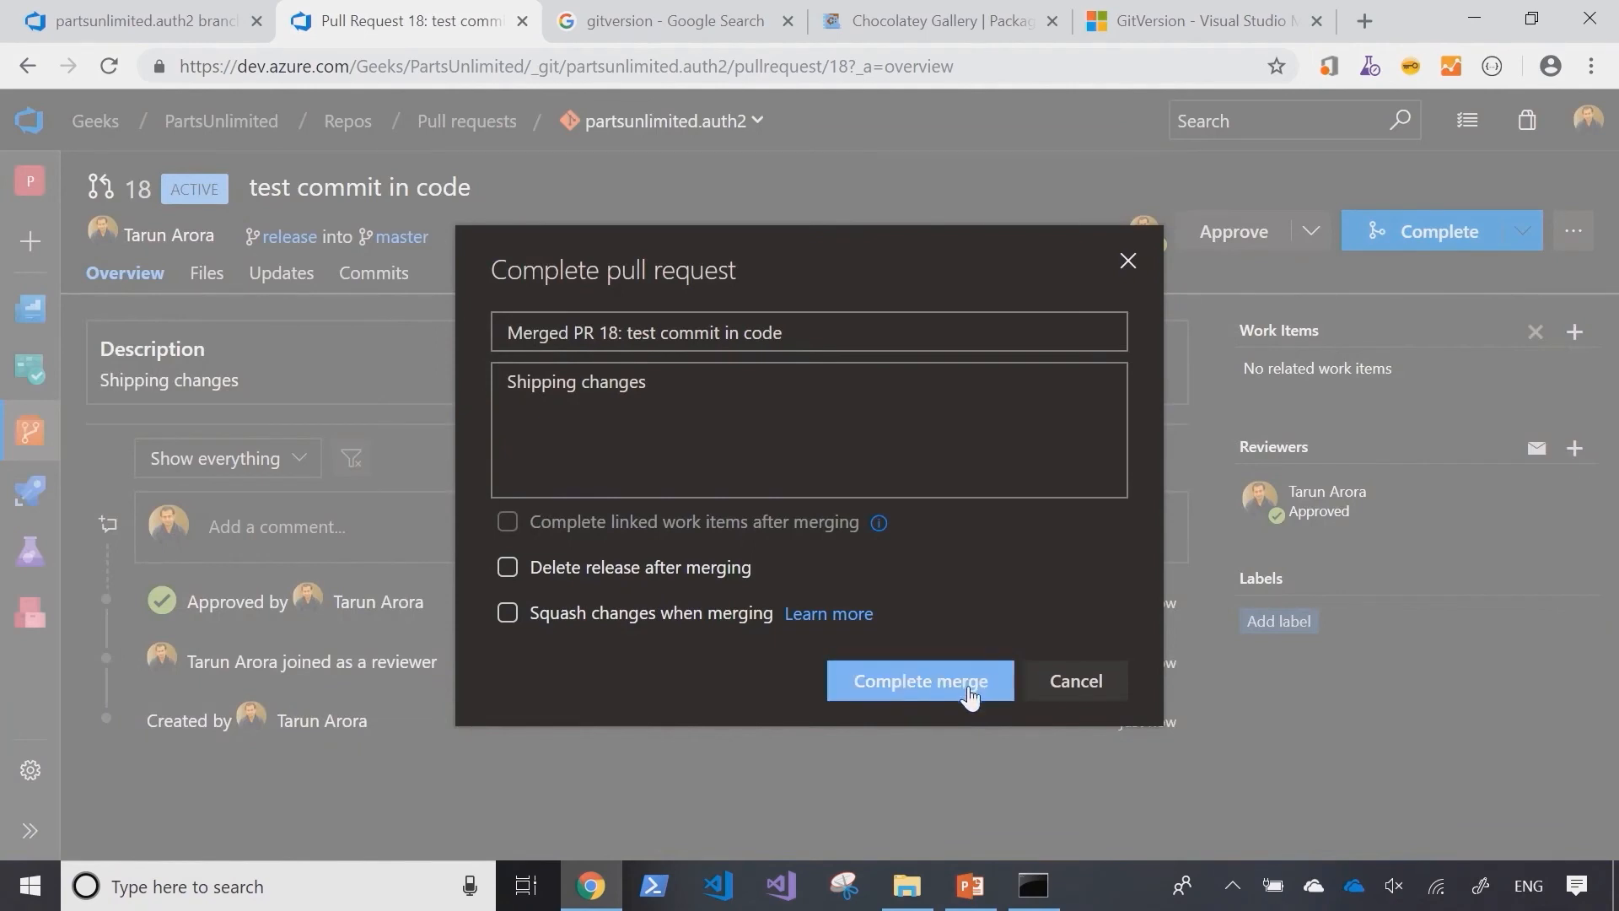
pyautogui.click(919, 681)
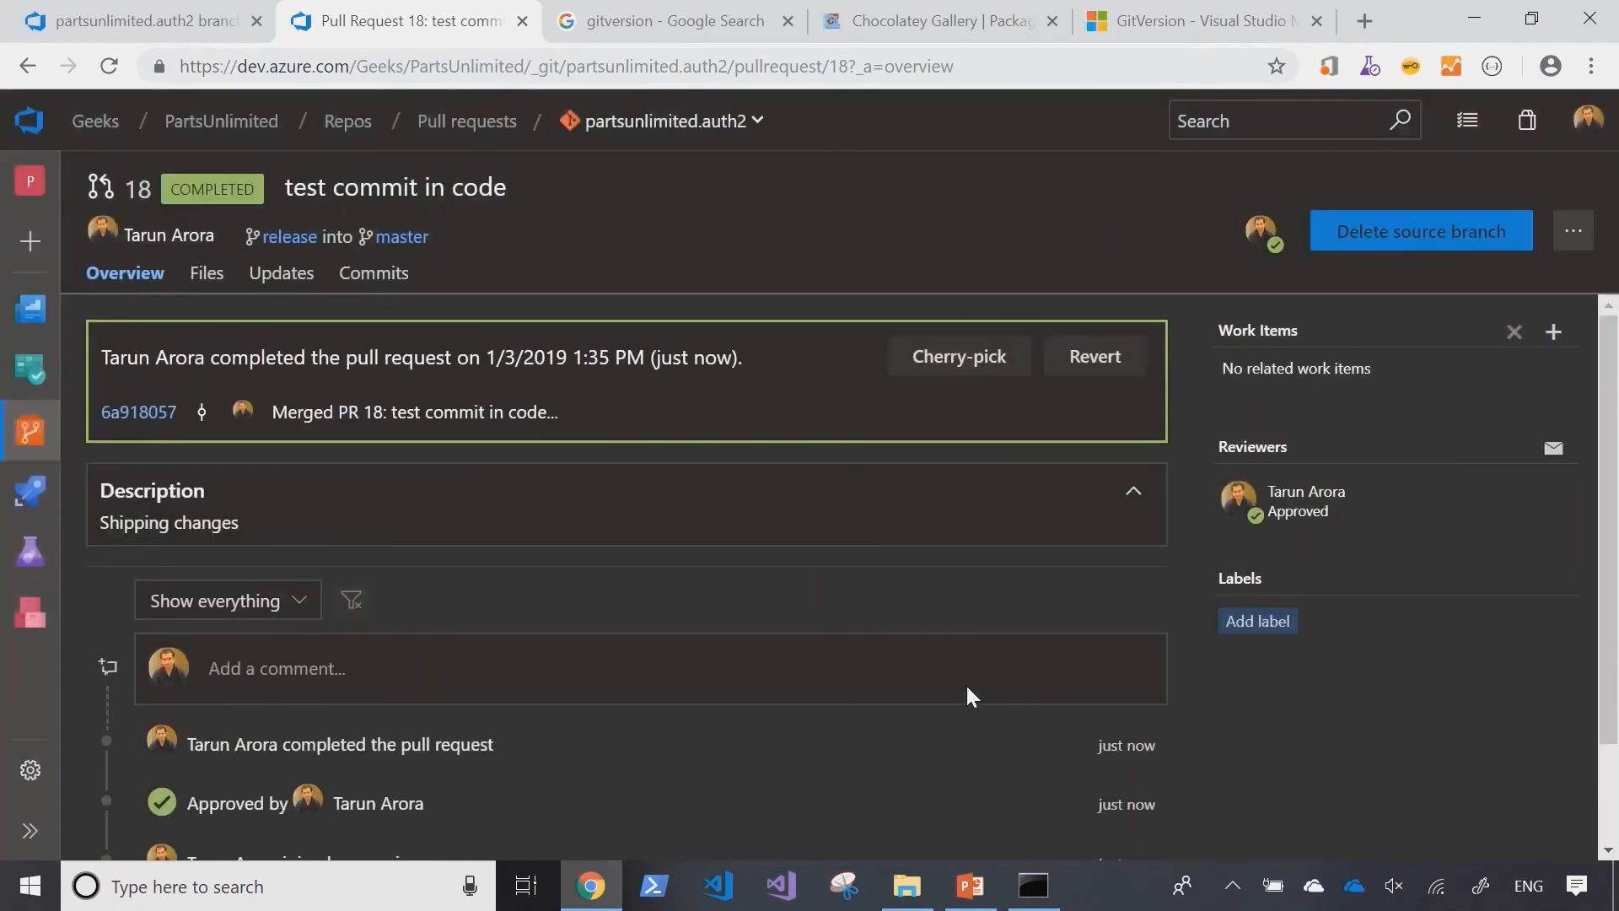
pyautogui.moveTo(1571, 231)
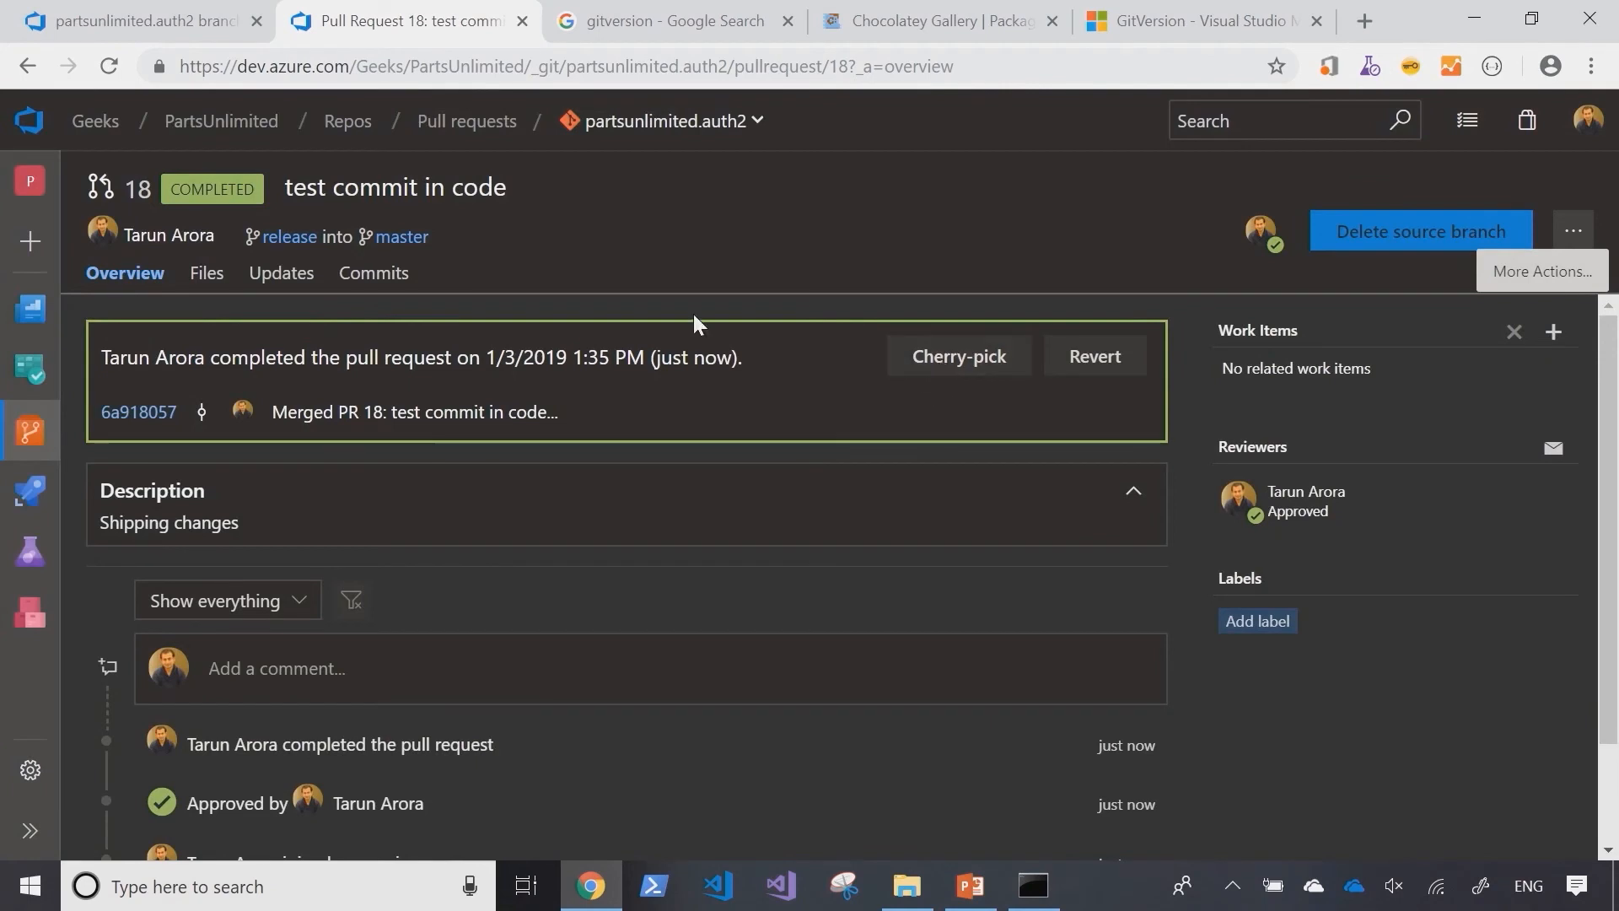
pyautogui.moveTo(678, 463)
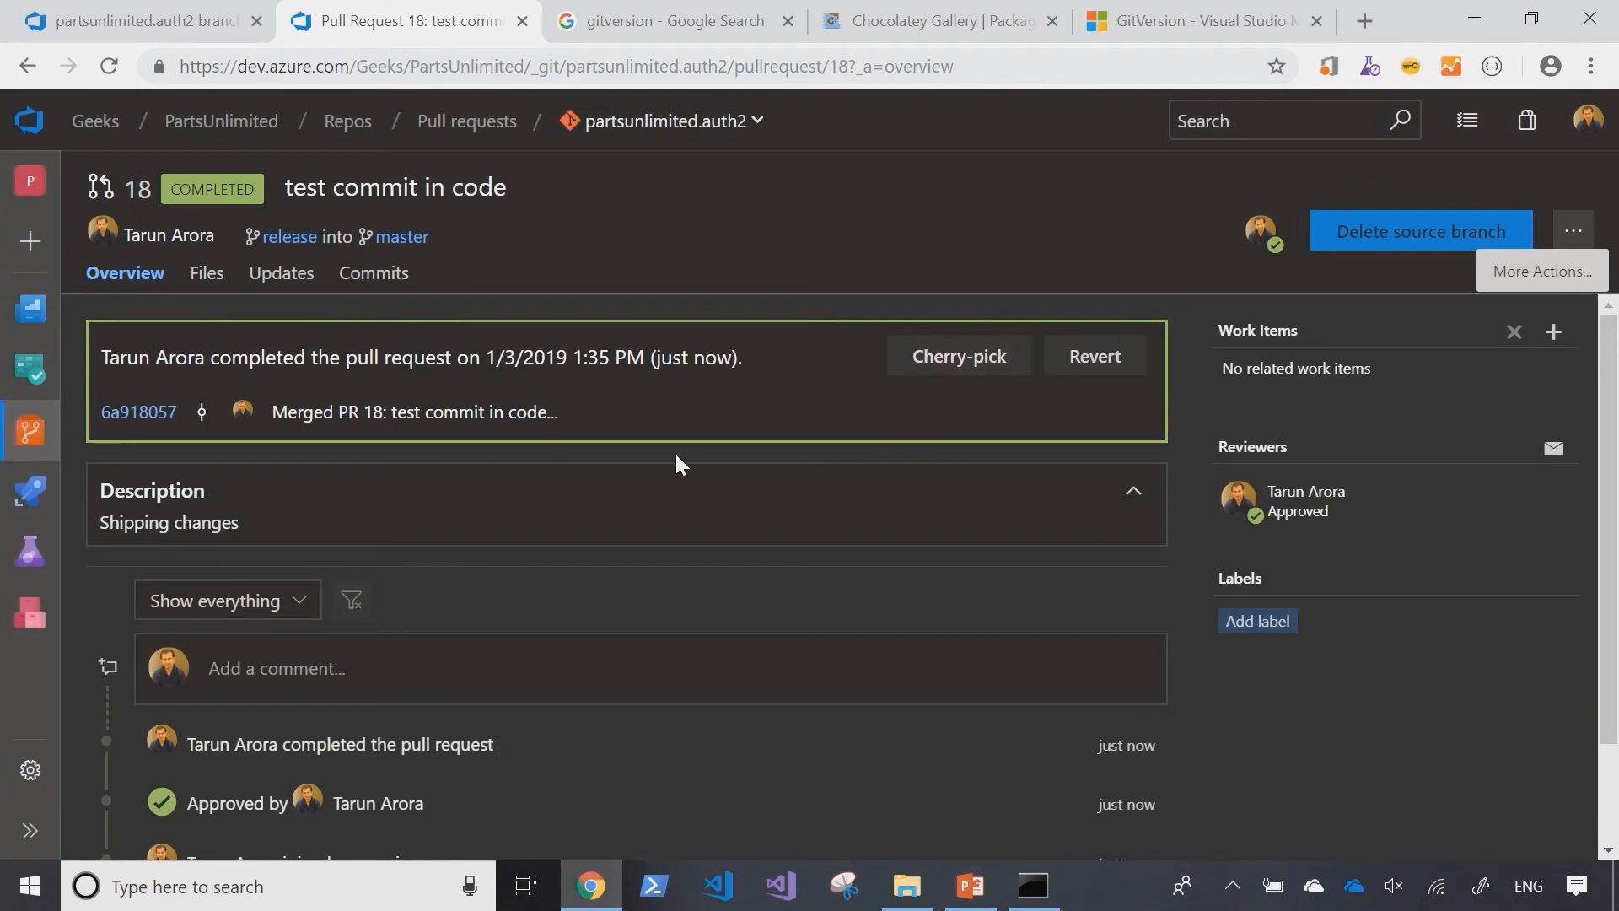
# Step: Open the repository's tags and attempt tag Rel_1.1.0, which already exists
pyautogui.click(30, 429)
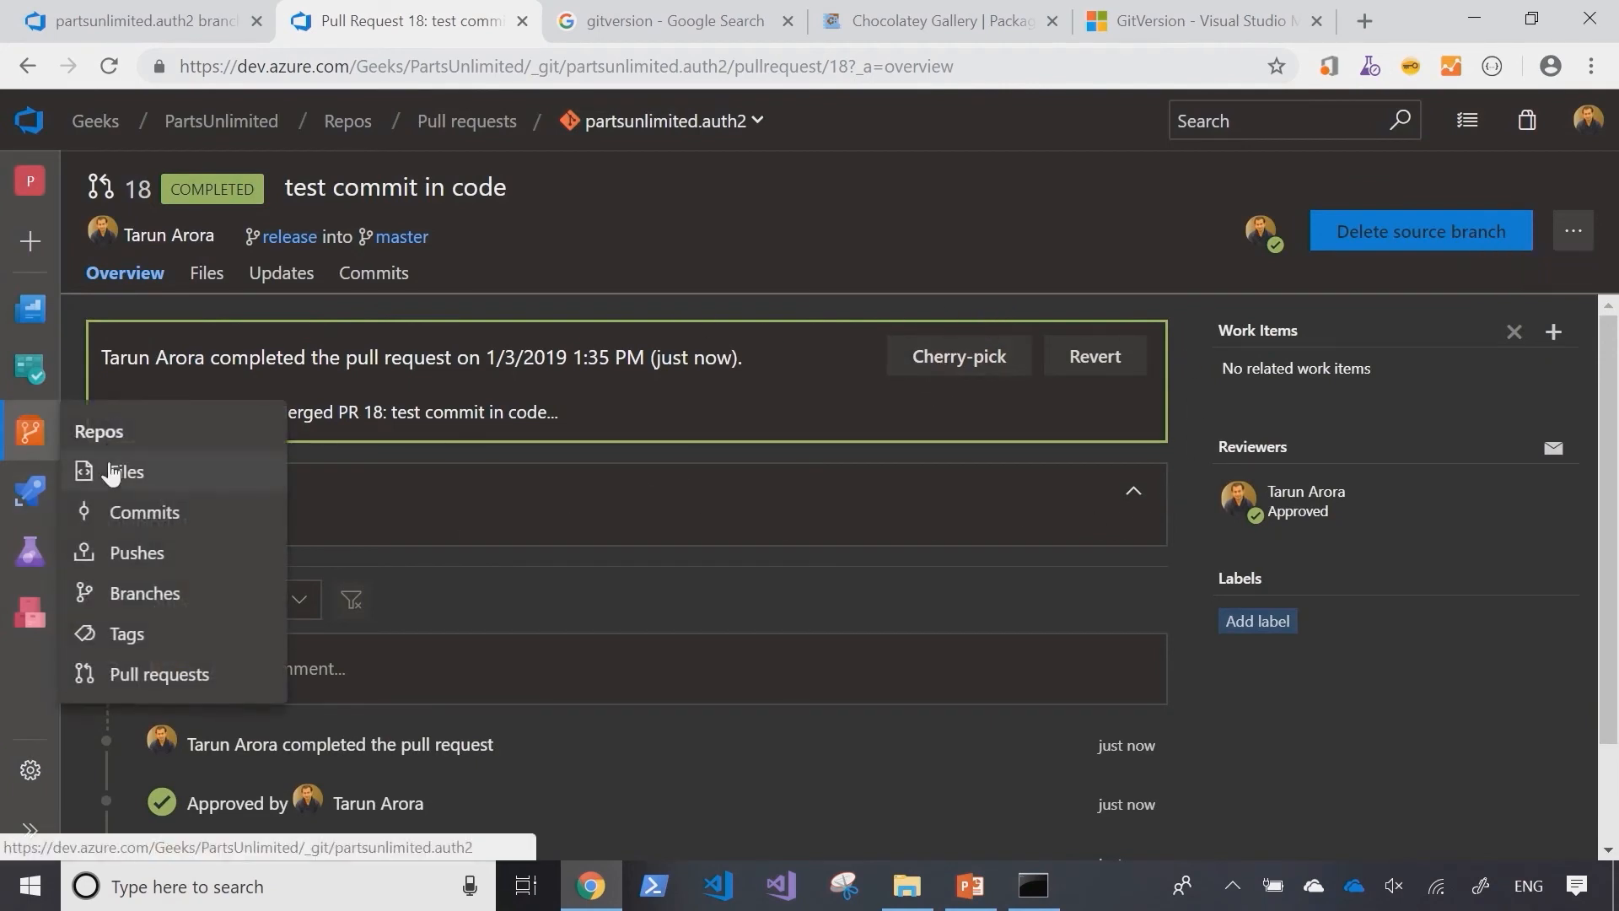
pyautogui.moveTo(126, 633)
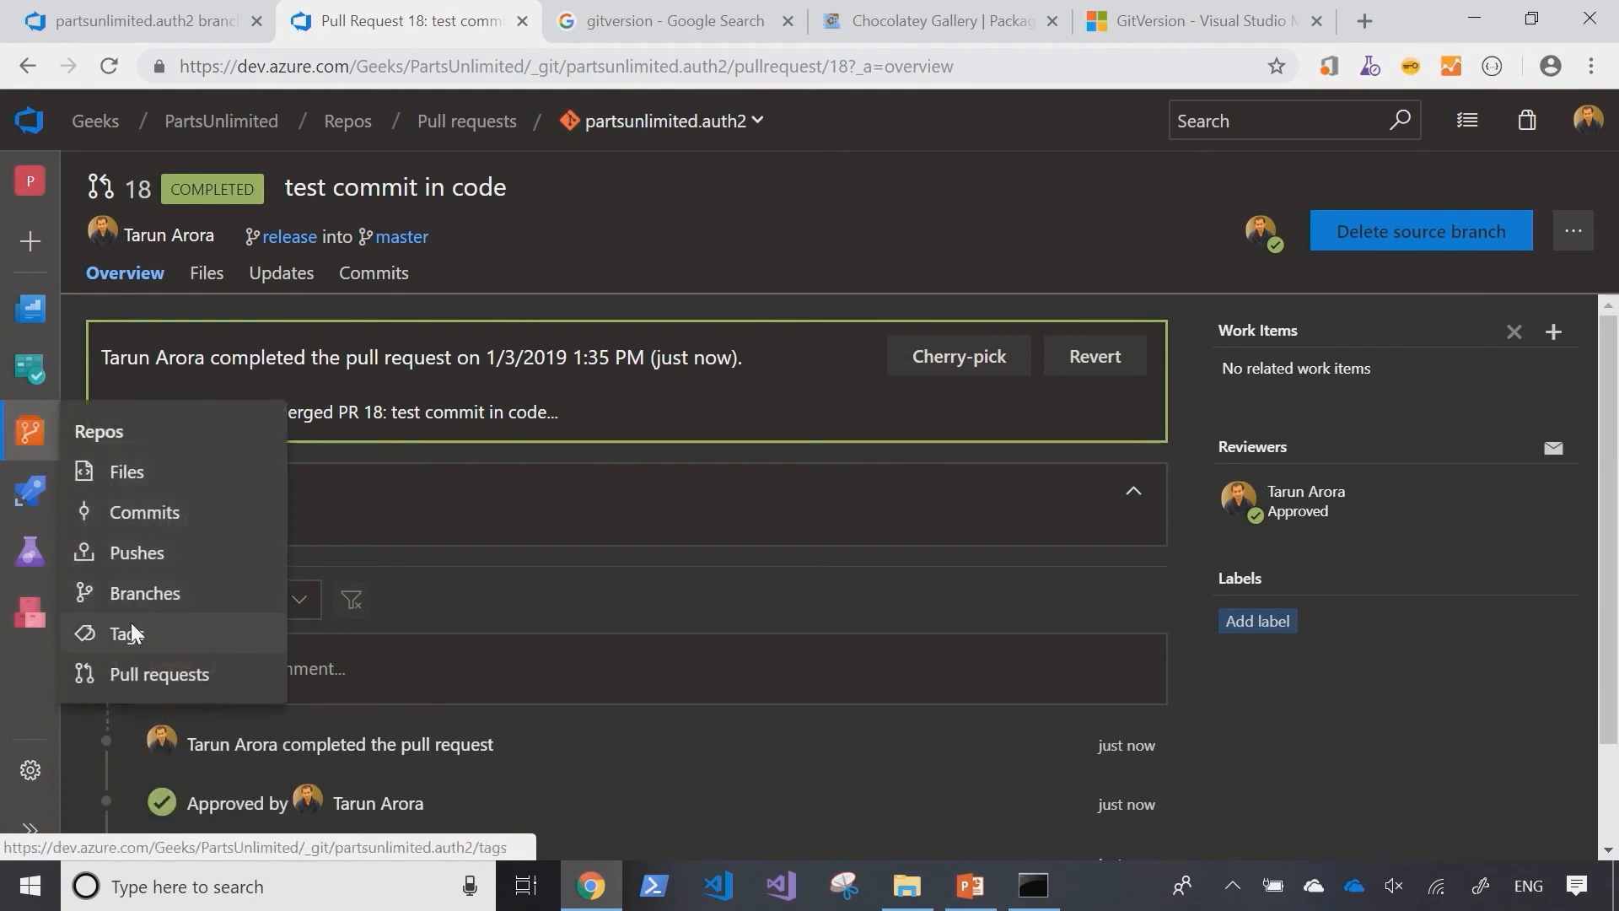
pyautogui.click(128, 634)
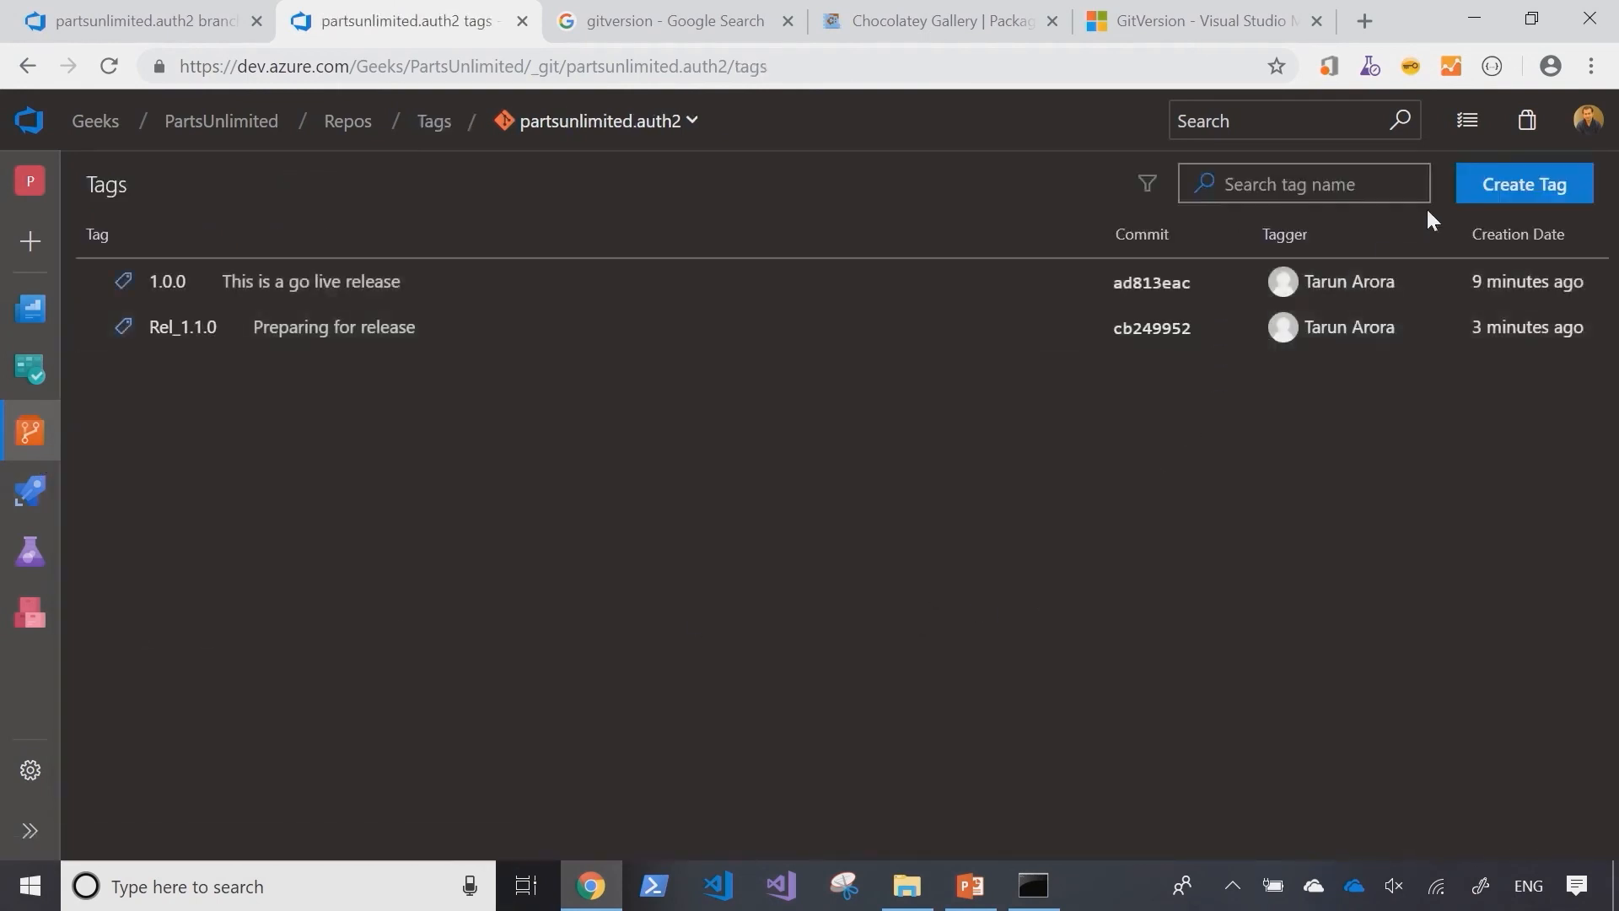
pyautogui.click(1522, 184)
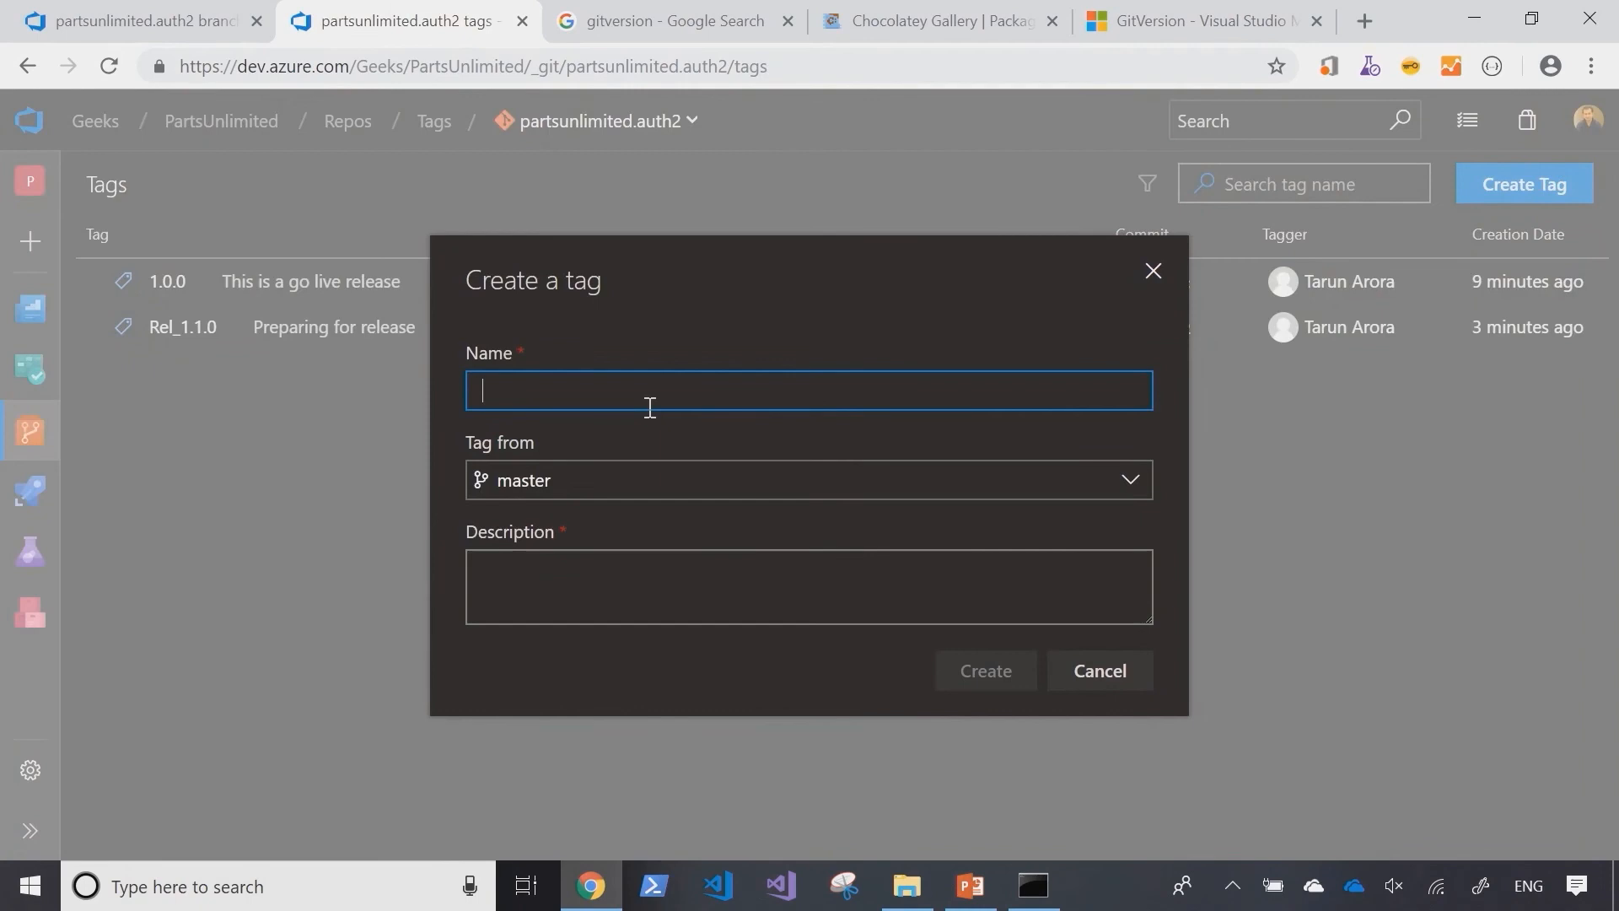
pyautogui.write('R')
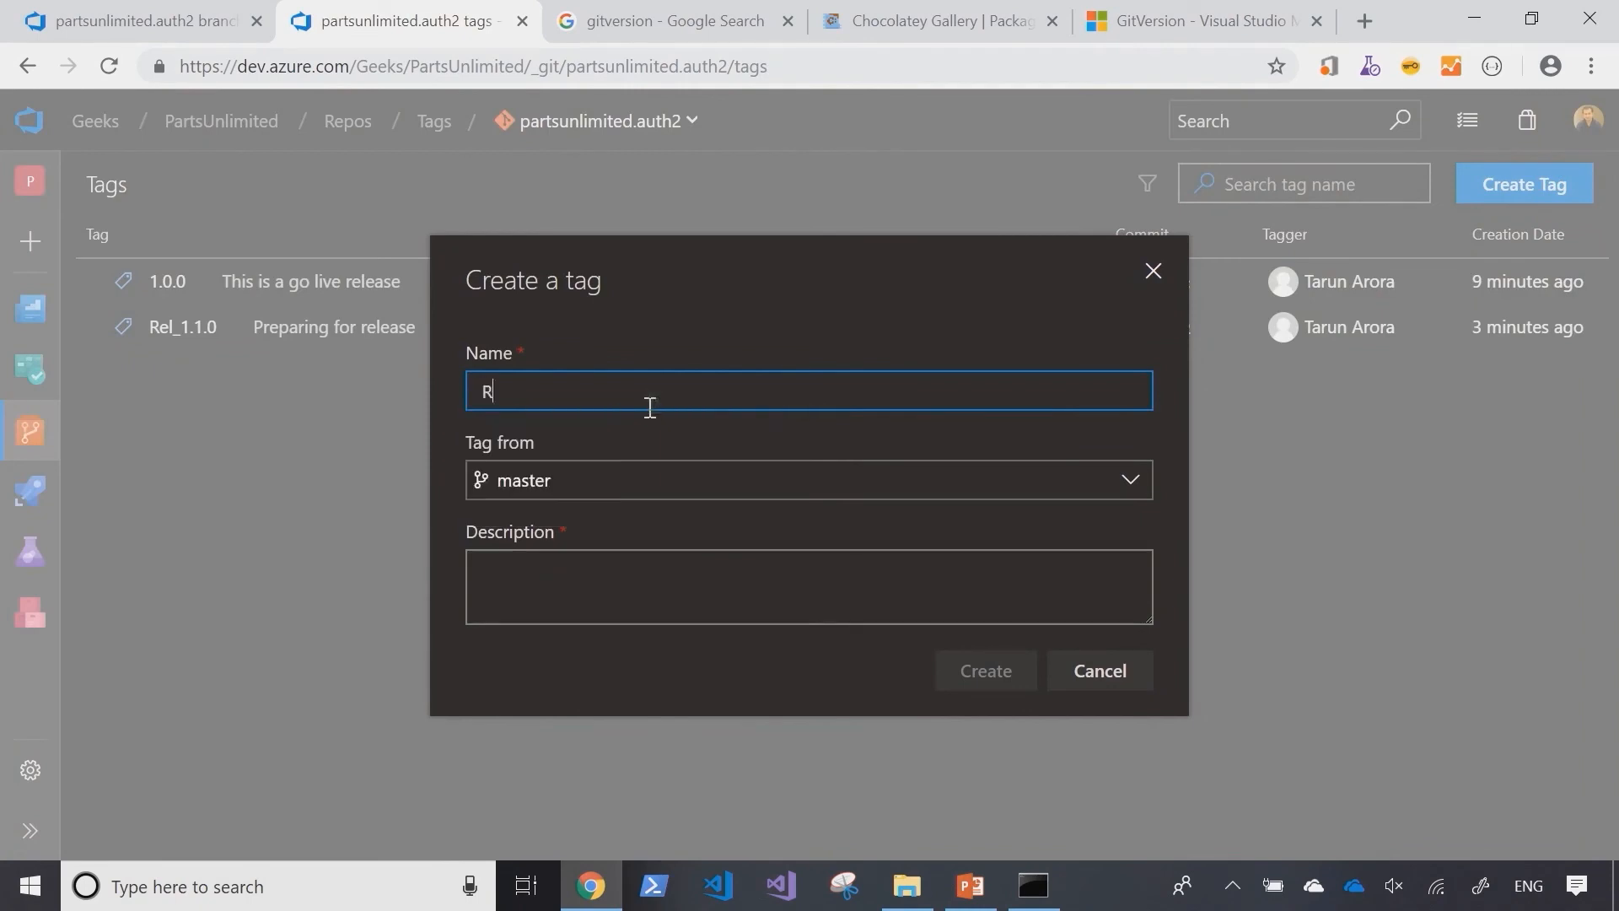
pyautogui.write('el_')
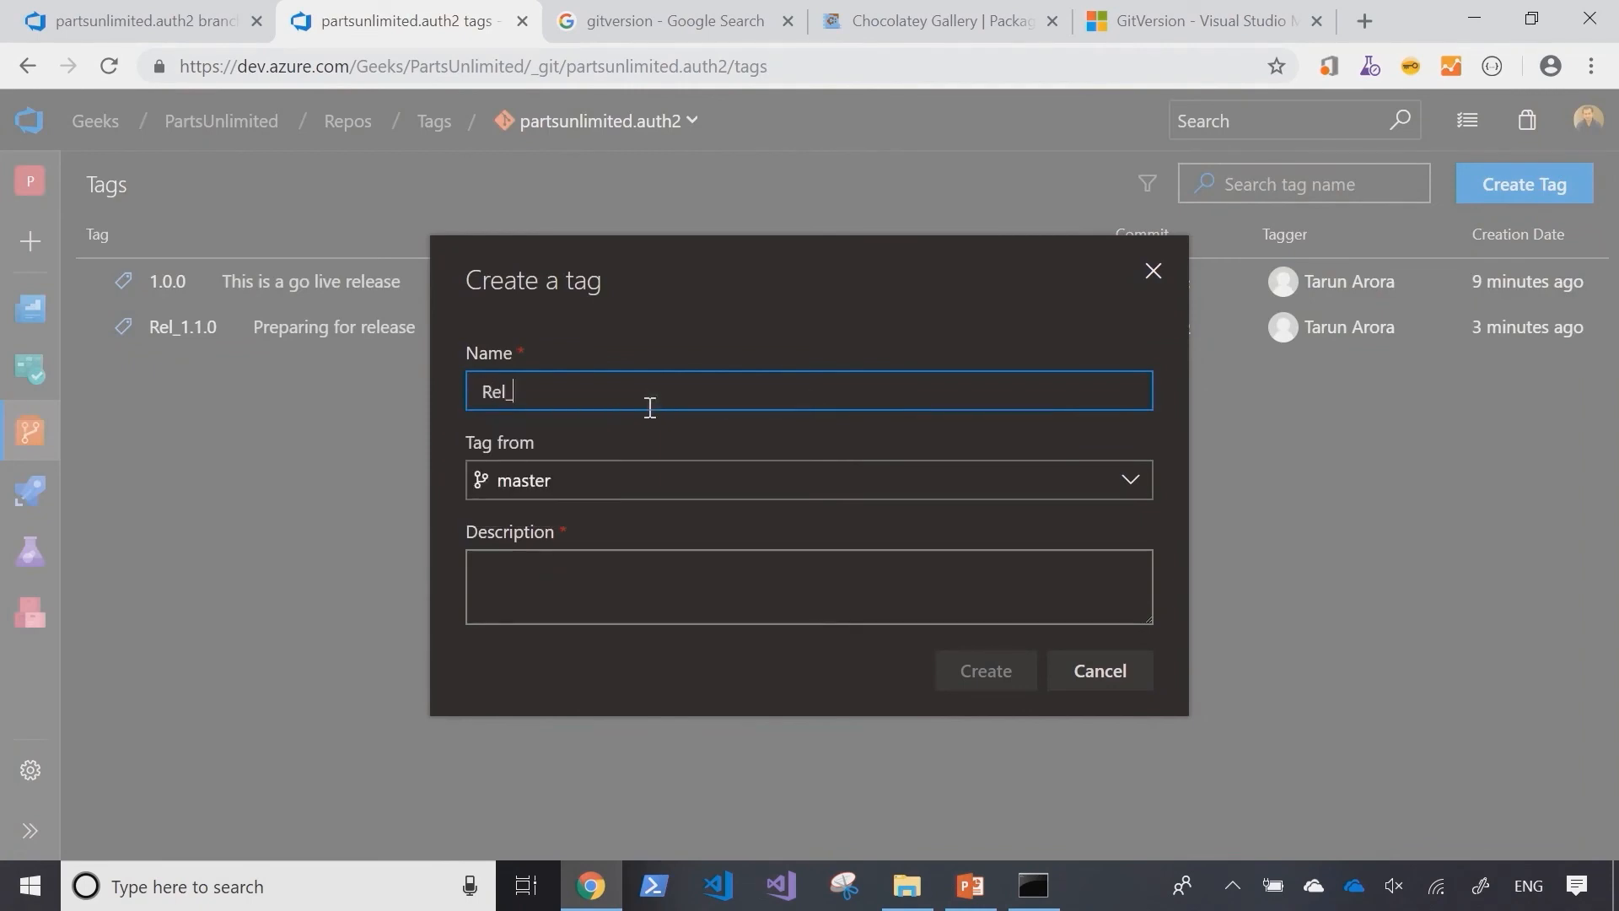
pyautogui.write('1.1.0')
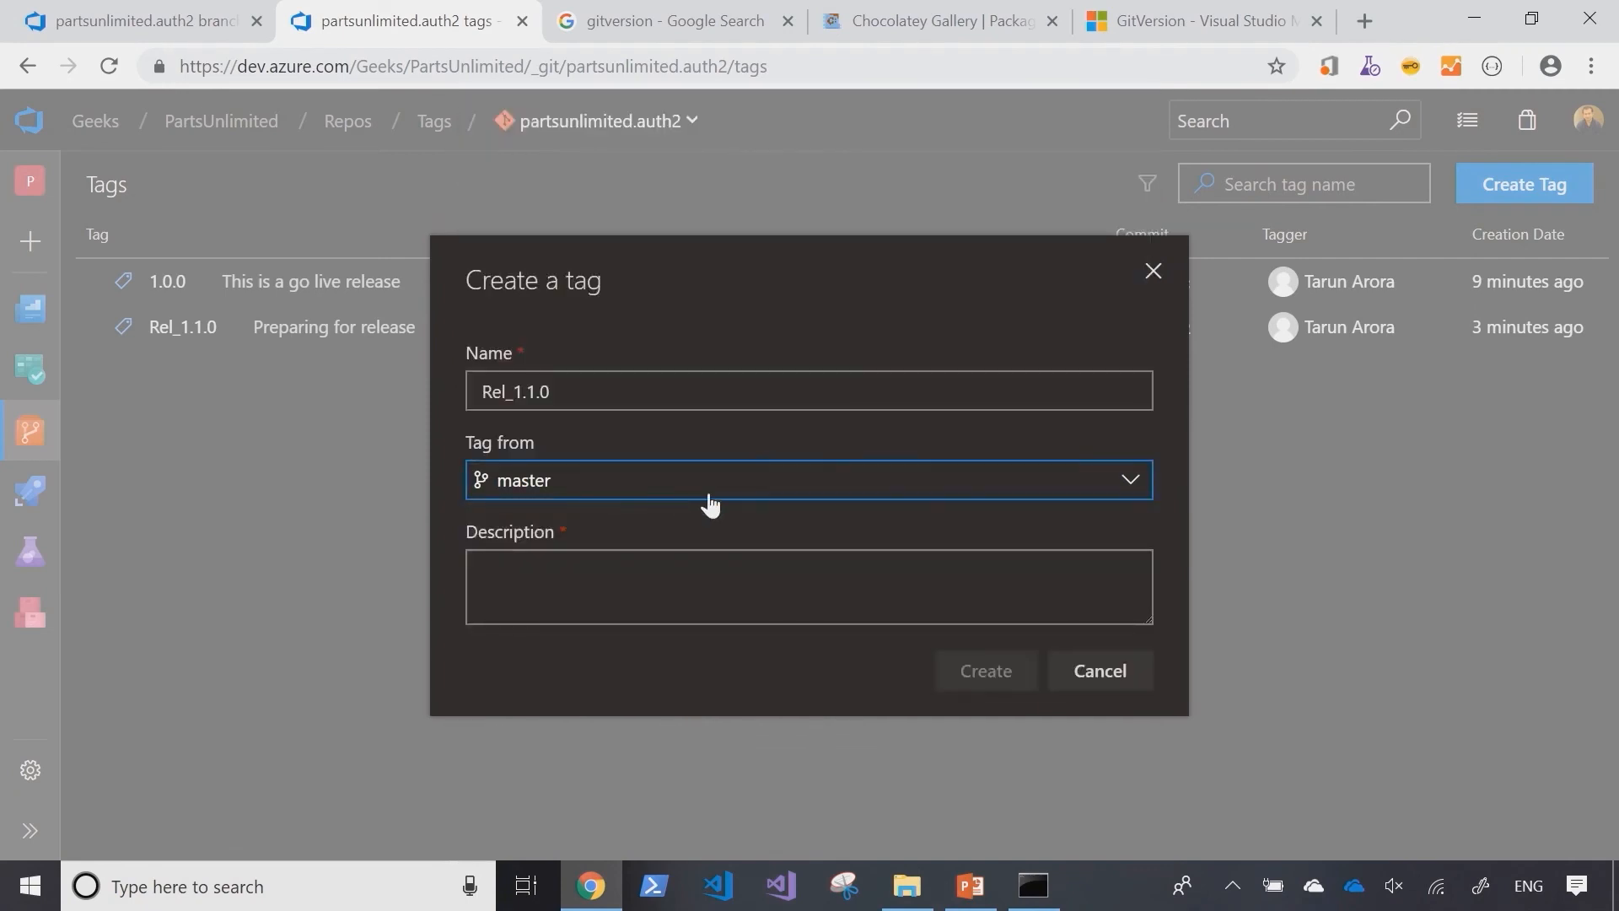
pyautogui.write('Release completed')
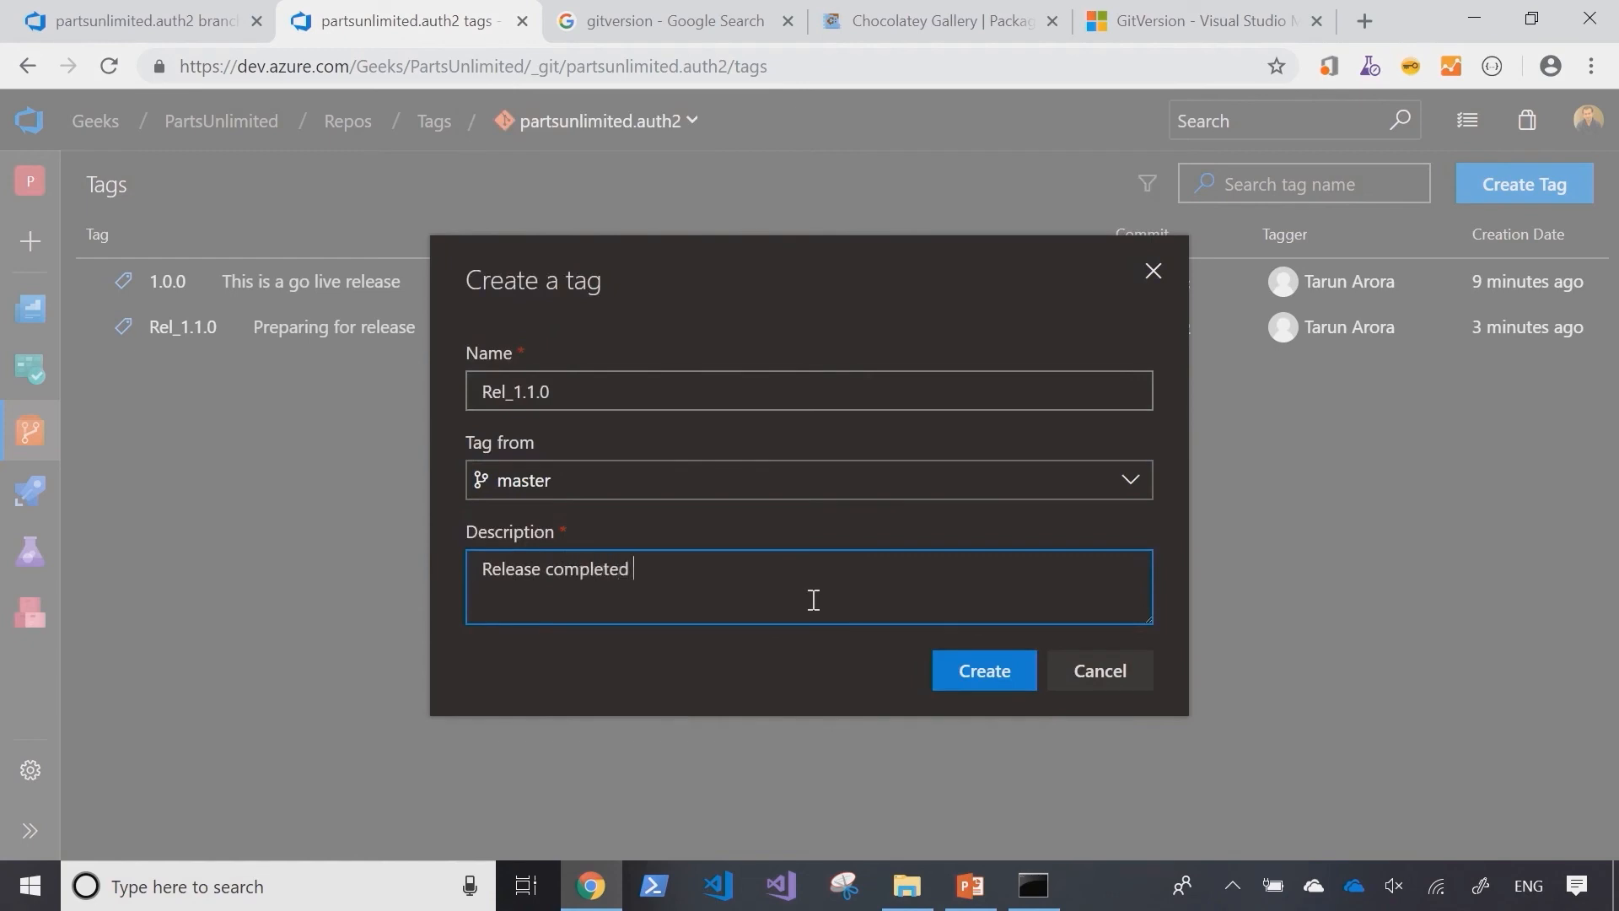
pyautogui.click(982, 670)
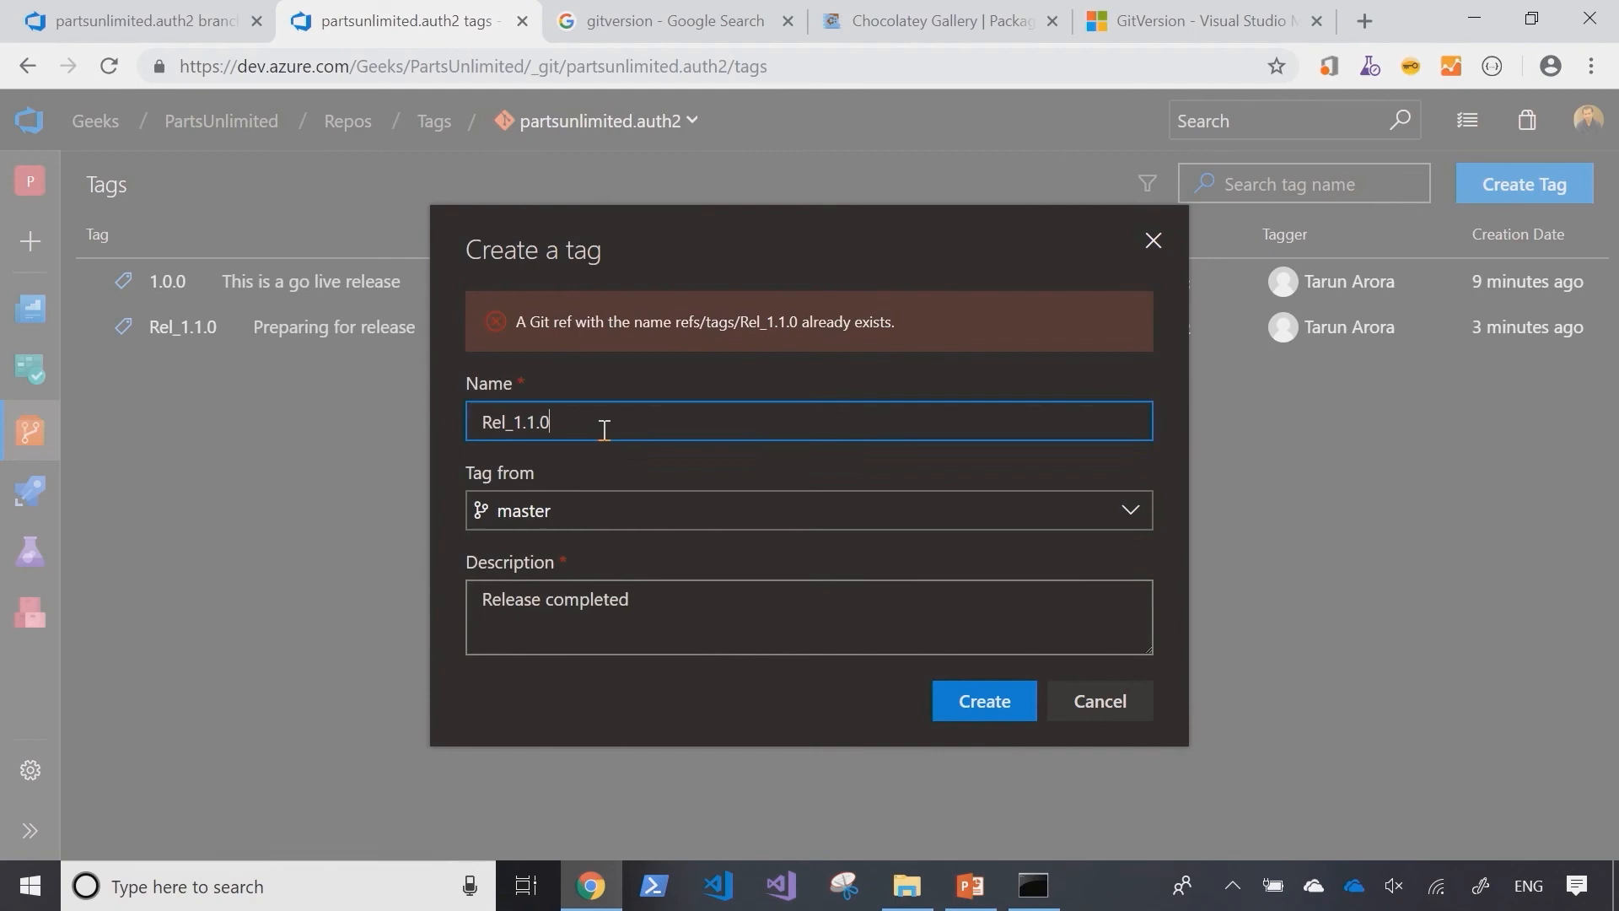
# Step: Create tag Rel_1.2.0 on master, described 'Release completed'
pyautogui.write('Rel_1.2.')
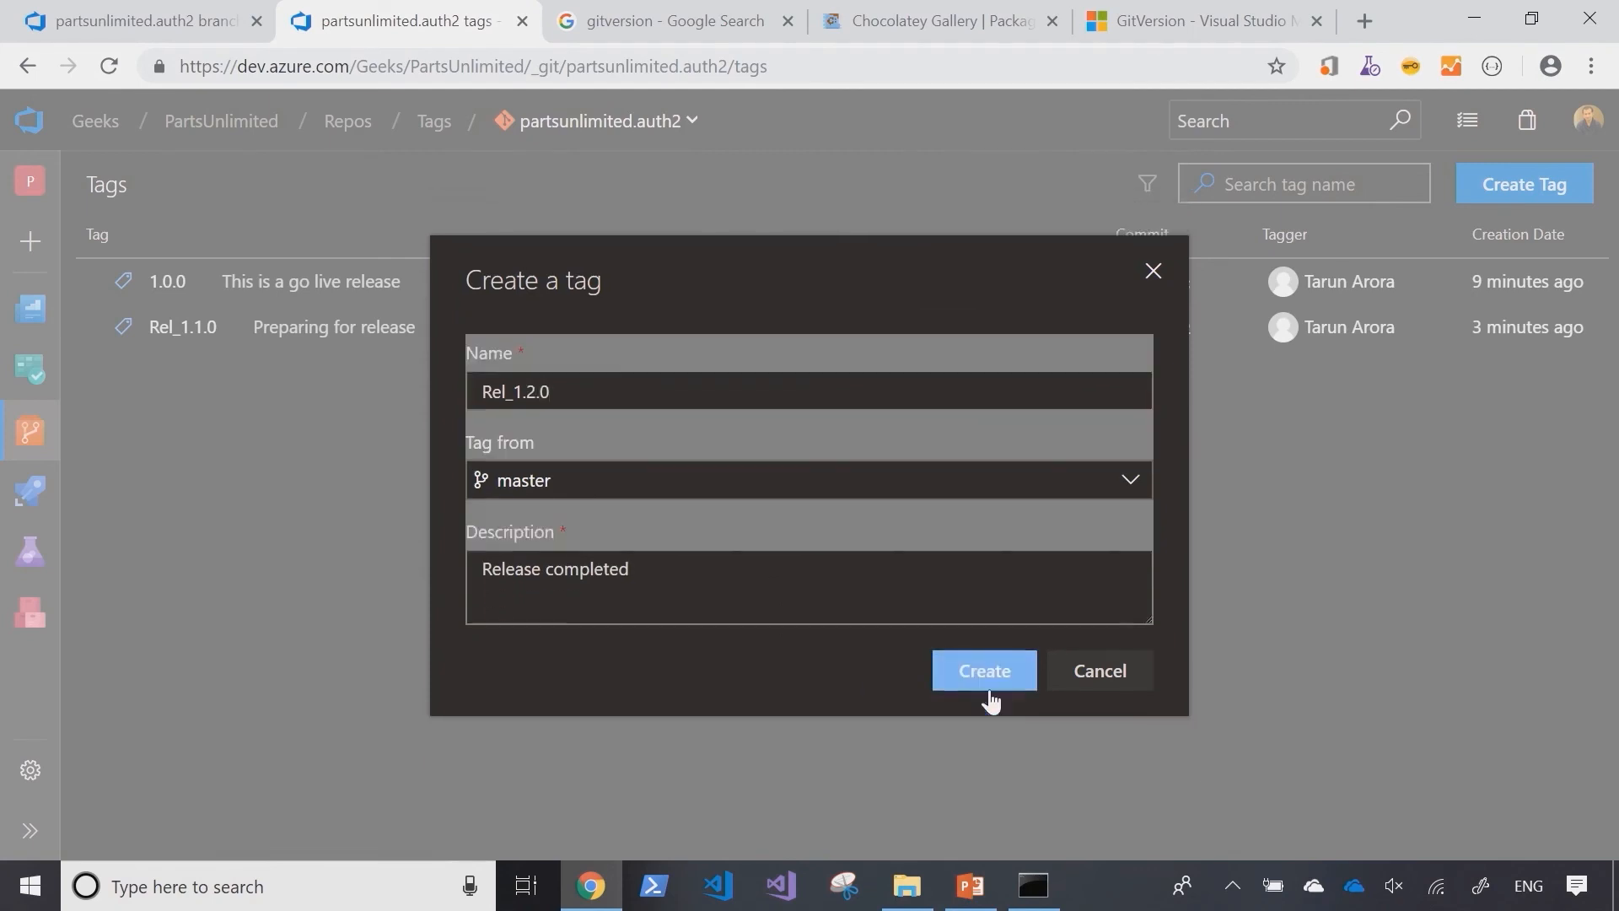
pyautogui.click(983, 670)
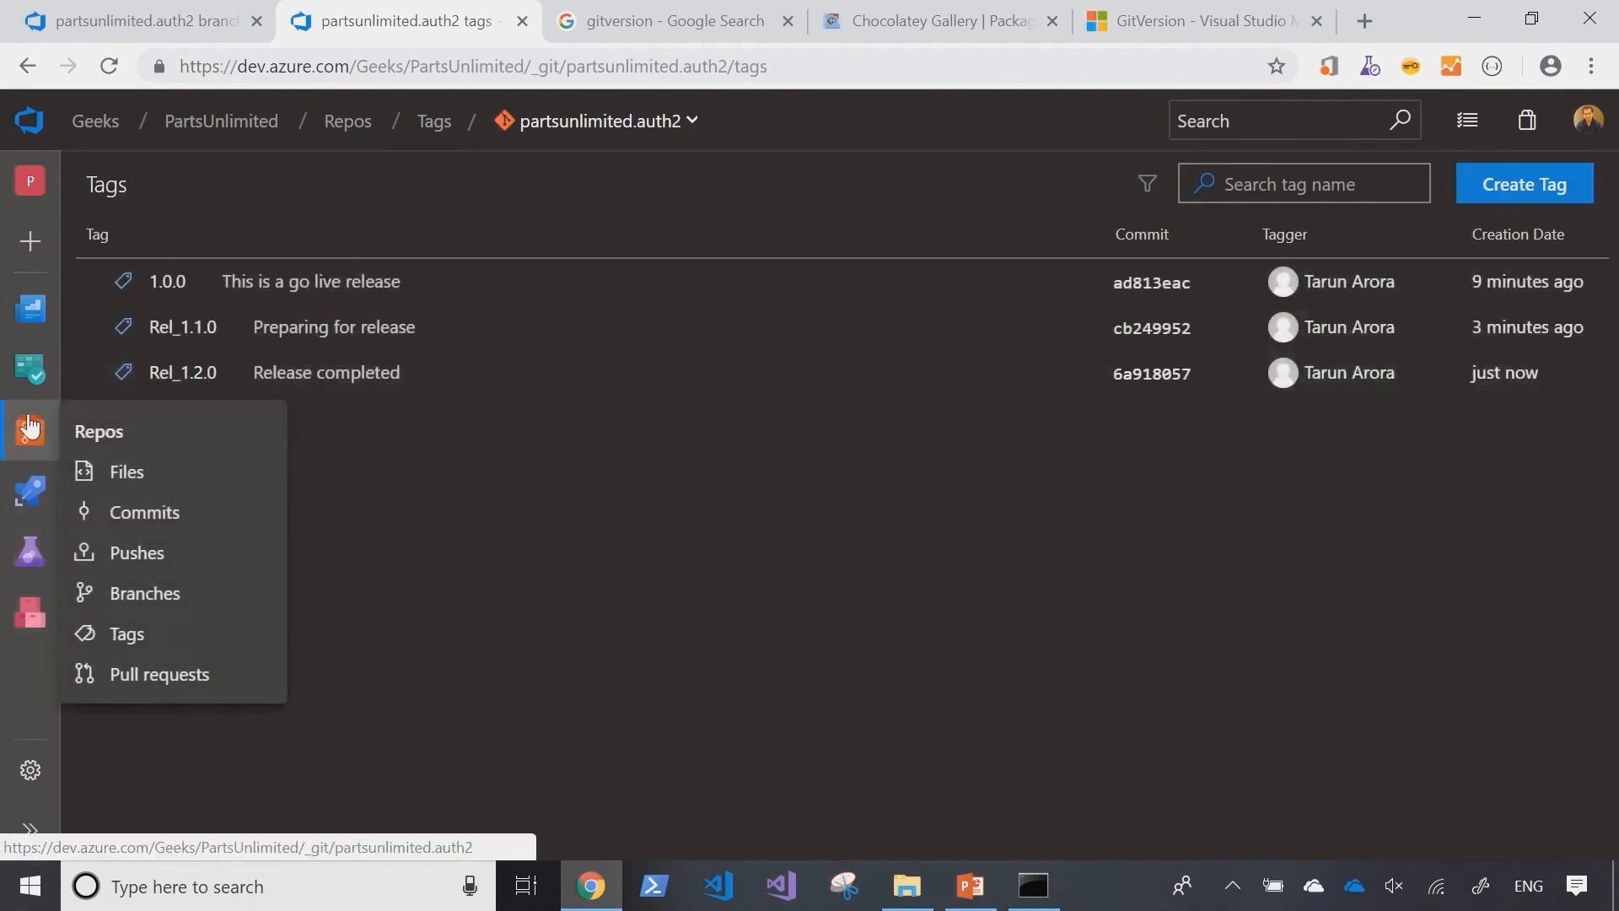
pyautogui.click(30, 491)
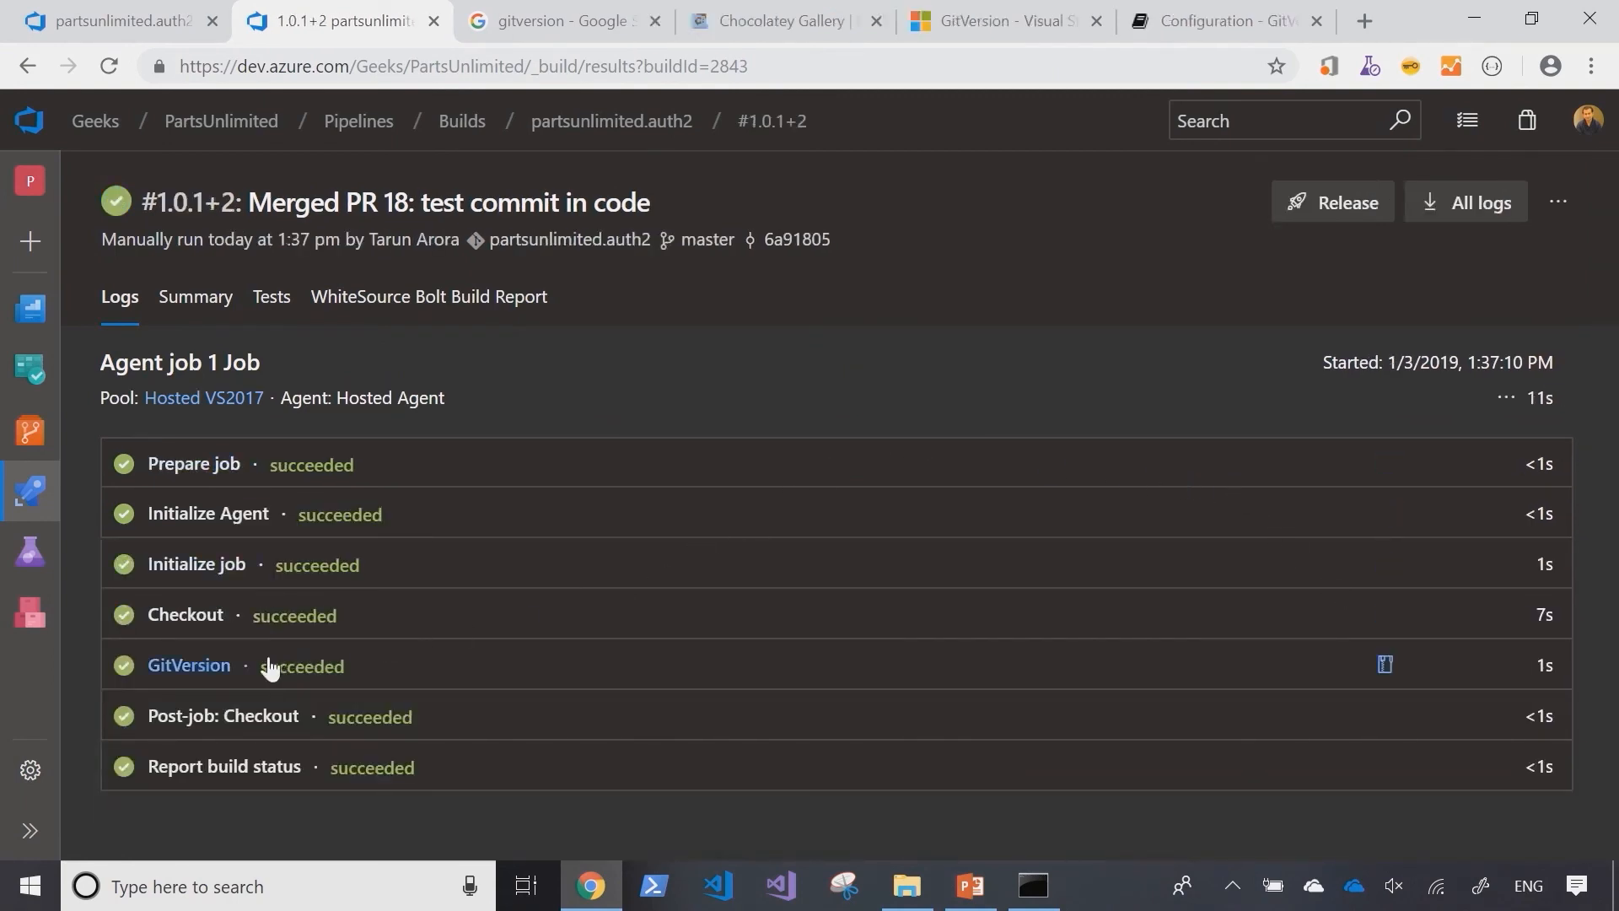
# Step: Open the GitVersion step log of build 1.0.1+2 and scroll through its output
pyautogui.click(188, 666)
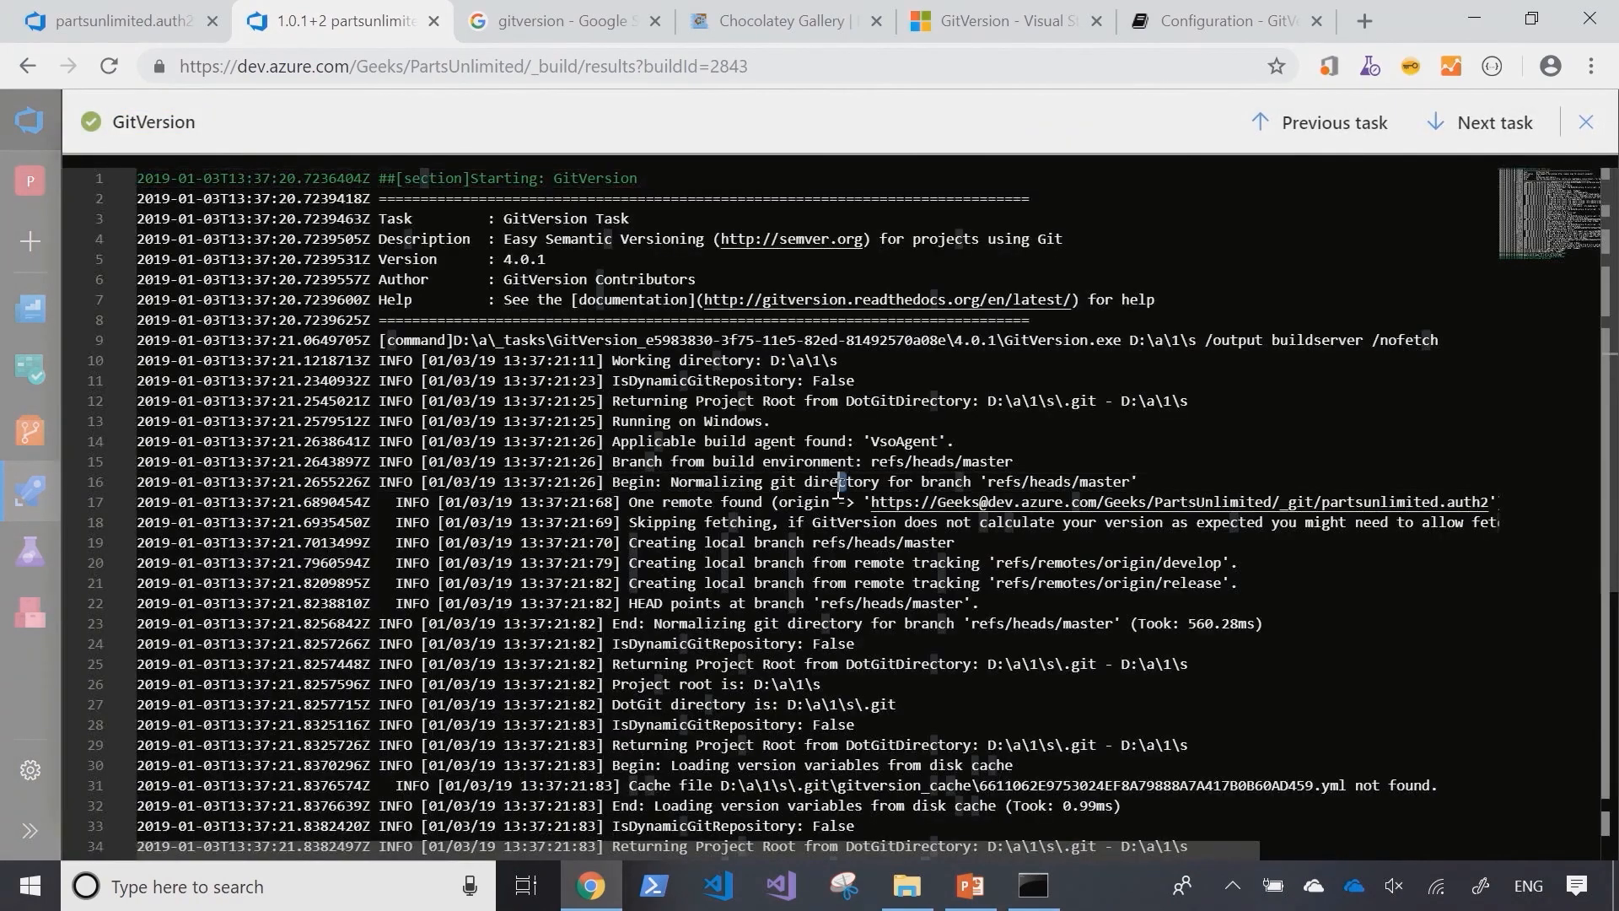
pyautogui.scroll(-3)
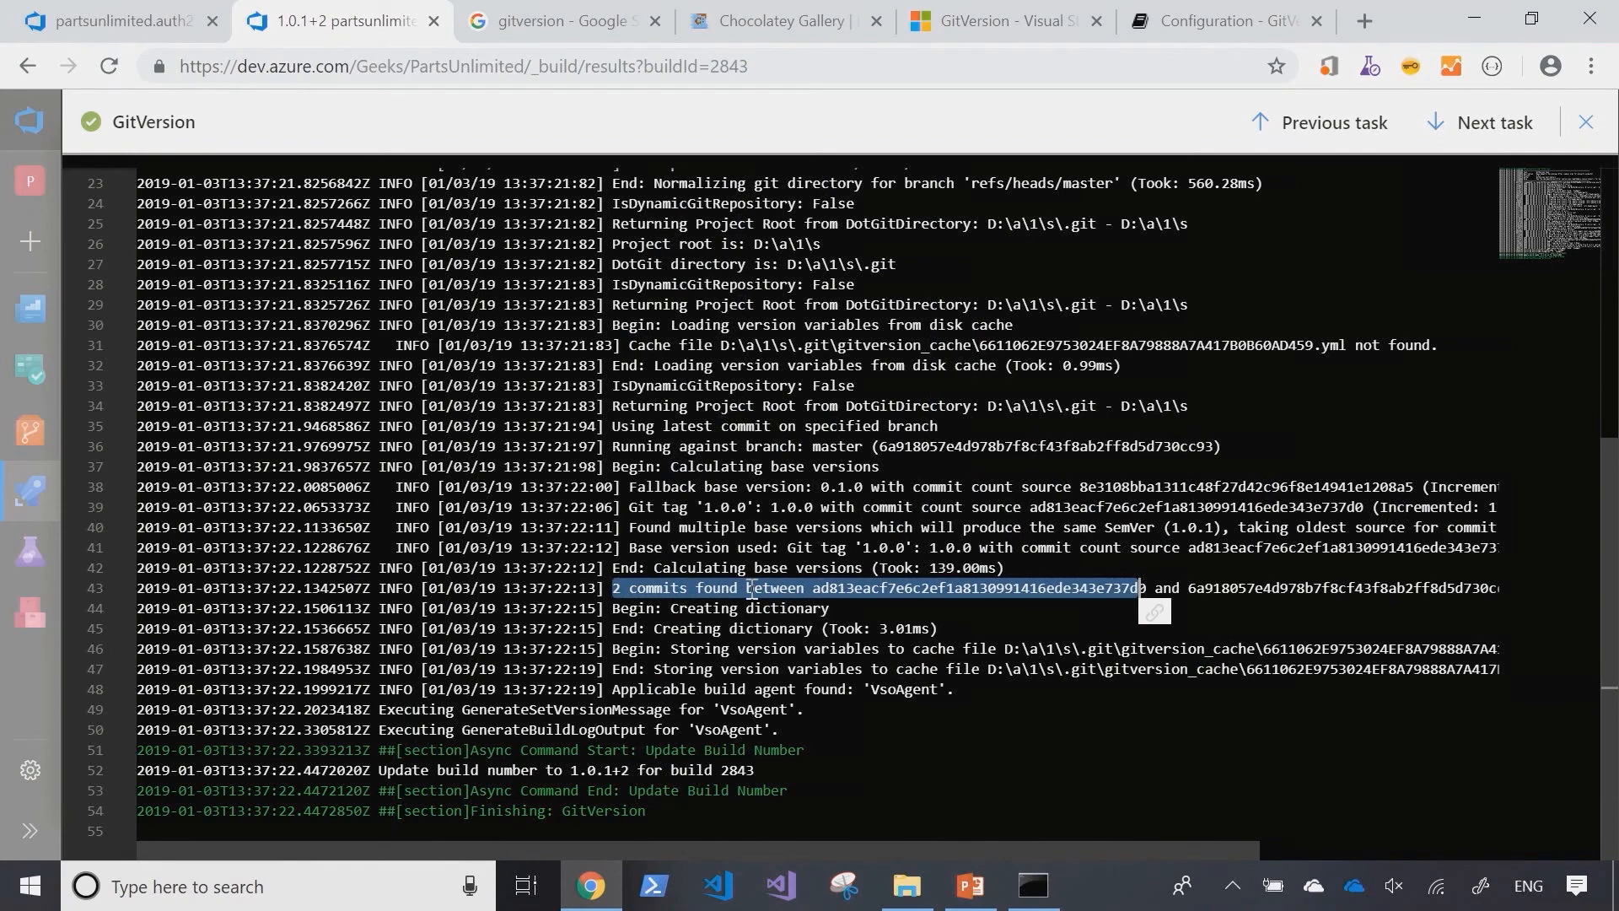
pyautogui.moveTo(933, 587)
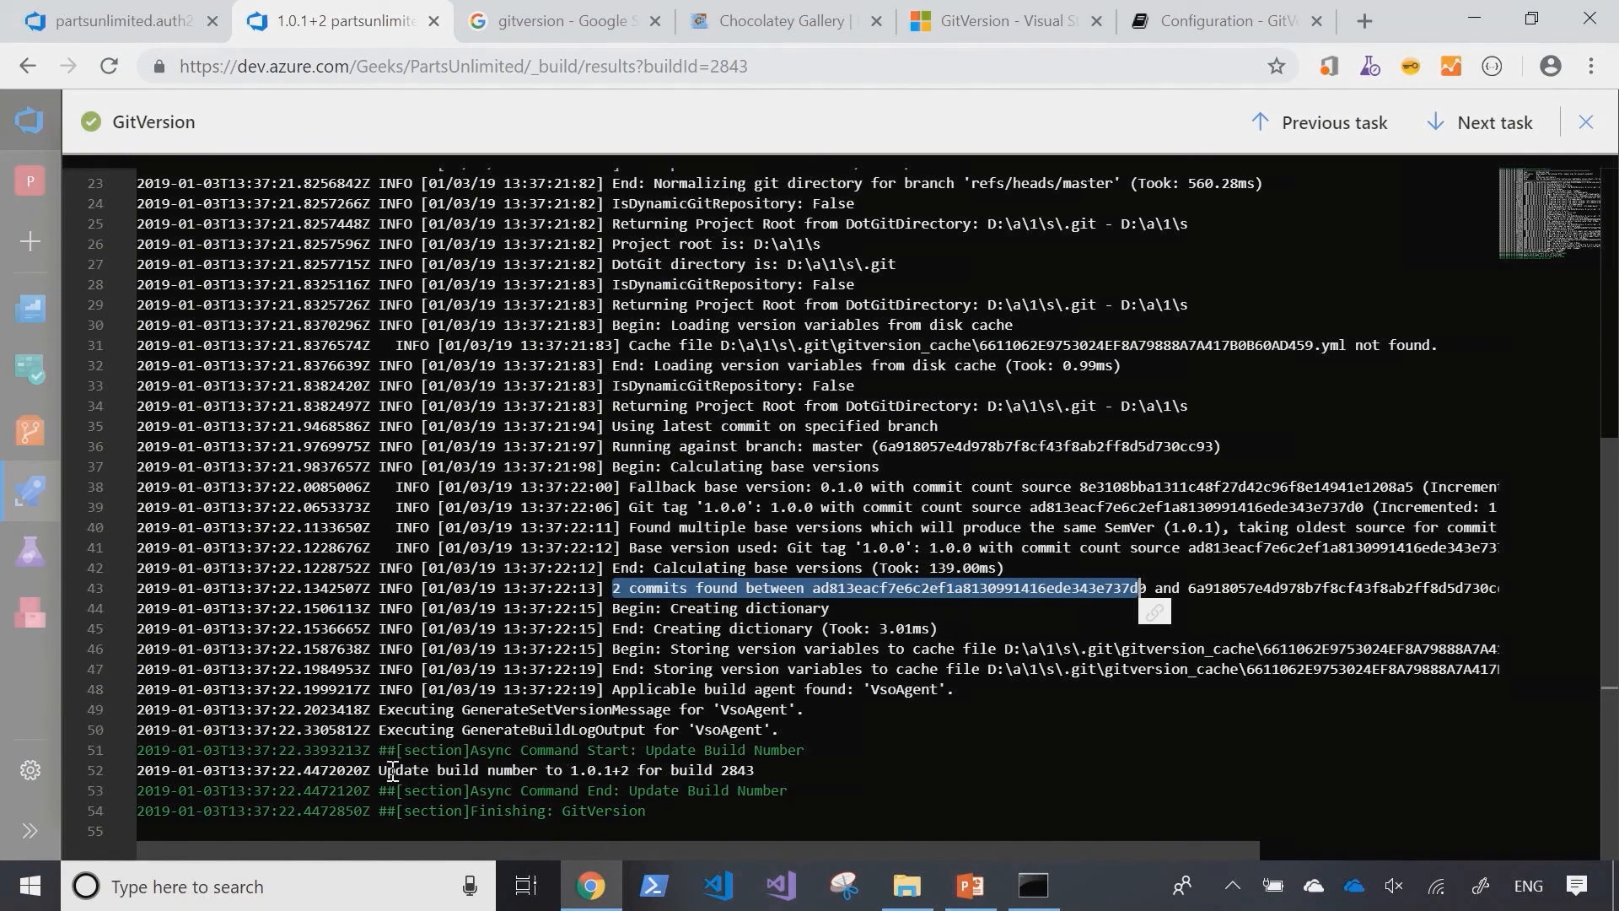
pyautogui.moveTo(548, 769)
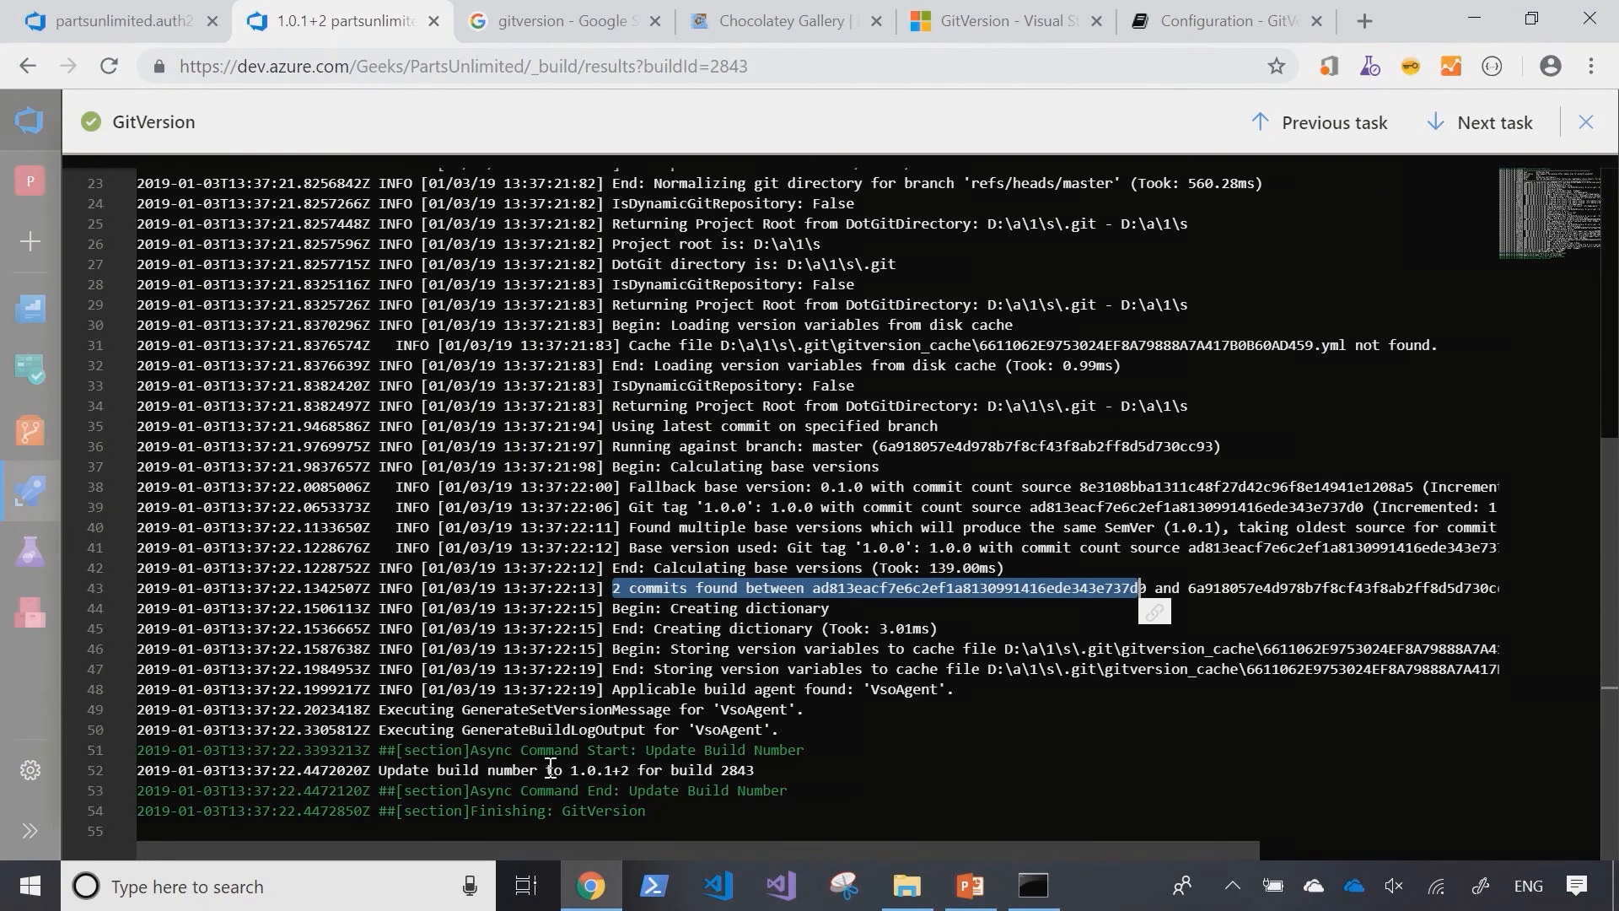